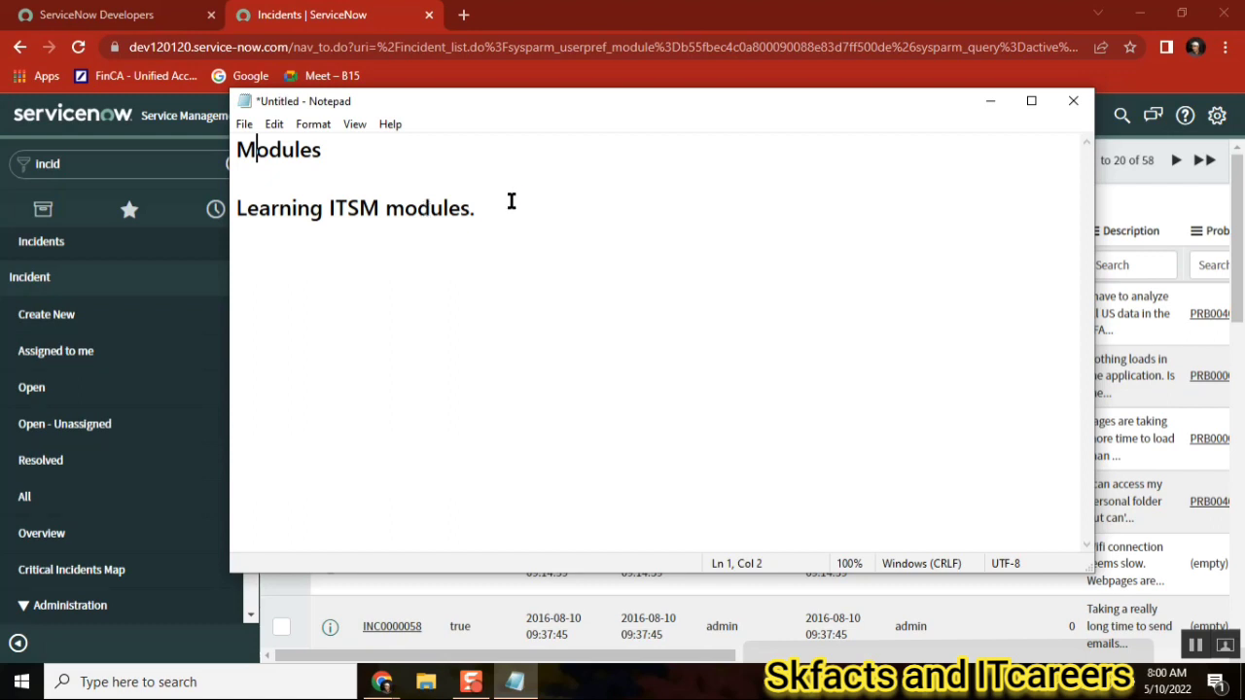
Type 'incident problem change request manage' under 'Learning ITSM modules.' and select 'request'.
type("incide")
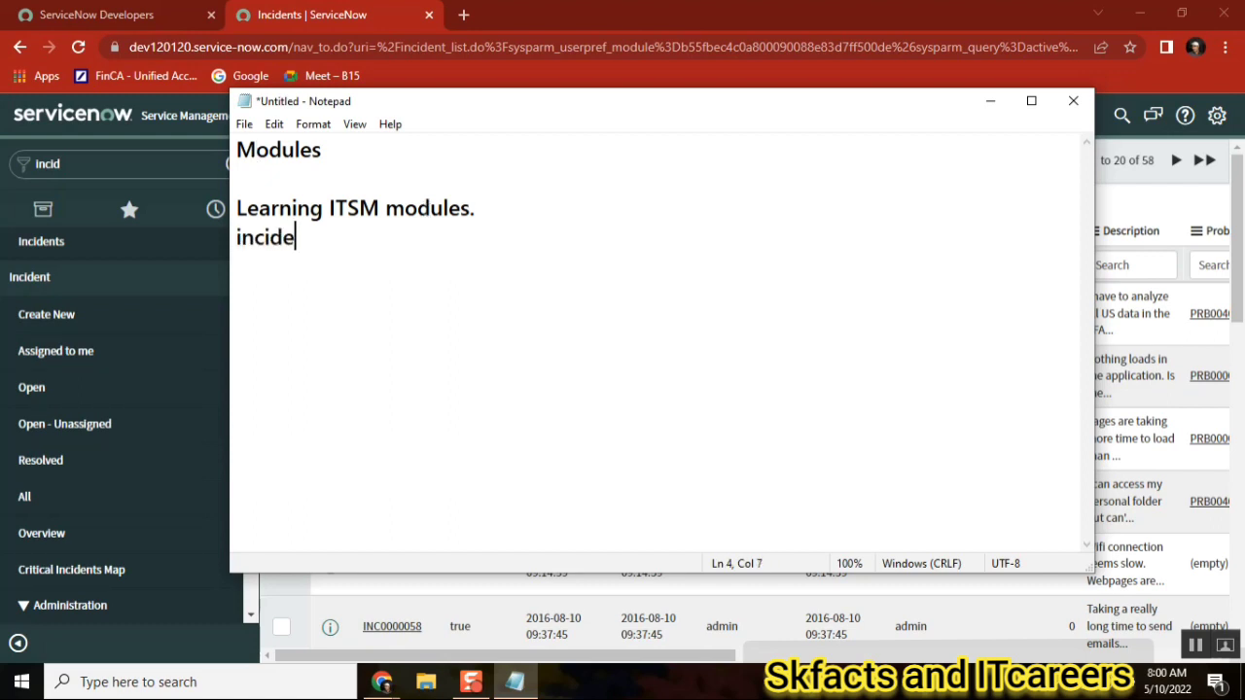
type("nt problem change")
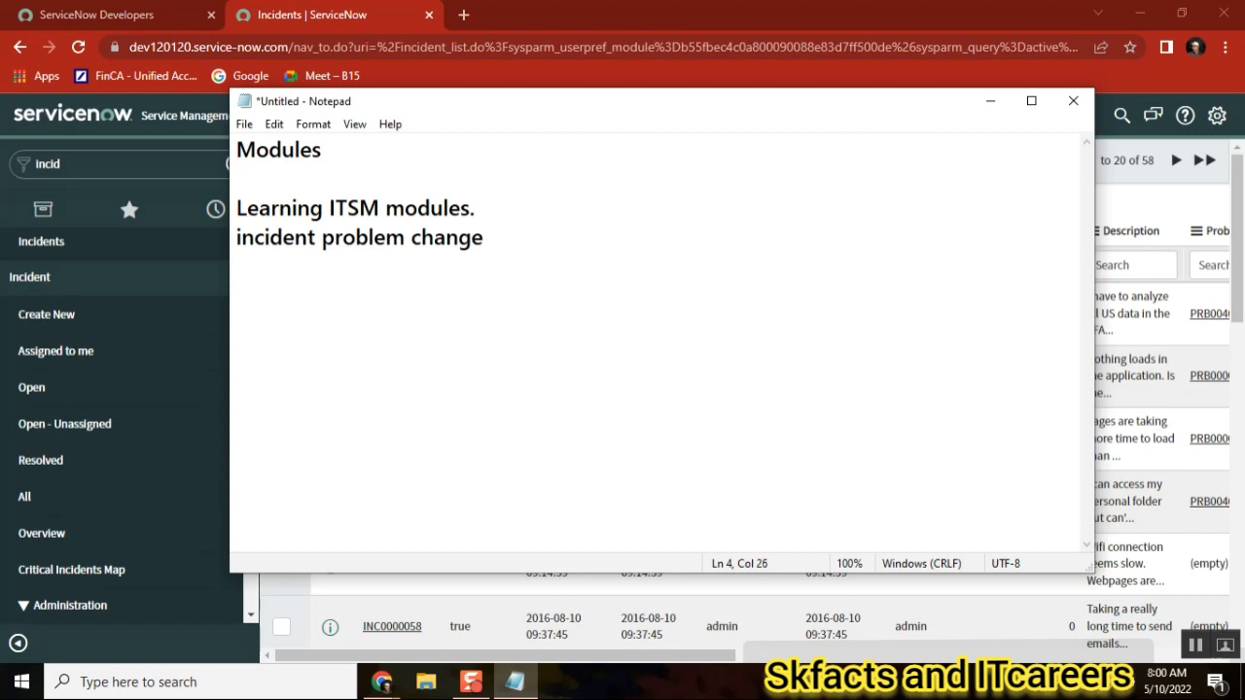
type("request an")
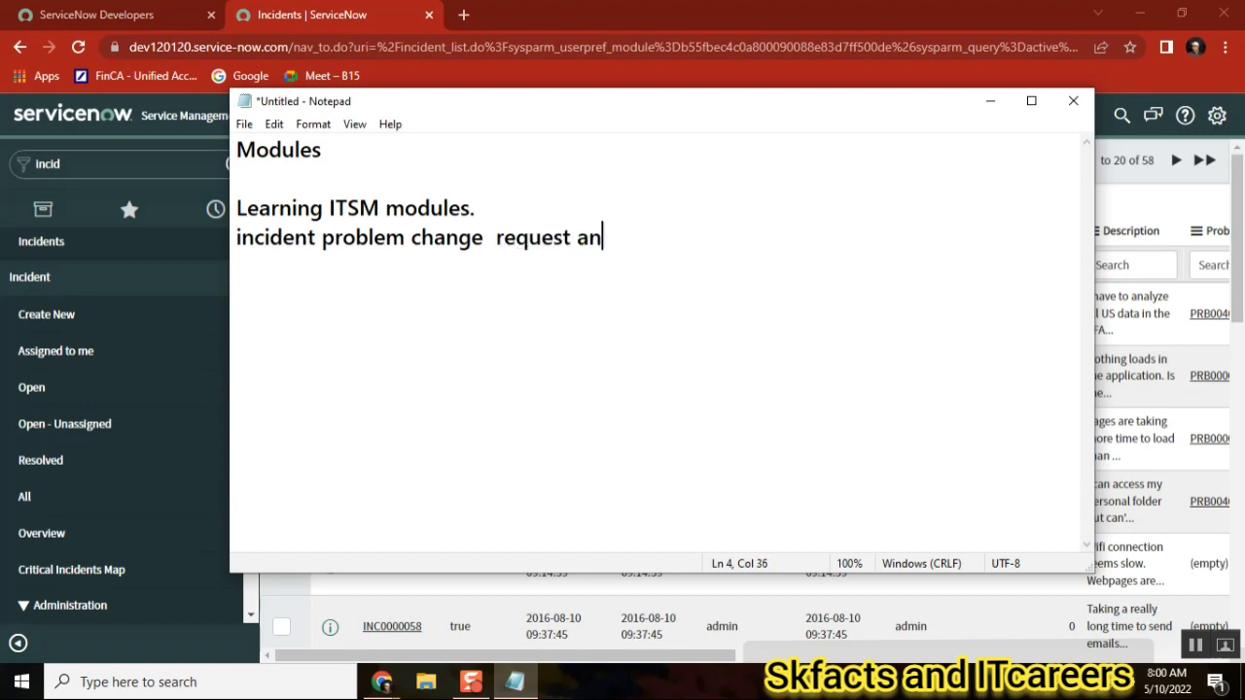
type("manage")
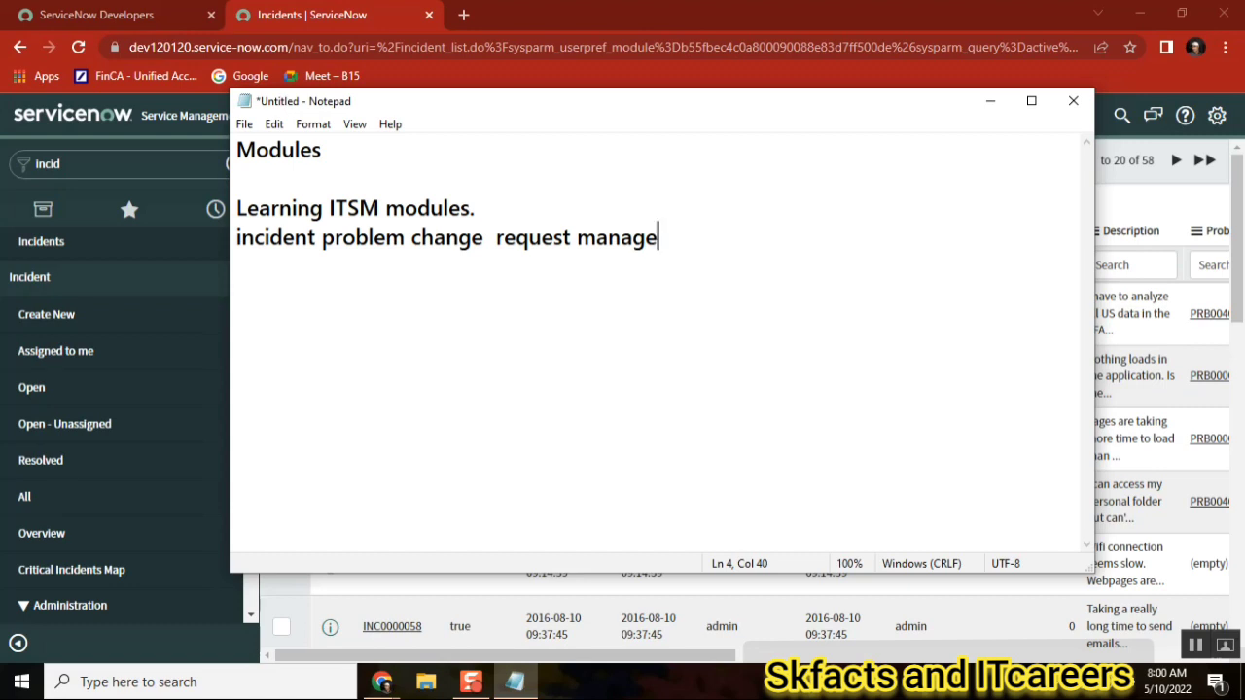
mouse_move(505, 204)
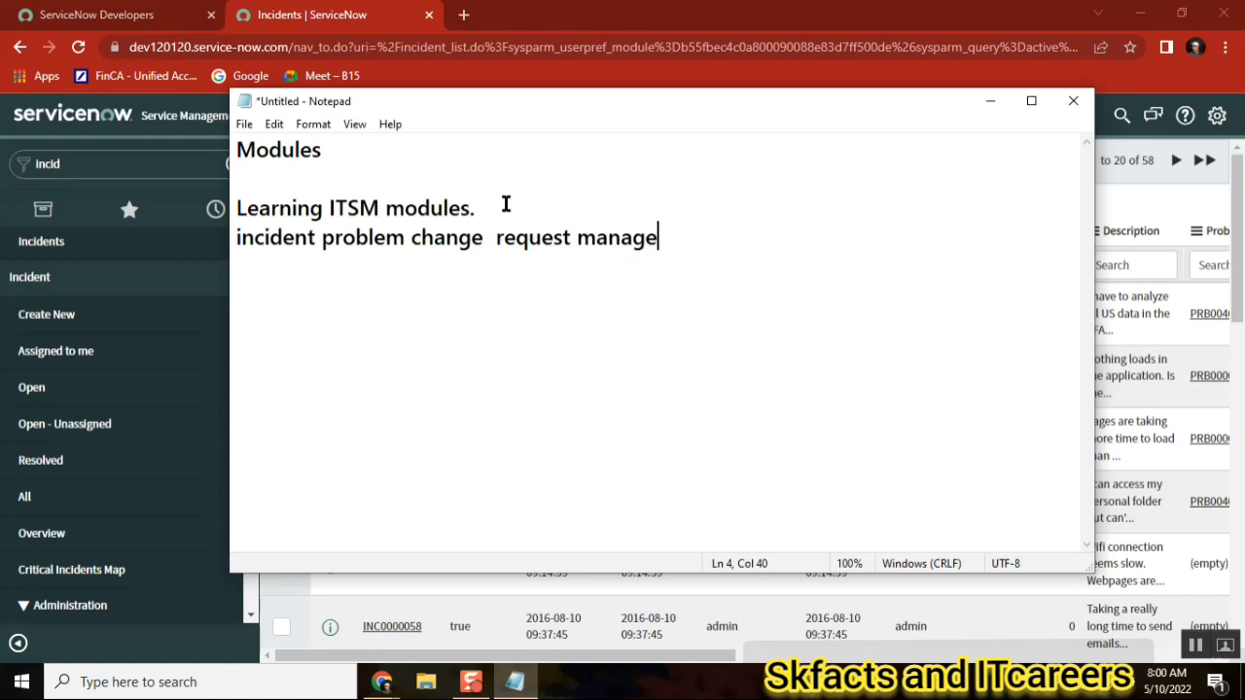
left_click(499, 237)
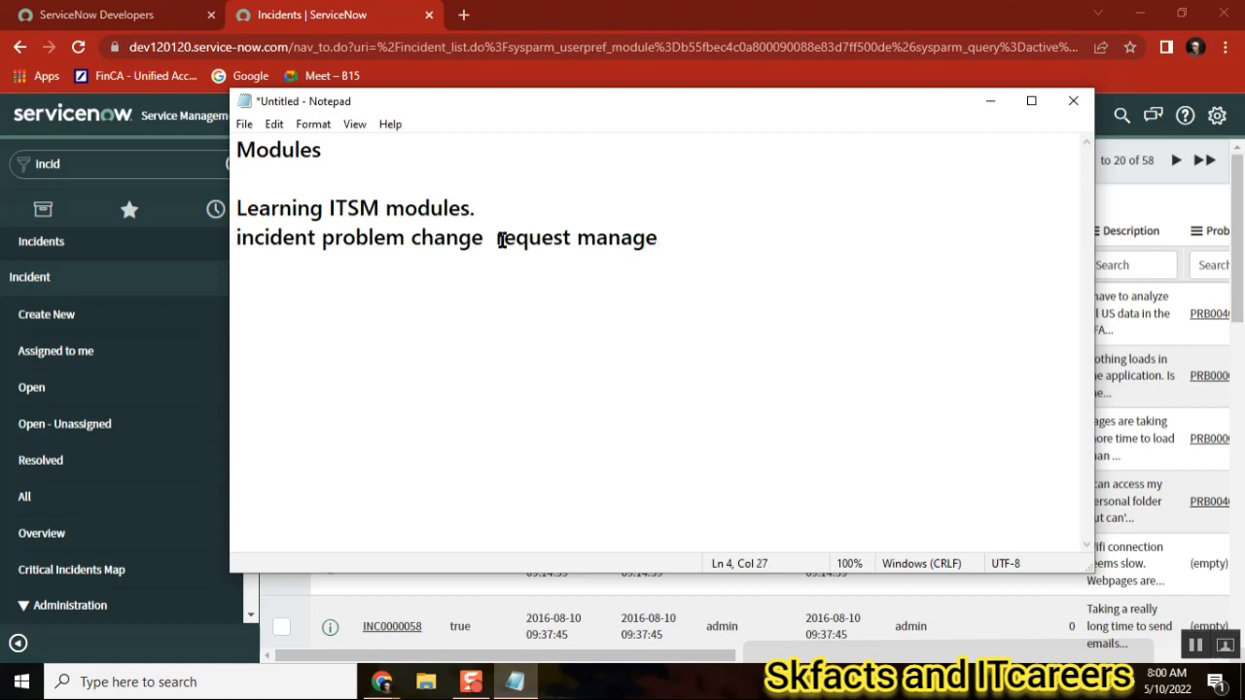
double_click(277, 237)
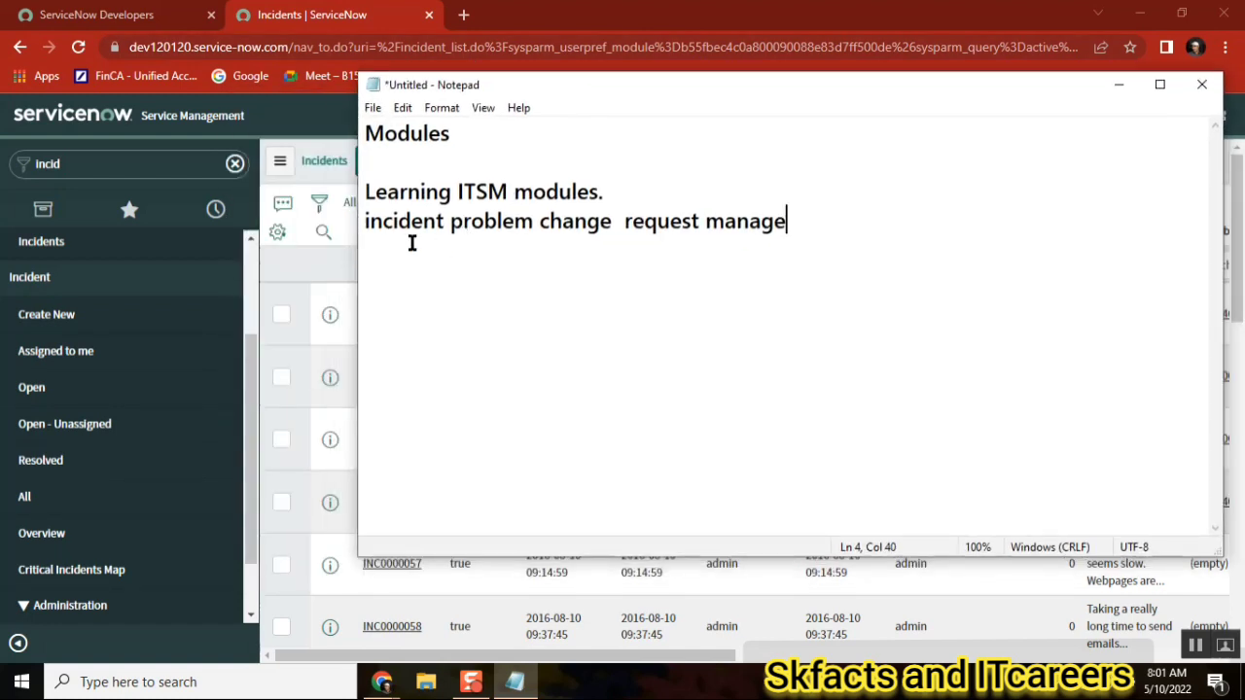
Select text on the 'Learning ITSM modules.' line, leaving the notes unchanged.
double_click(403, 221)
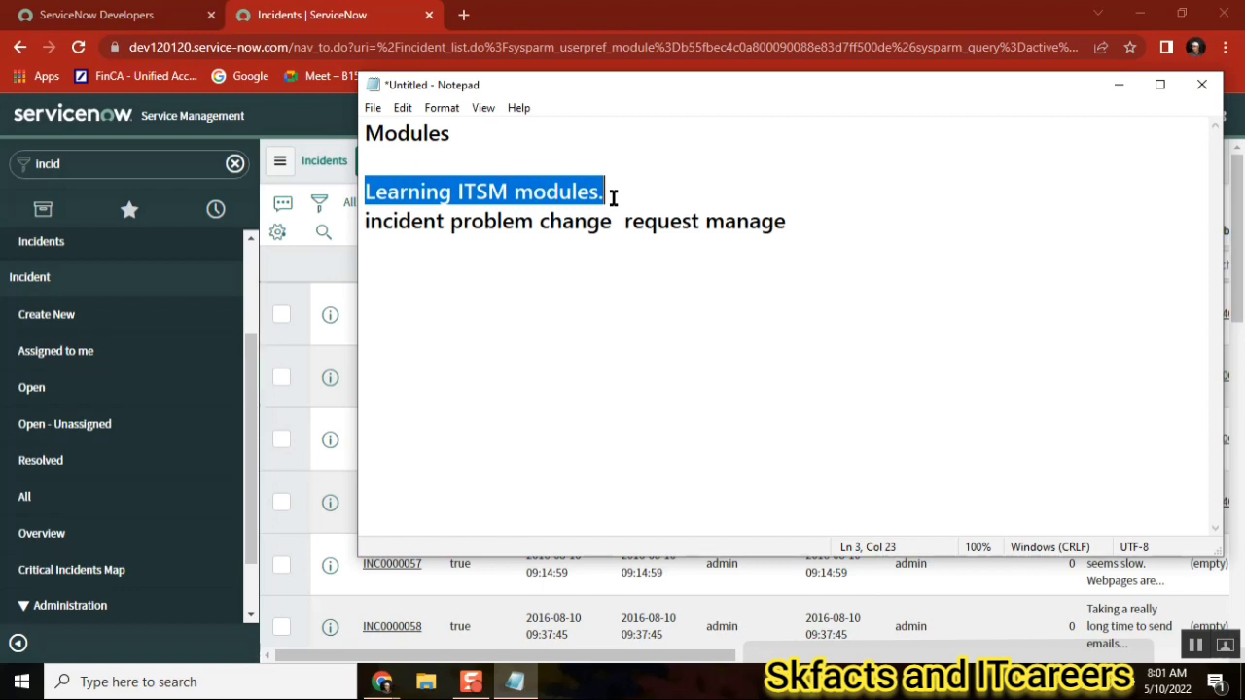
mouse_move(291, 294)
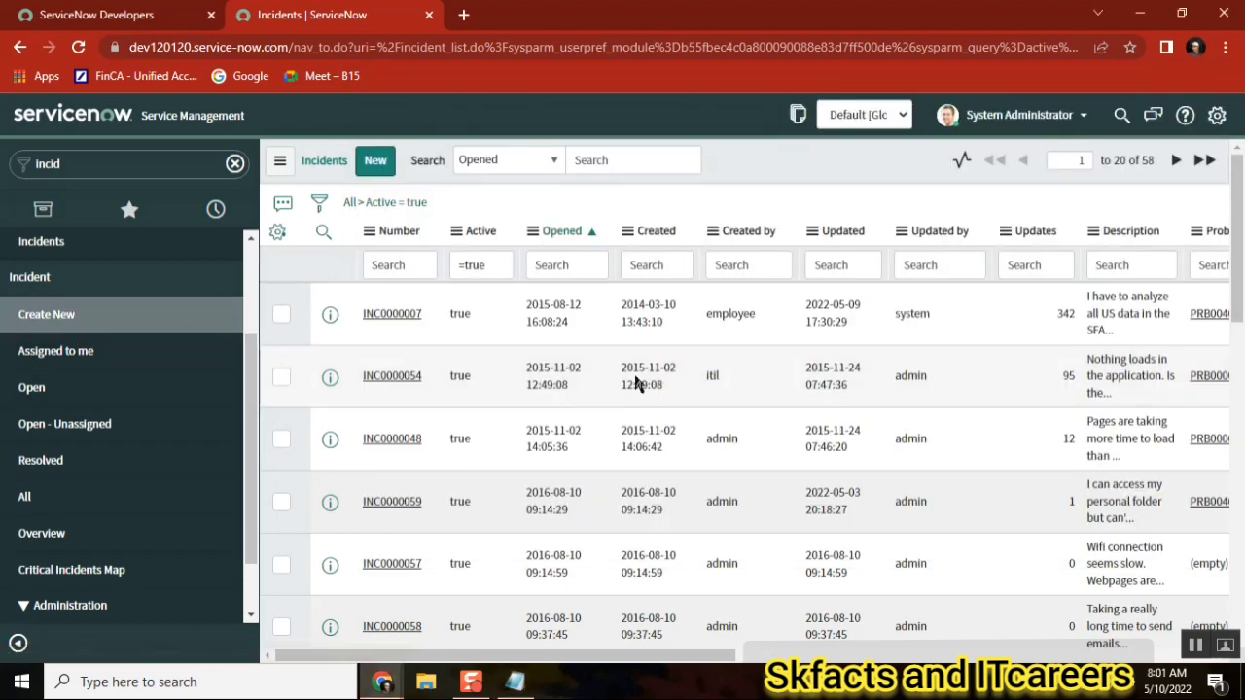
left_click(376, 159)
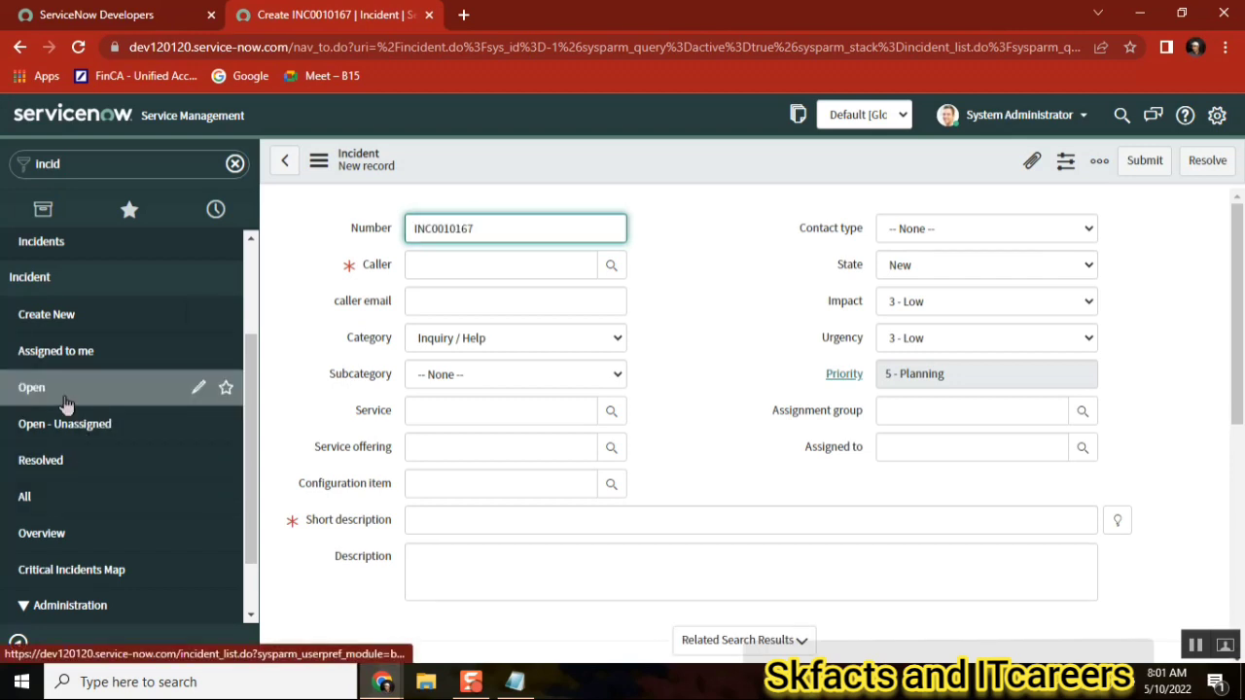
left_click(31, 387)
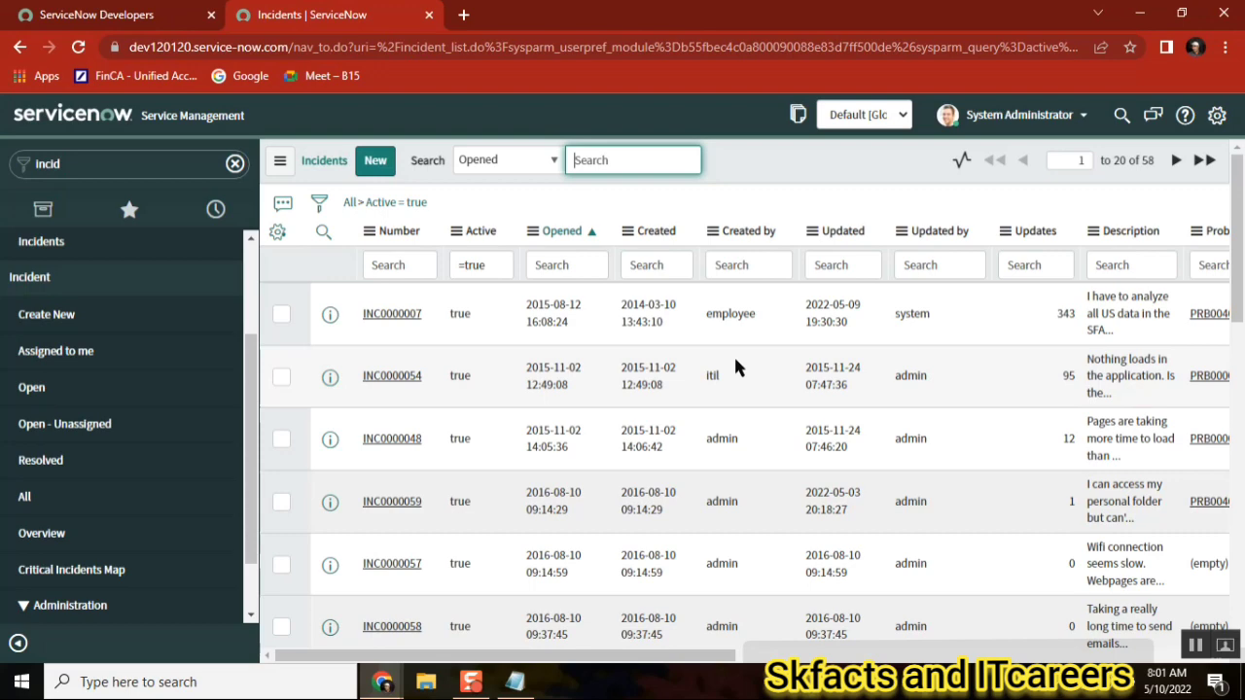
mouse_move(734, 364)
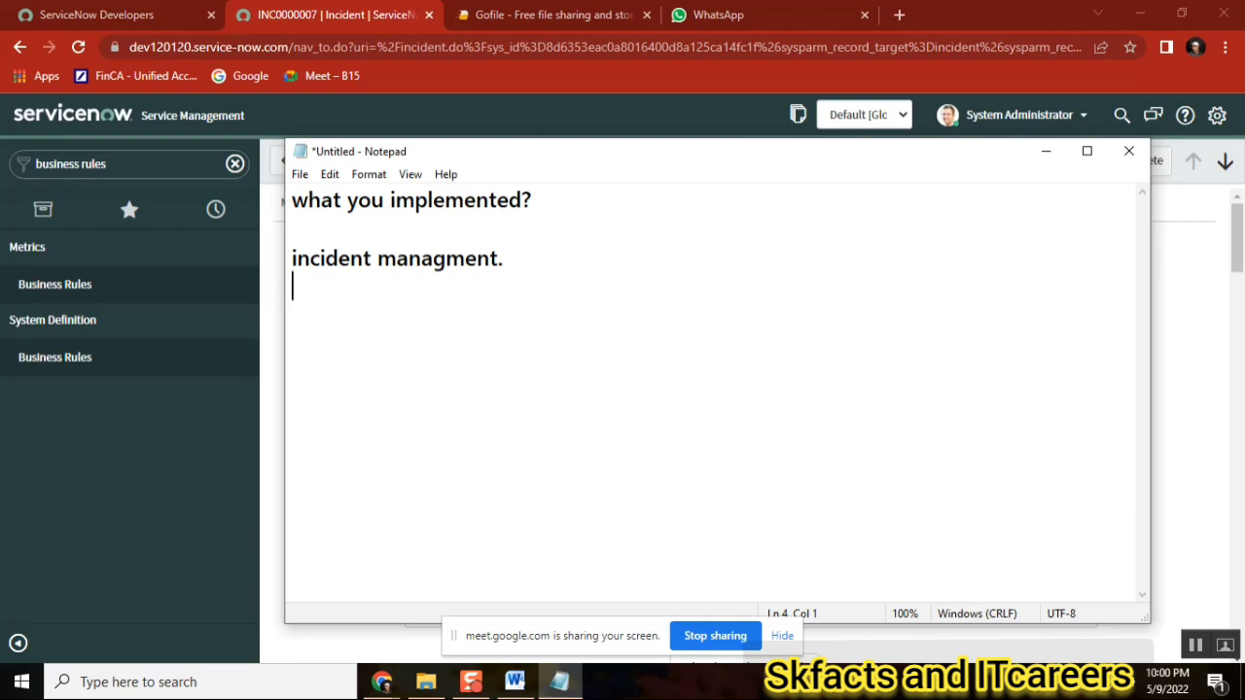
Select 'incident' and 'managment', then add 'tool --?' on a new line below.
double_click(334, 258)
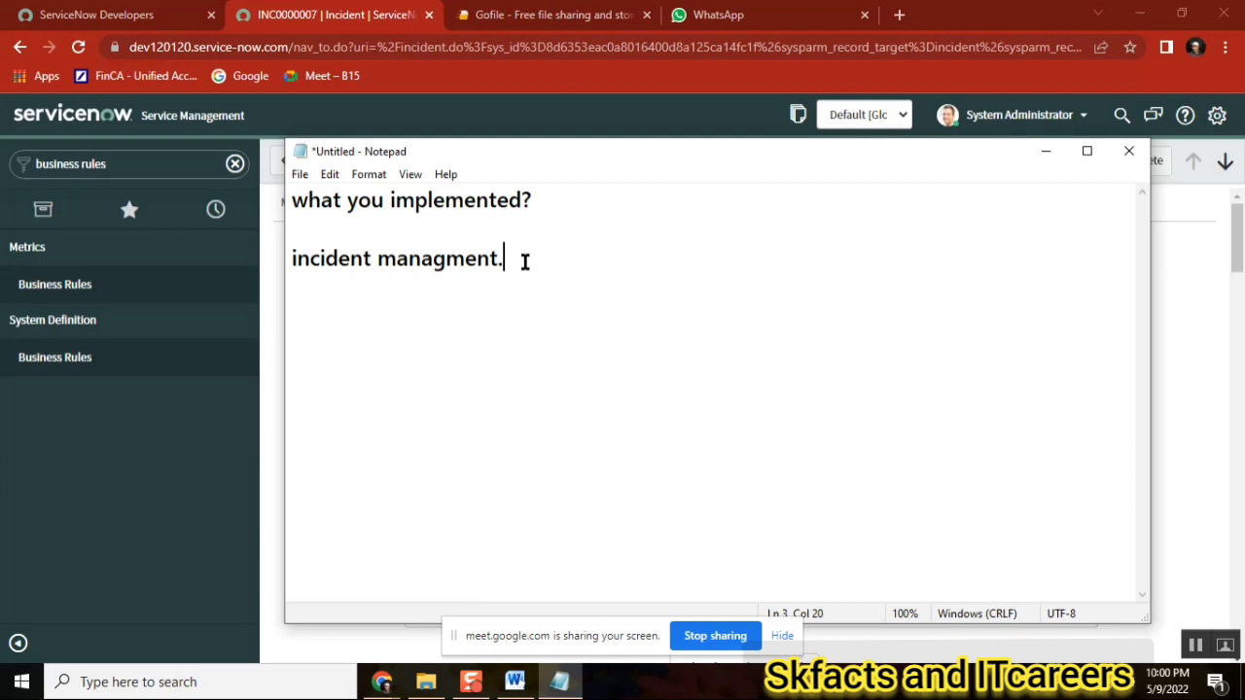
double_click(439, 258)
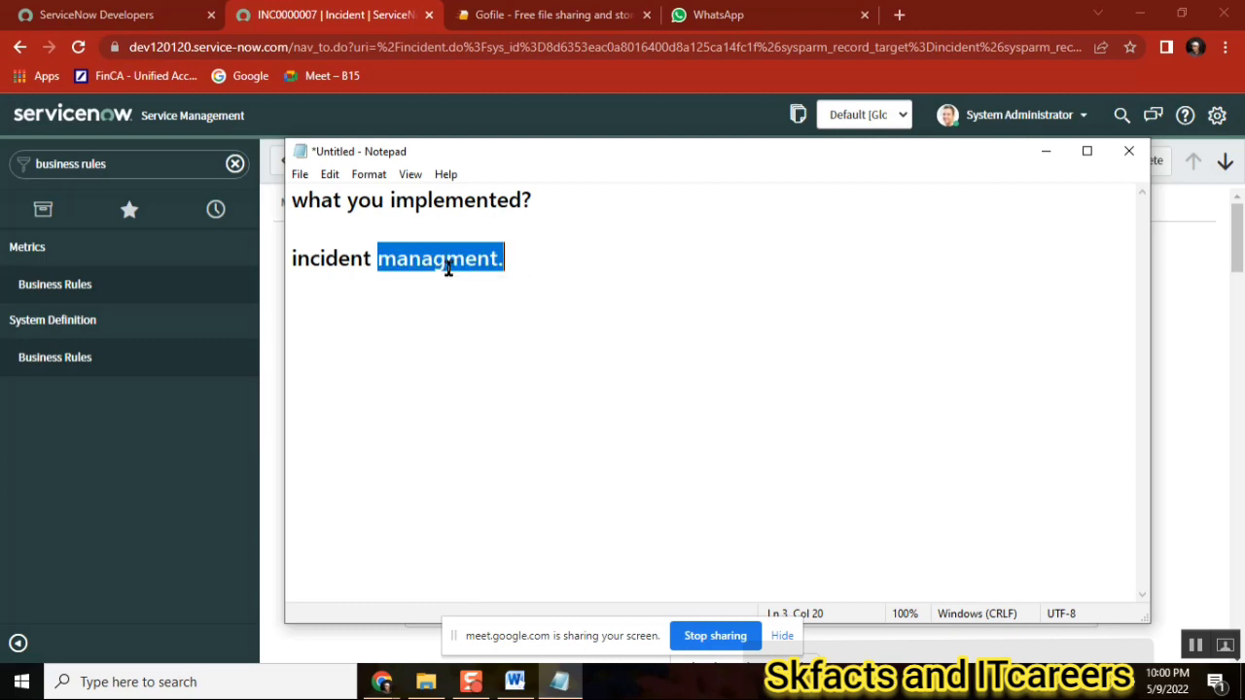
double_click(333, 257)
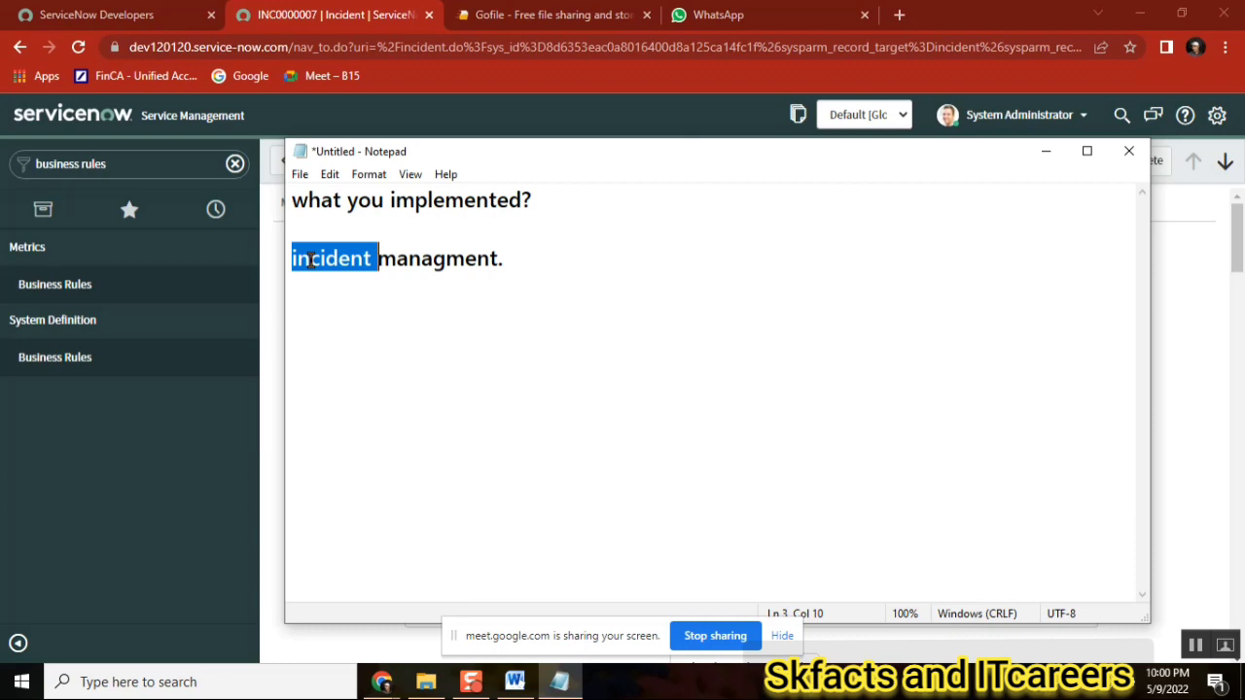
left_click(503, 257)
type("t")
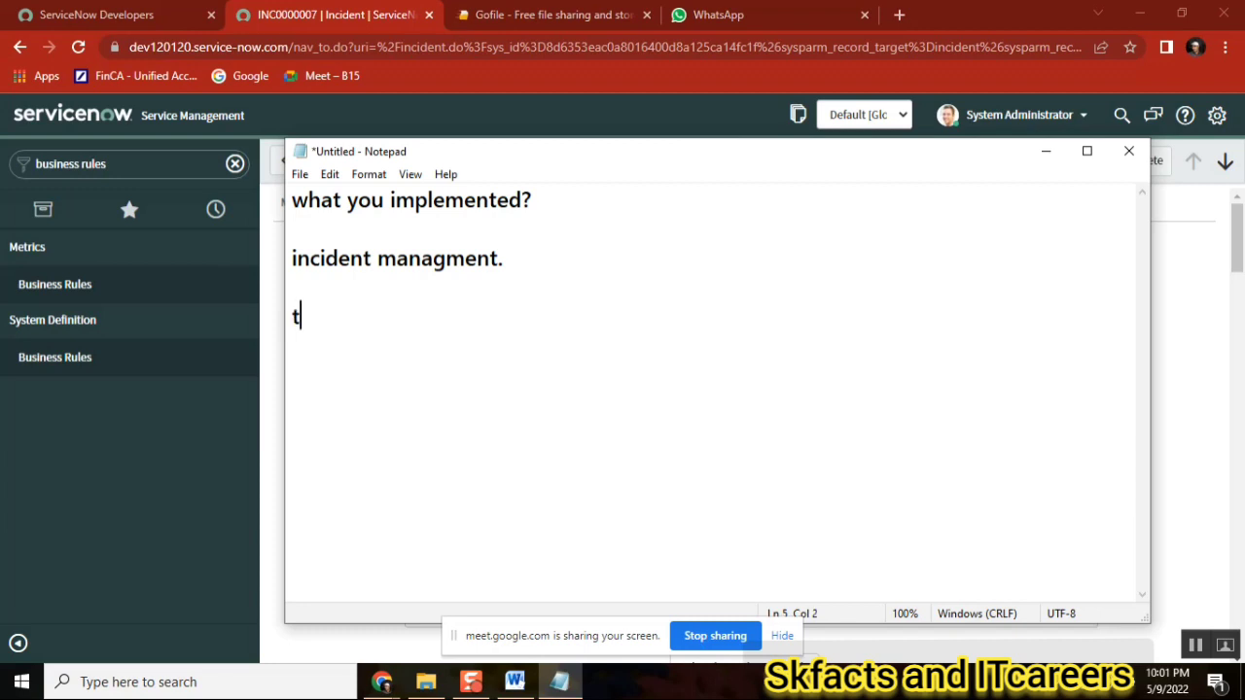
type("ool")
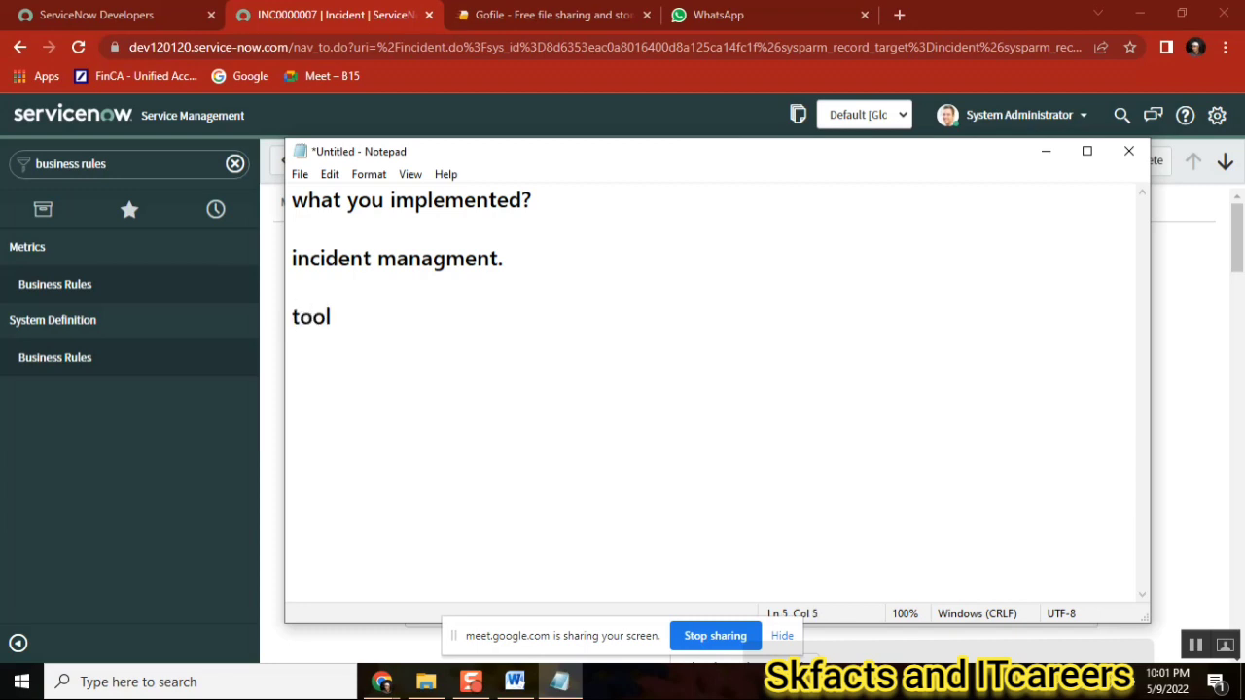
type("--?")
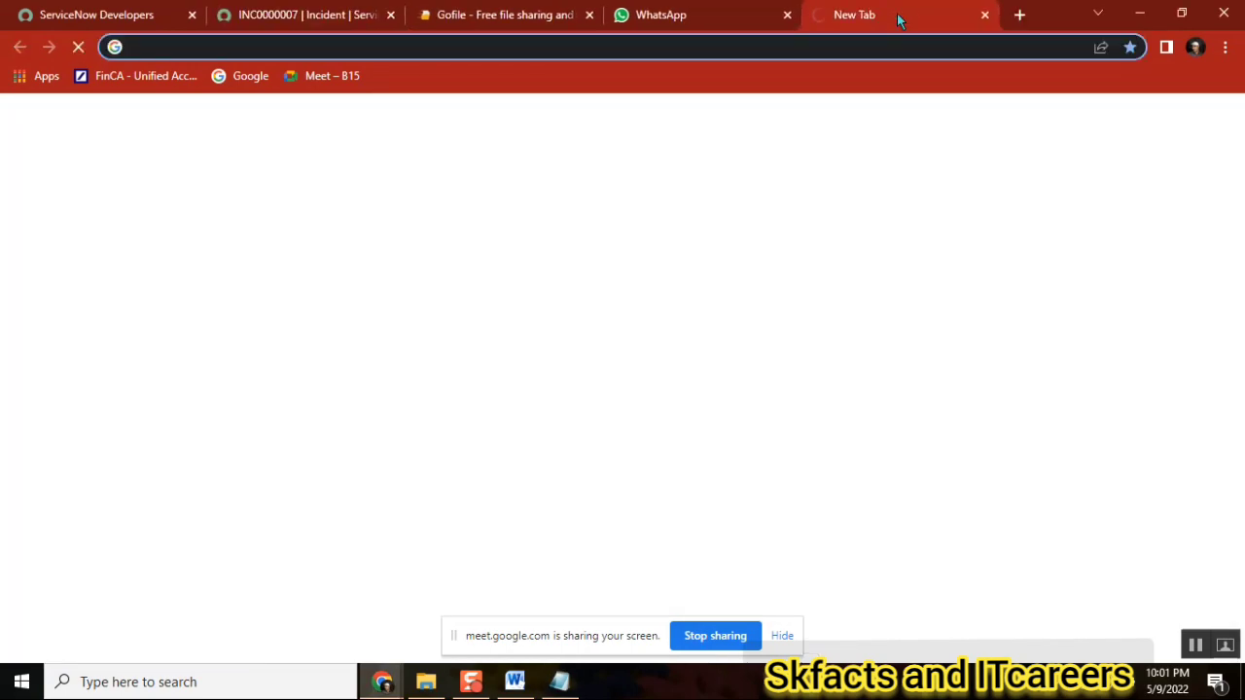
Search images for 'incident managment tool' and open the DNSstuff incident management article.
type("incident managment tool")
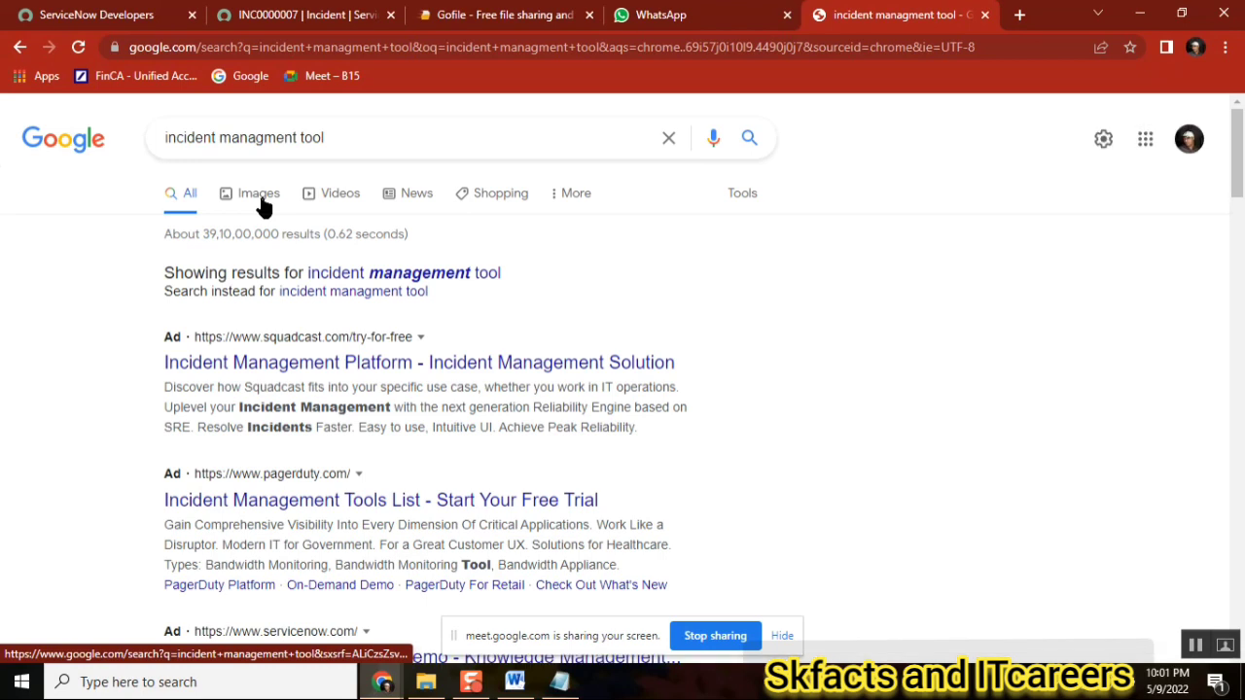
left_click(258, 193)
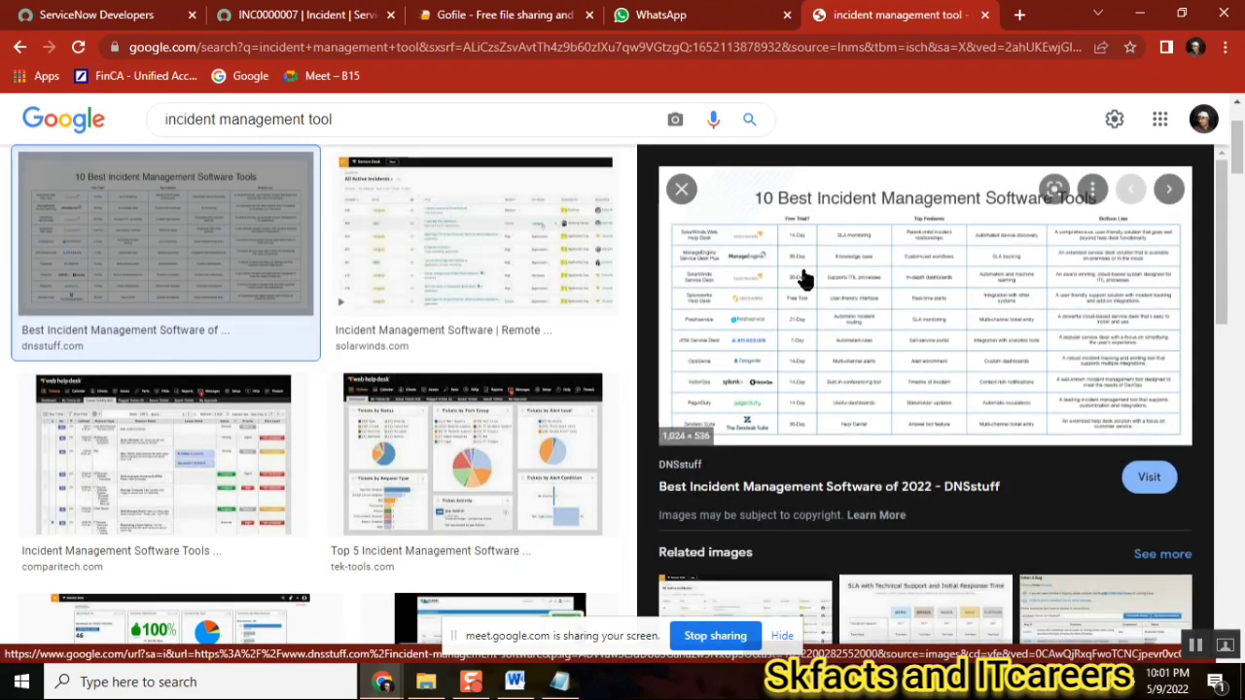
left_click(1149, 477)
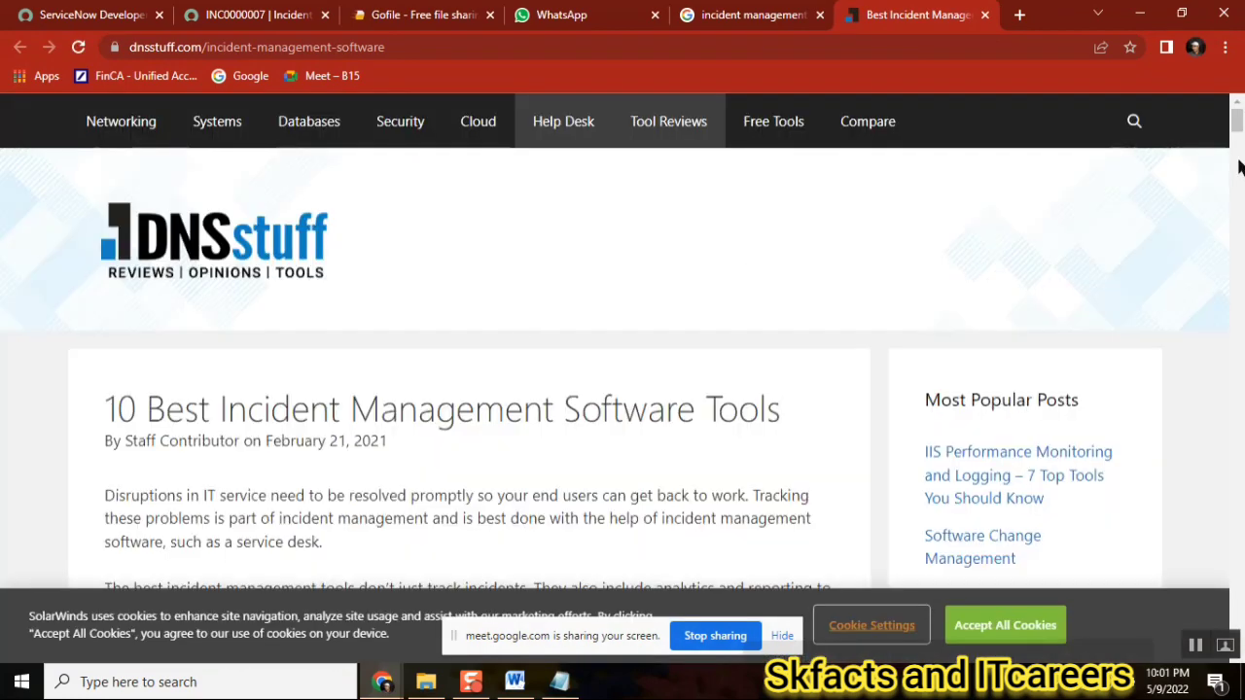
Scroll the DNSstuff '10 Best Incident Management Software Tools' article down to Jira Service Desk.
scroll("down", 3)
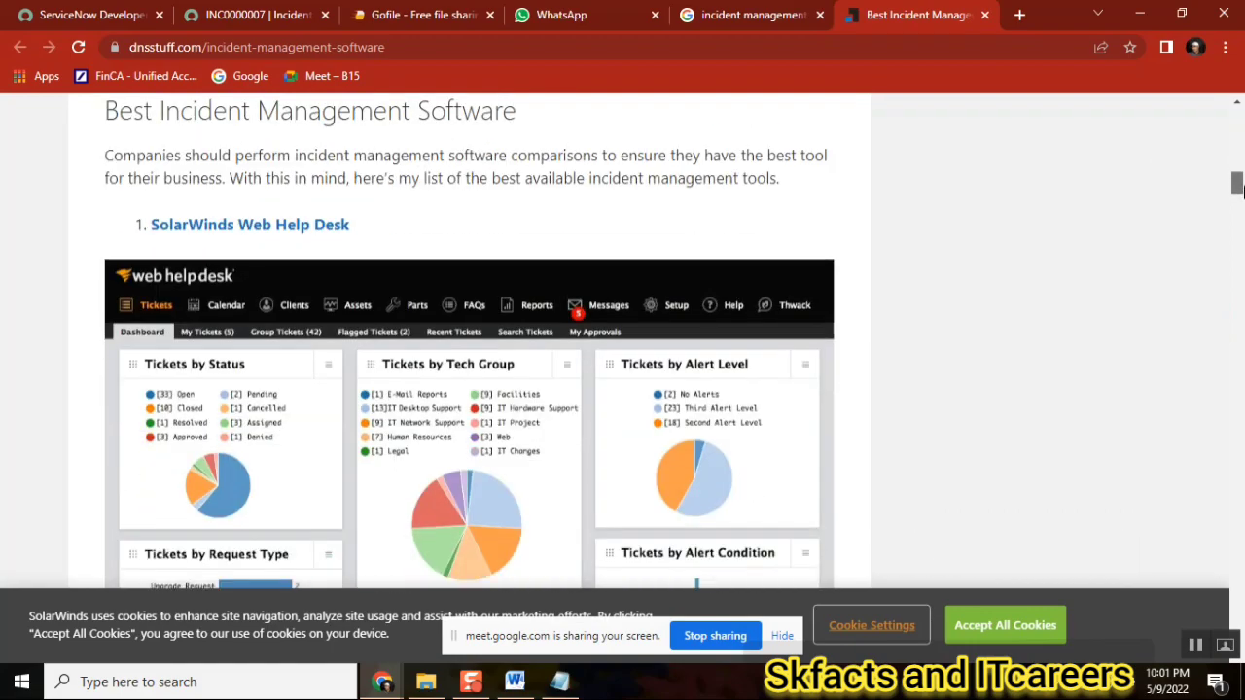
scroll("down", 3)
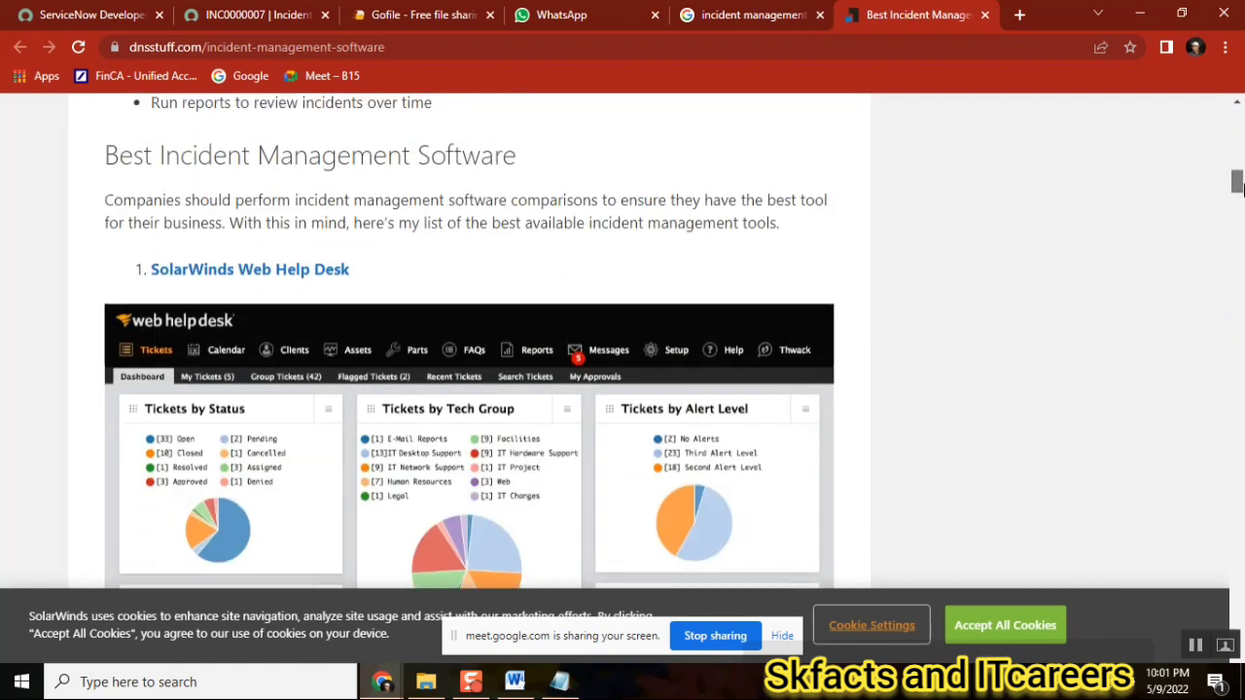
scroll("down", 3)
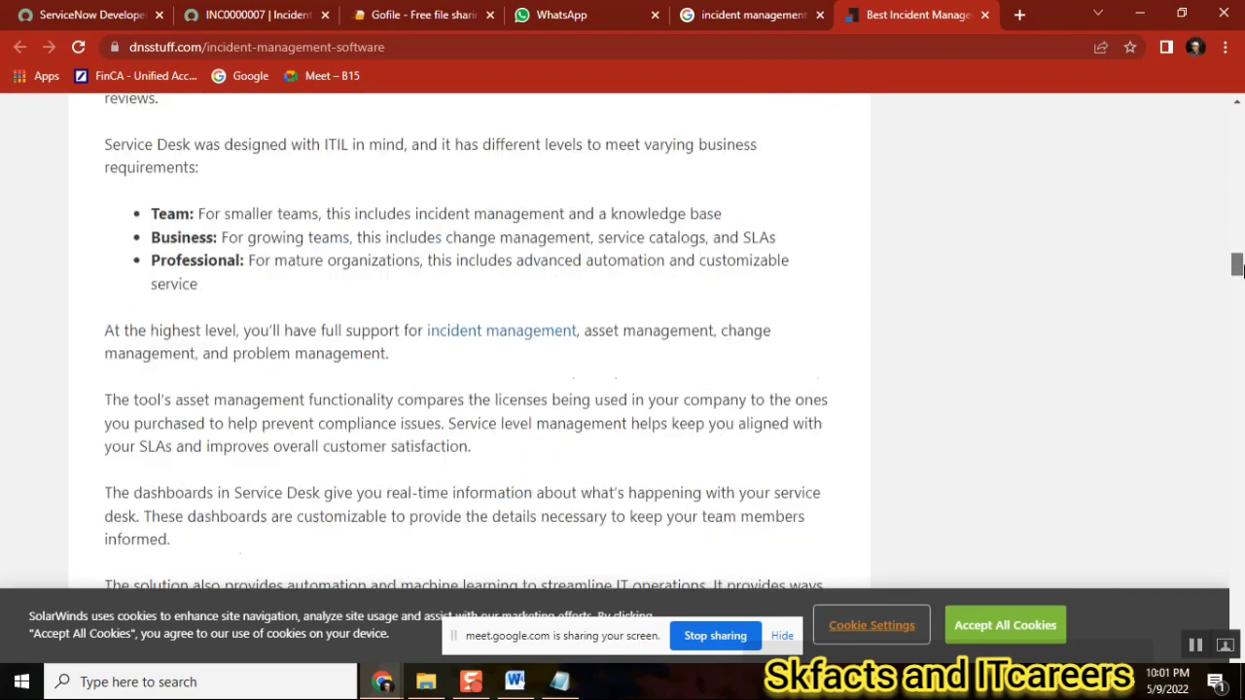
scroll("down", 3)
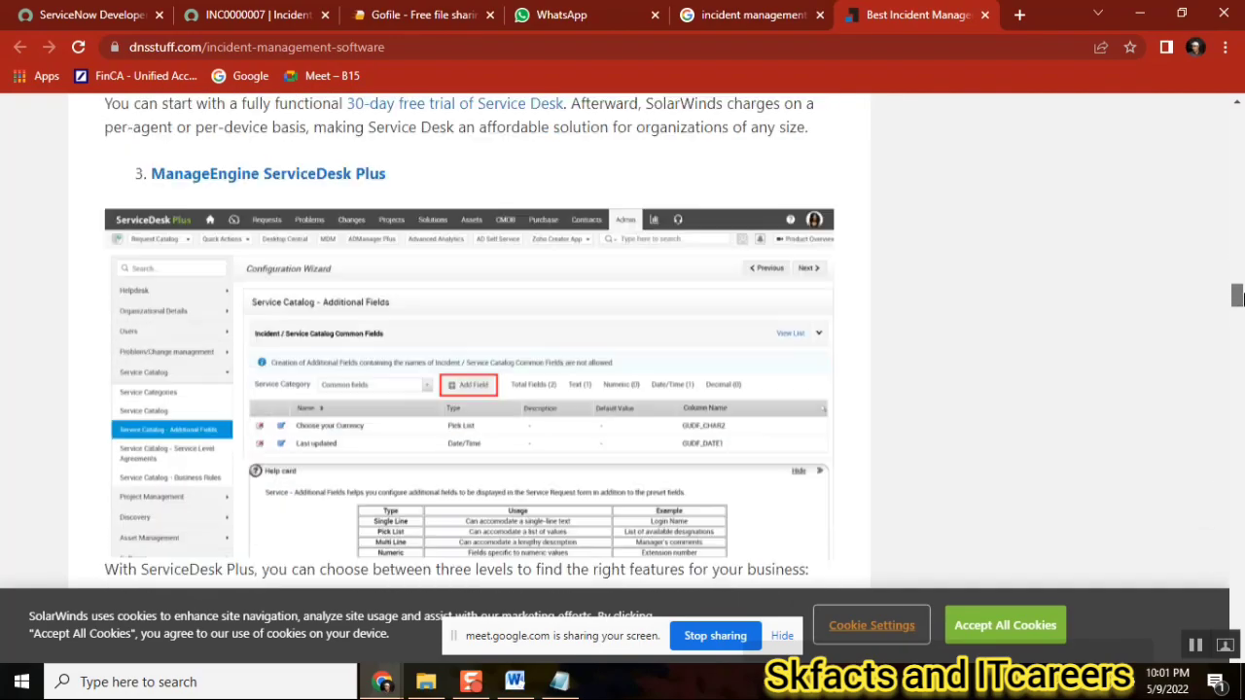
scroll("down", 3)
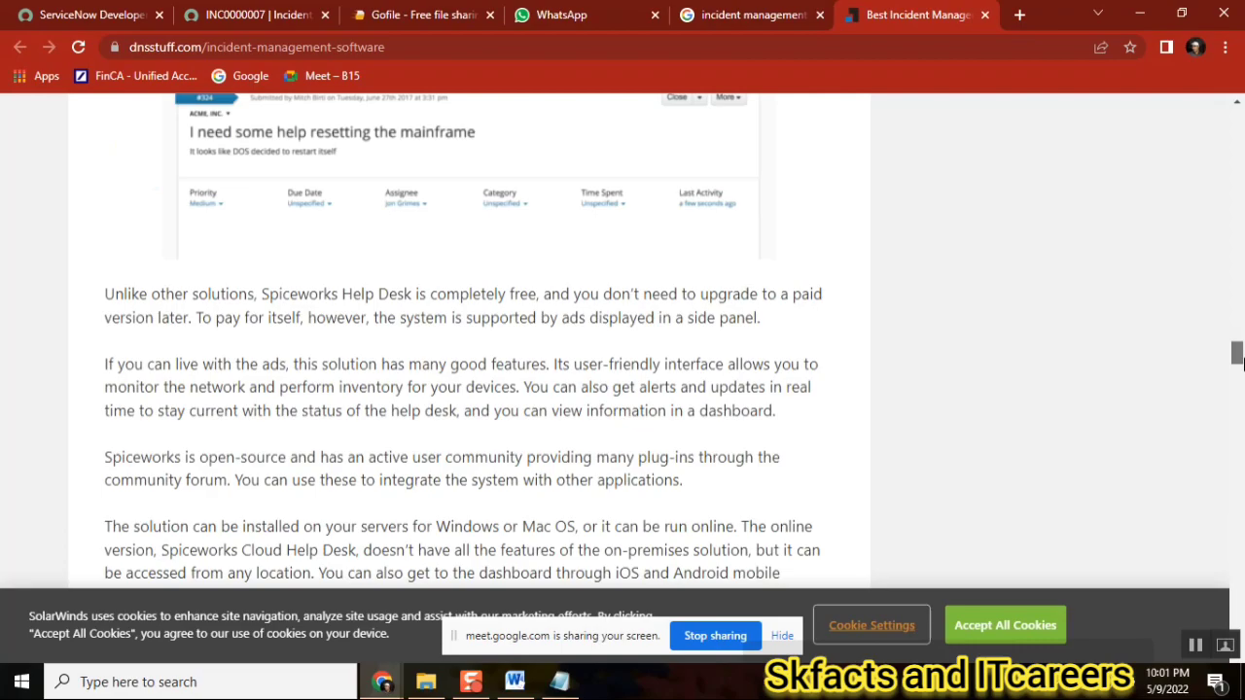
scroll("down", 3)
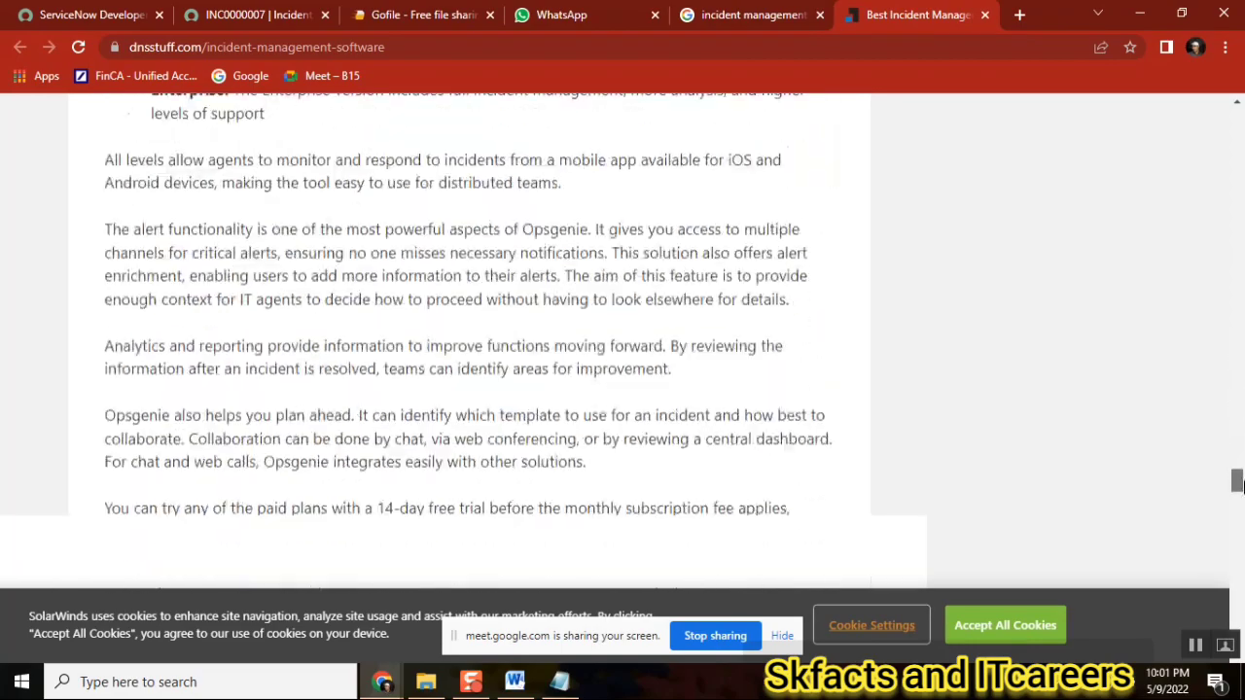
scroll("down", 3)
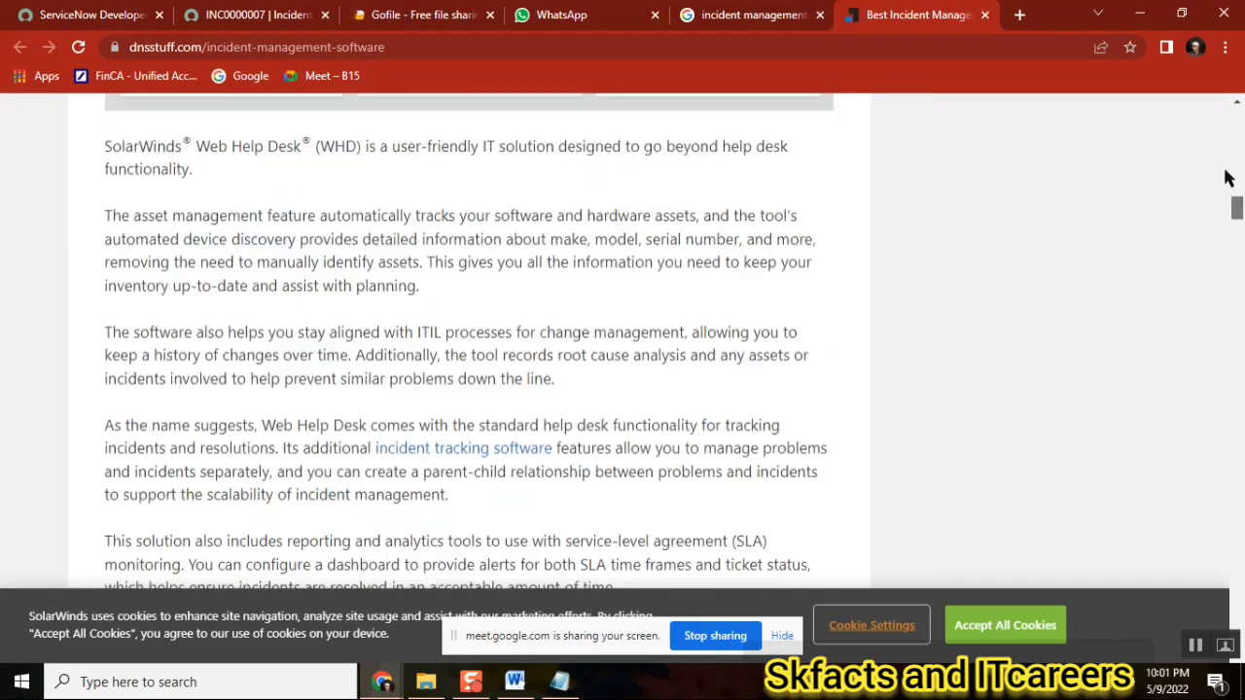
scroll("up", 3)
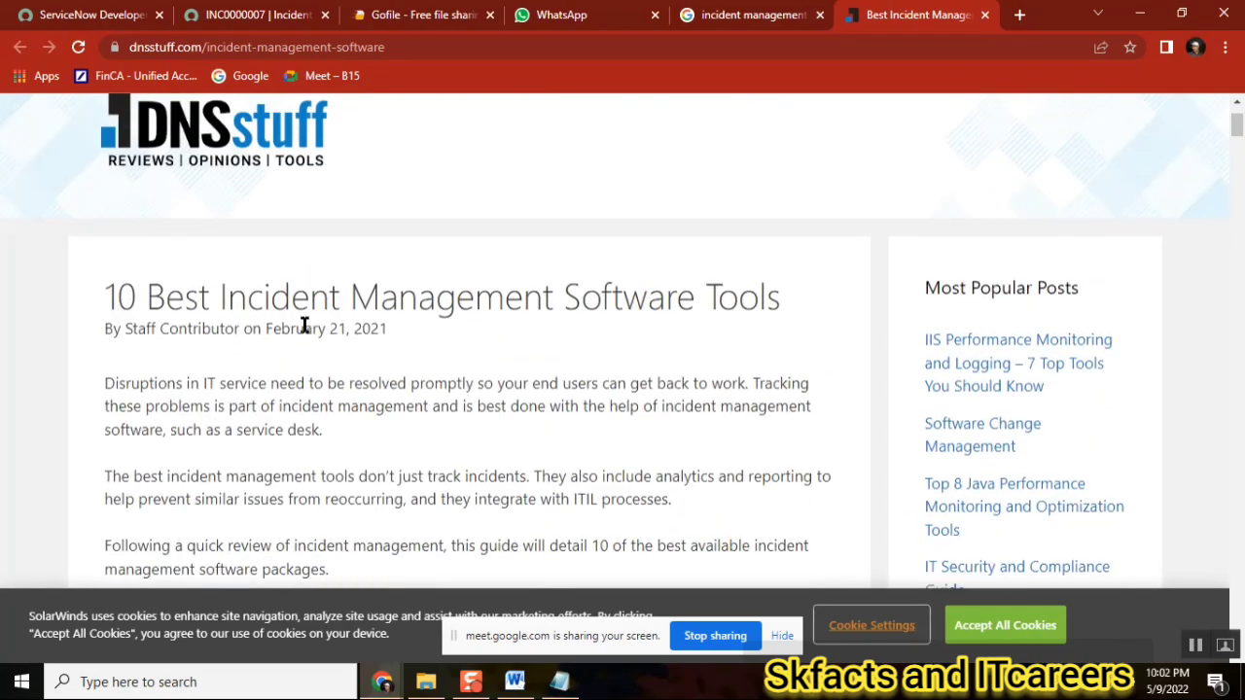
mouse_move(366, 383)
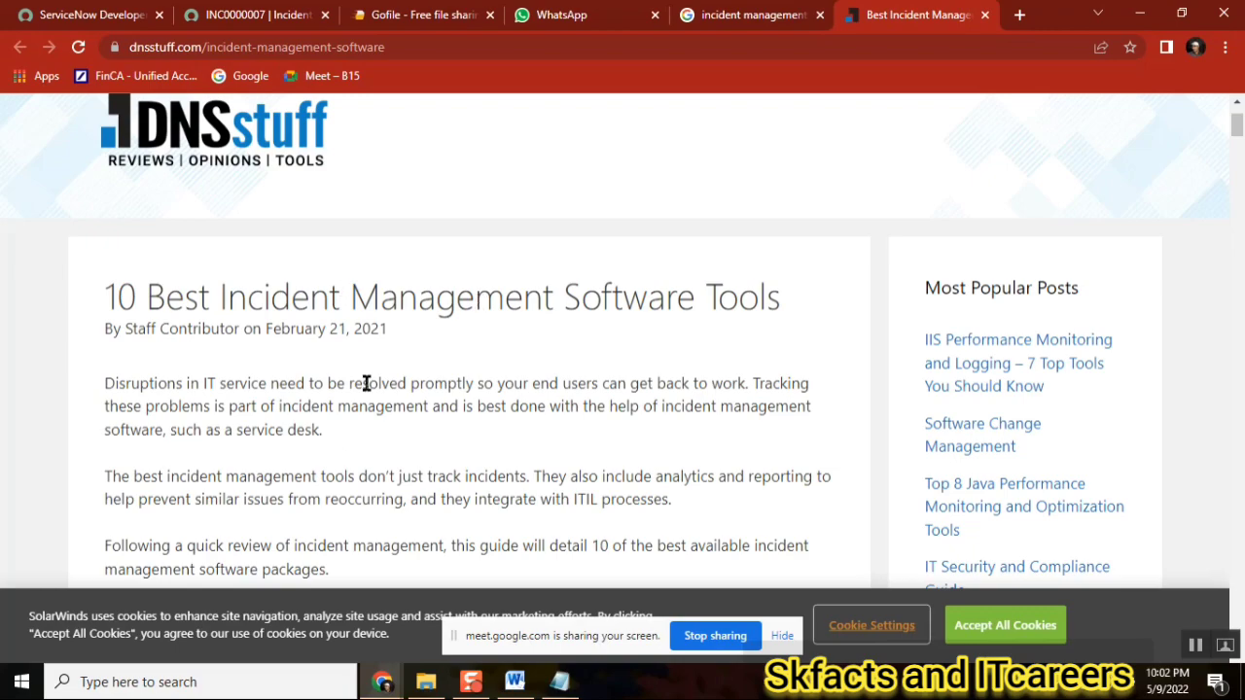
scroll("down", 3)
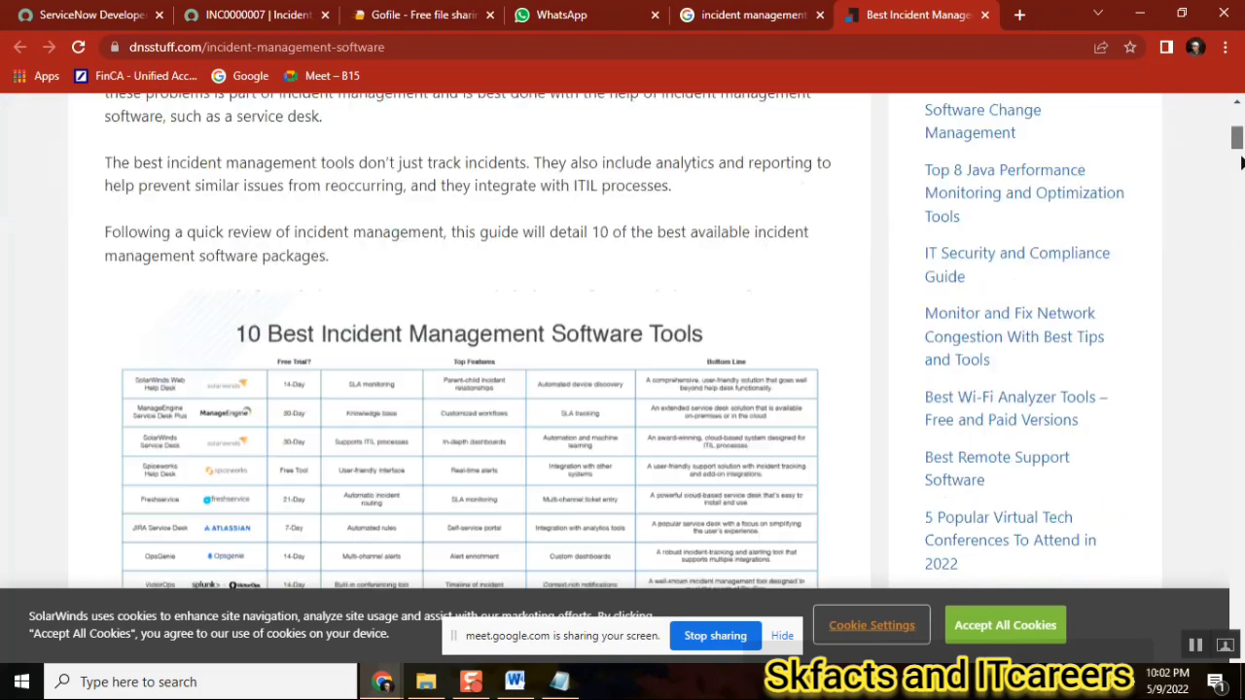
scroll("down", 3)
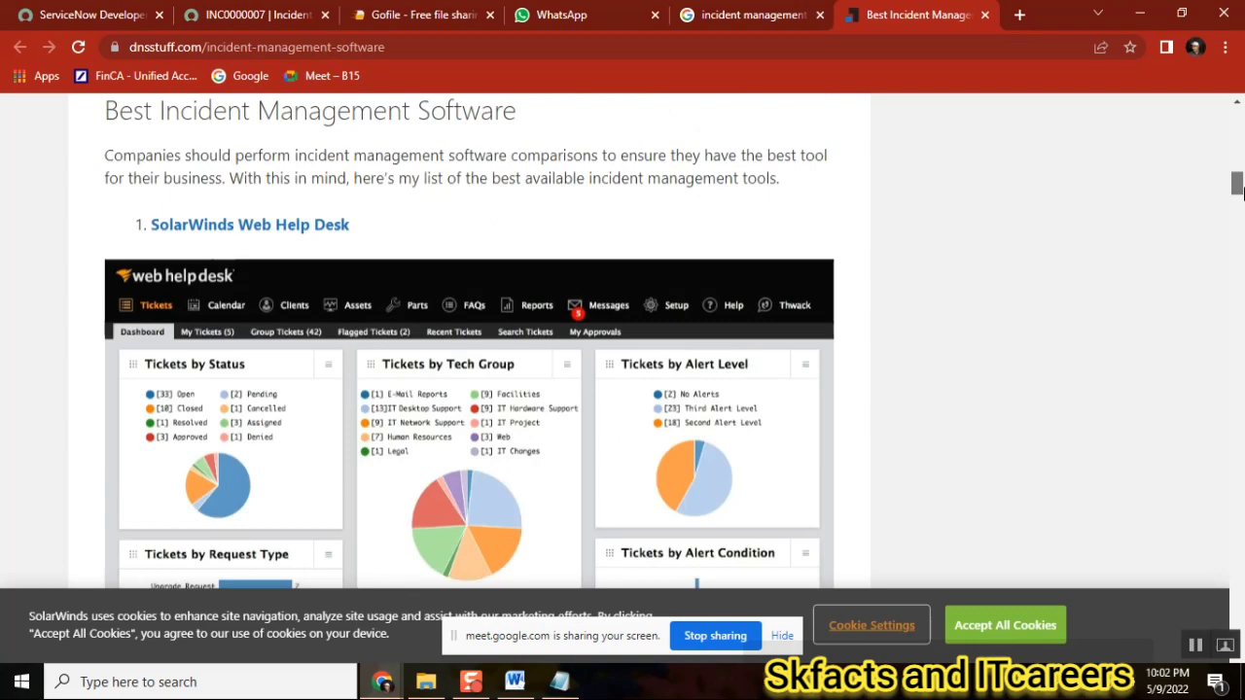
scroll("down", 3)
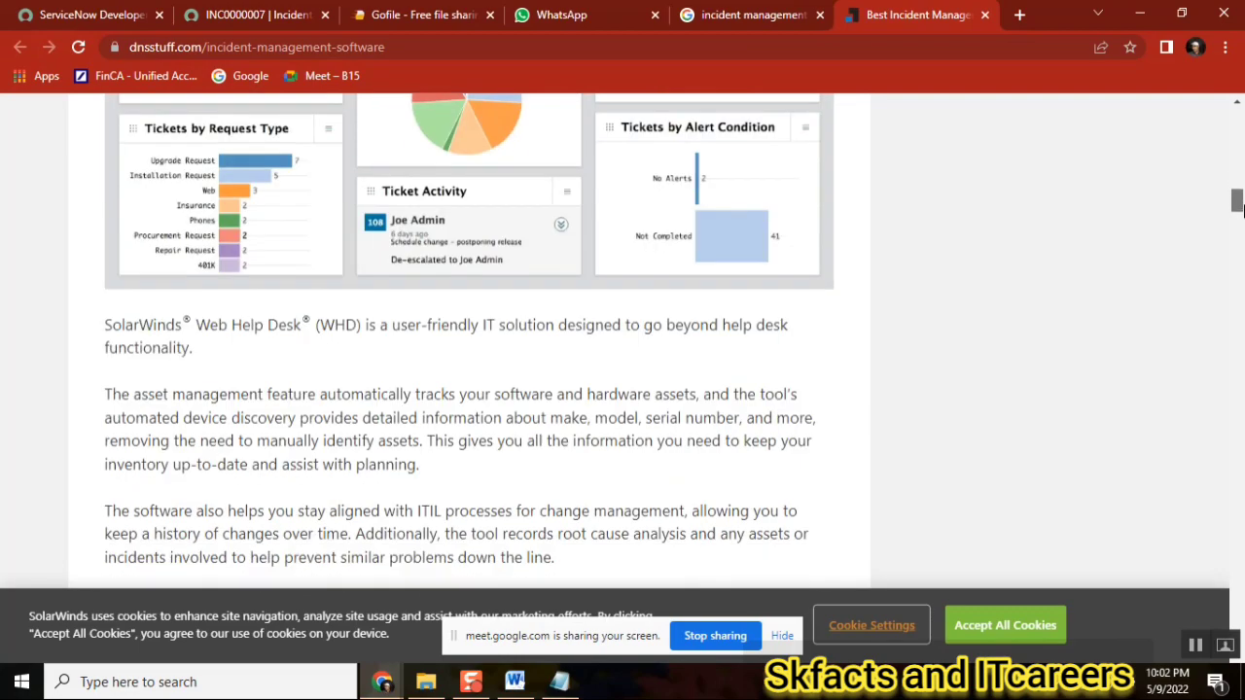
scroll("down", 3)
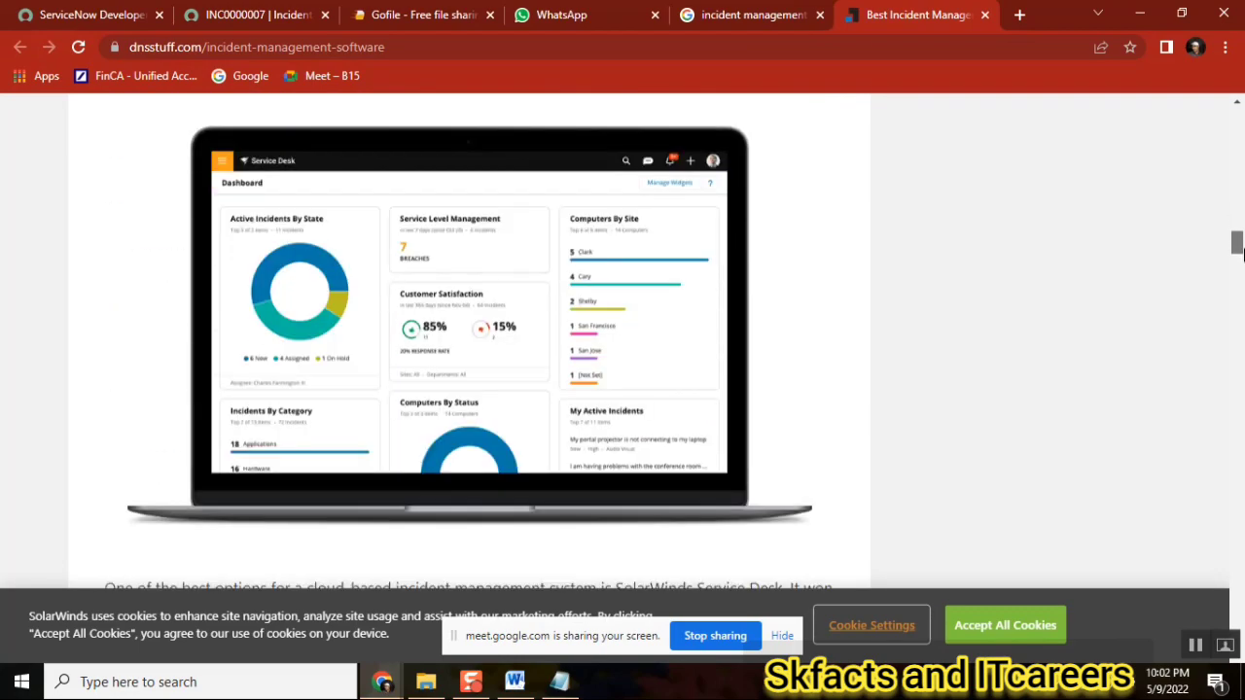
scroll("down", 3)
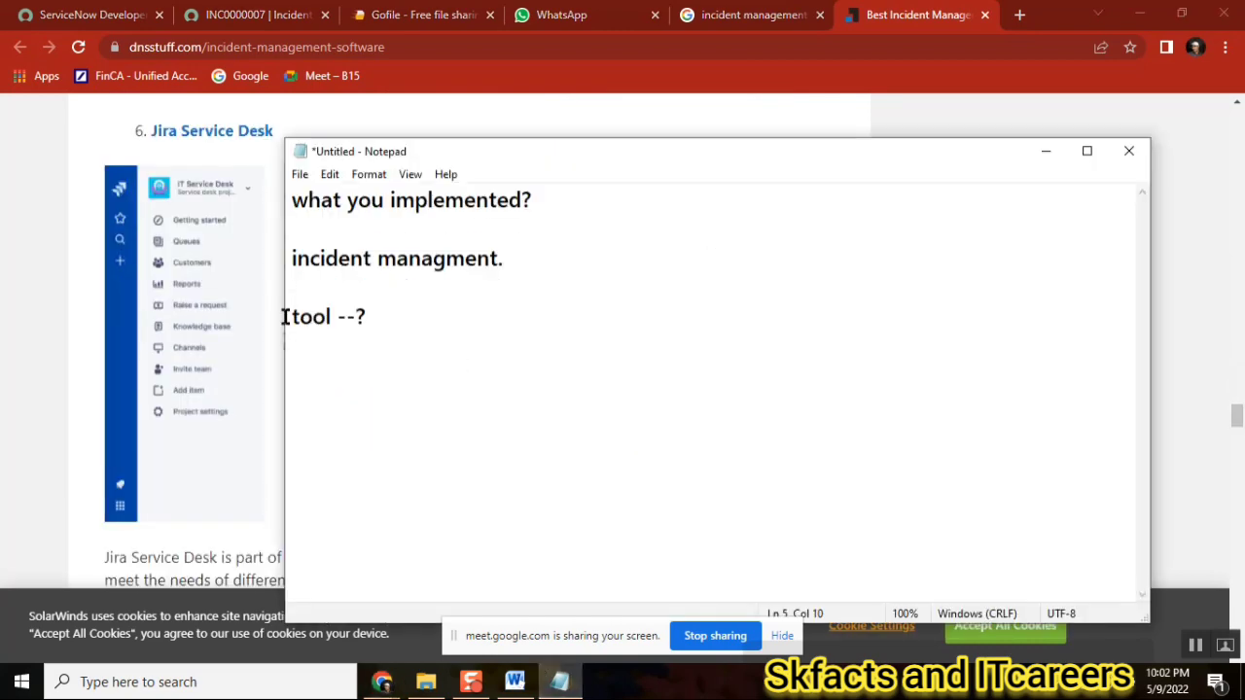
Place the cursor after Notepad's 'tool --?' line, then show the INC0000007 record.
double_click(311, 316)
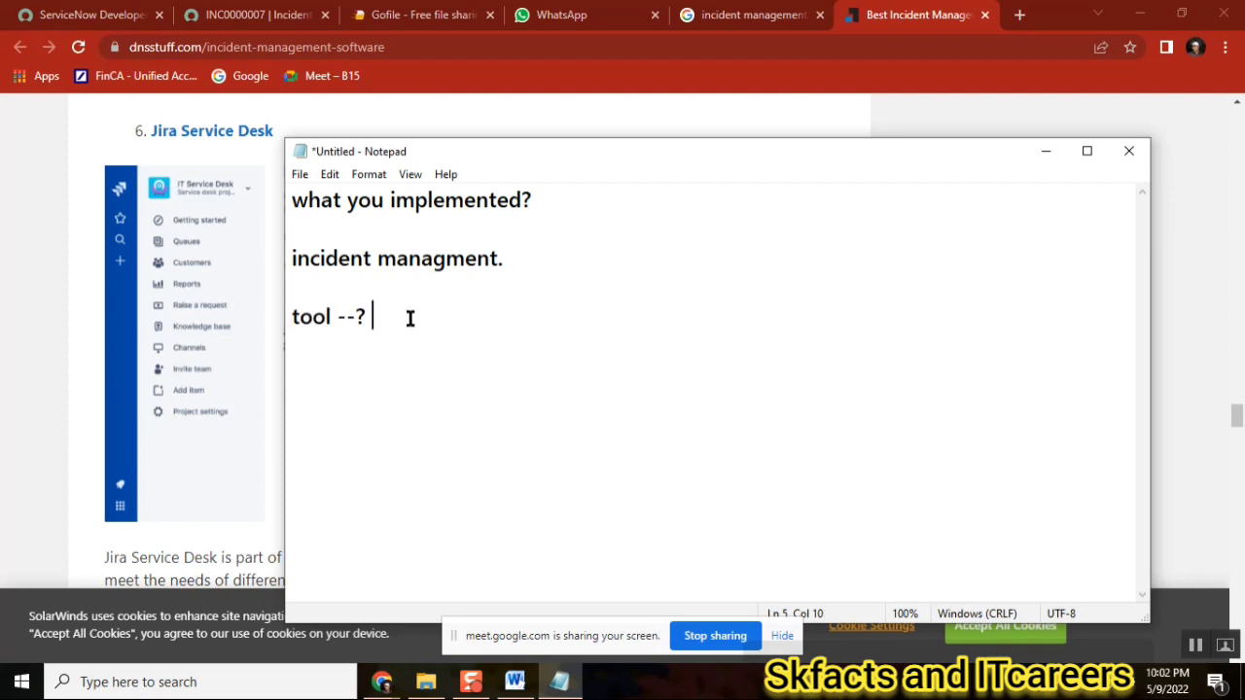
left_click(255, 15)
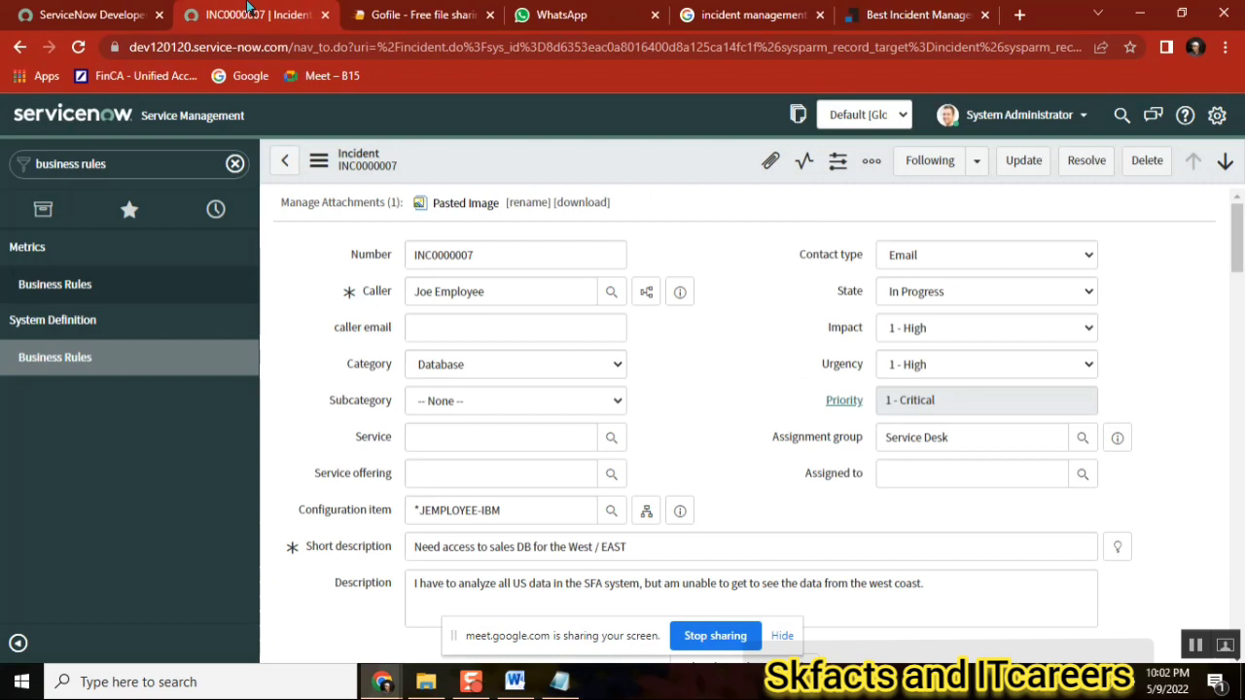
View the Developer home page, then filter the navigator by 'Incident' and expand Incident.
left_click(82, 15)
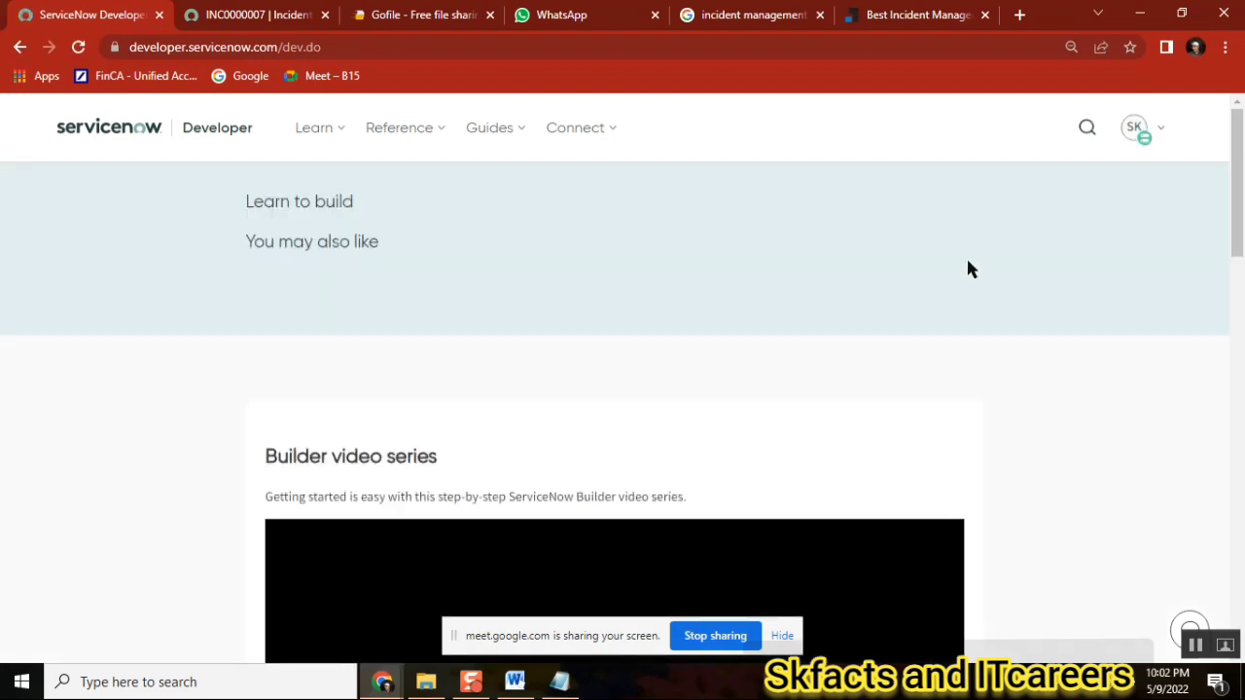
mouse_move(817, 167)
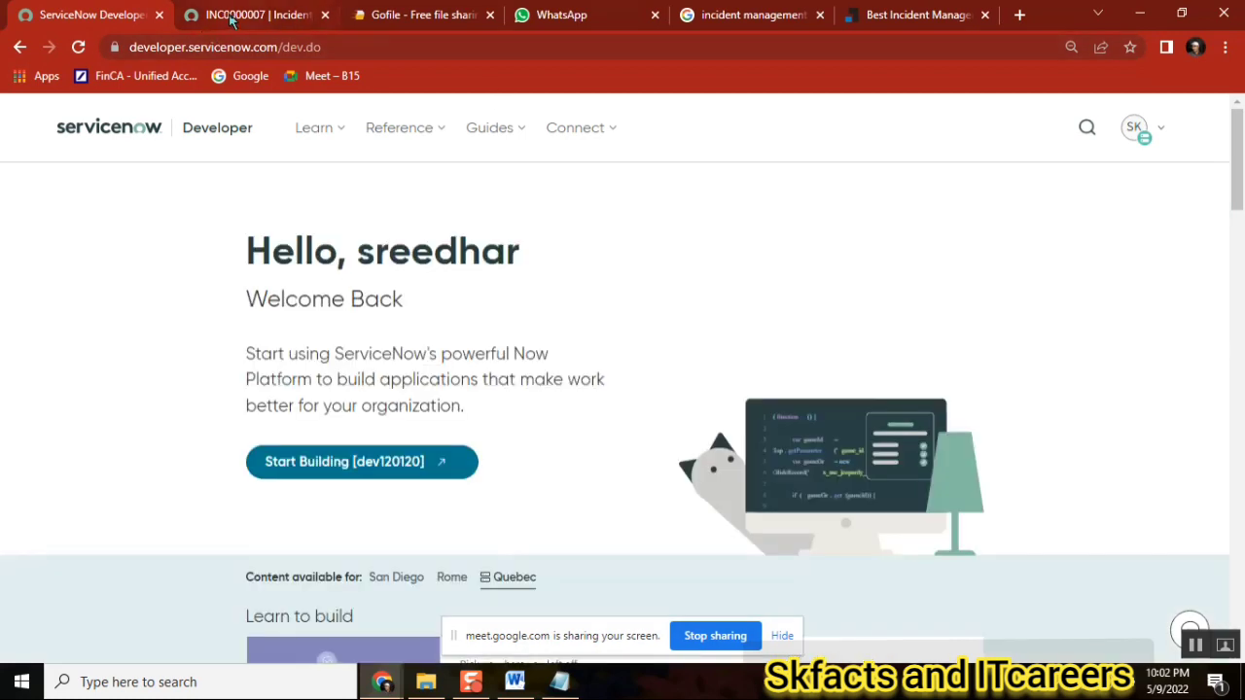
left_click(253, 14)
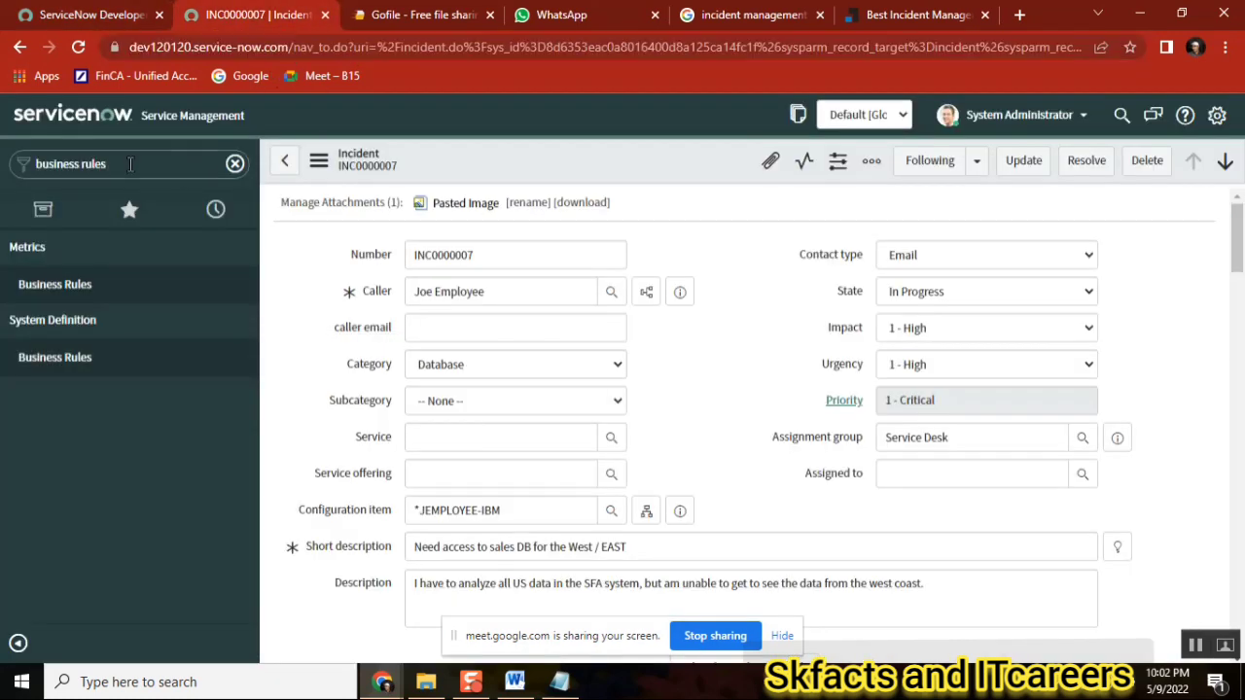
type("Incident")
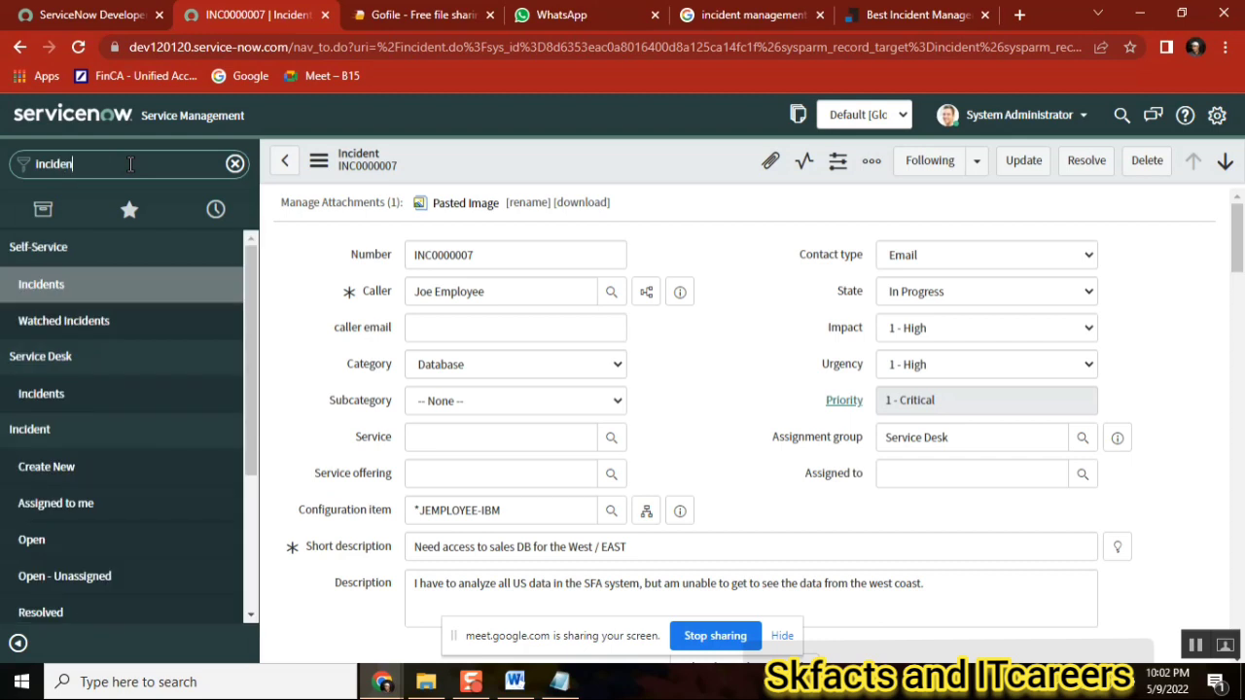
type("t")
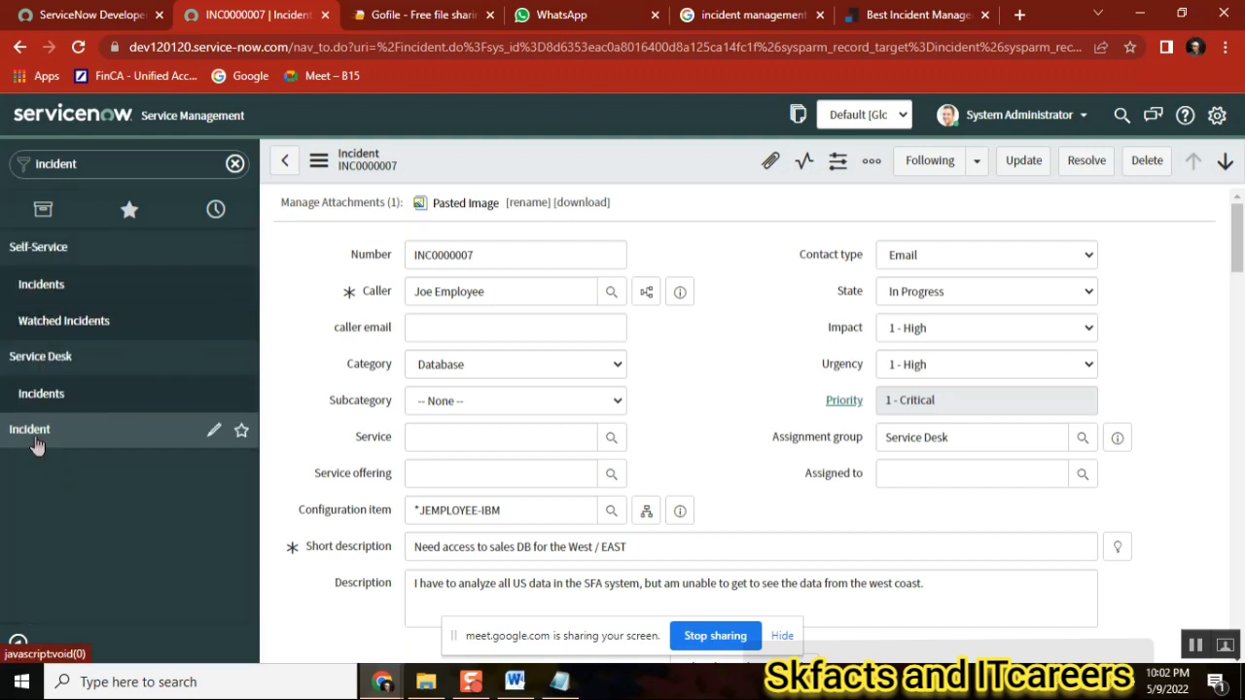
left_click(29, 429)
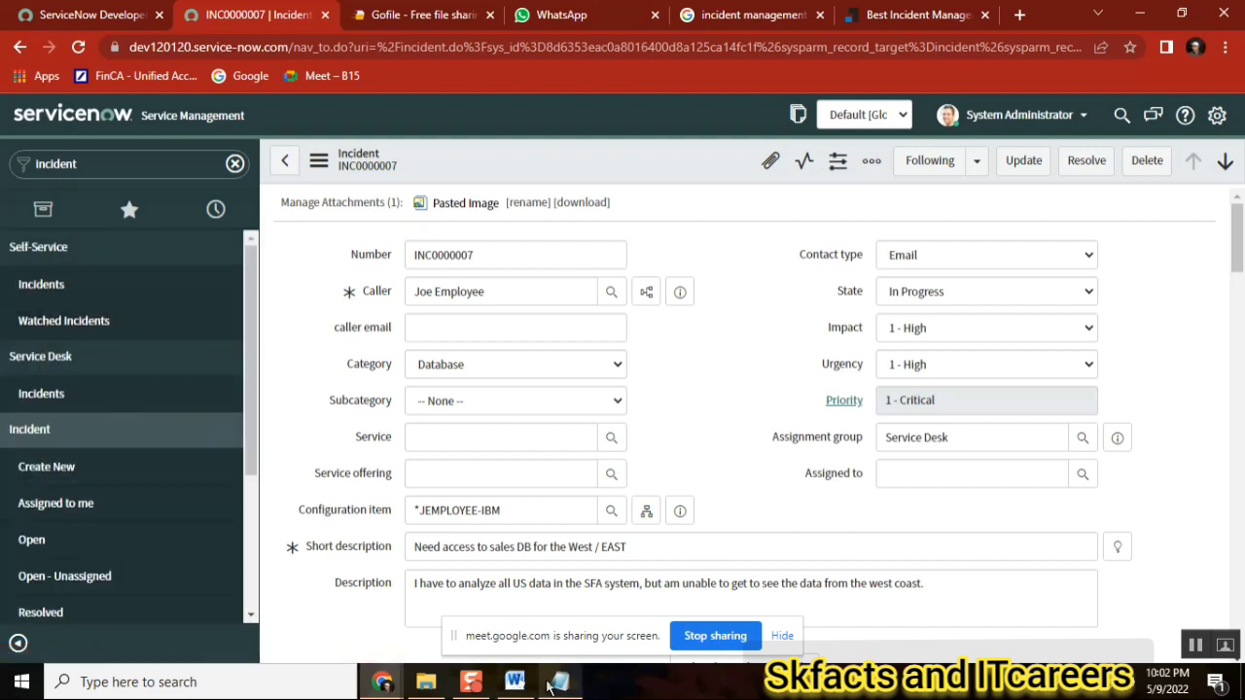
Answer the tool question in the Notepad notes with 'servicenow'.
left_click(557, 680)
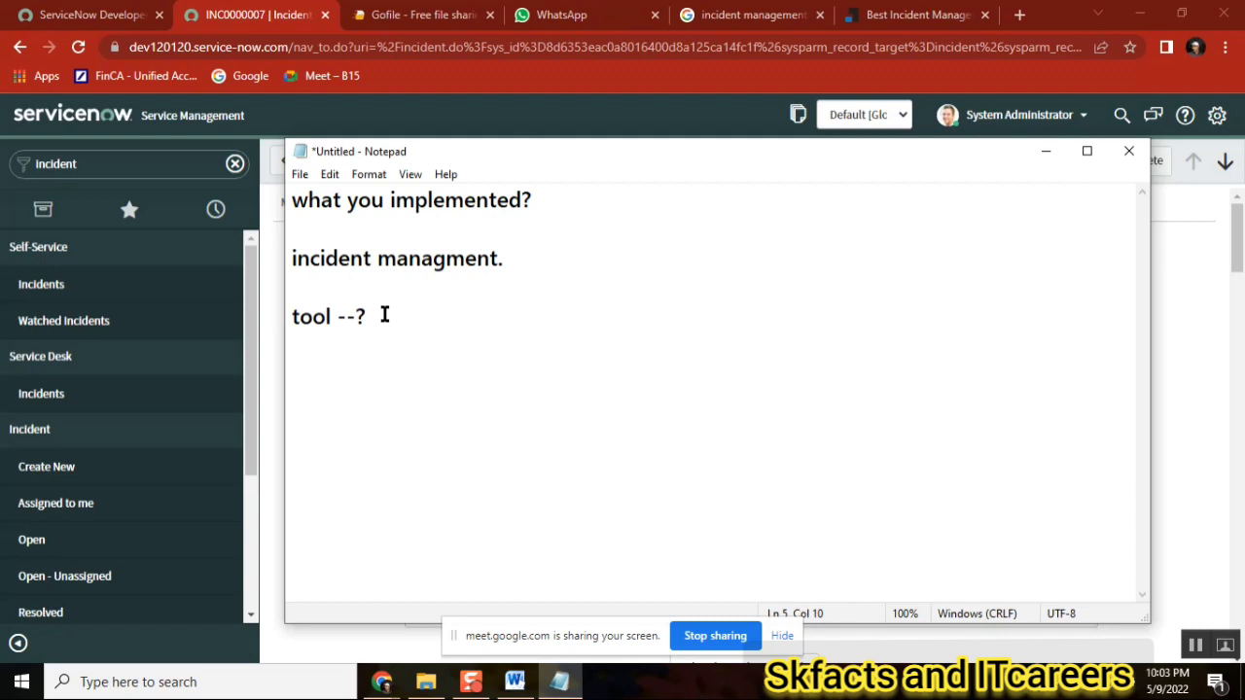
type("servc")
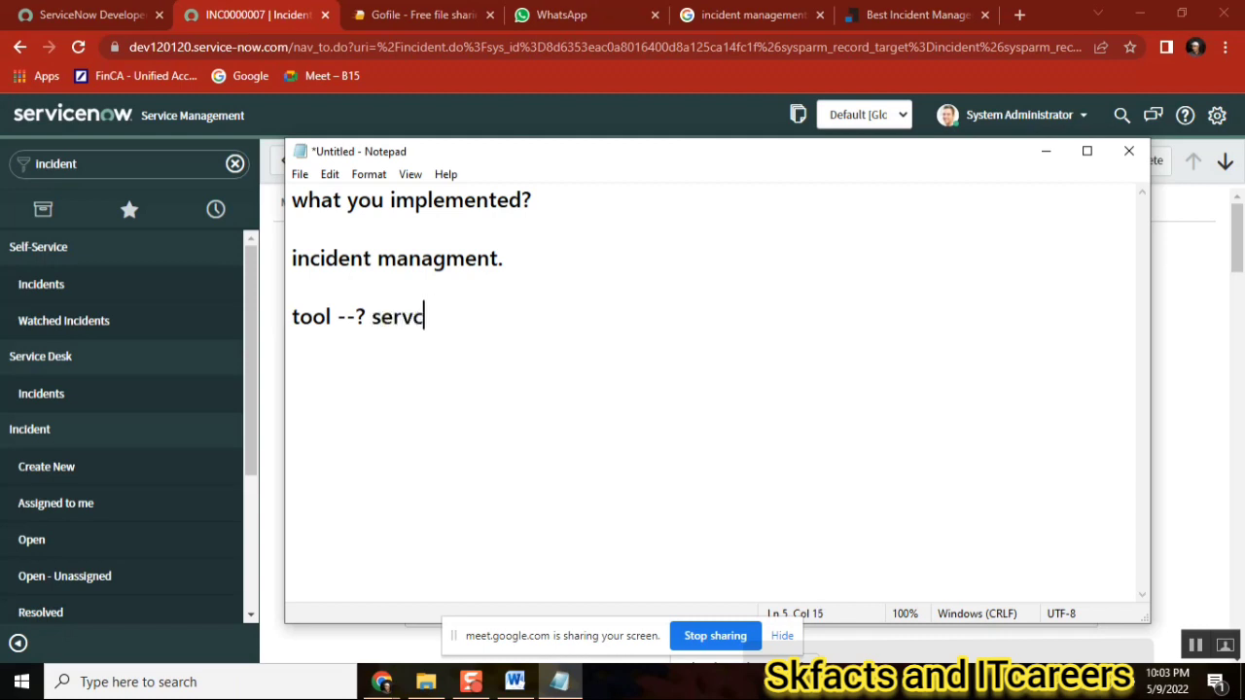
type("icenow")
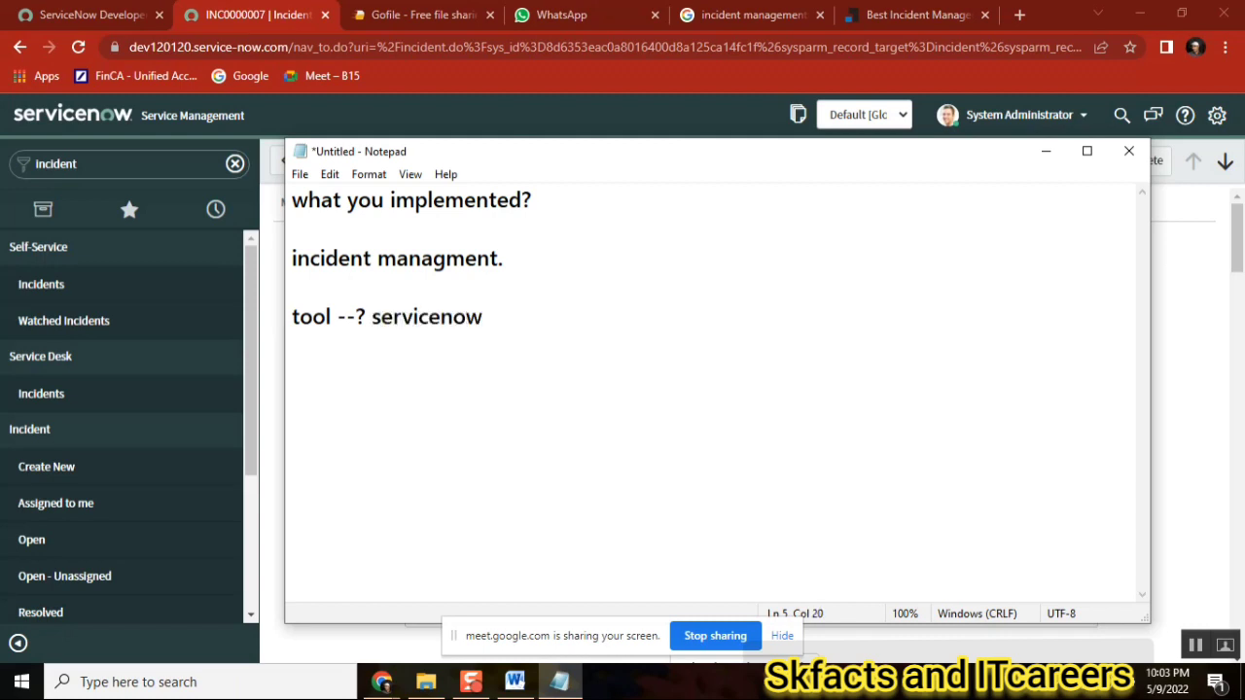
type(">..")
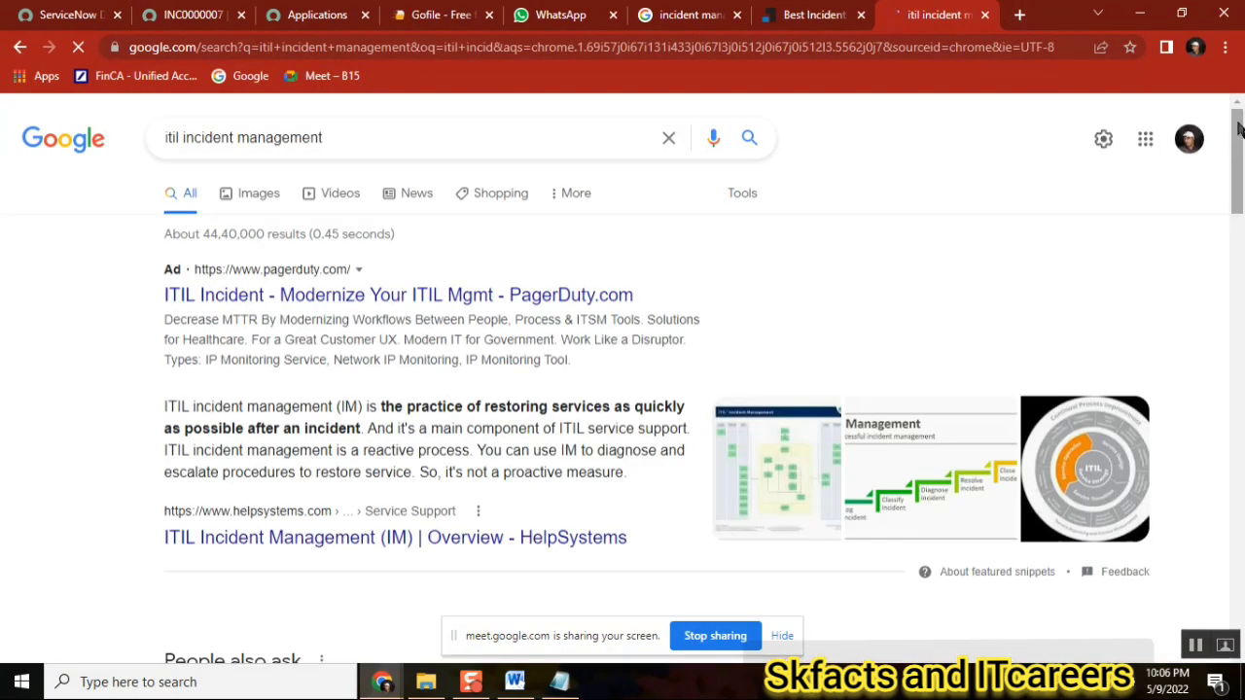
Open BMC's ITIL incident management introduction from the results, then return to INC0000007.
scroll("down", 3)
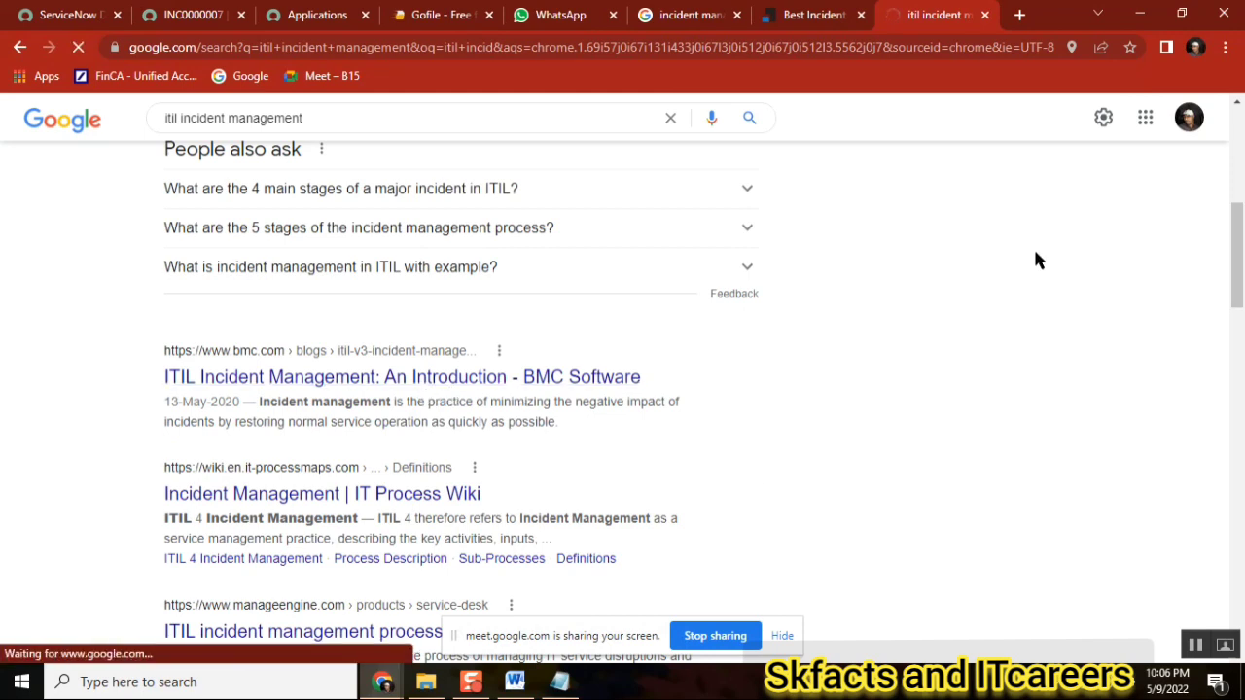
left_click(402, 376)
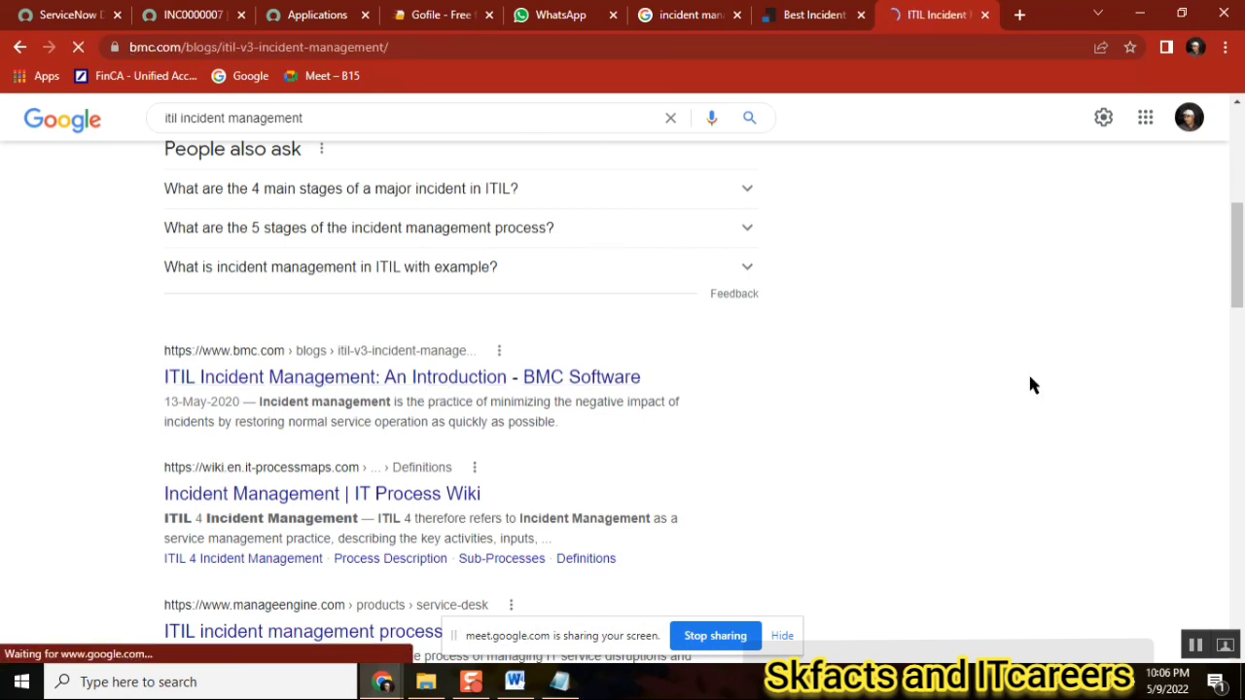
left_click(185, 14)
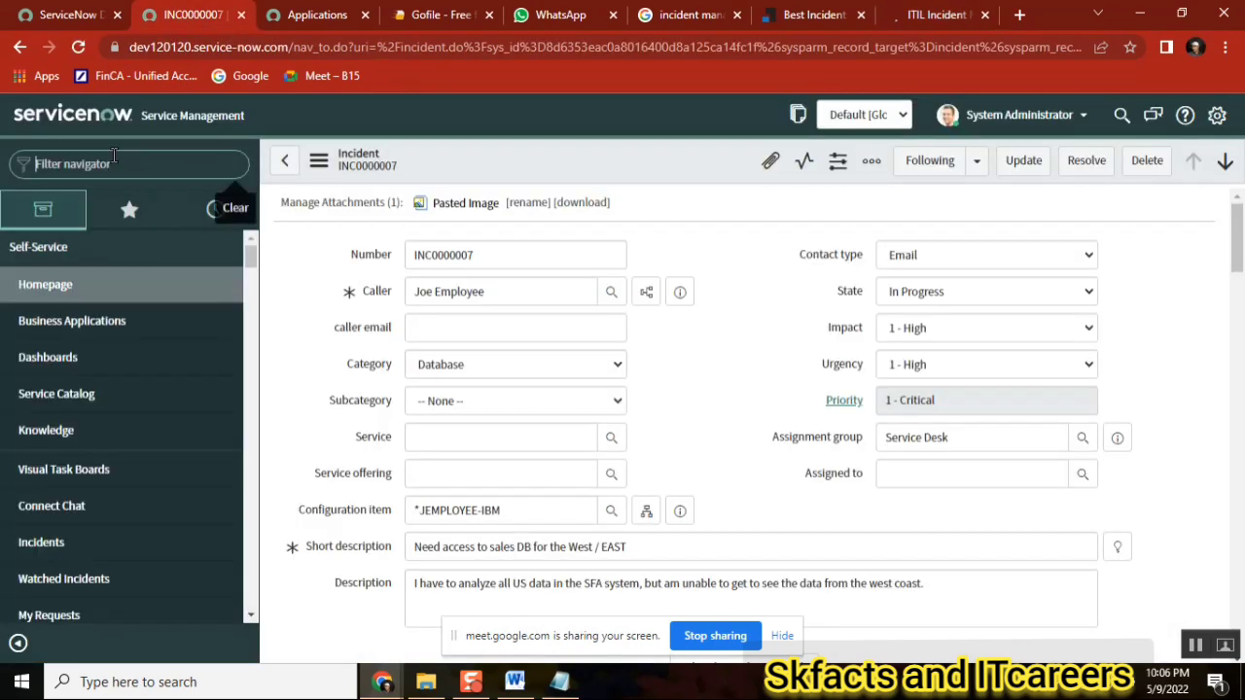
Filter the navigator by 'Inc' and open Incident > All.
type("Incident")
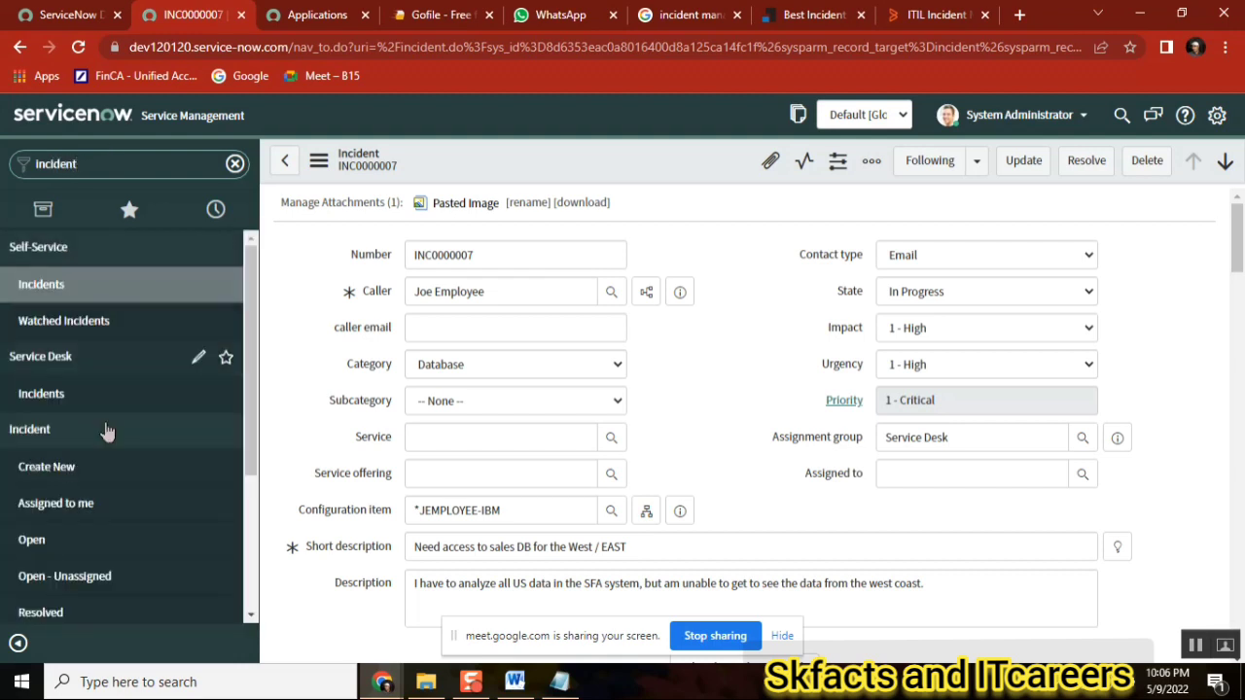
scroll("down", 3)
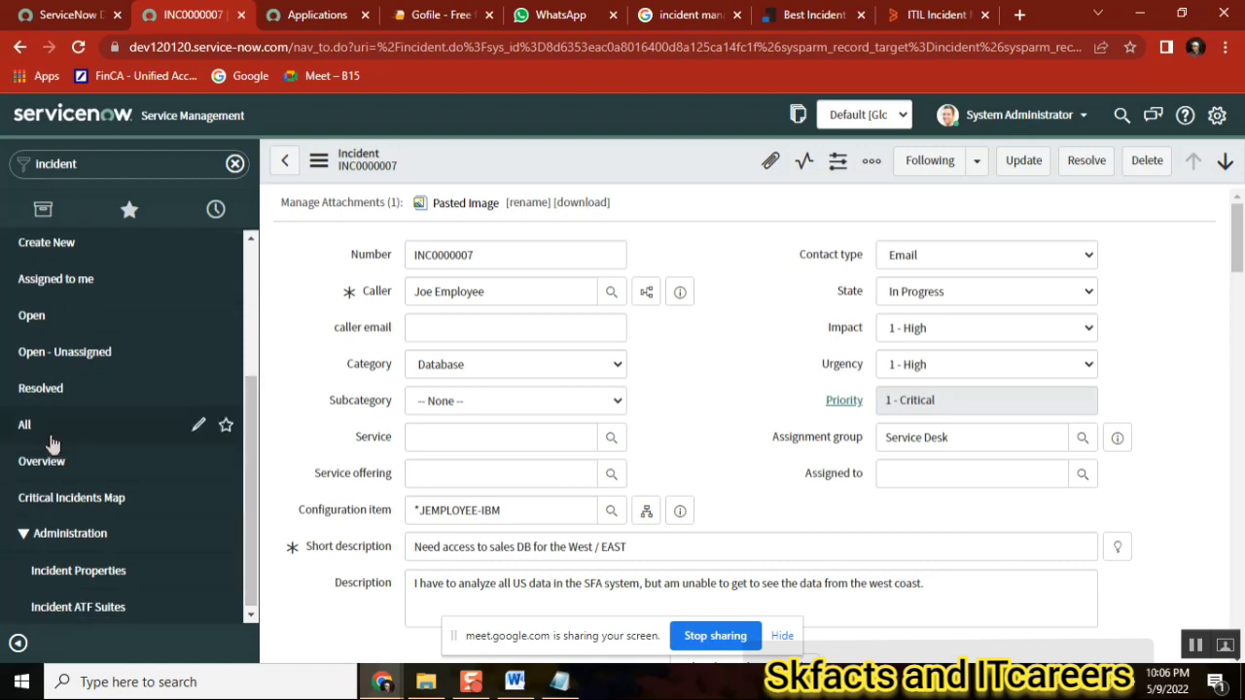
left_click(282, 15)
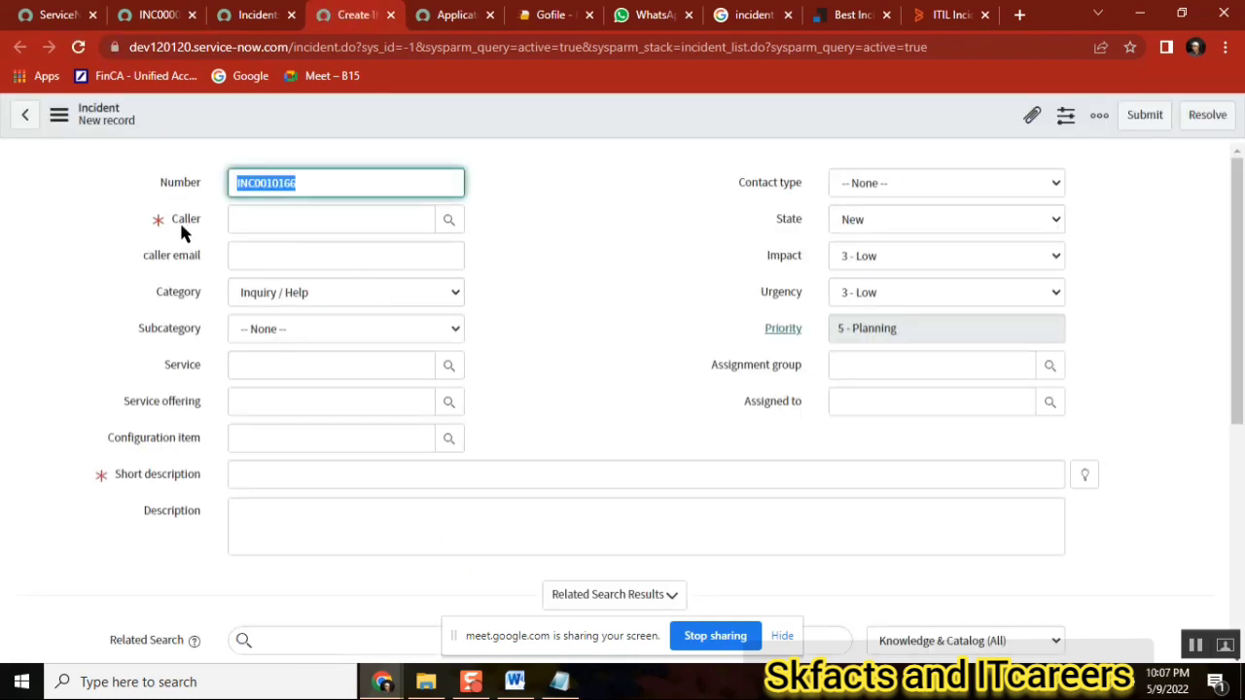
Focus the Caller field, then the Short description field, on incident INC0010166.
left_click(331, 219)
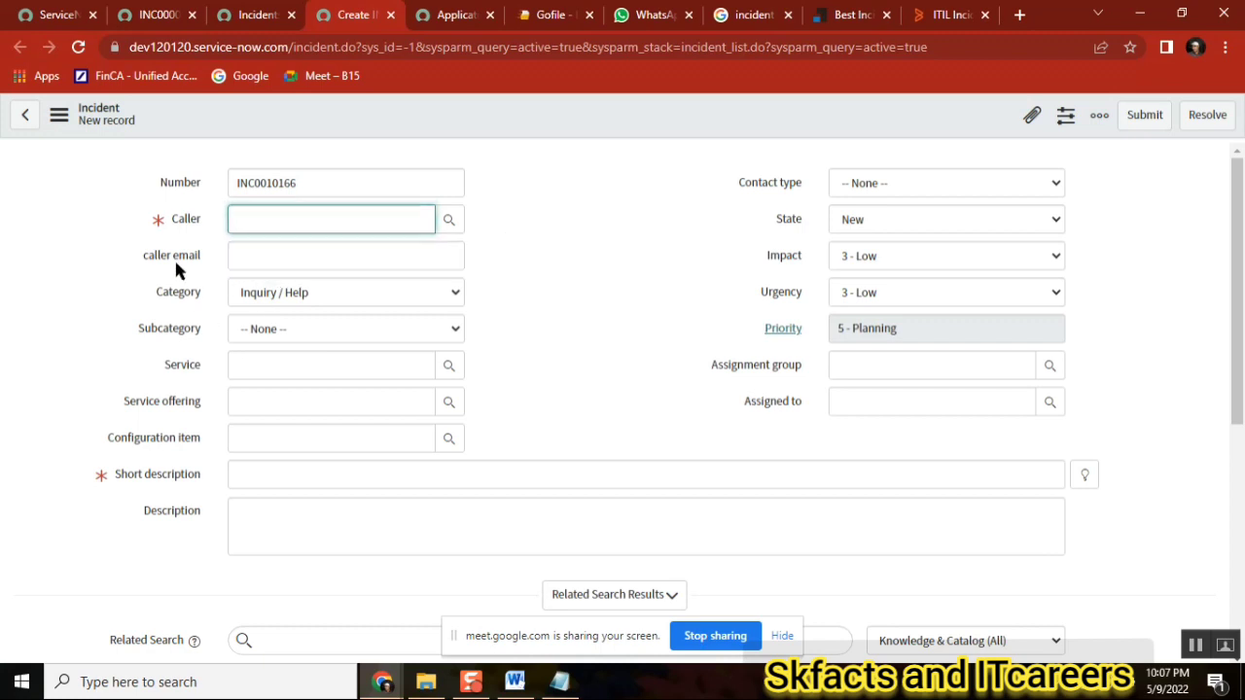
left_click(646, 474)
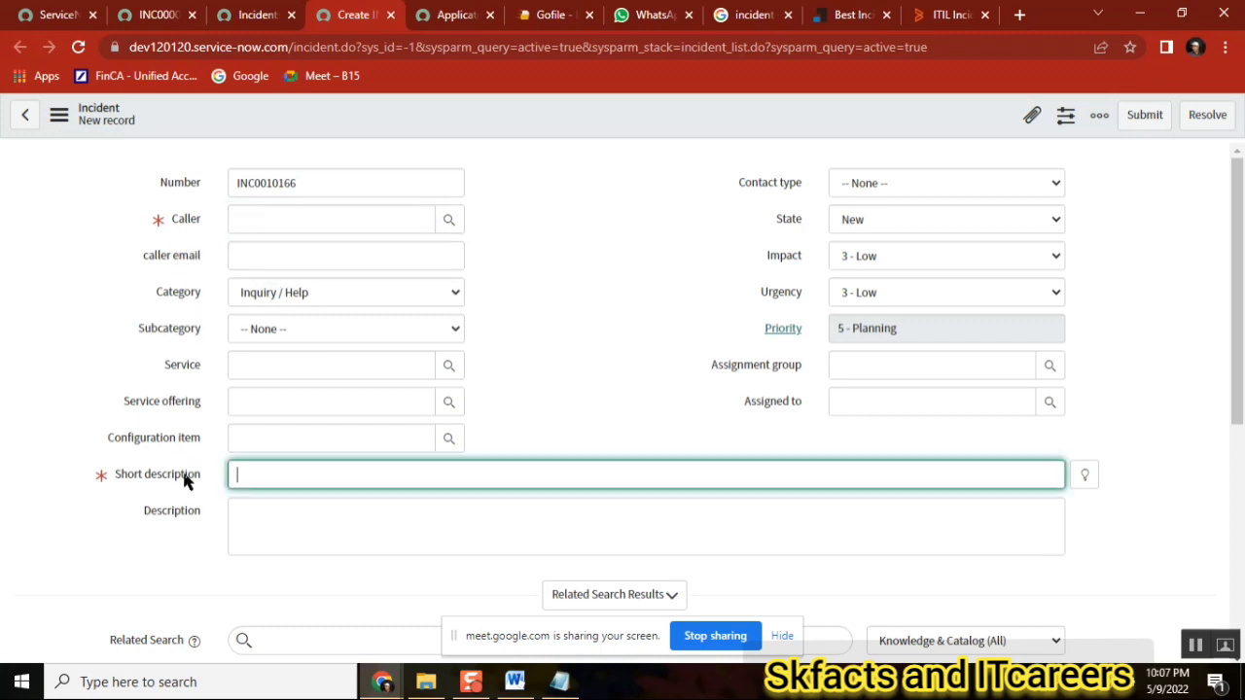
mouse_move(530, 350)
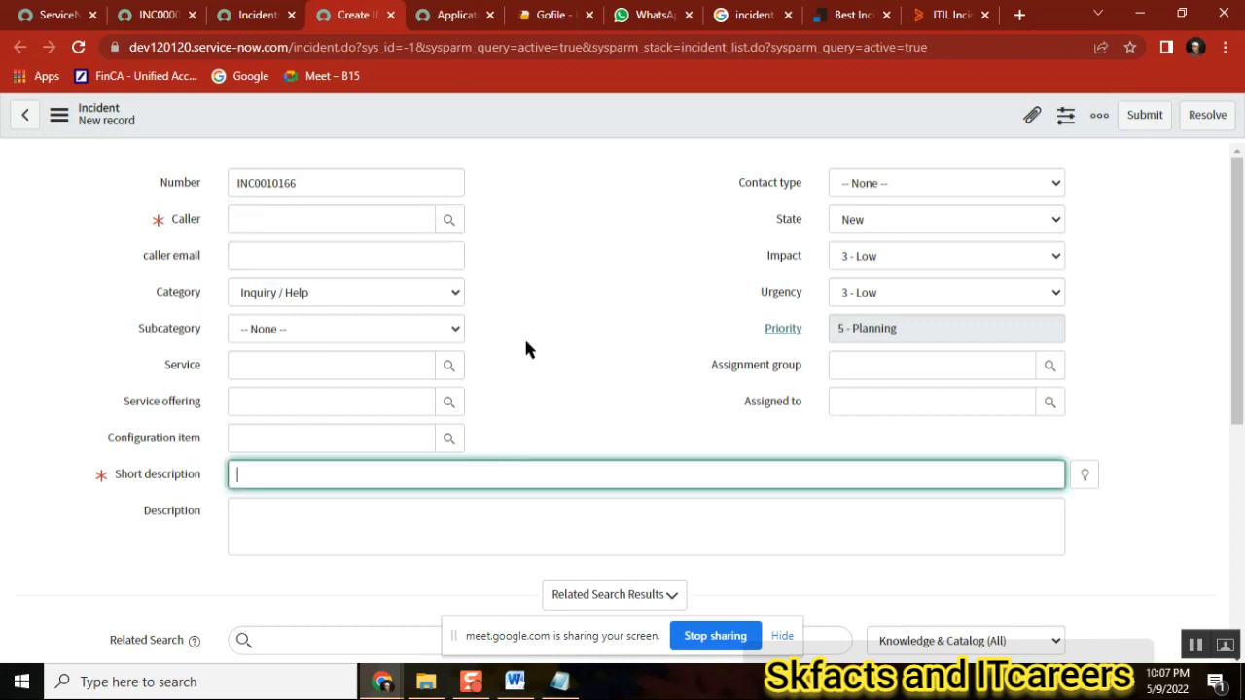
mouse_move(567, 274)
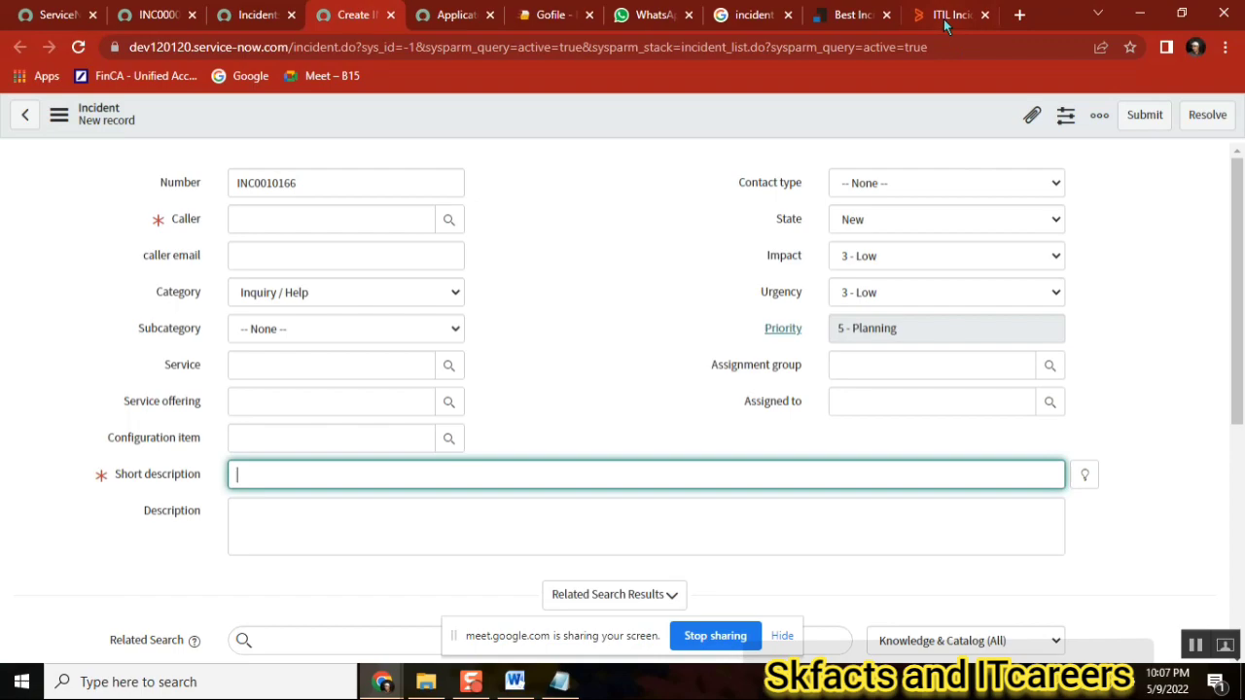
Read the BMC Blogs ITIL article's incident management task list, then return to the new incident form.
left_click(948, 14)
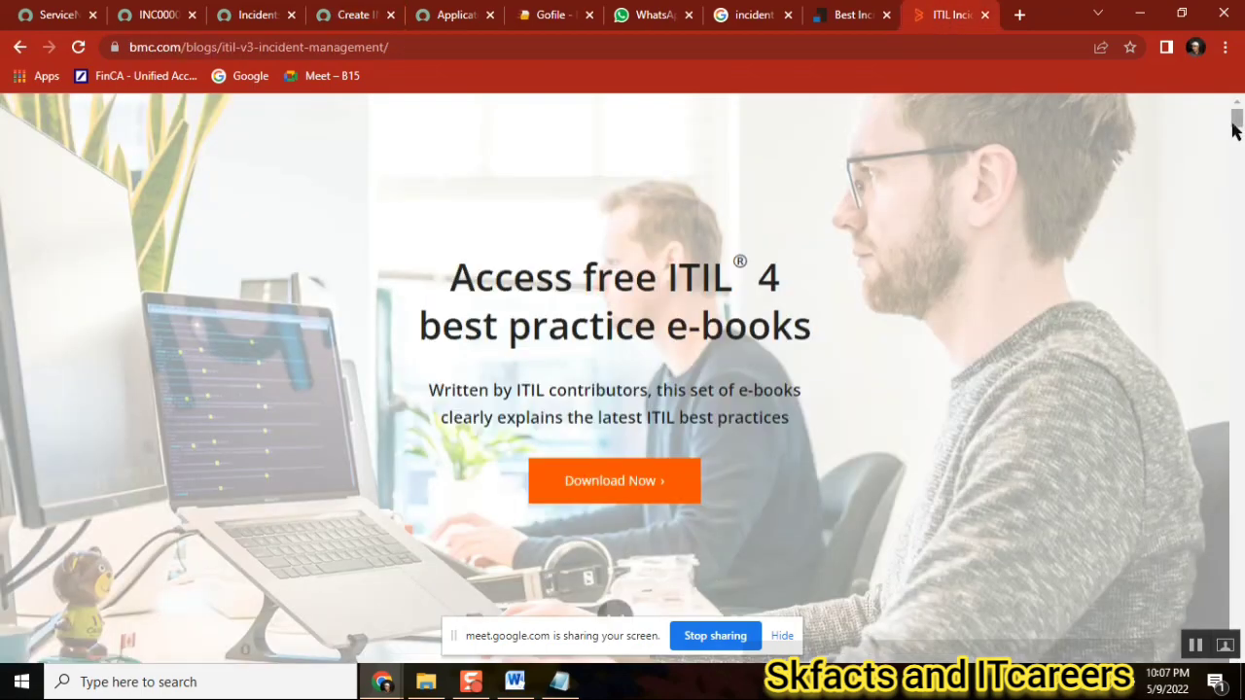
scroll("down", 3)
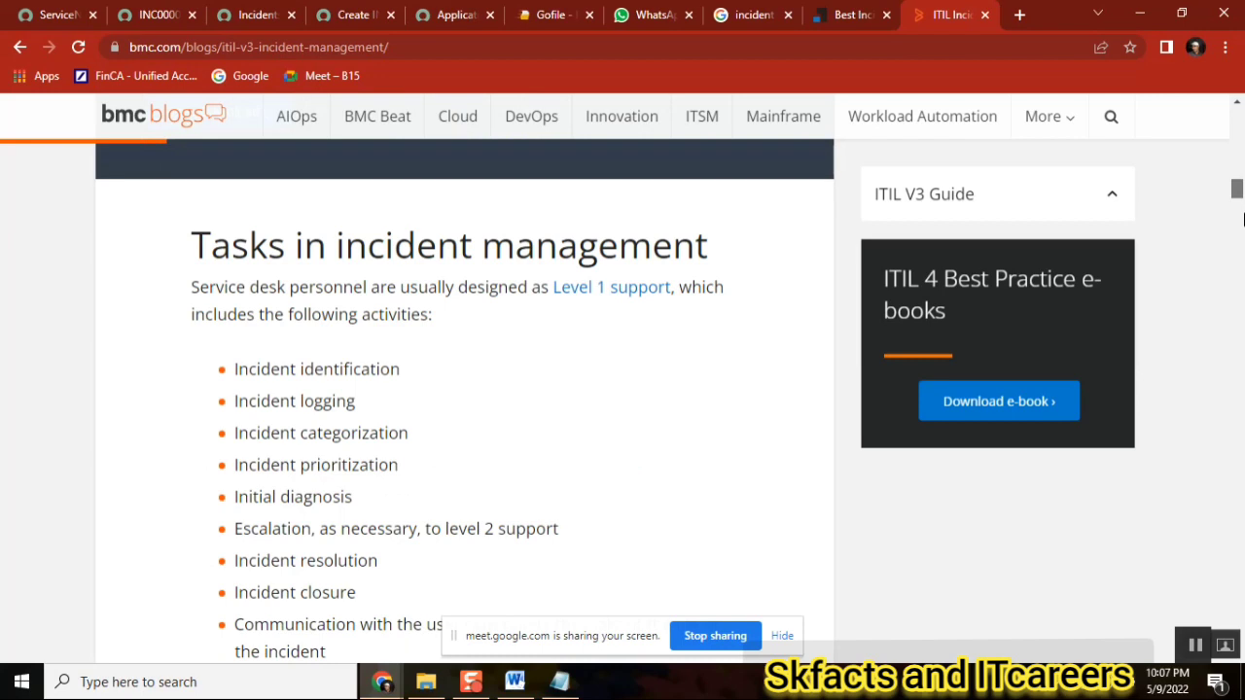
double_click(349, 368)
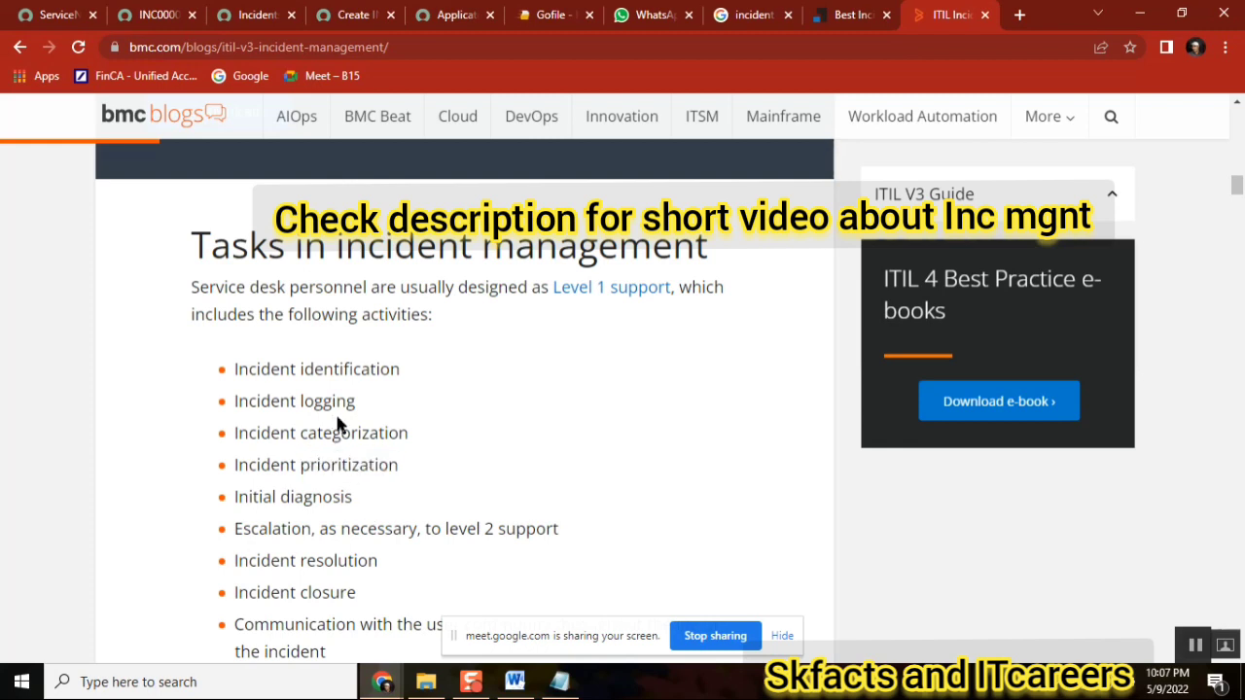
scroll("down", 3)
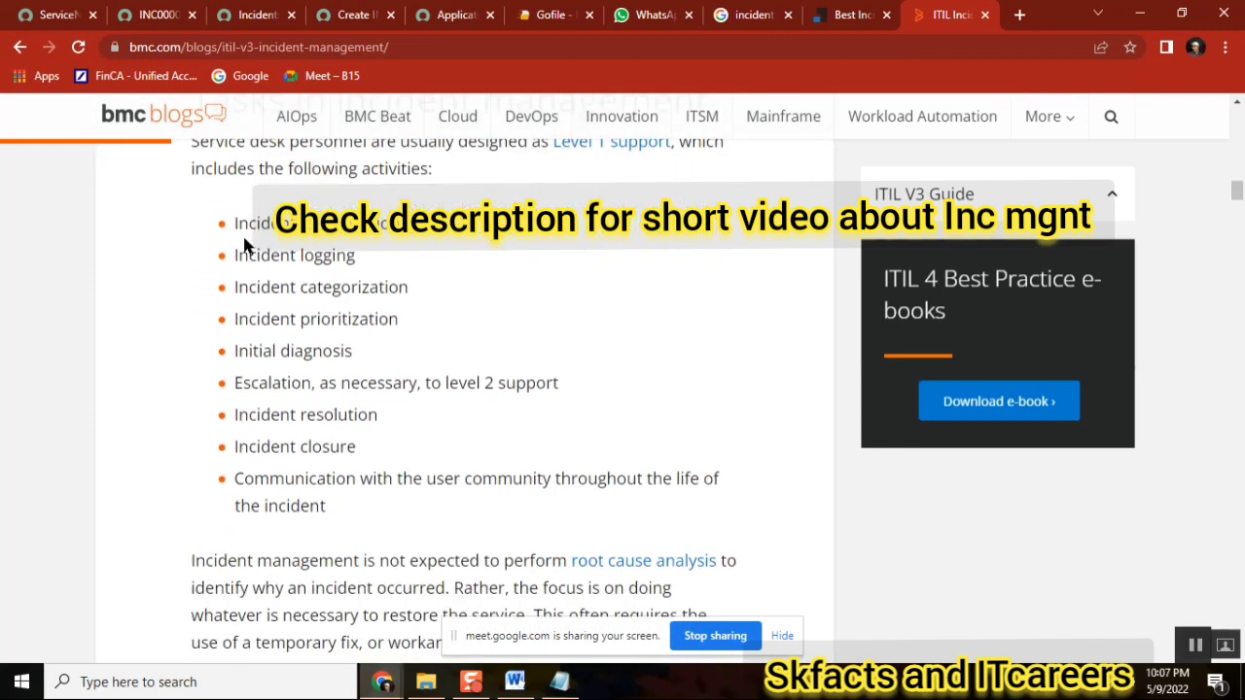
left_click_drag(235, 221, 328, 504)
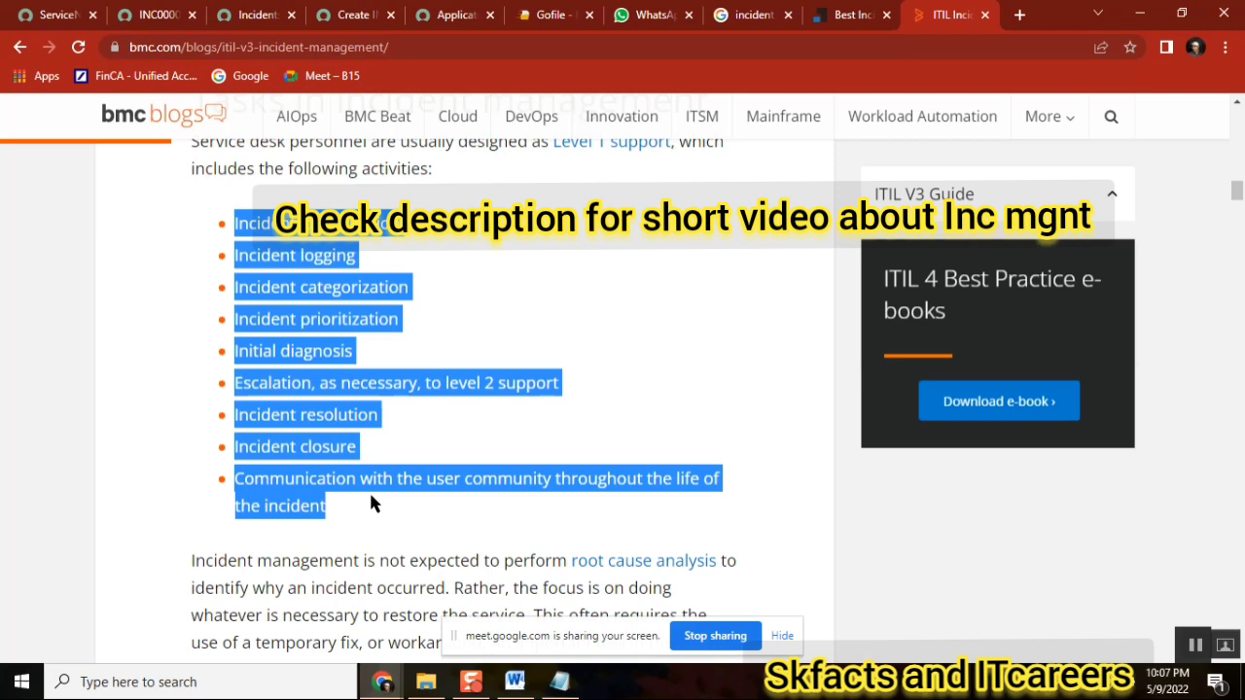
left_click(355, 15)
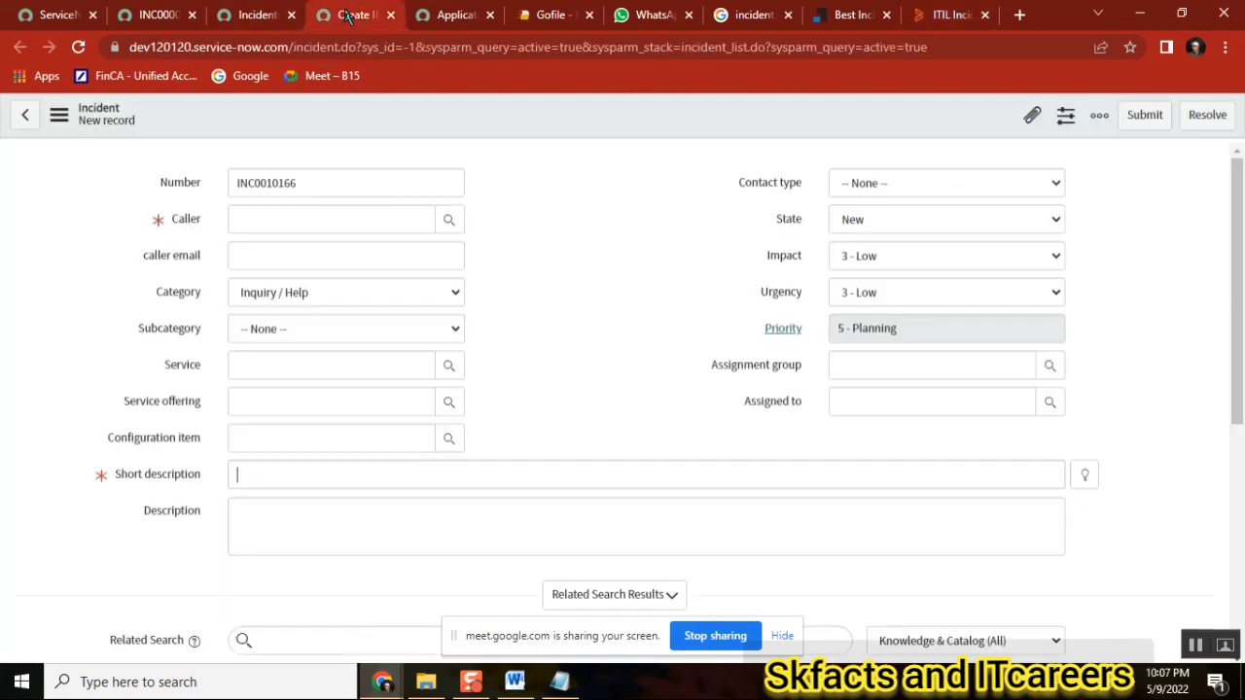
left_click(646, 475)
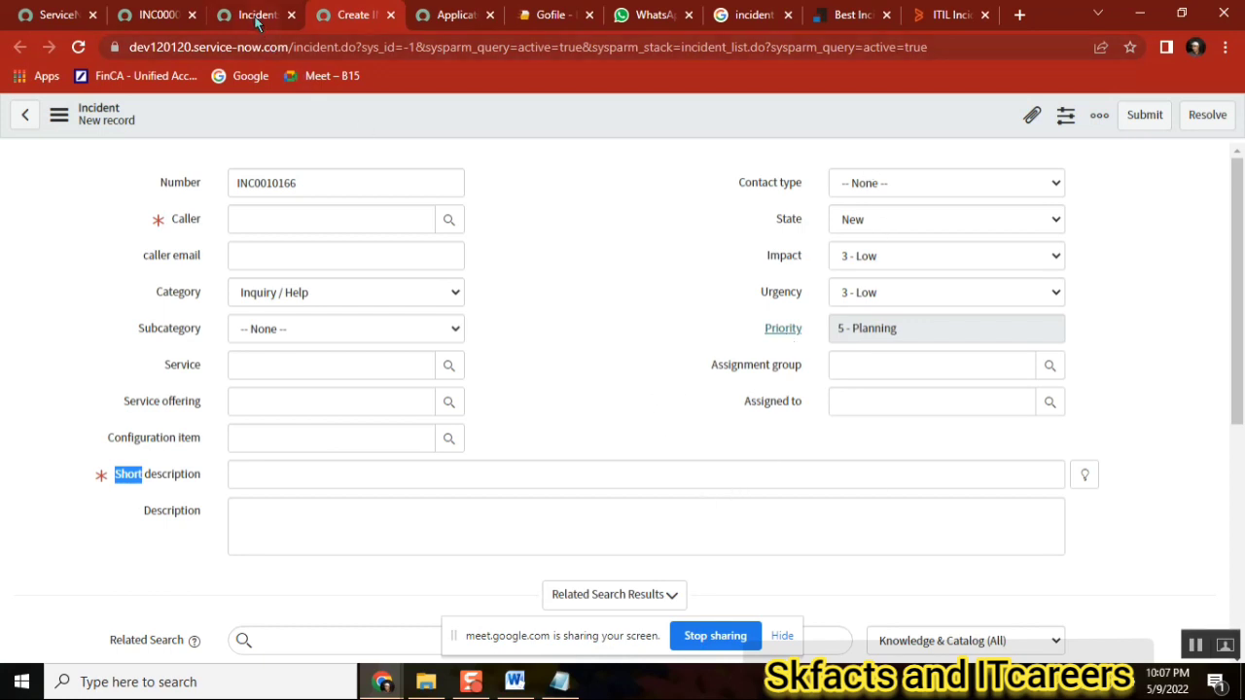
Open closed critical incident INC0000017 from the Incidents list.
left_click(256, 15)
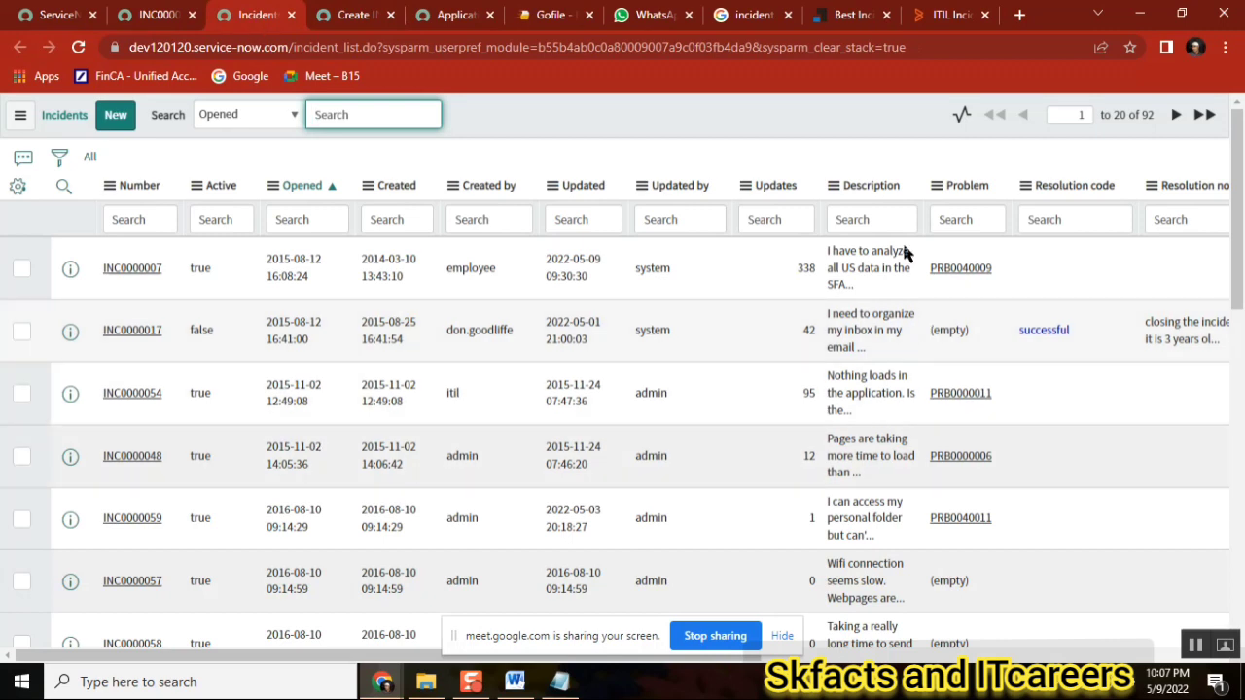
mouse_move(230, 338)
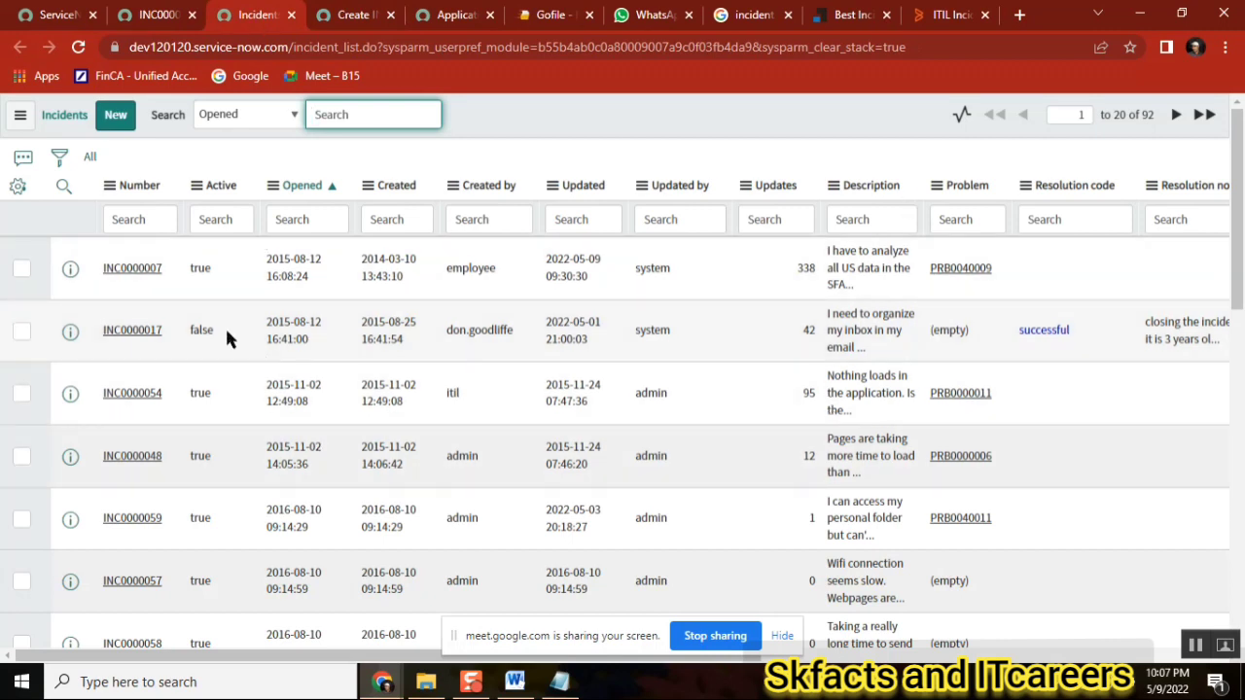
mouse_move(127, 345)
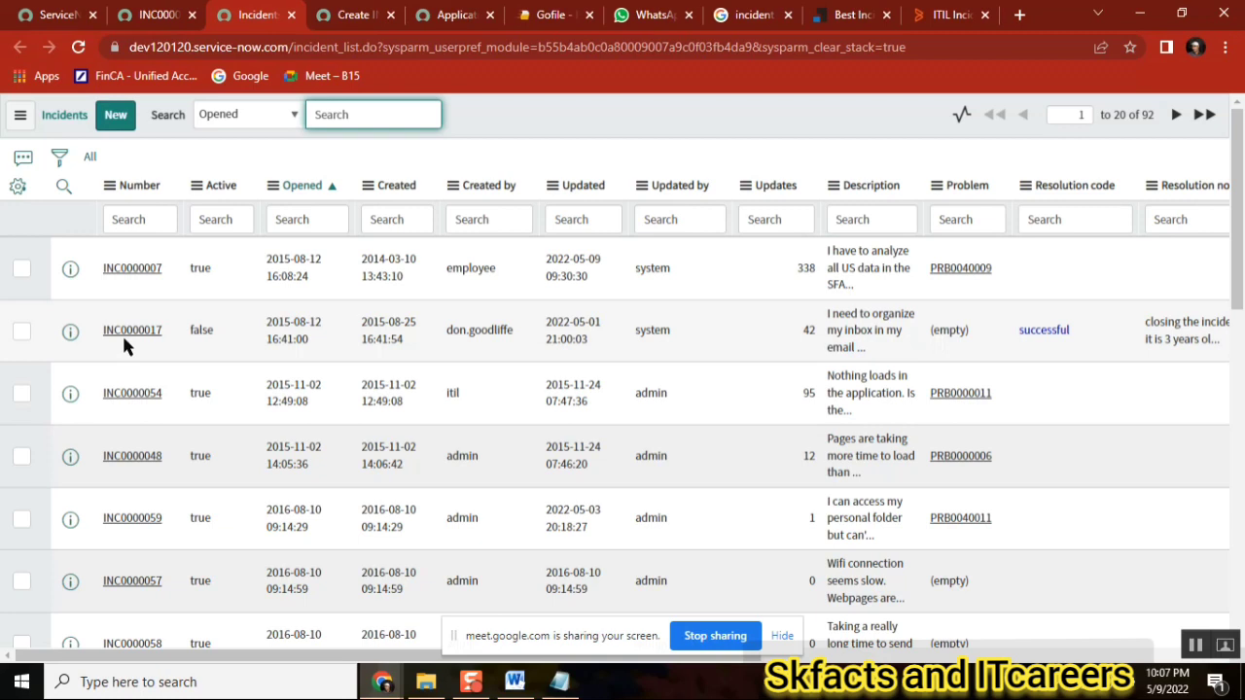
left_click(132, 330)
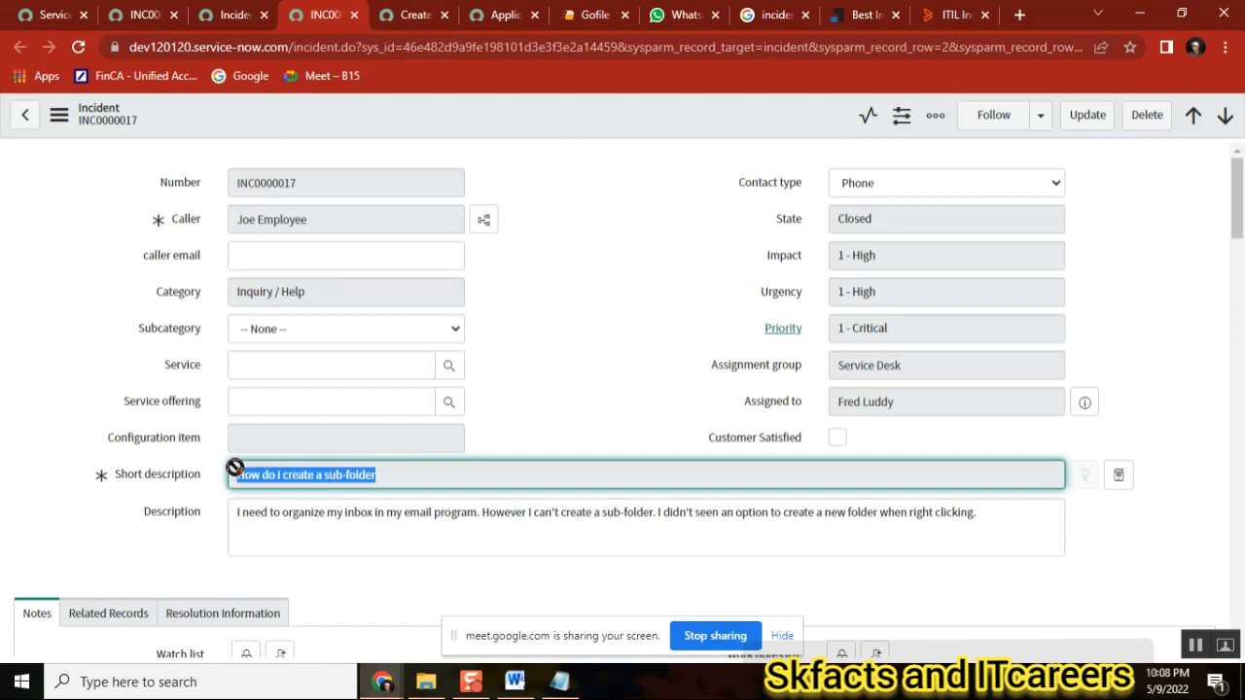
mouse_move(328, 501)
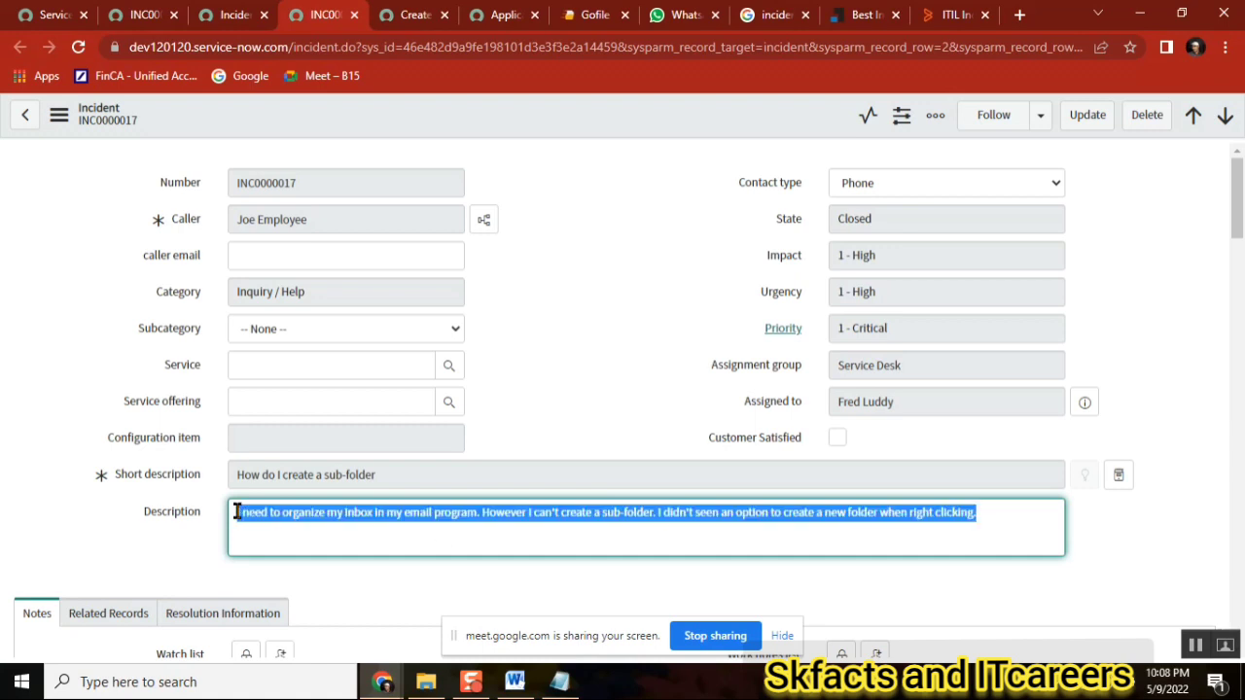
double_click(455, 513)
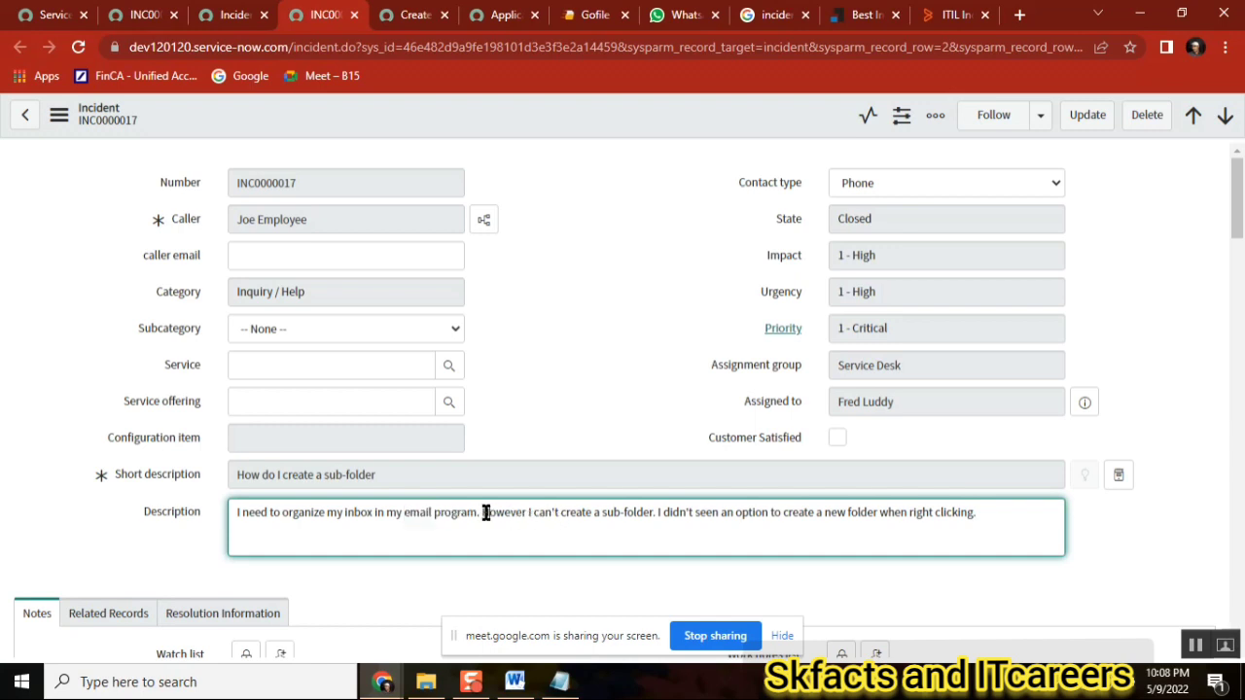
left_click_drag(482, 512, 671, 512)
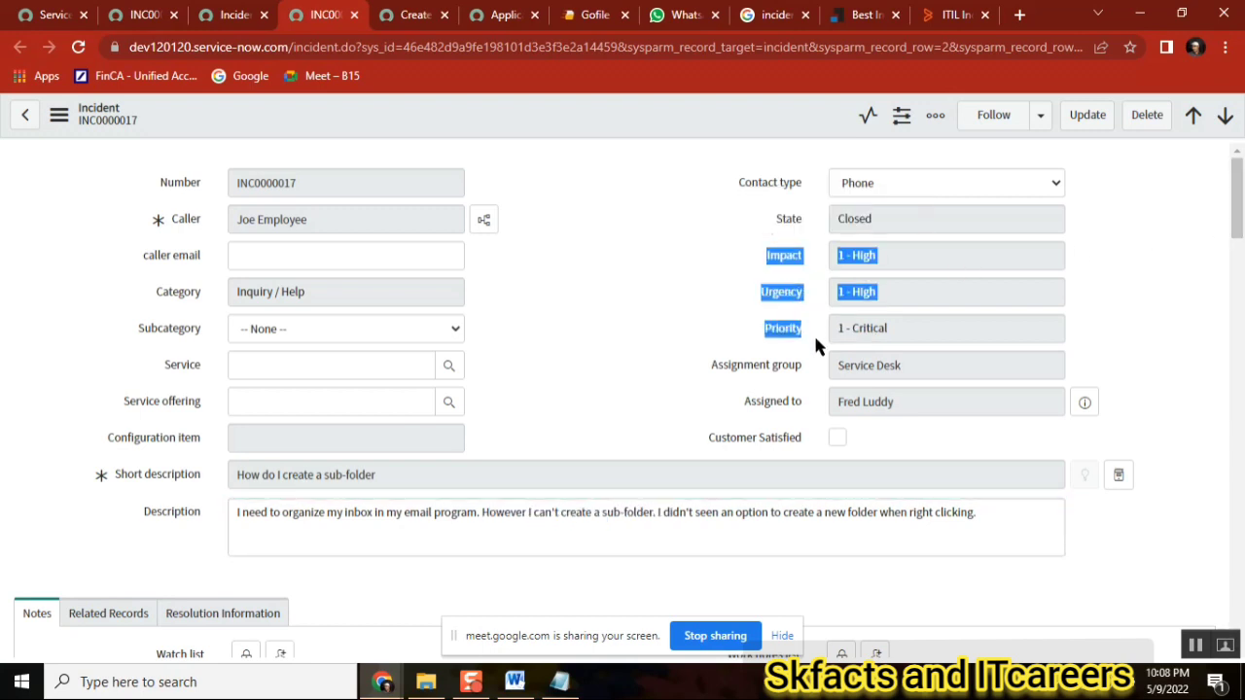
mouse_move(759, 455)
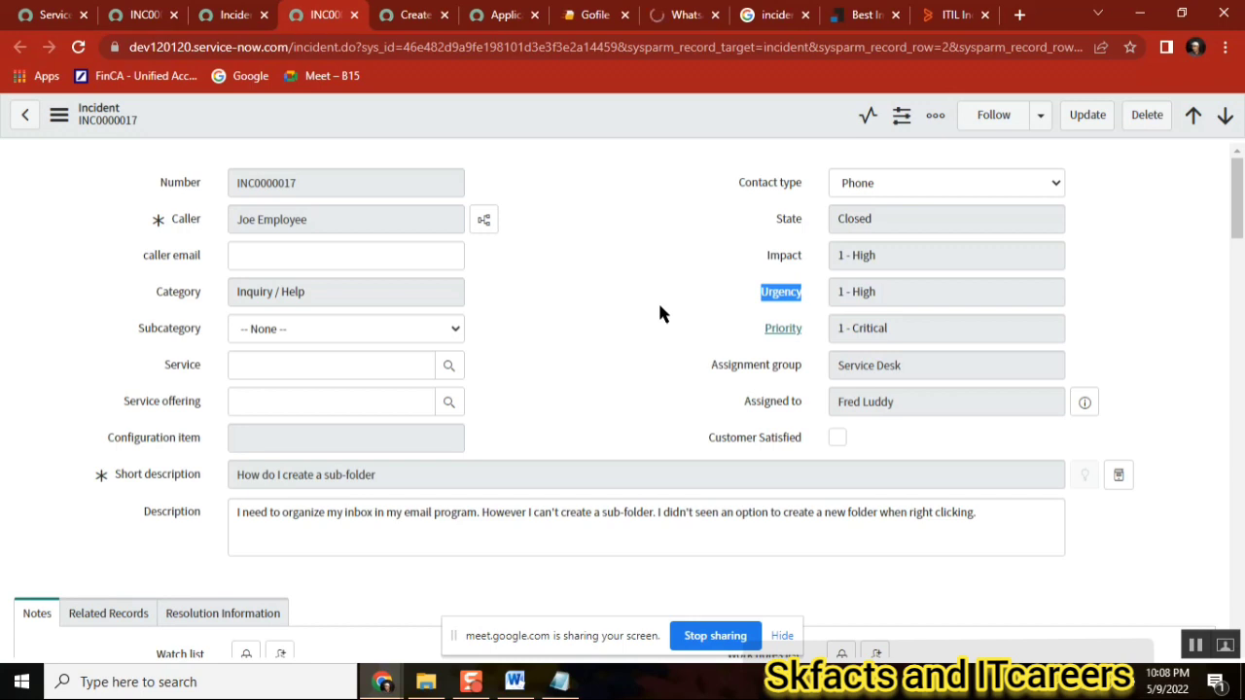
mouse_move(613, 294)
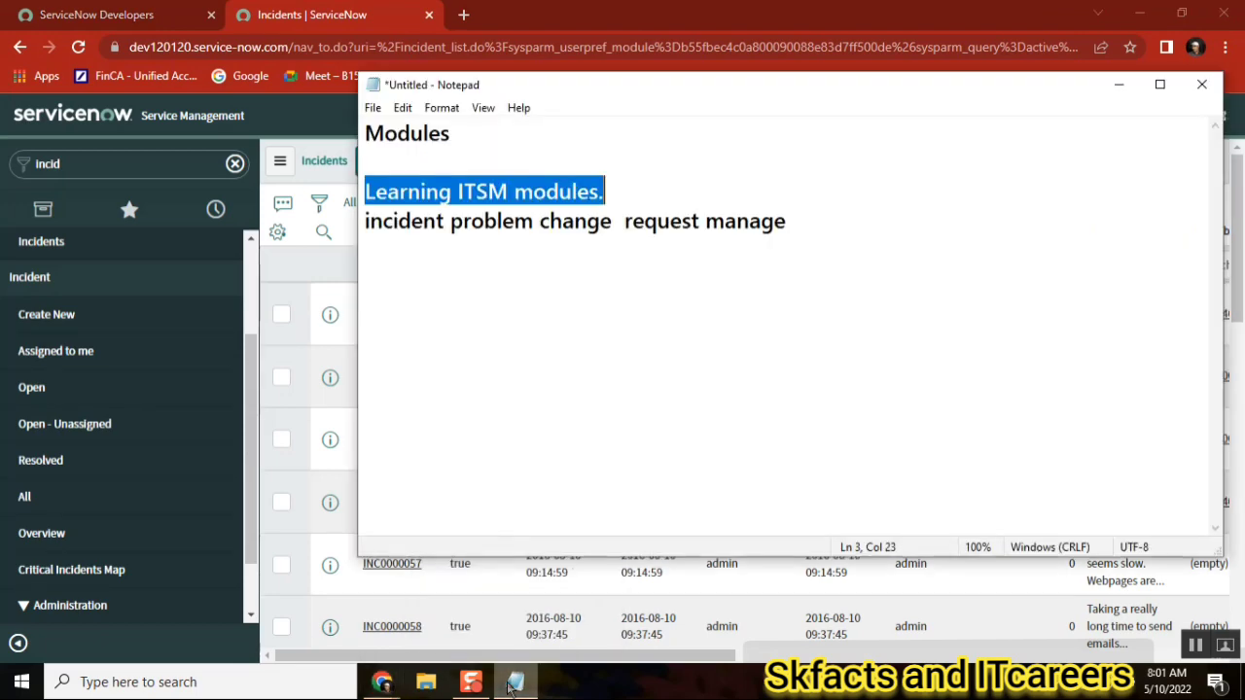
Add '#practice: 5 mins to the definition of inc.' after the modules list in Notepad.
left_click(786, 221)
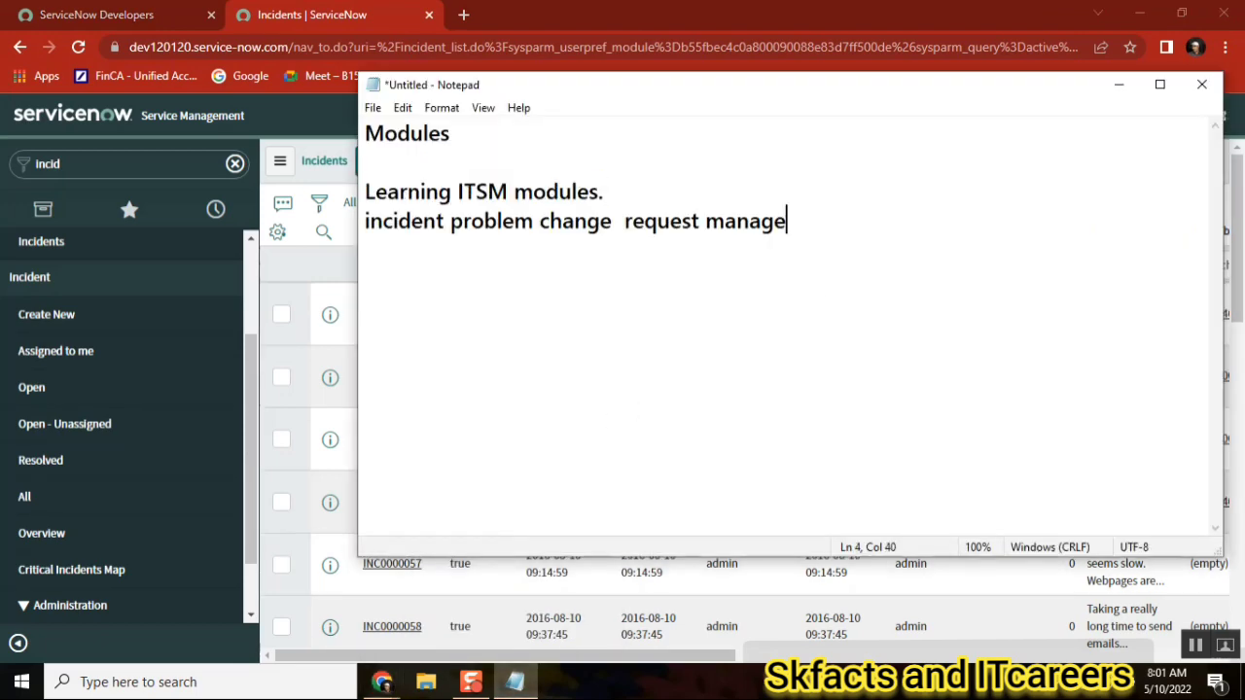
type("#")
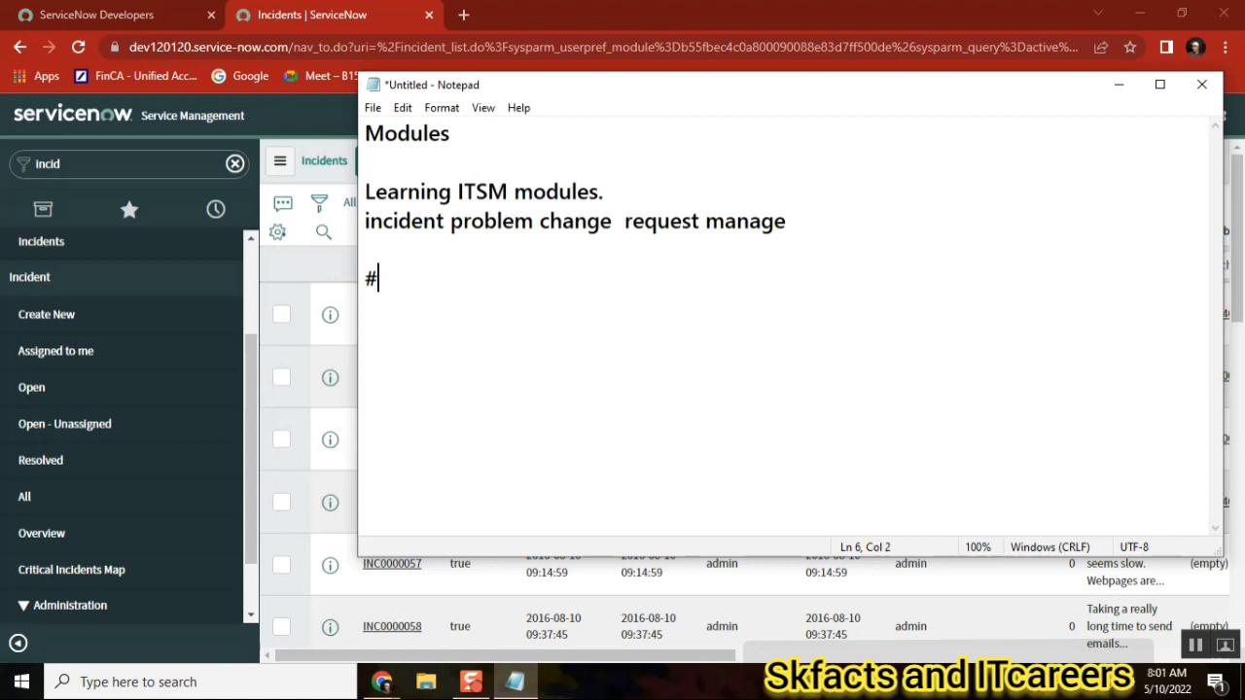
type("practiv")
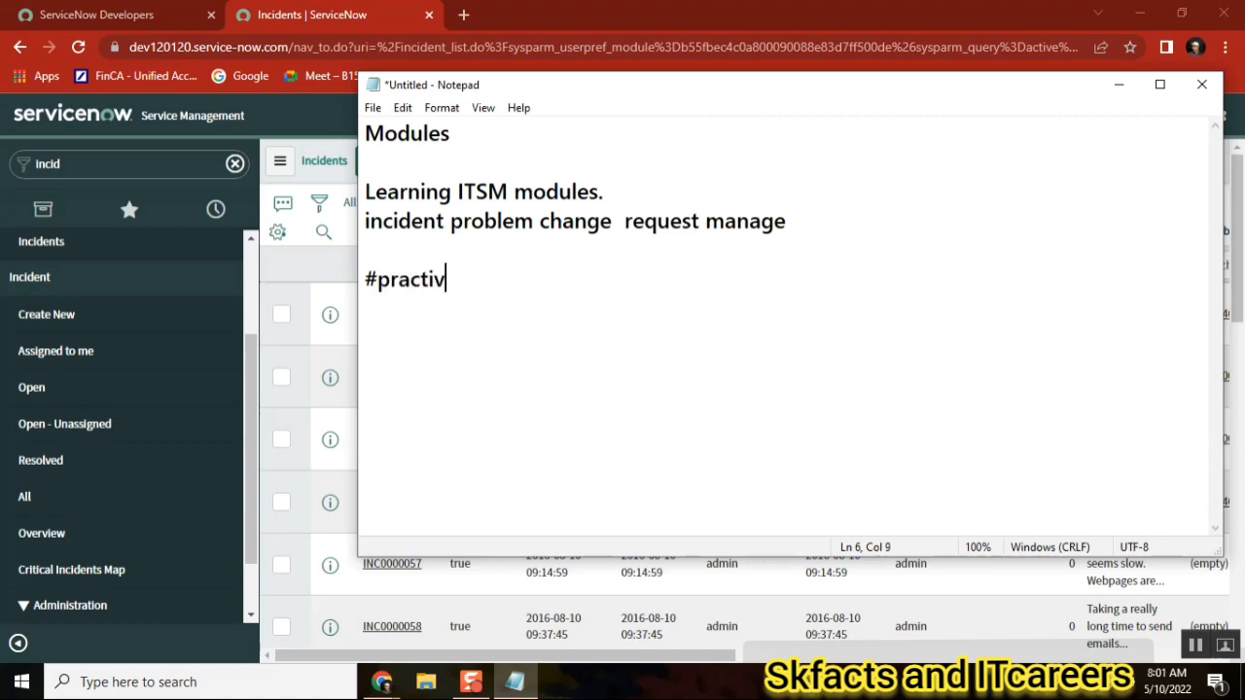
type("e:")
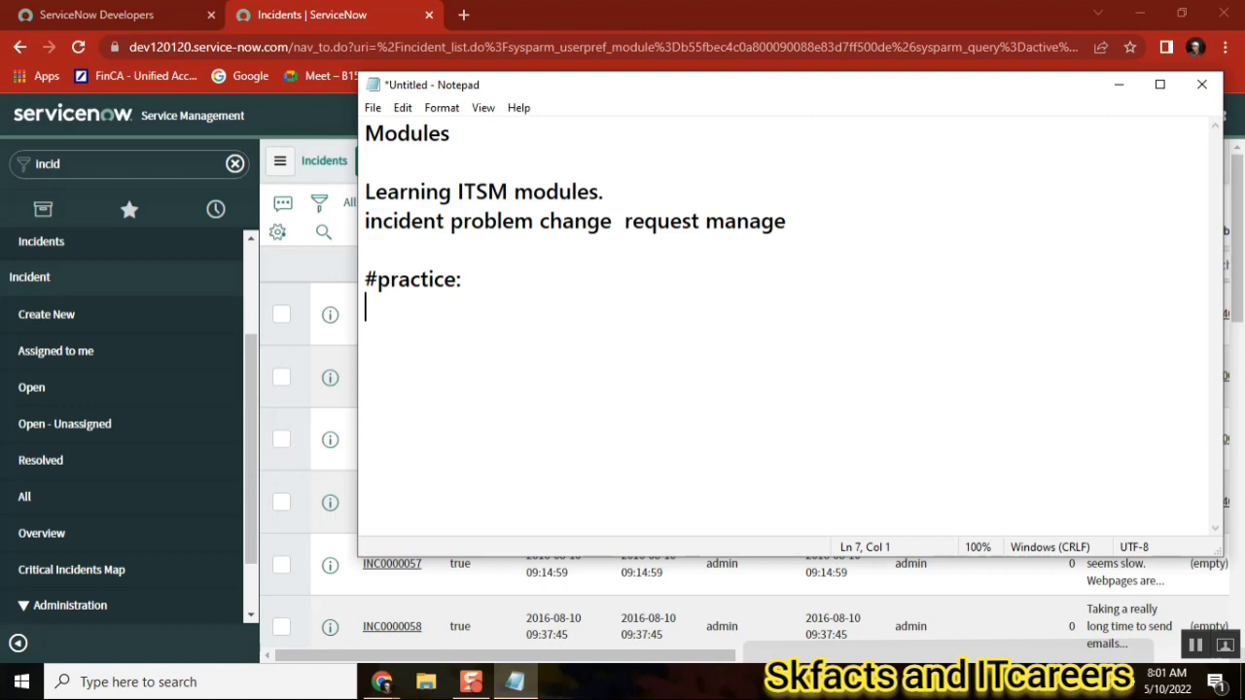
type("5")
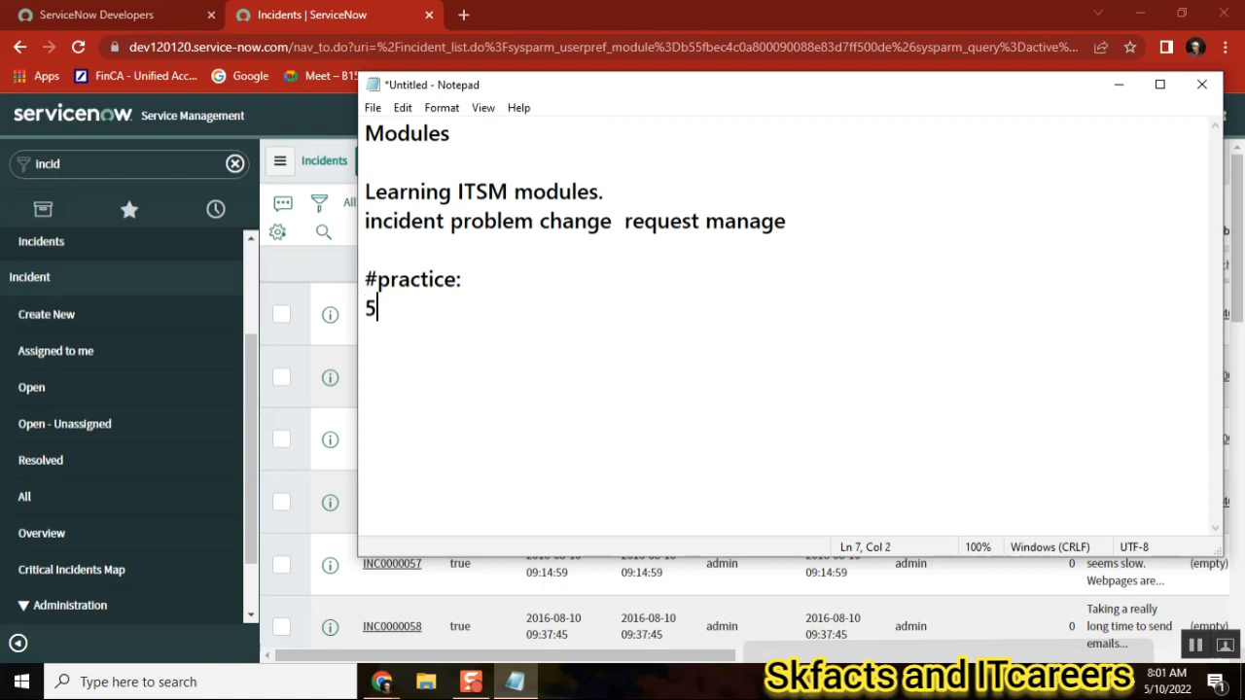
type("mins -")
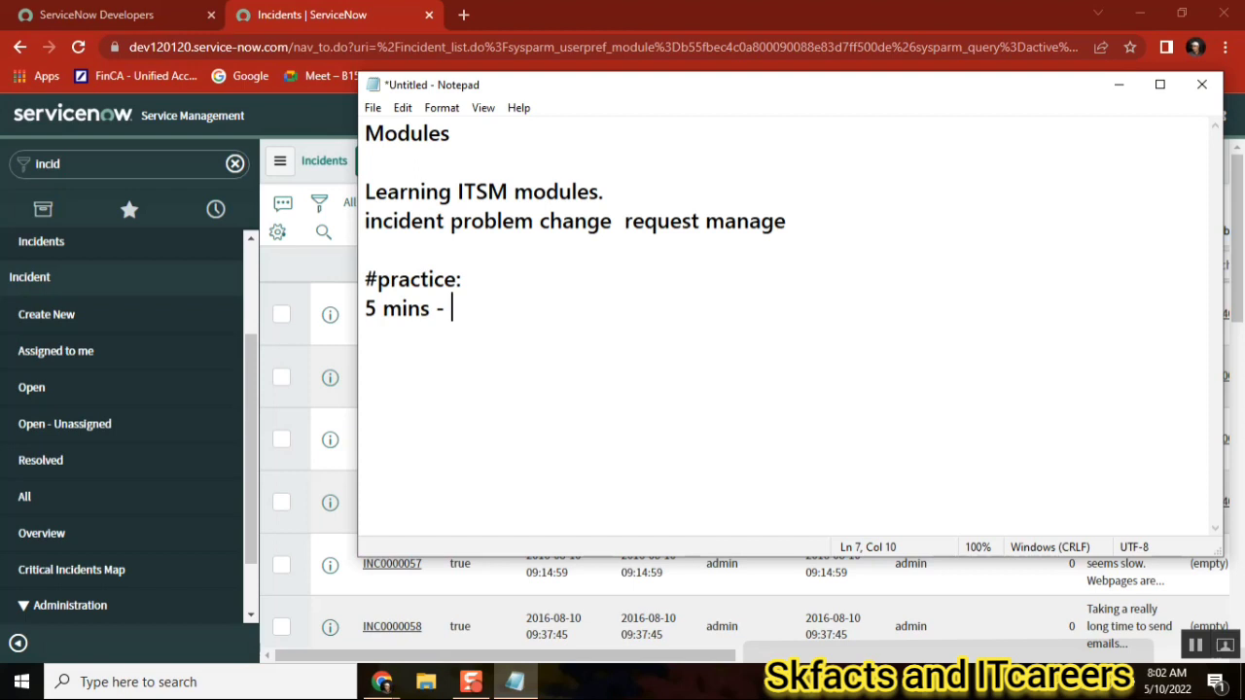
type("to")
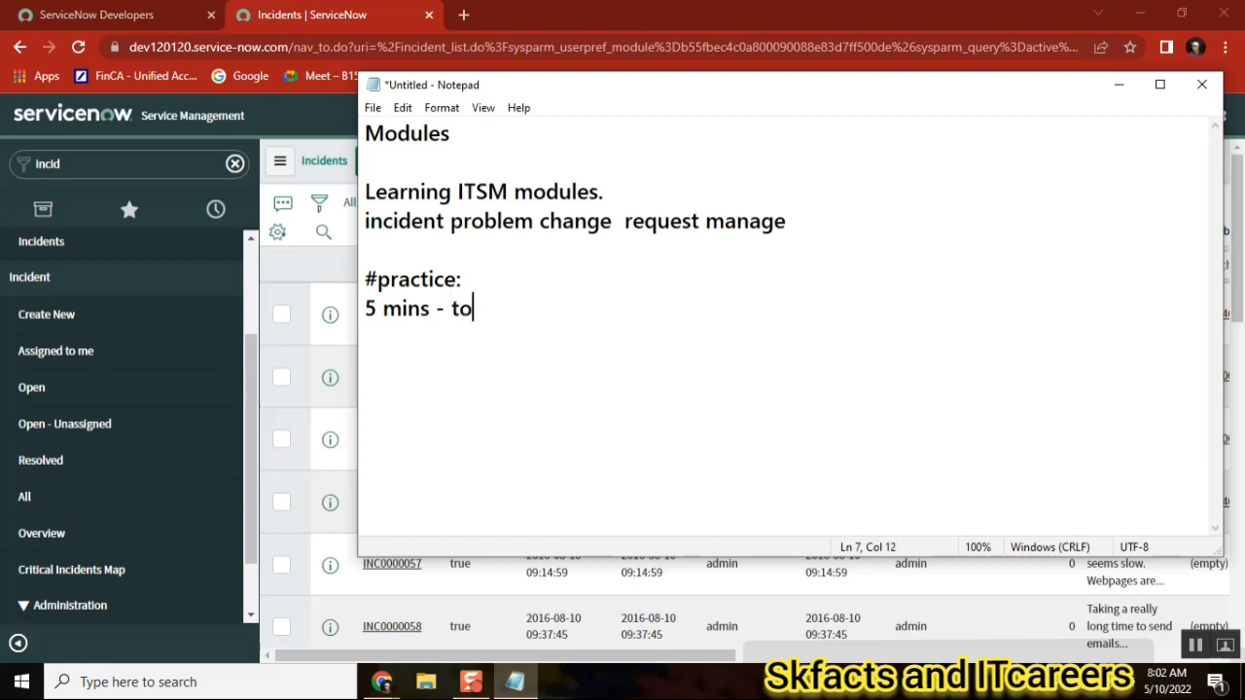
type("the")
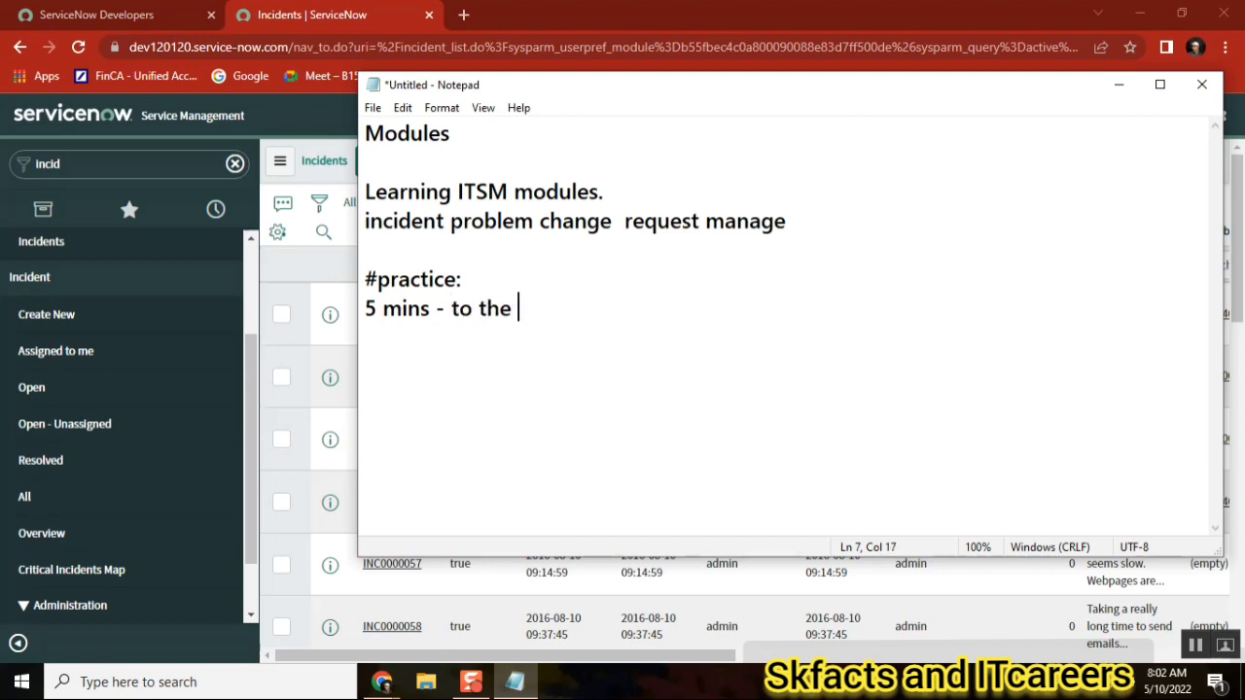
type("defin")
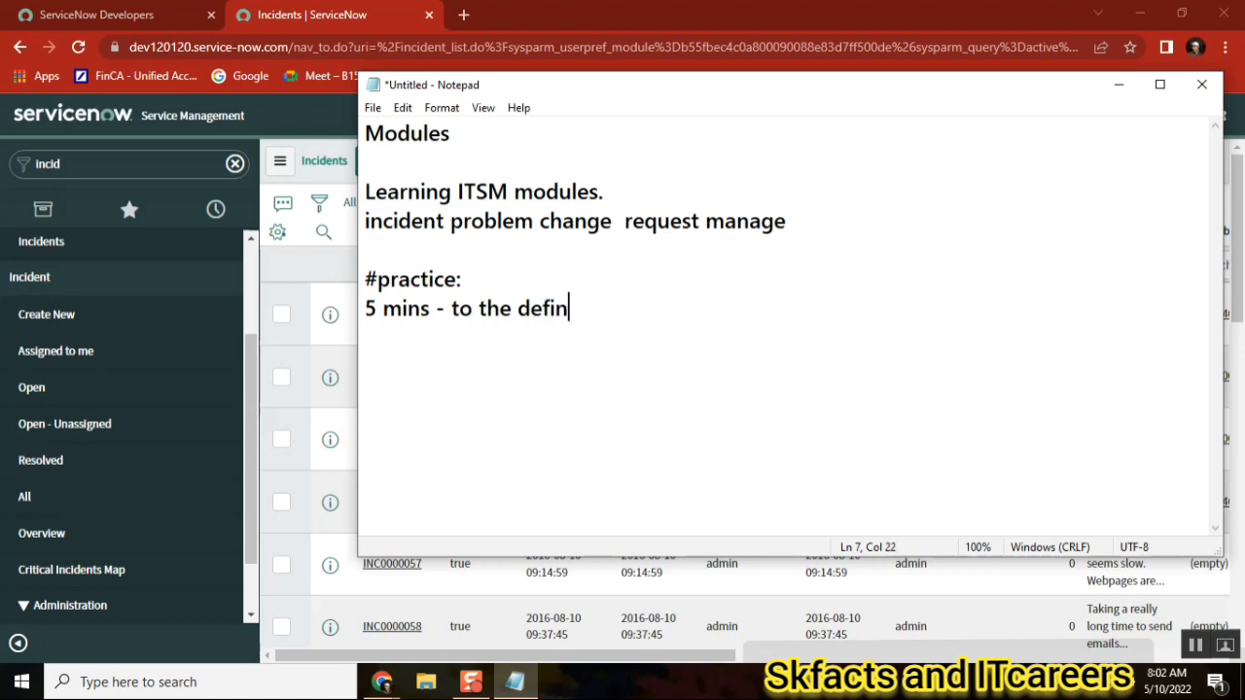
type("ition of")
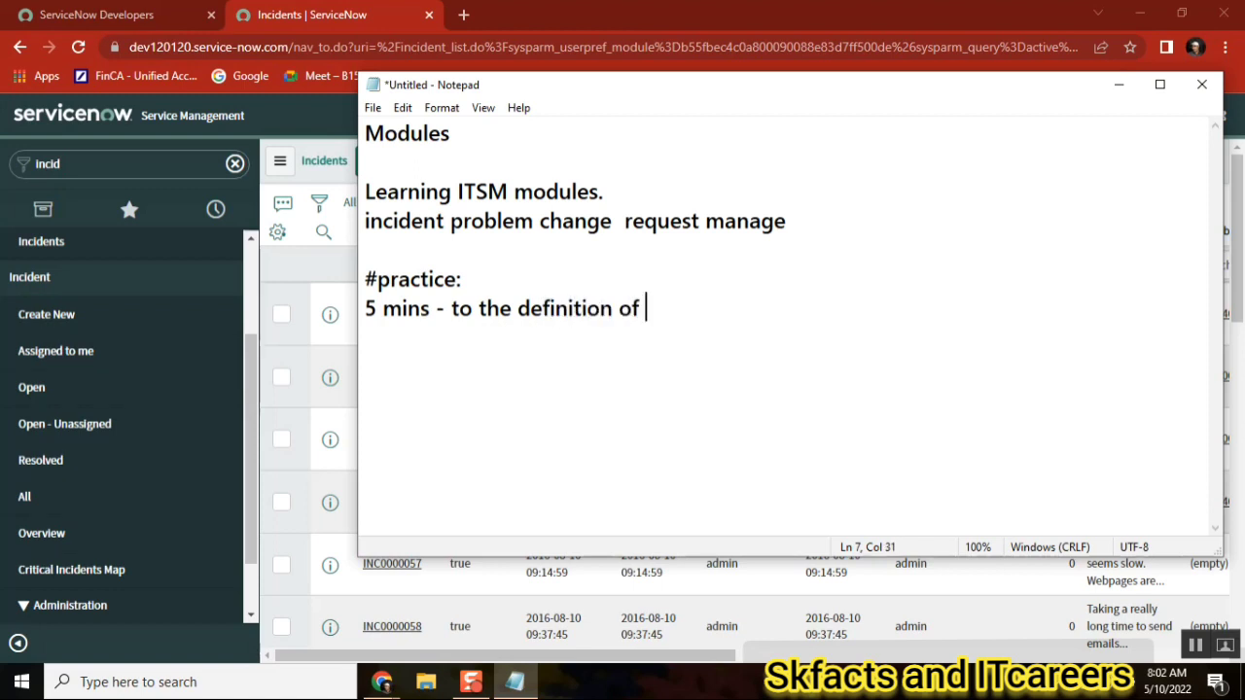
type("inc.")
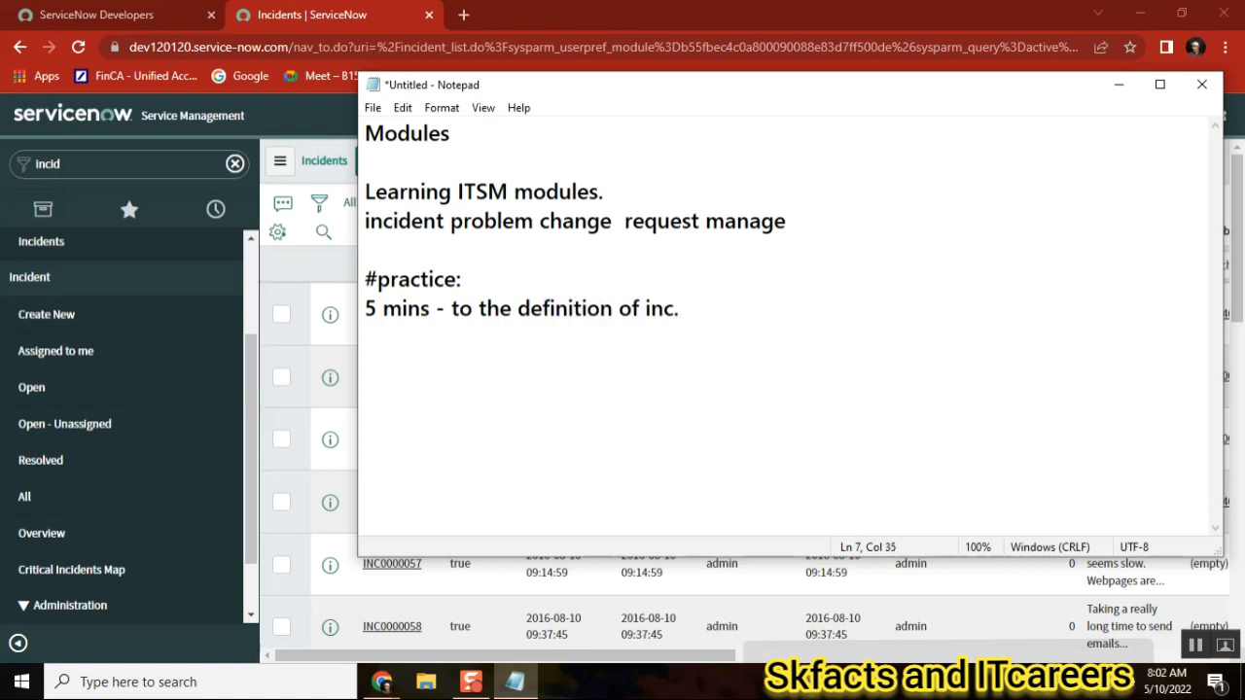
mouse_move(10, 379)
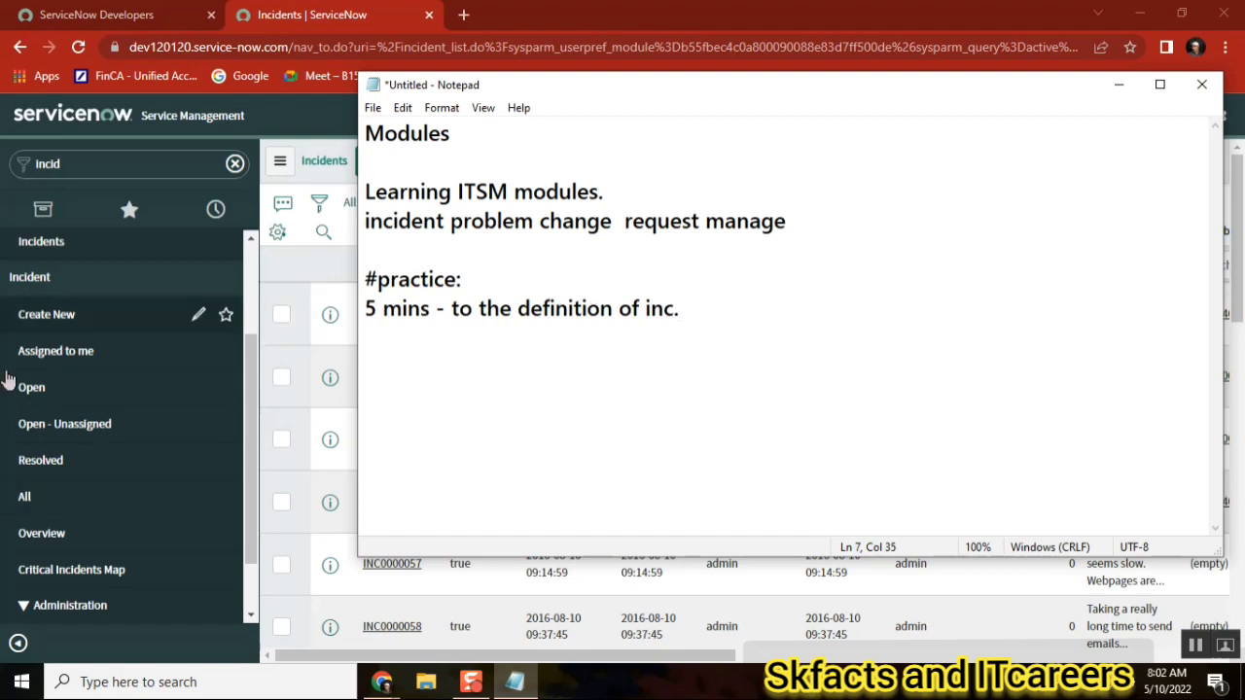
mouse_move(170, 330)
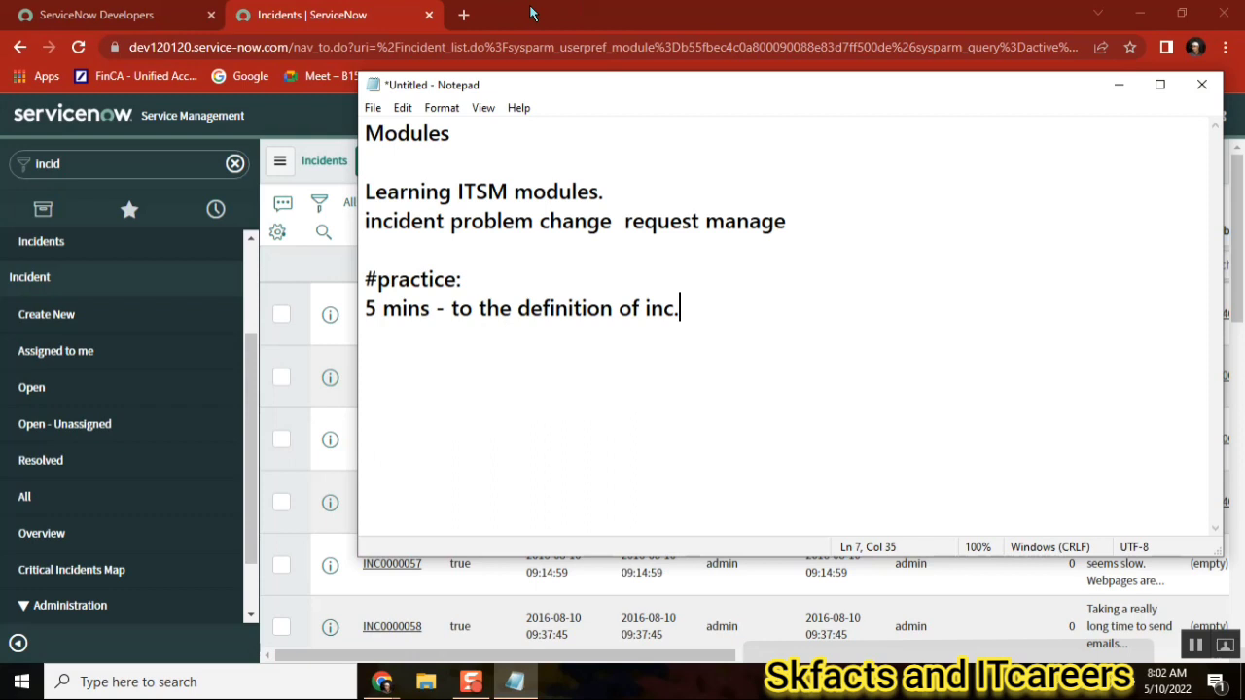
mouse_move(486, 298)
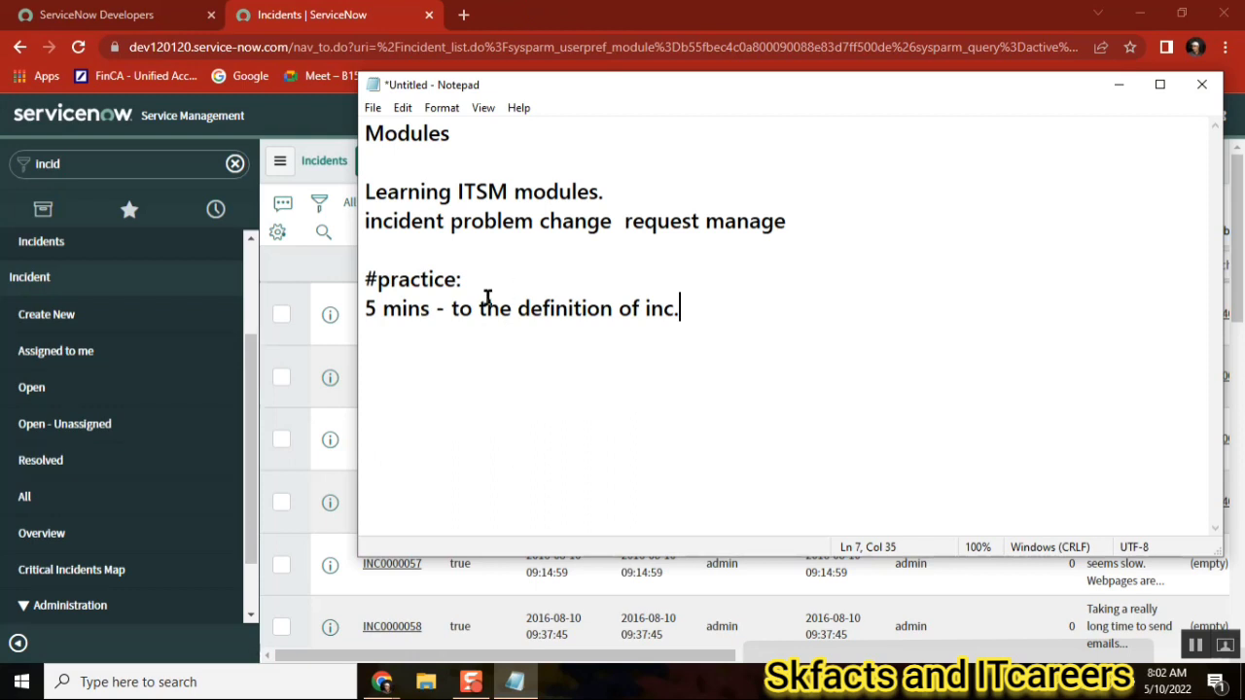
mouse_move(631, 165)
type("c")
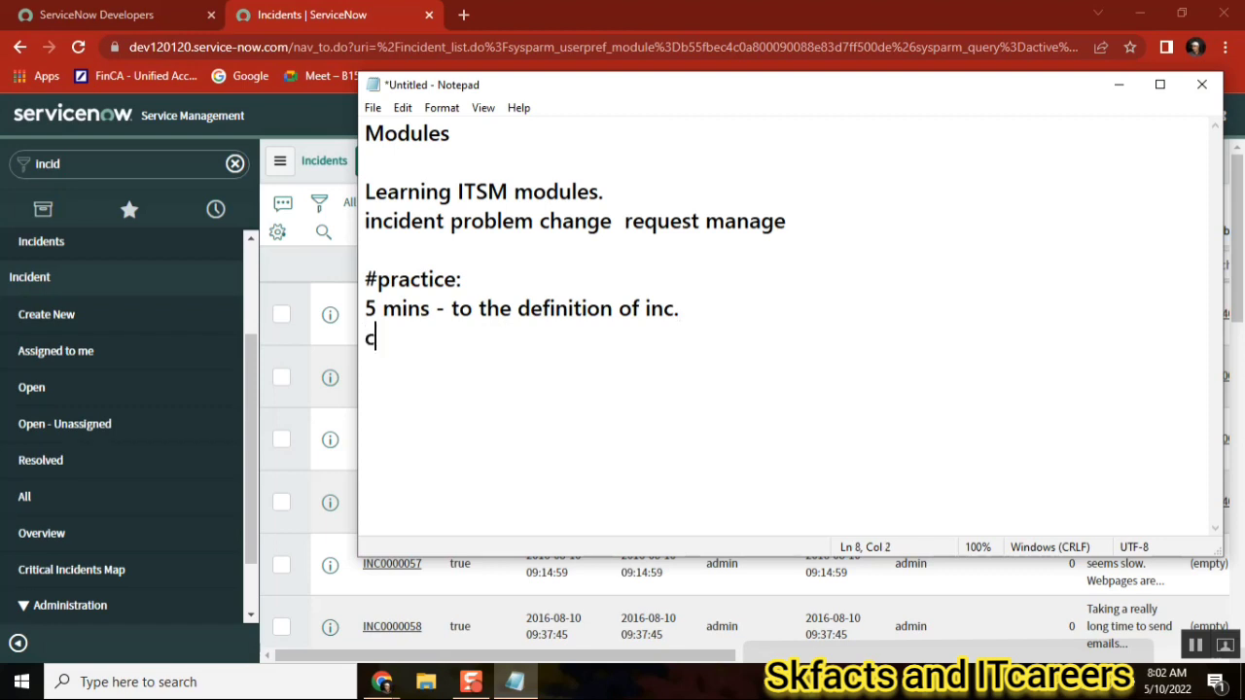
Type the 'create 5 inc' line below the practice task.
type("reate 5 i")
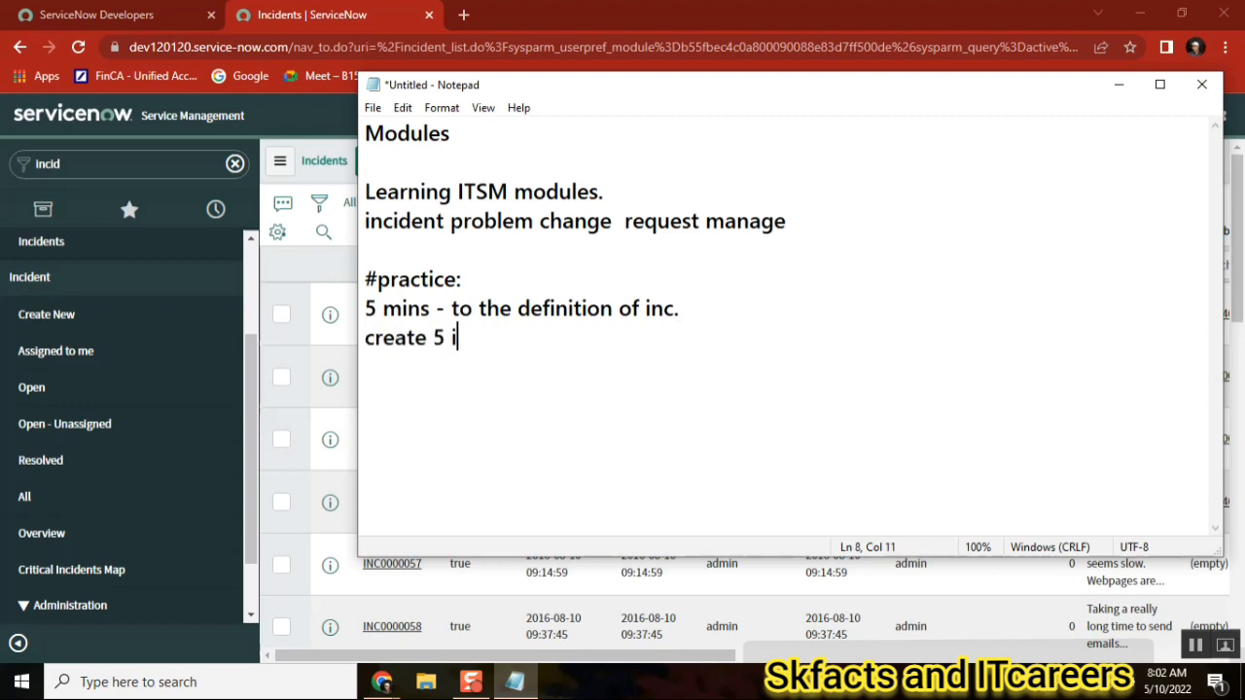
type("c")
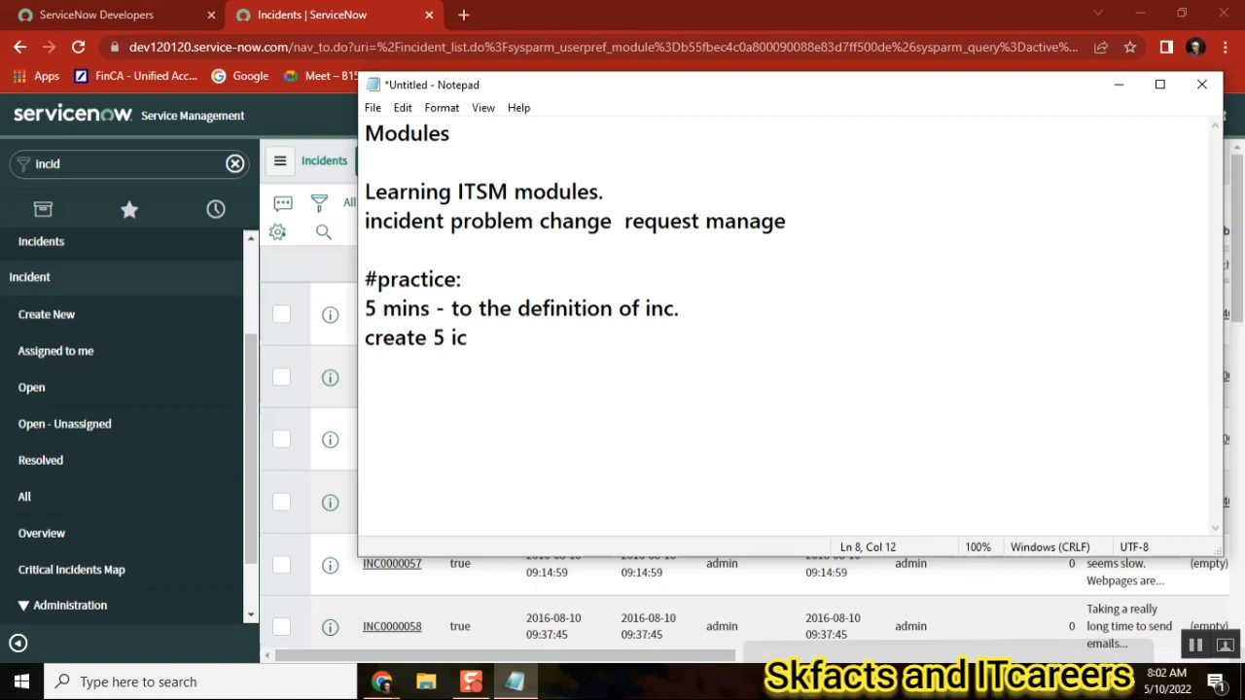
type("n")
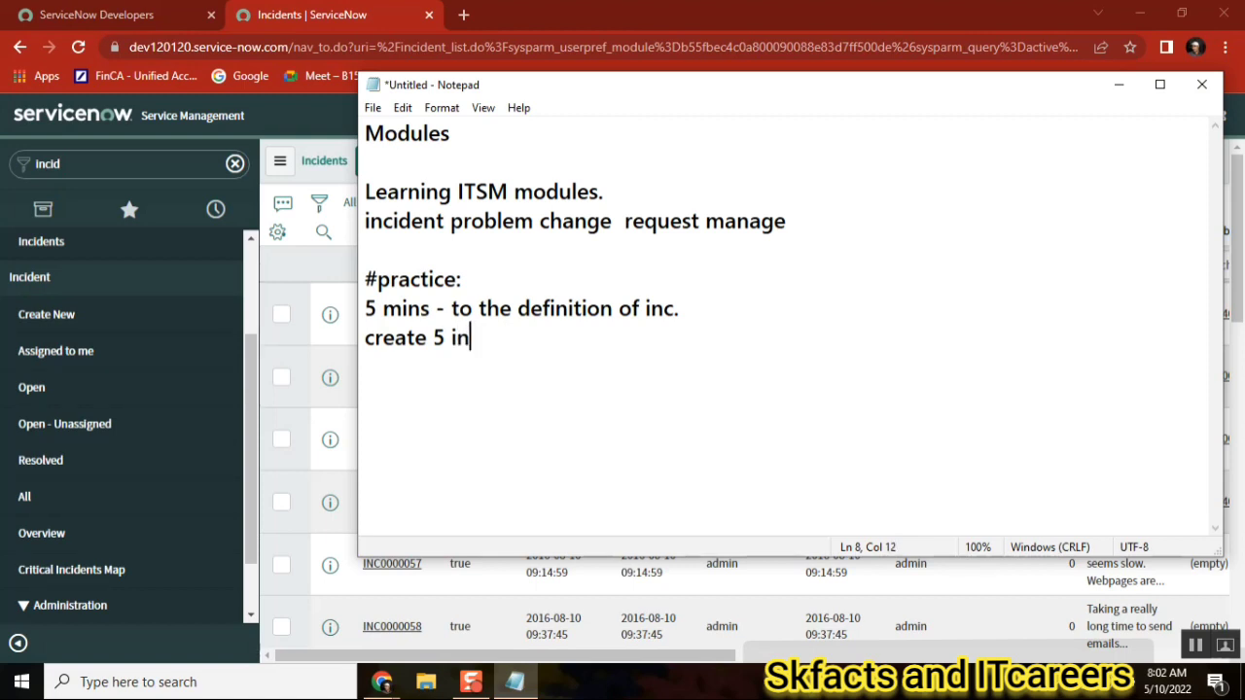
type("c")
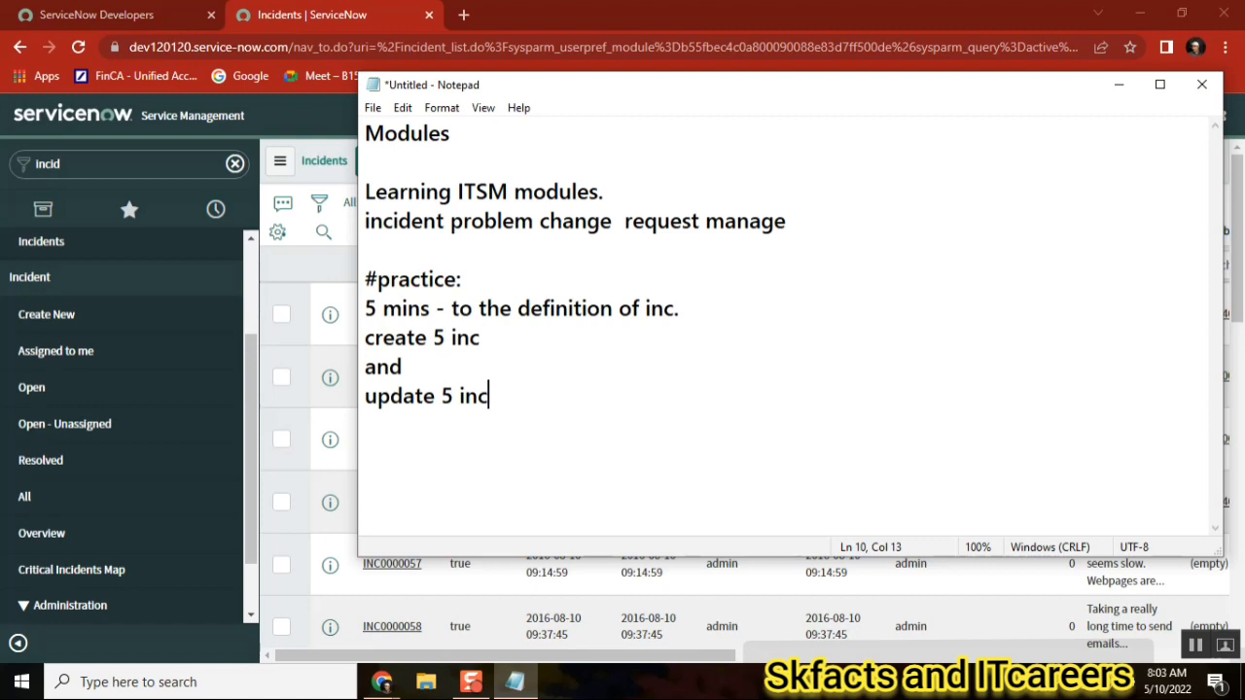
mouse_move(573, 327)
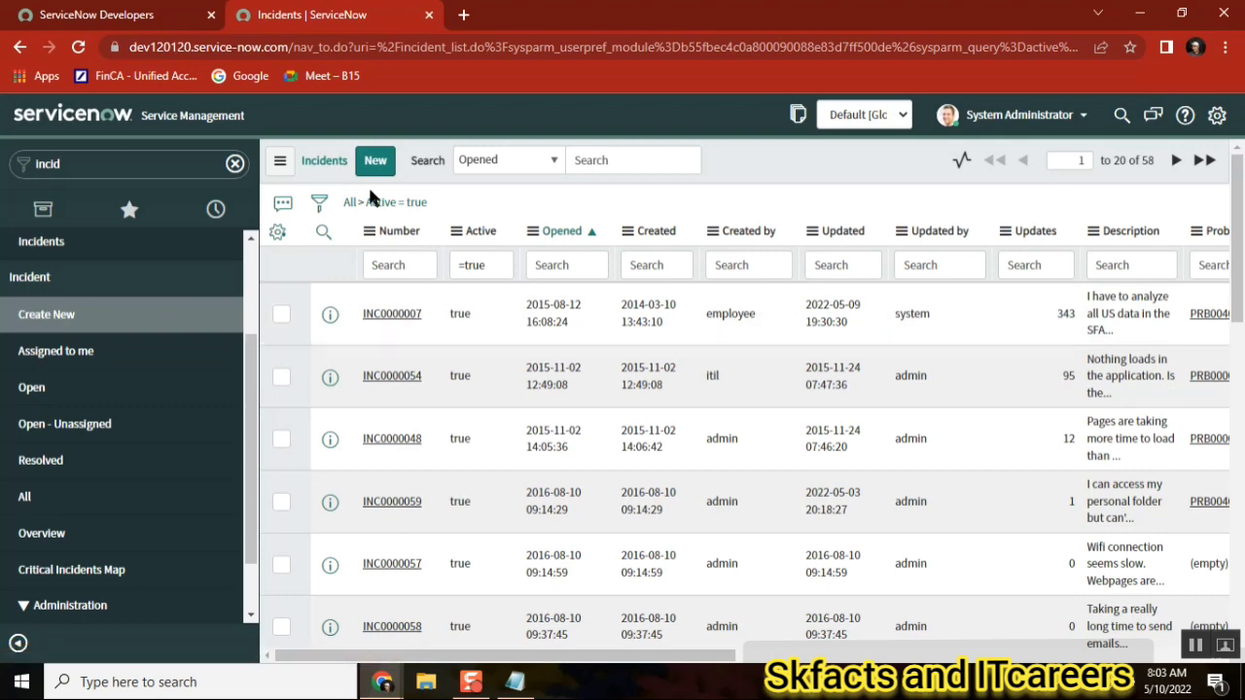
Briefly start a new incident, then open INC0000007 from the Open incidents list.
left_click(376, 160)
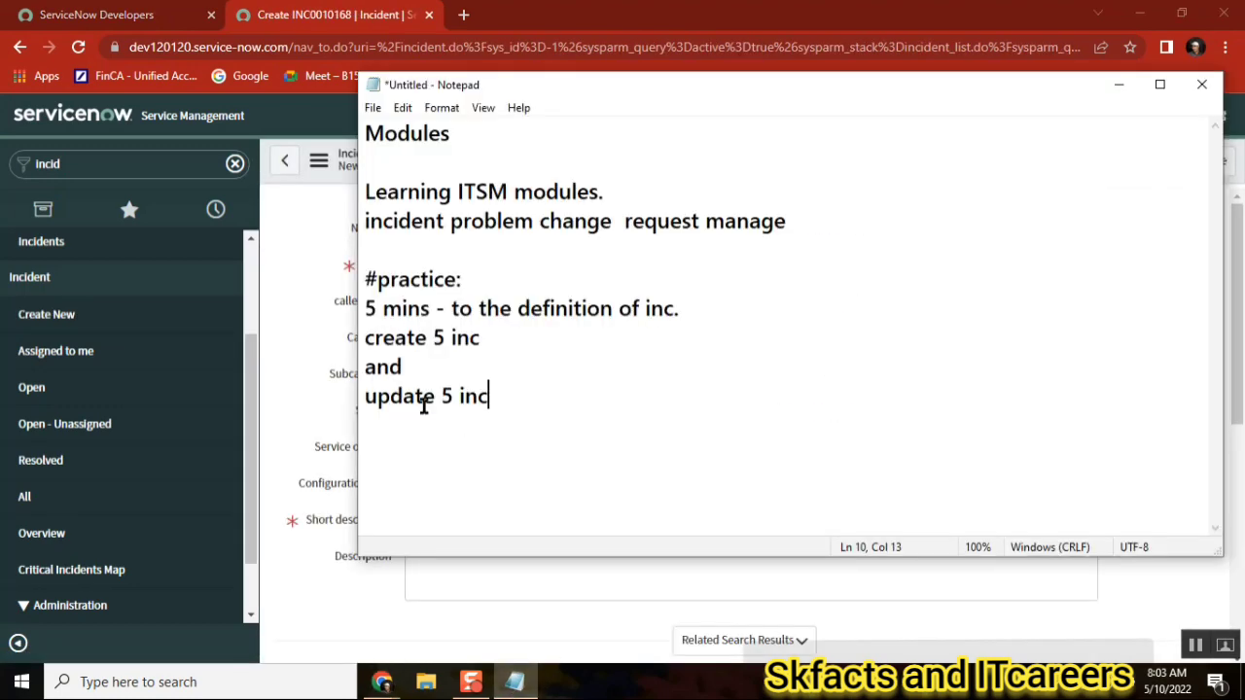
double_click(398, 395)
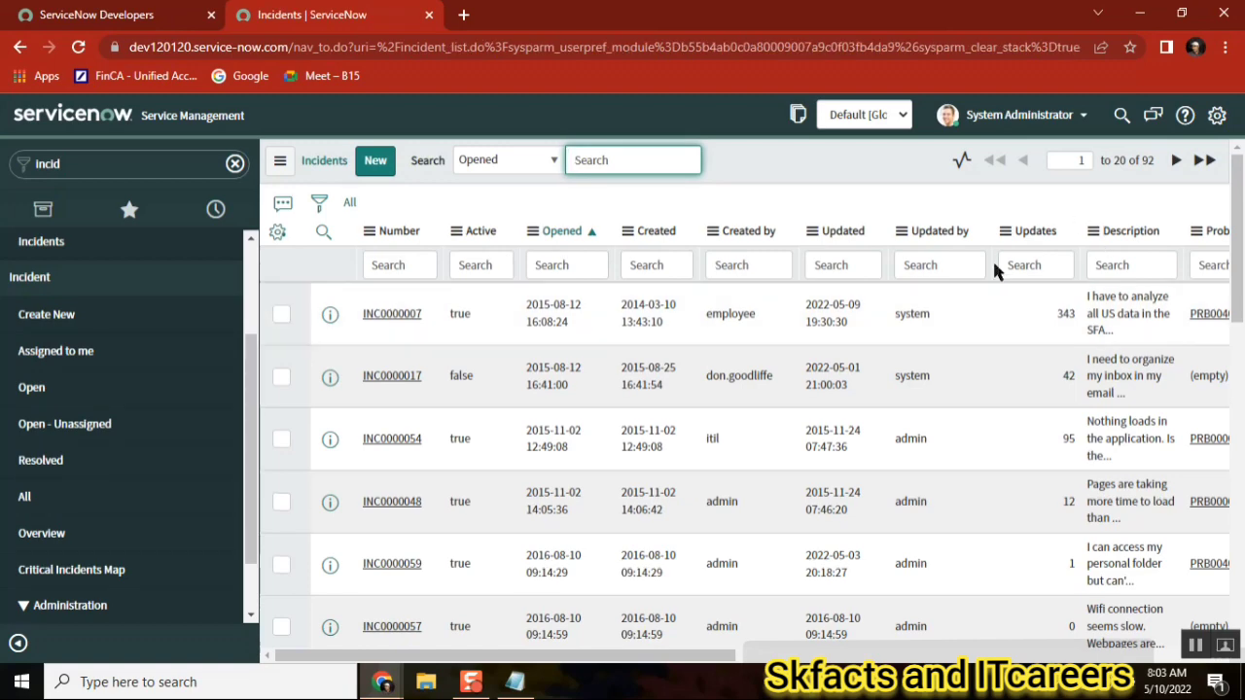
mouse_move(392, 313)
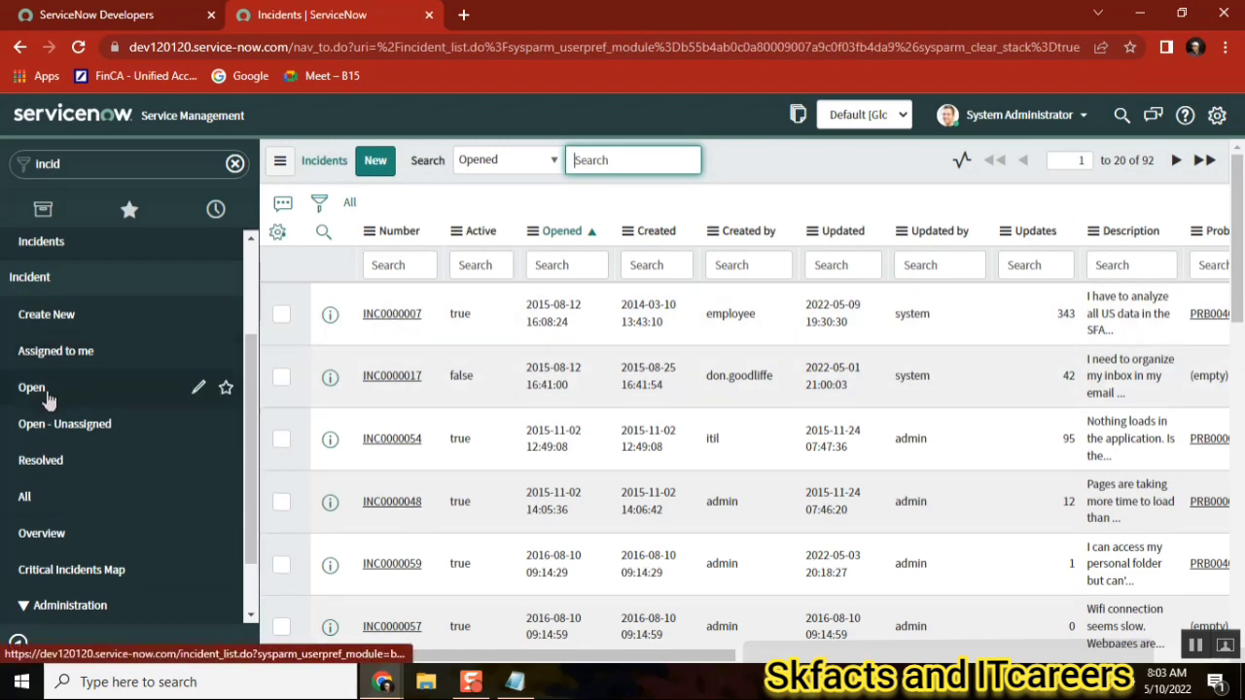
left_click(31, 387)
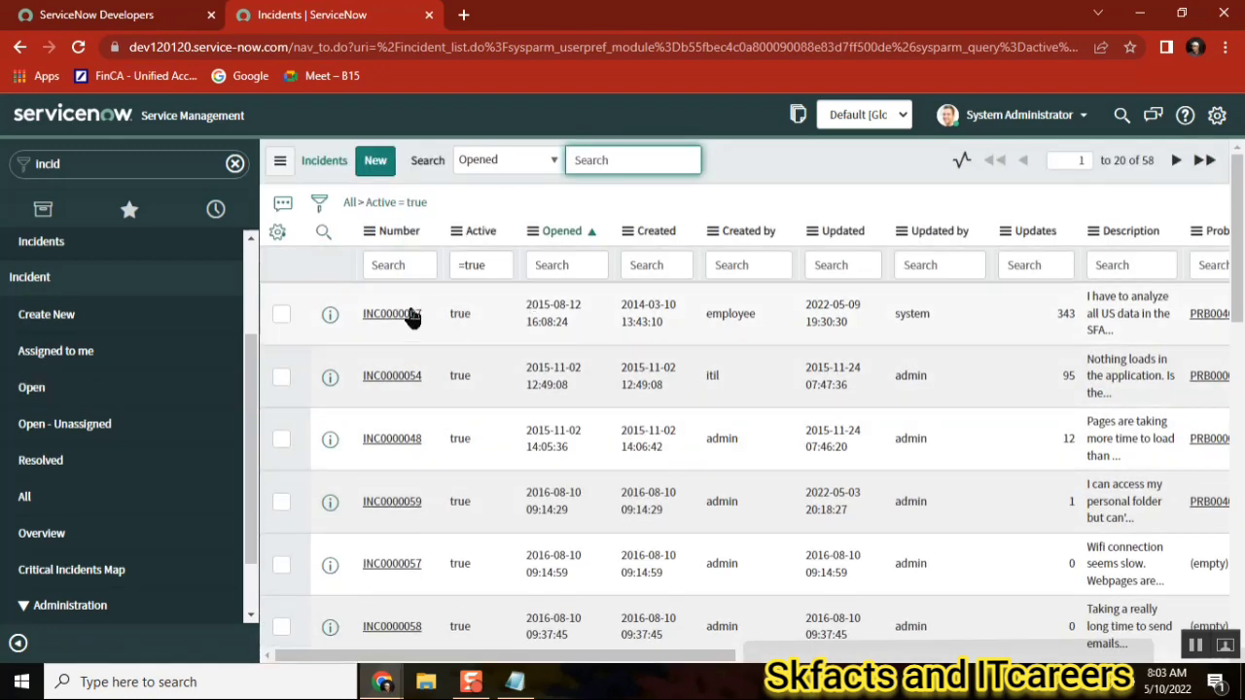
left_click(391, 313)
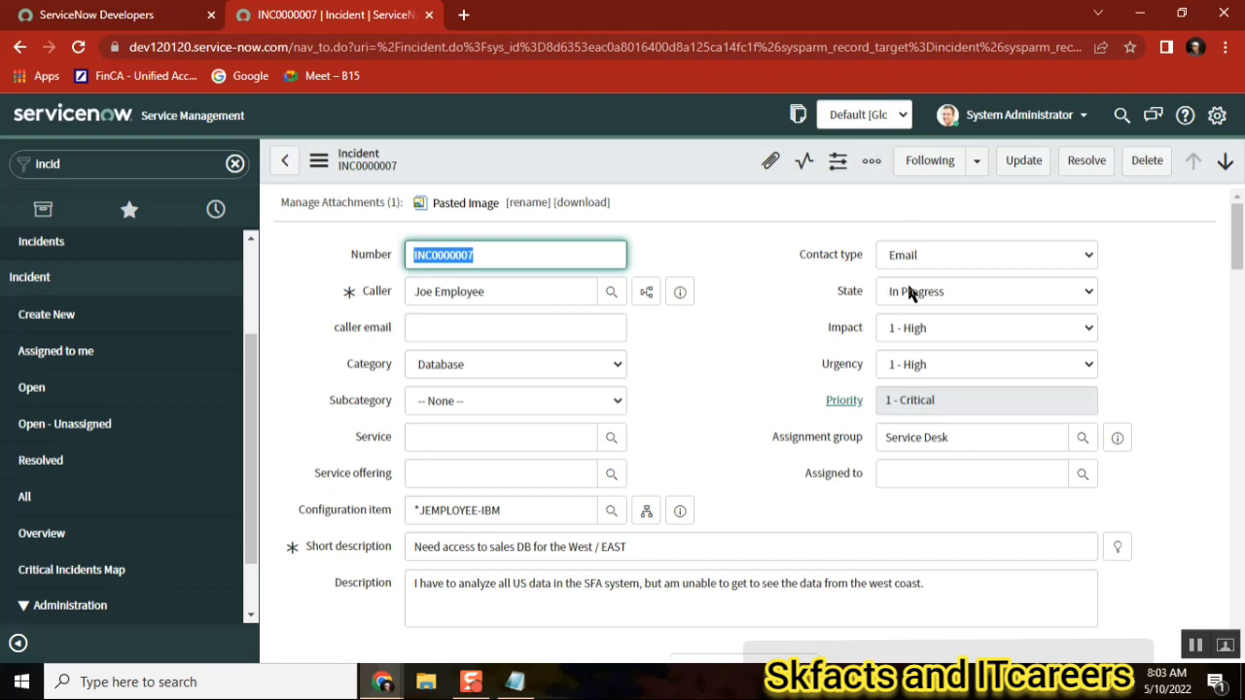
Change INC0000007's state through On Hold to Resolved and look up a service offering.
left_click(986, 290)
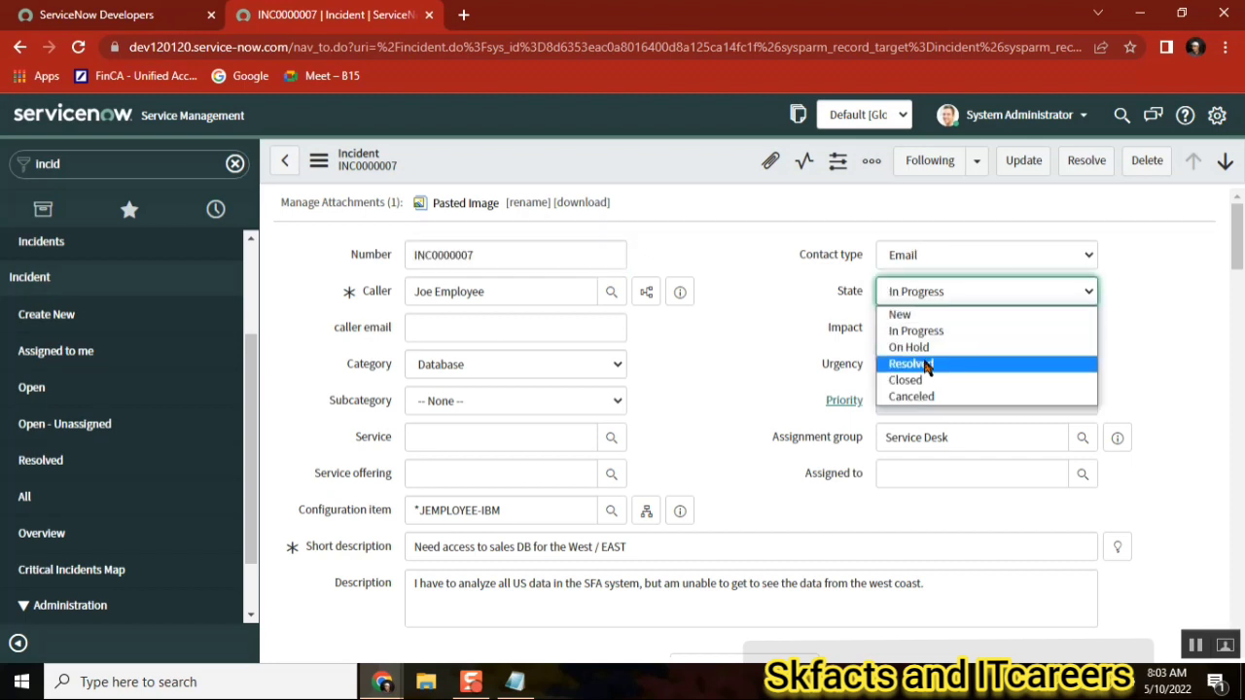
left_click(907, 347)
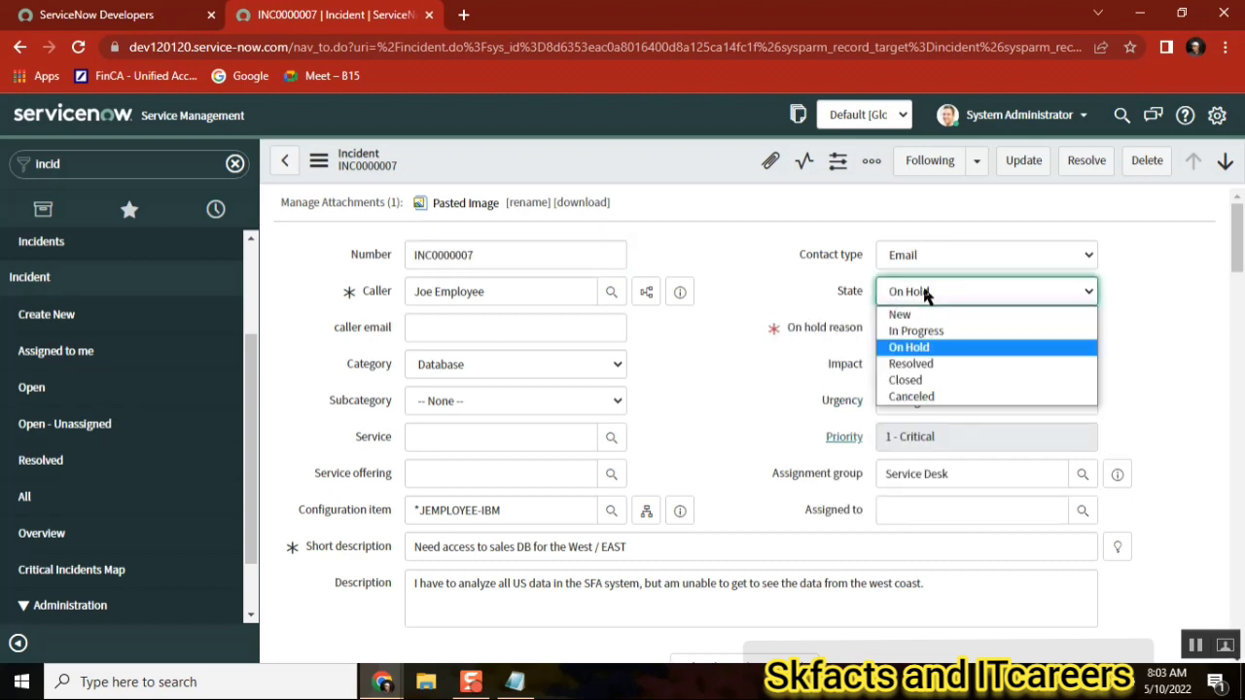
left_click(910, 362)
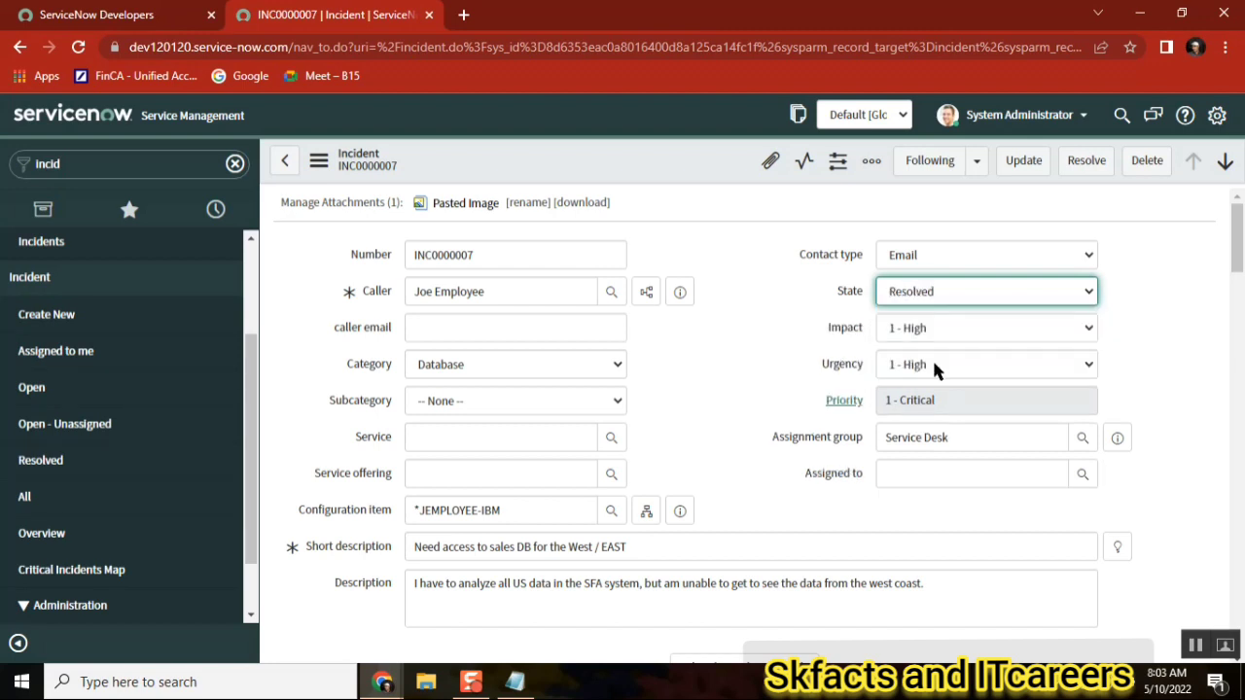
mouse_move(856, 313)
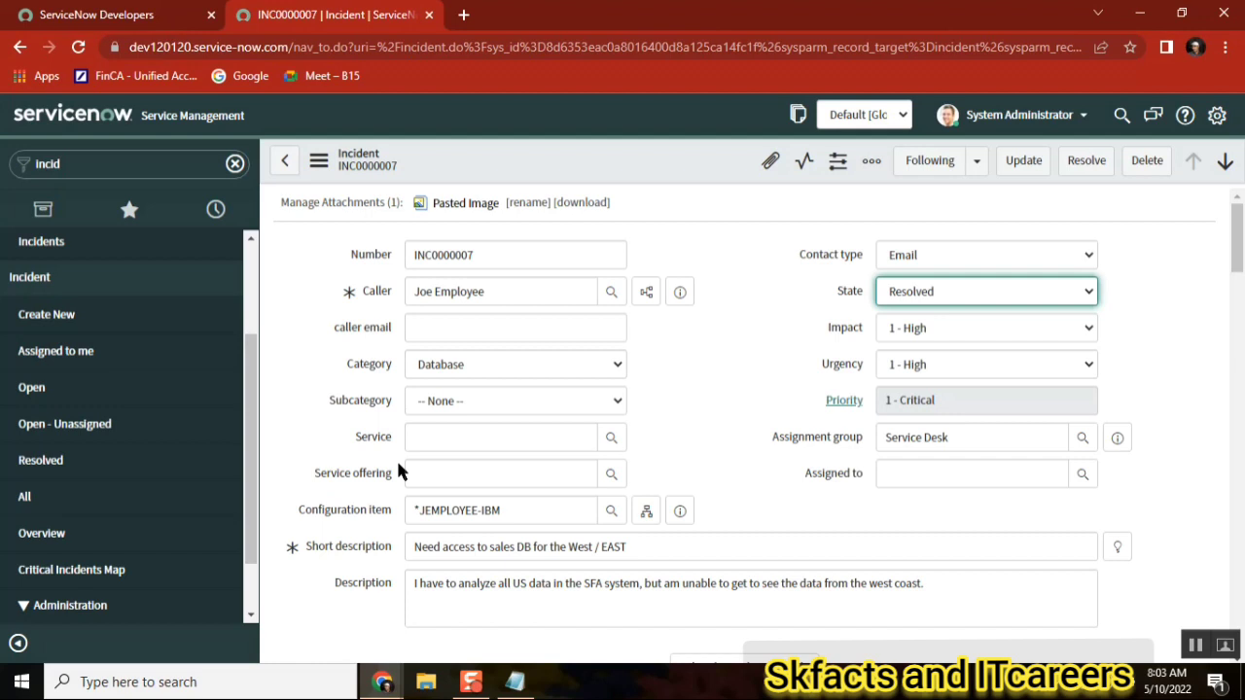
mouse_move(369, 516)
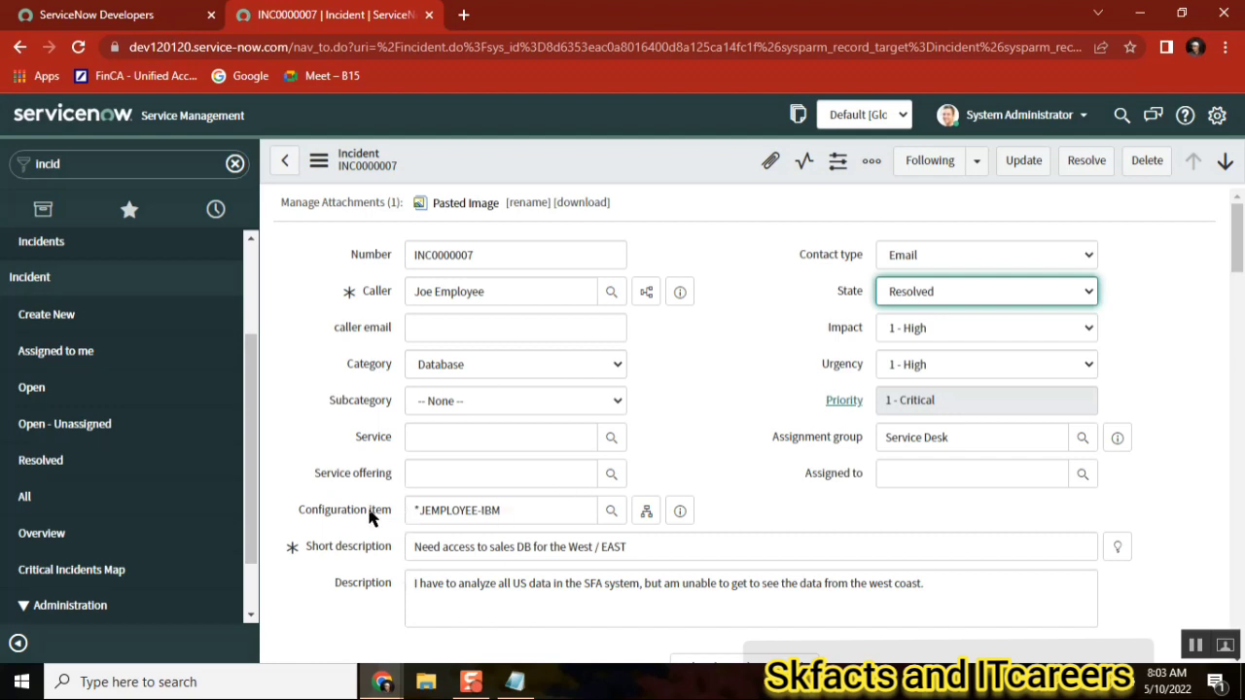
mouse_move(611, 477)
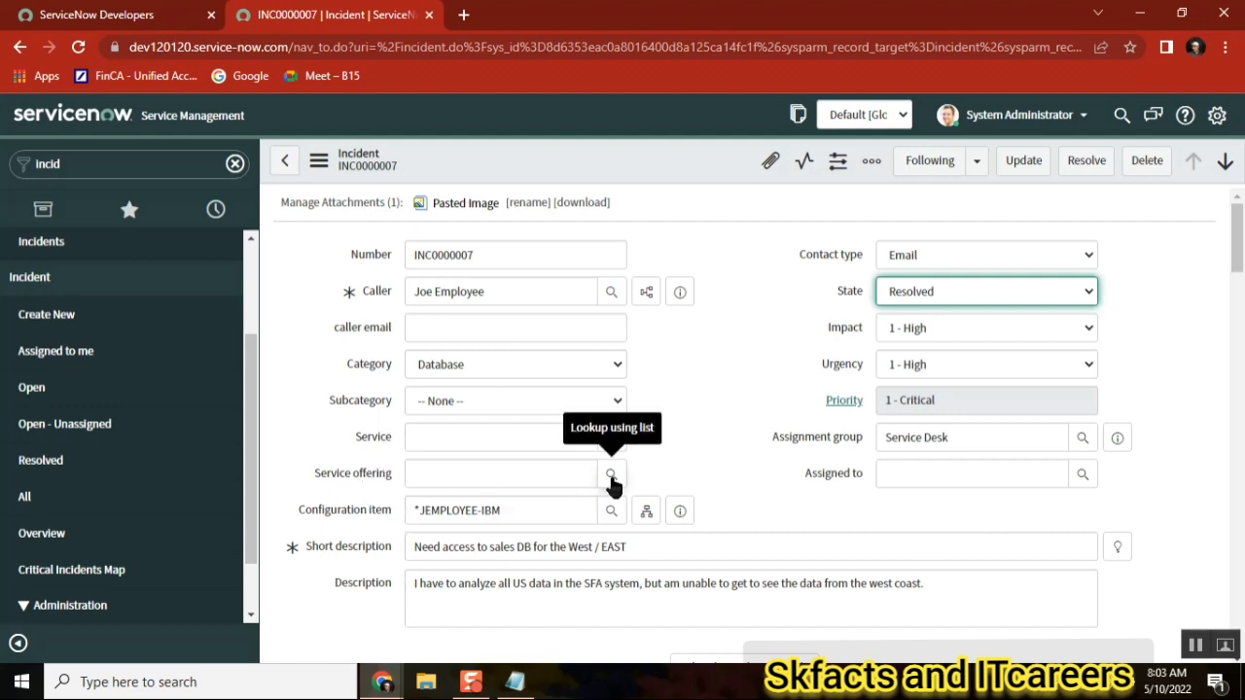
left_click(611, 473)
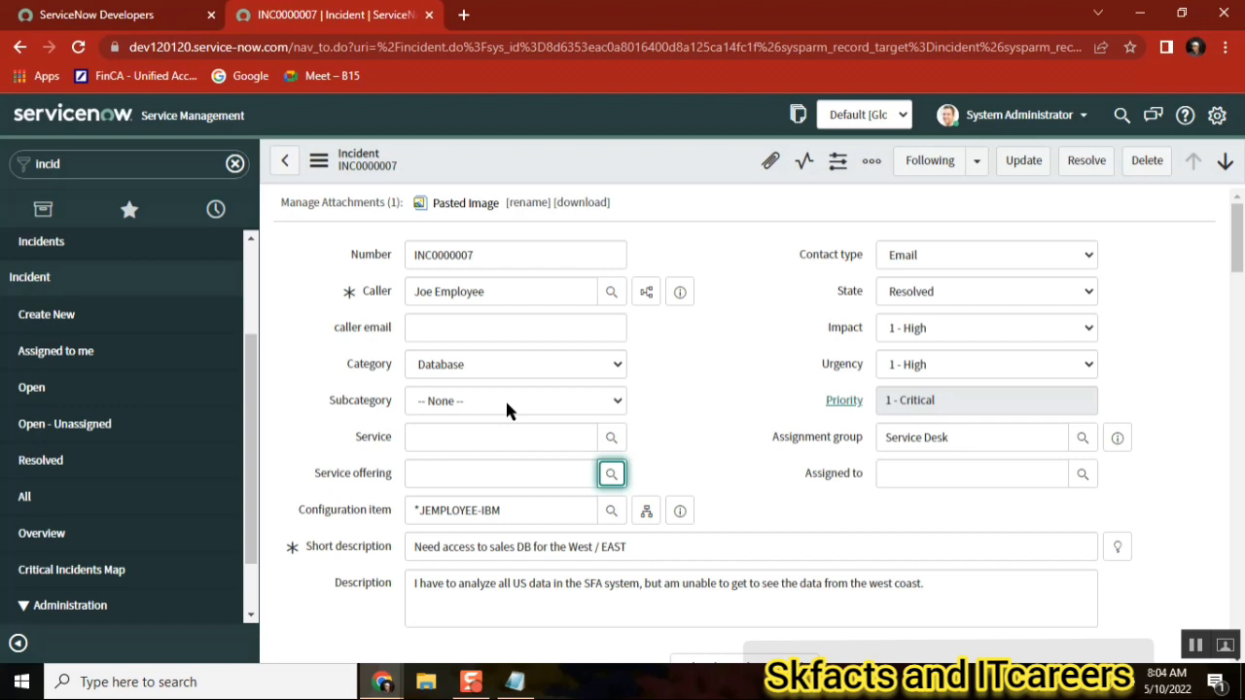
mouse_move(379, 277)
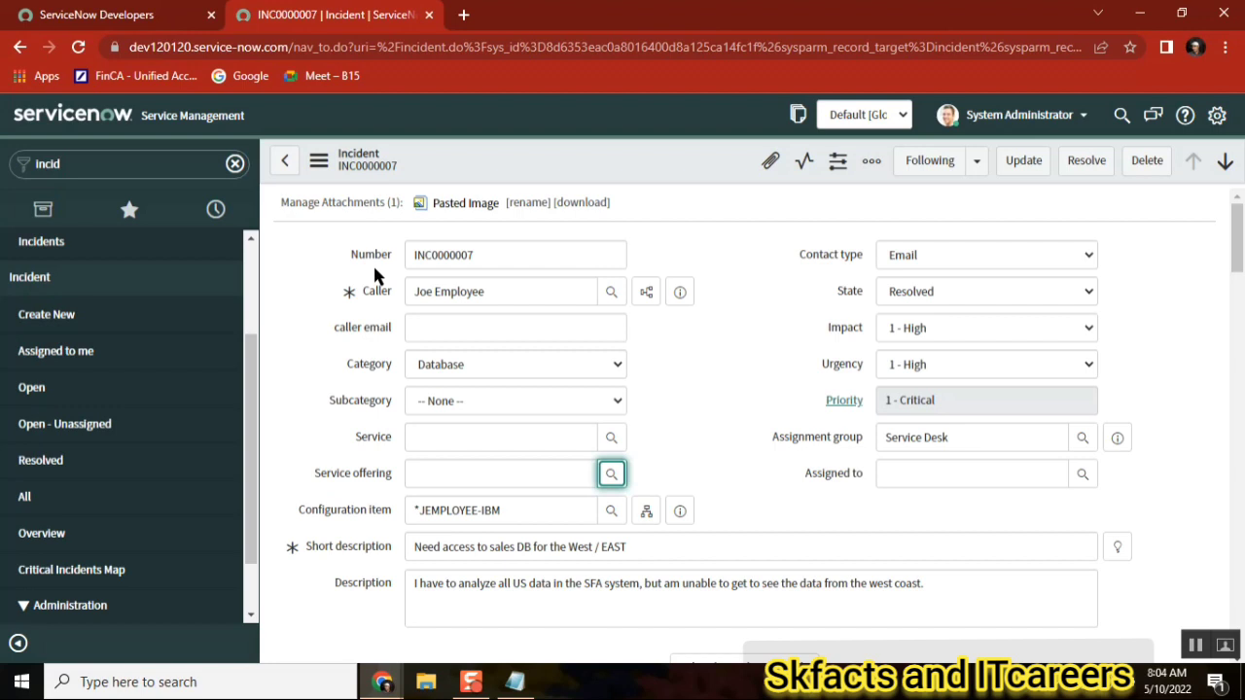
mouse_move(519, 291)
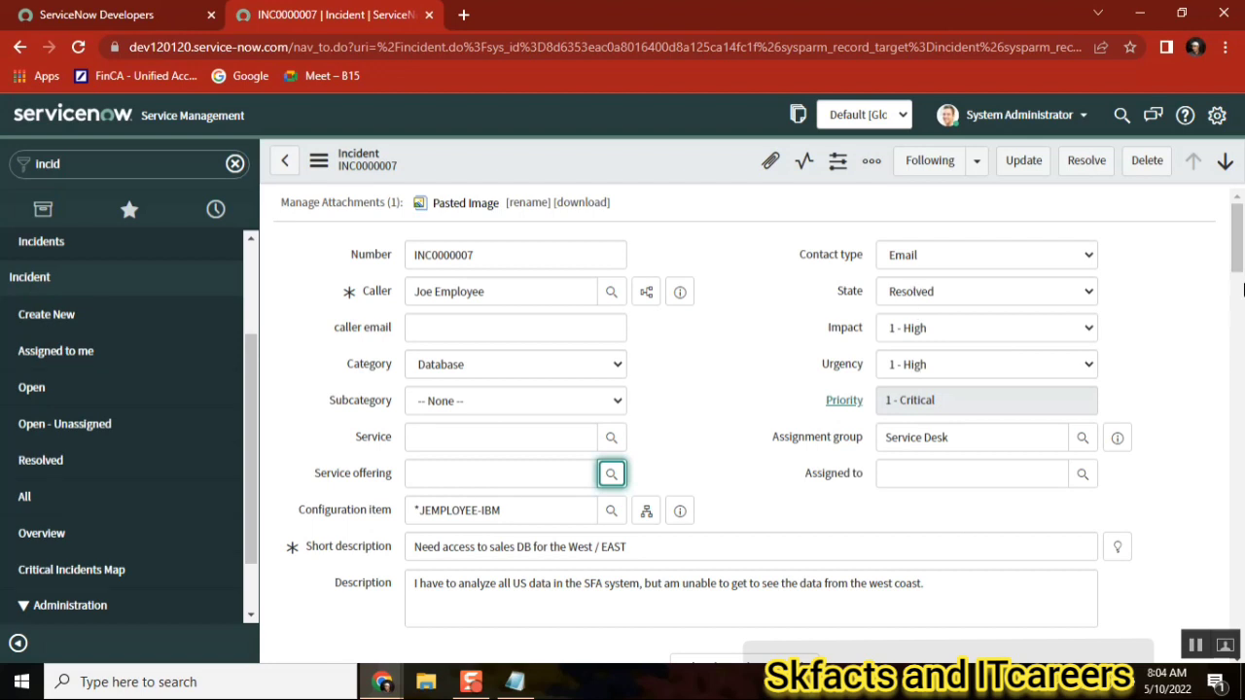
Show Resolution Information, set State back to In Progress, and start on Resolution notes.
scroll("down", 3)
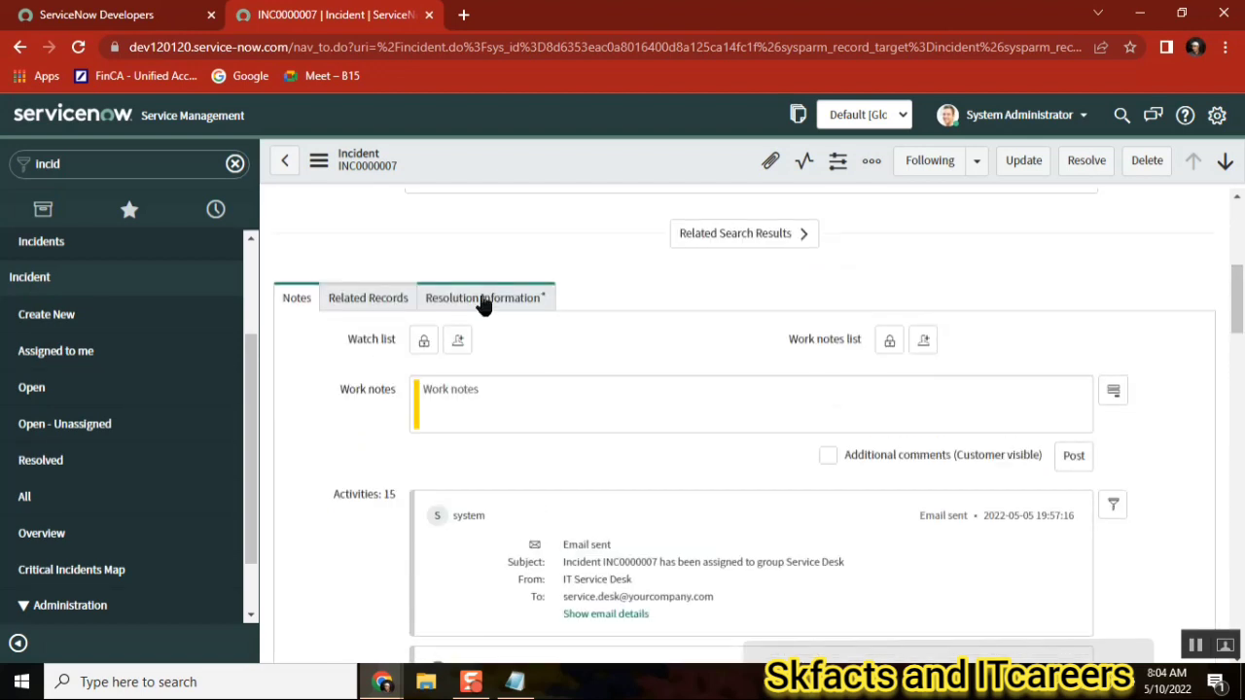
left_click(484, 298)
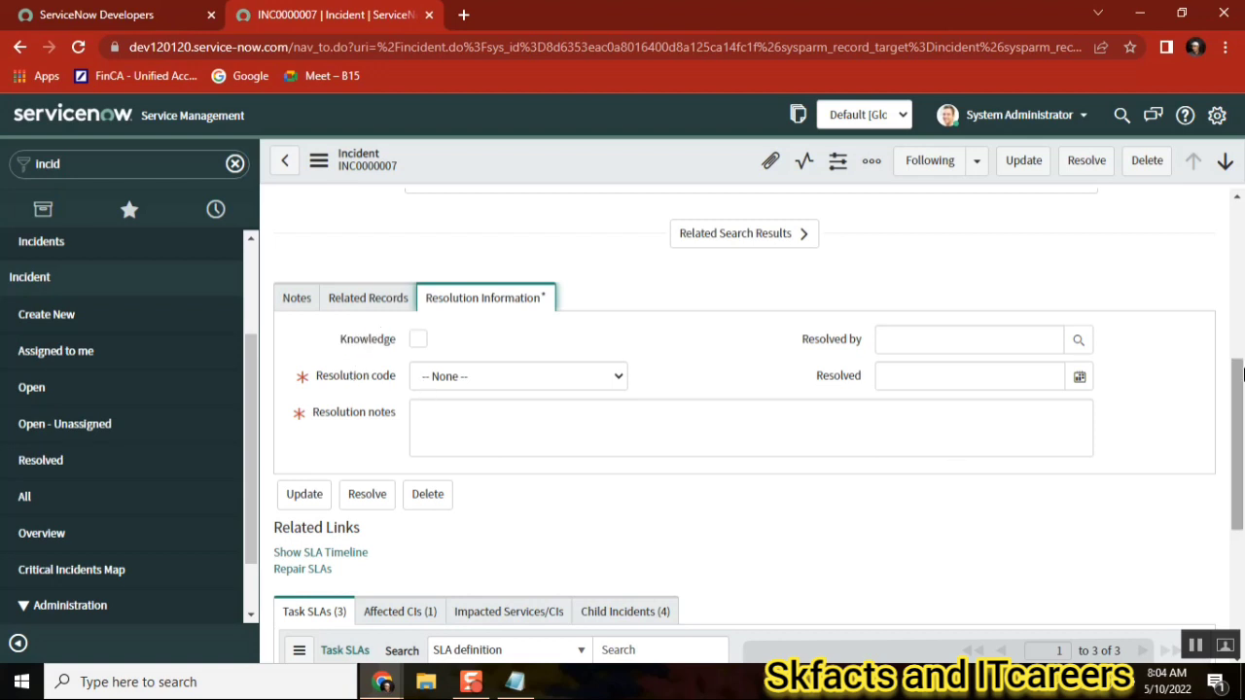
left_click(985, 258)
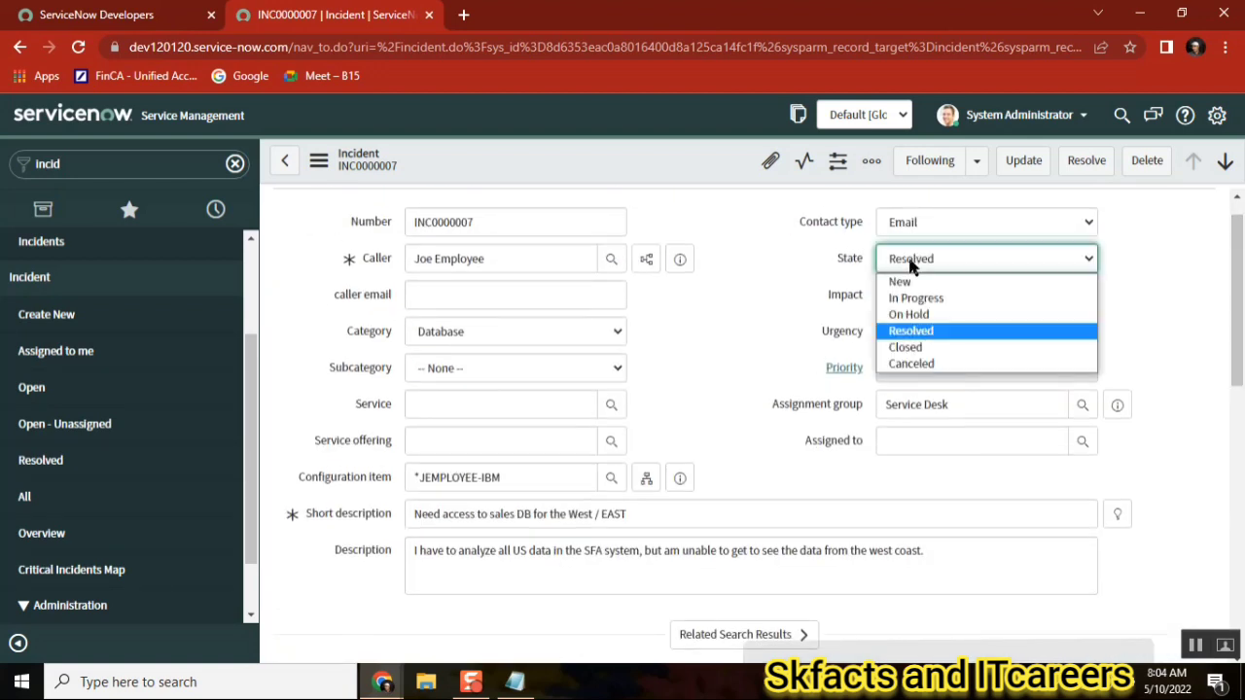
left_click(915, 298)
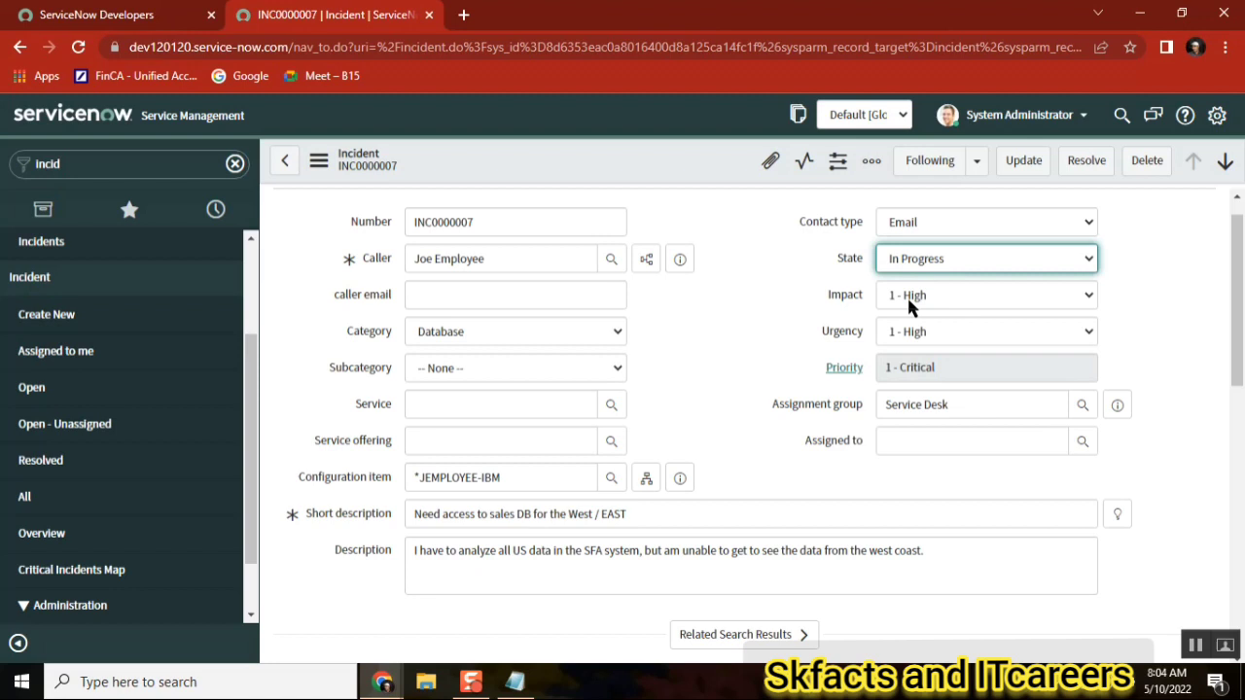
scroll("down", 3)
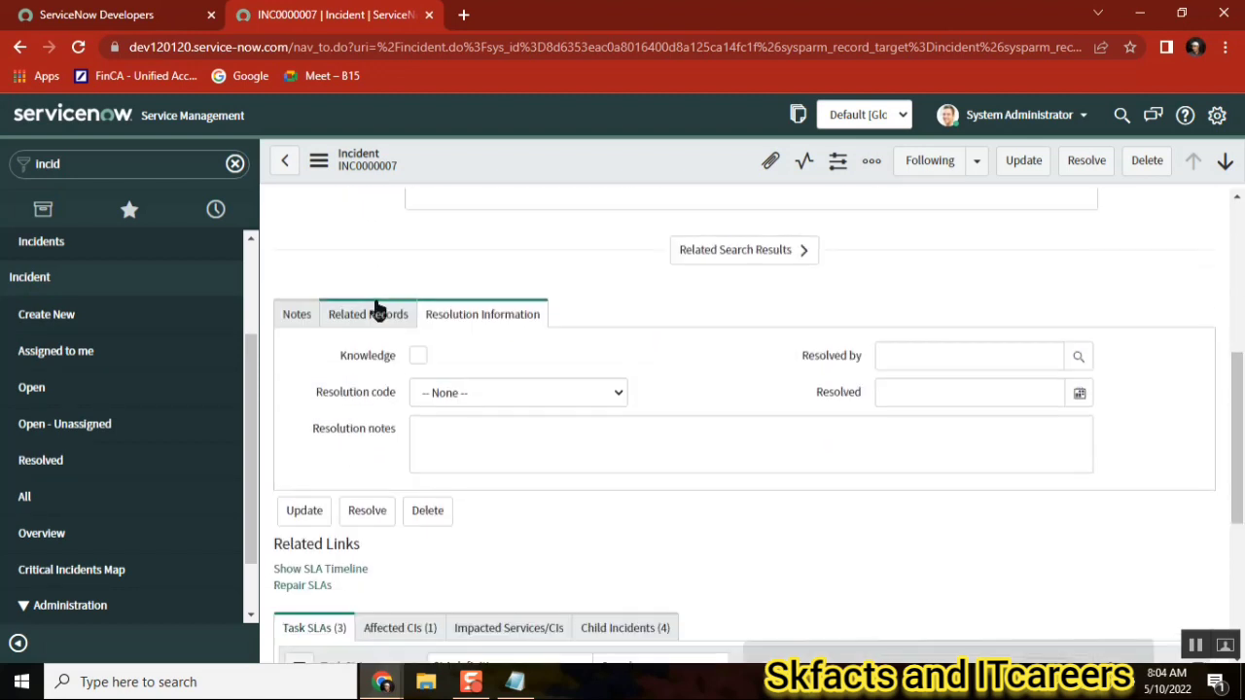
mouse_move(367, 355)
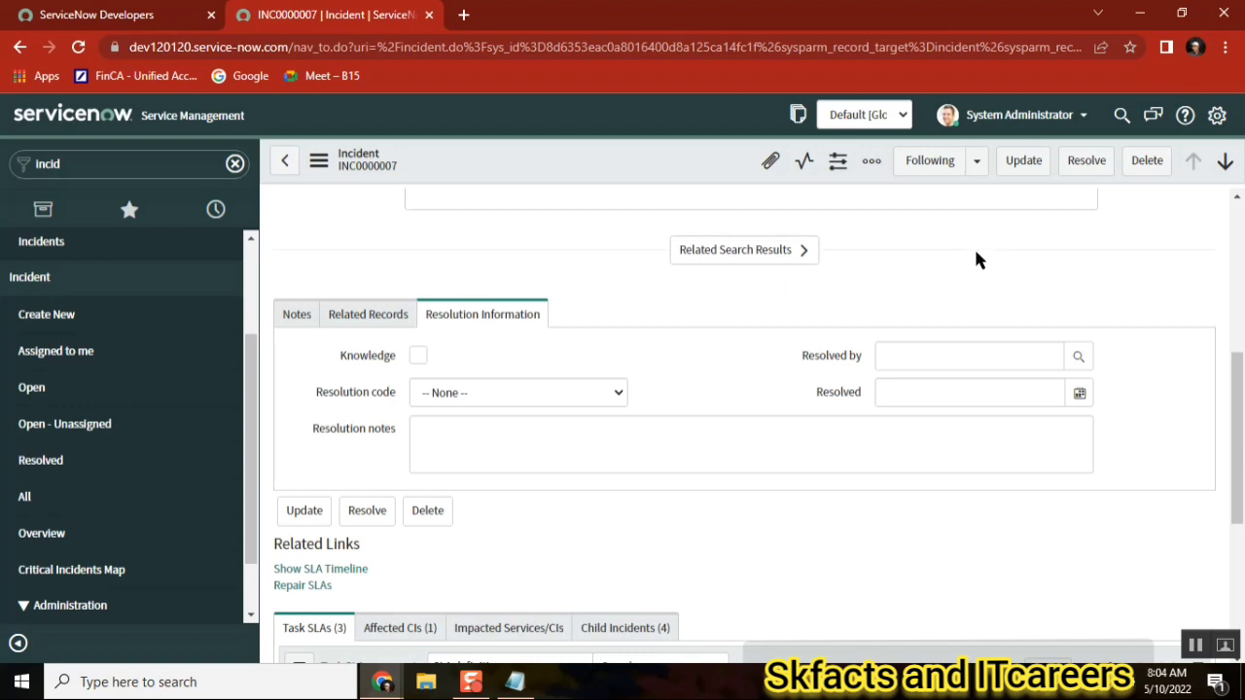
mouse_move(355, 392)
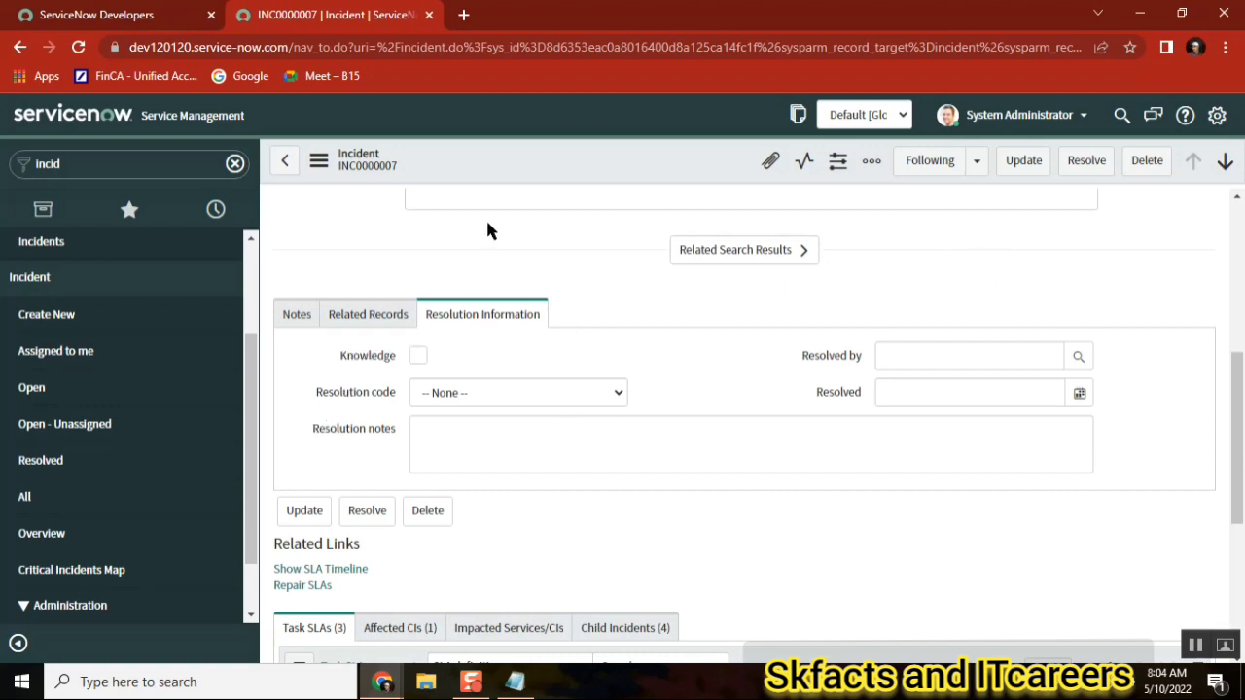
left_click(748, 444)
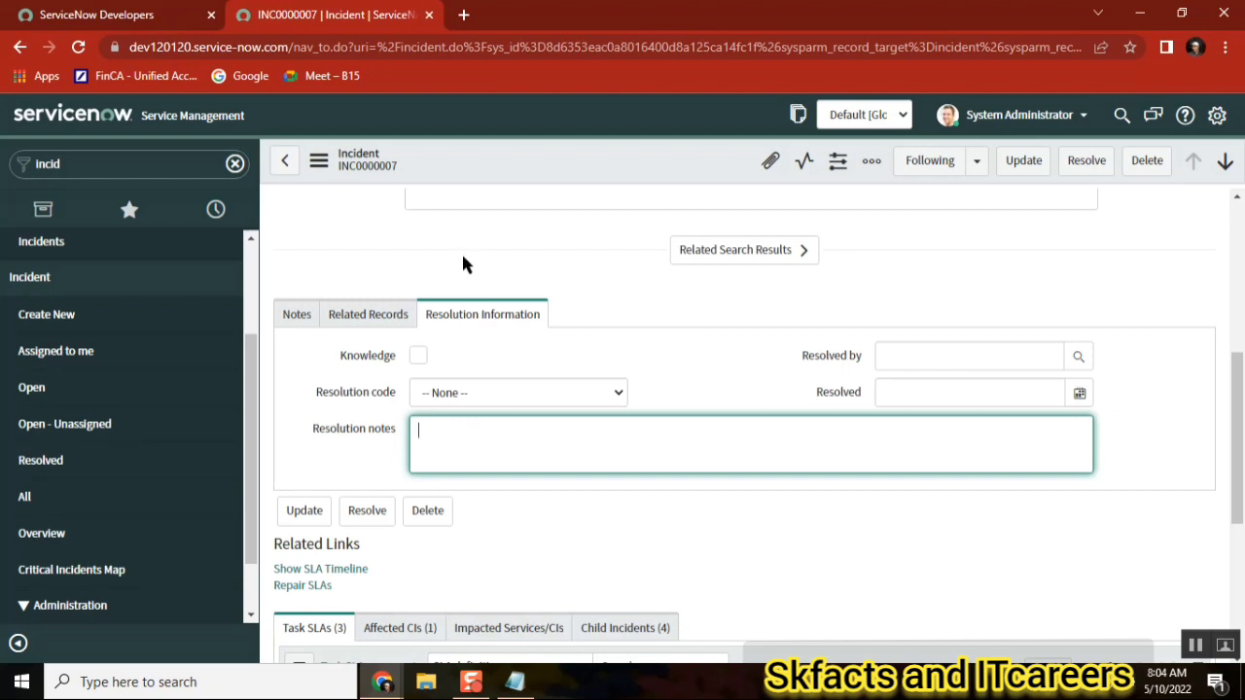
Show INC0000007's Related Records, linked to problem PRB0040009.
left_click(368, 313)
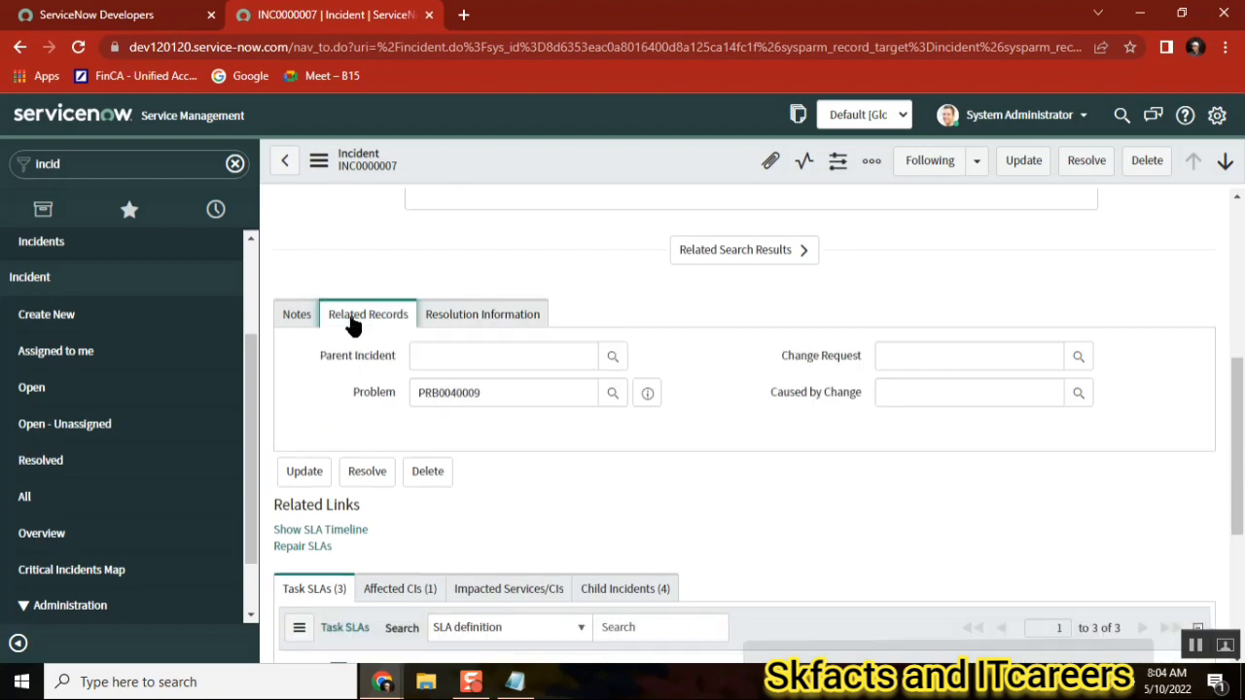
mouse_move(357, 355)
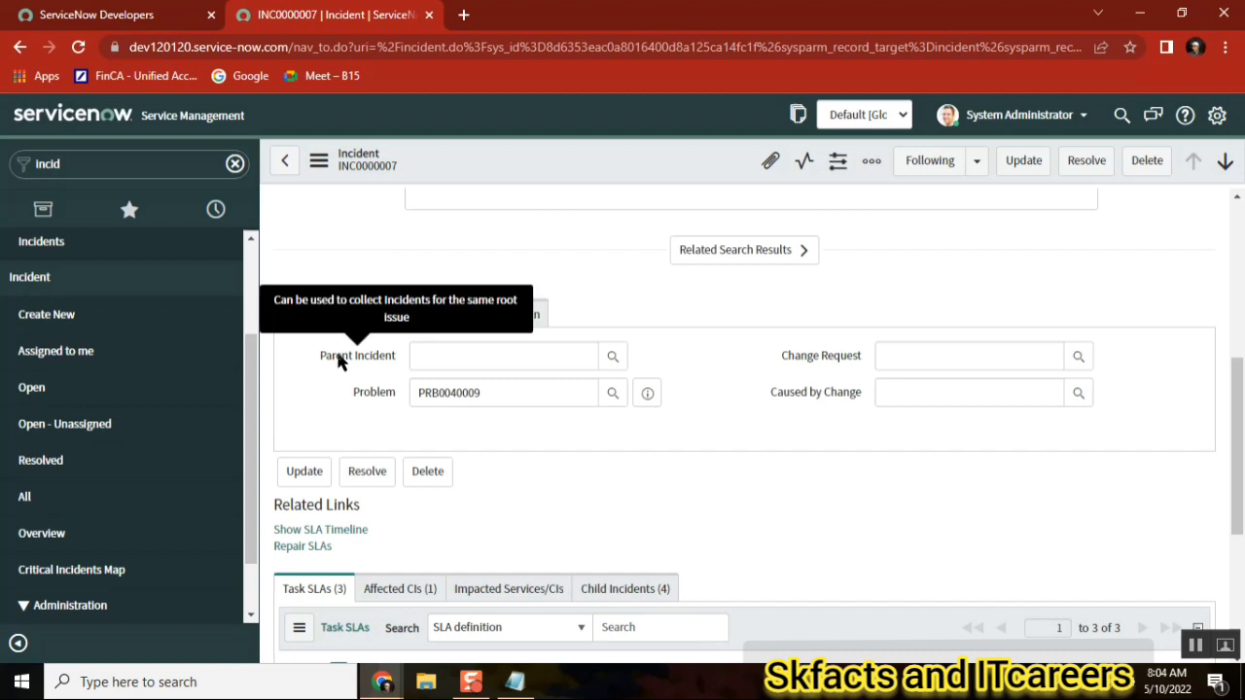
mouse_move(378, 358)
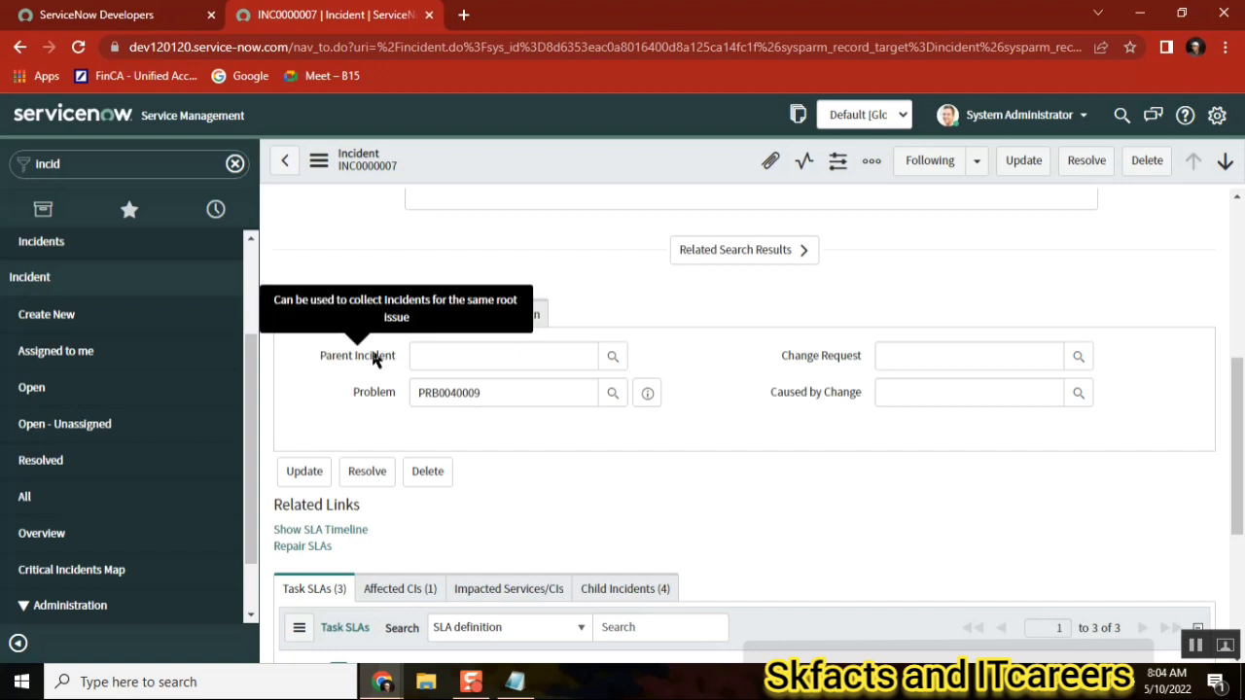
mouse_move(833, 365)
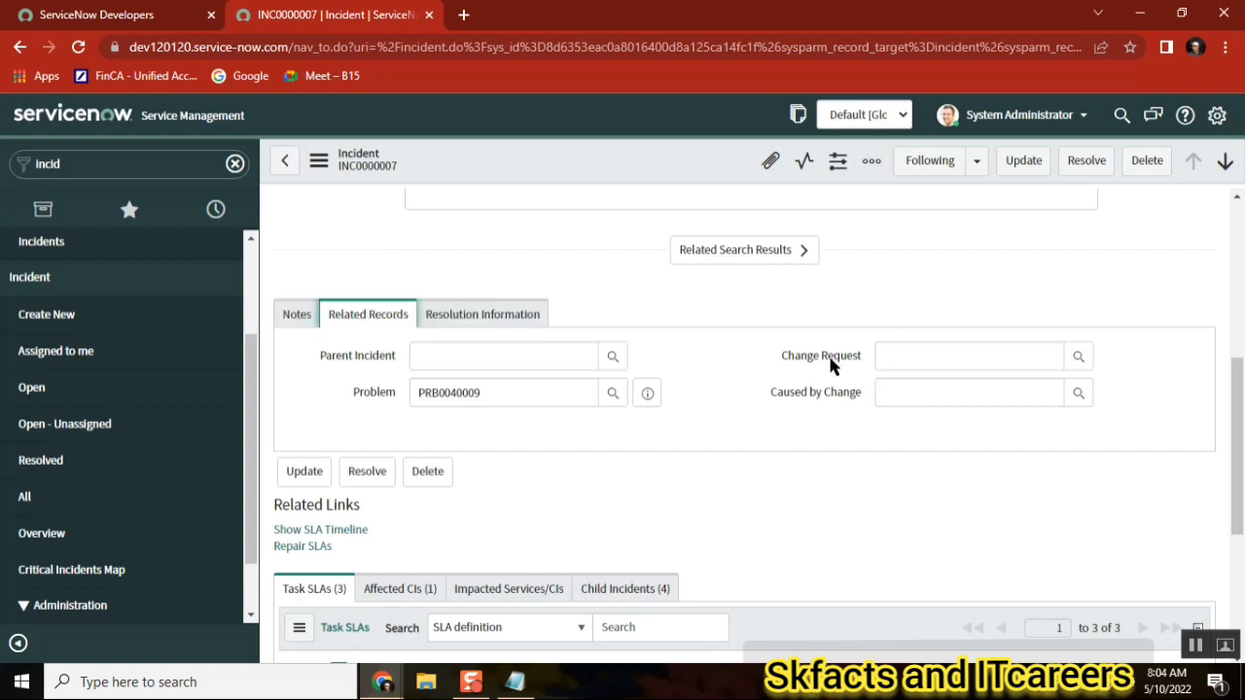
mouse_move(832, 366)
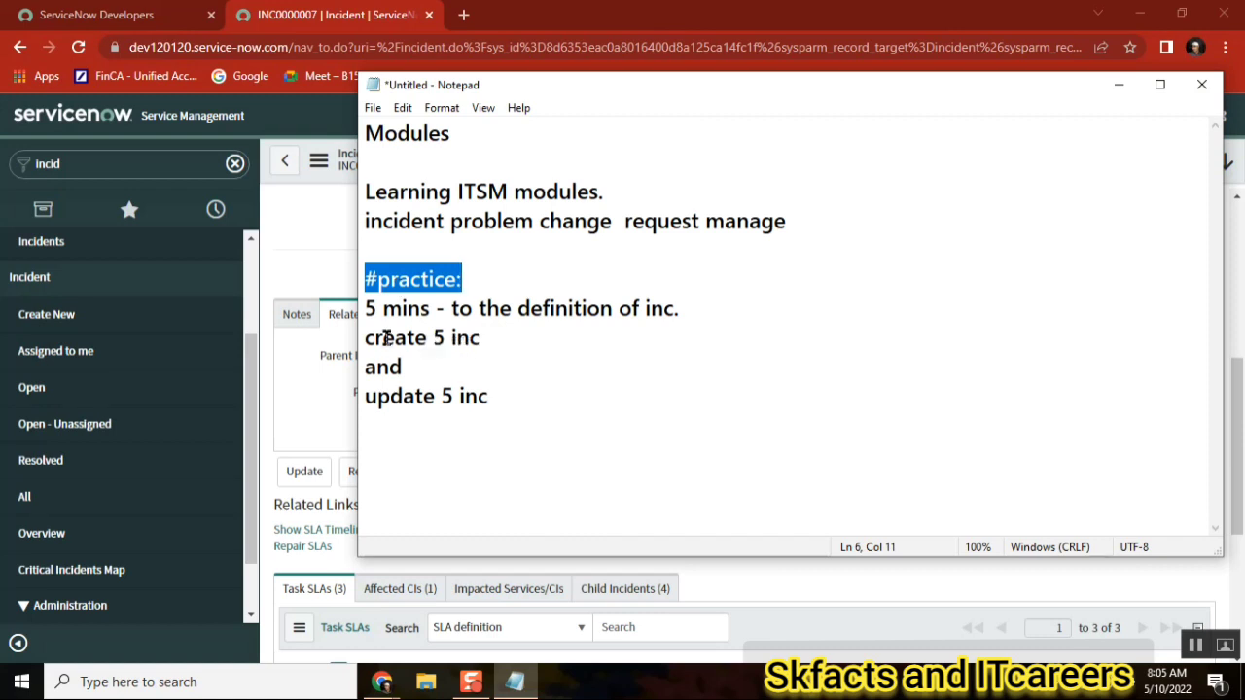
double_click(397, 338)
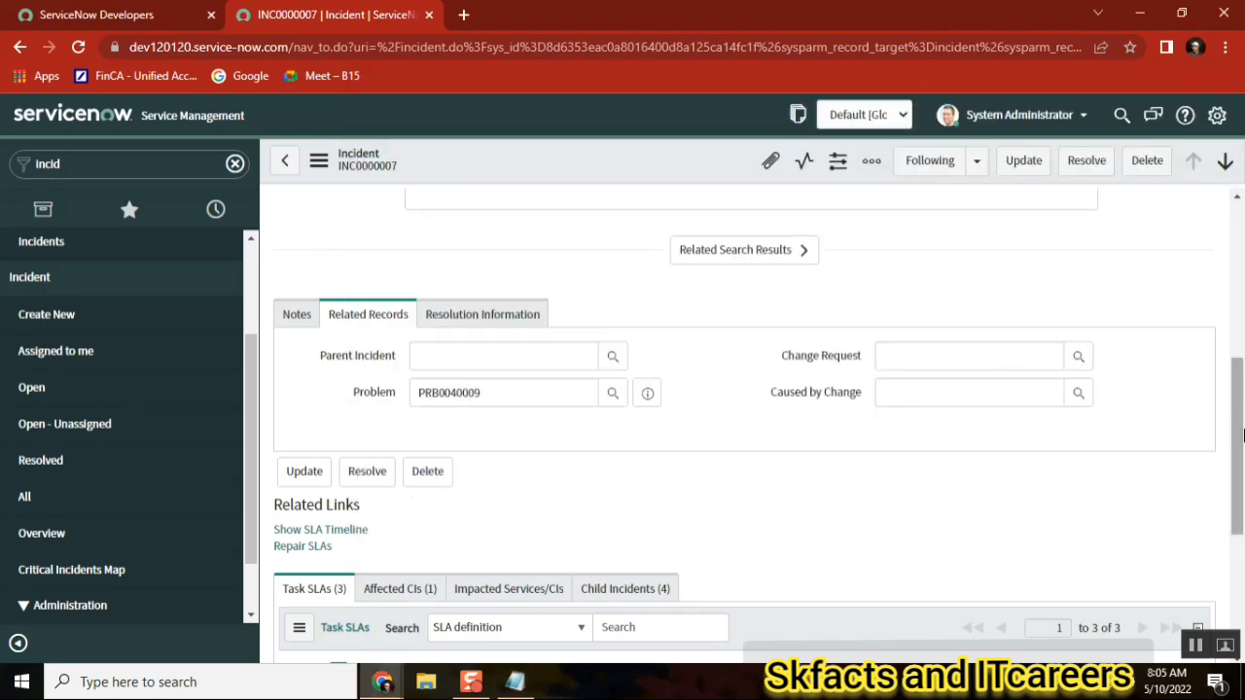
Inspect INC0000007's Number and Caller fields, then return to the Open incidents list.
scroll("up", 3)
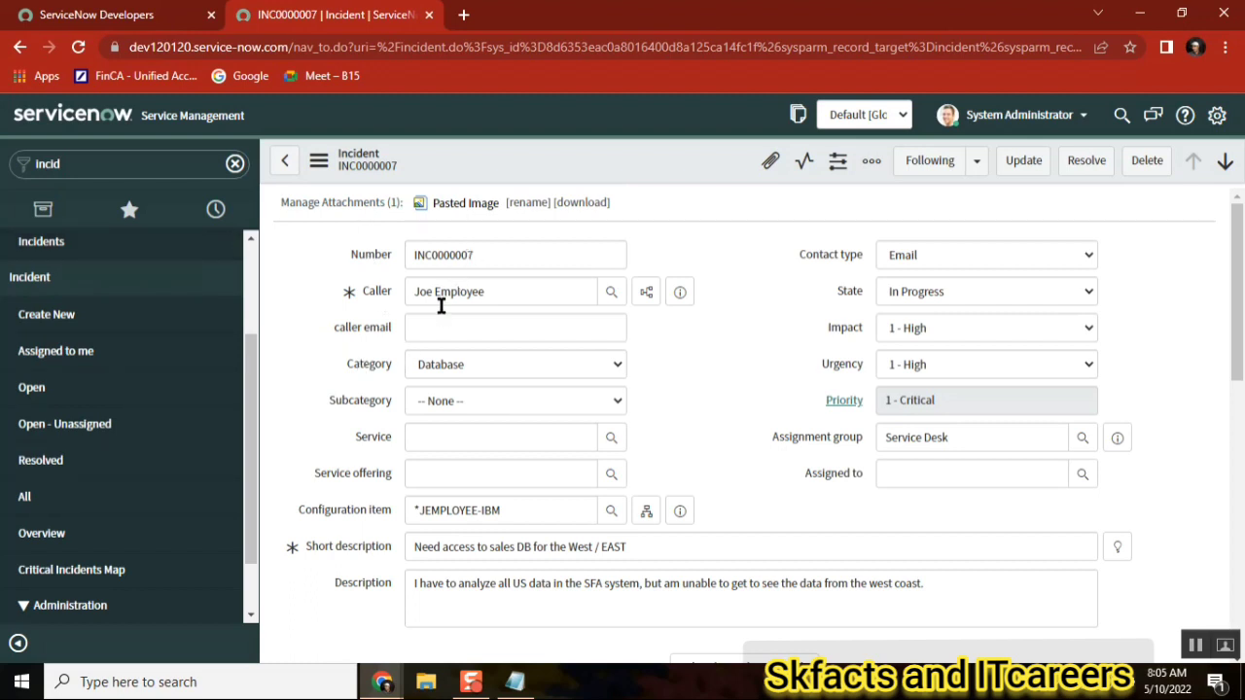
left_click(514, 254)
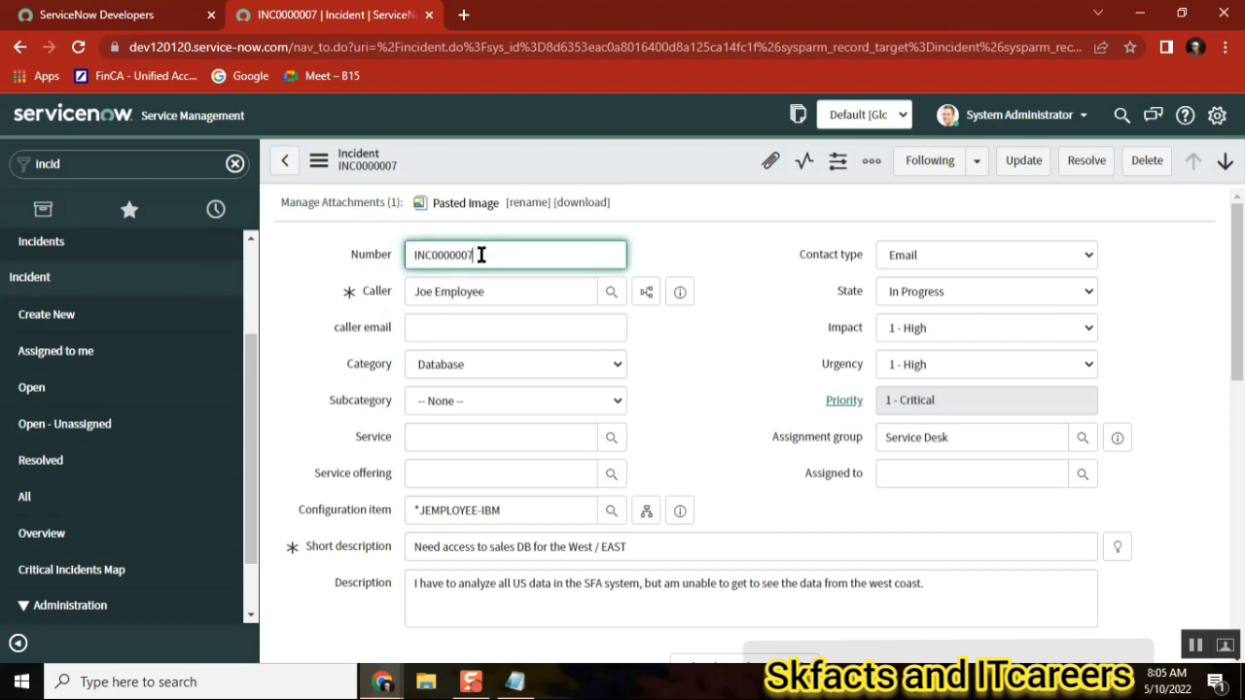
left_click(501, 291)
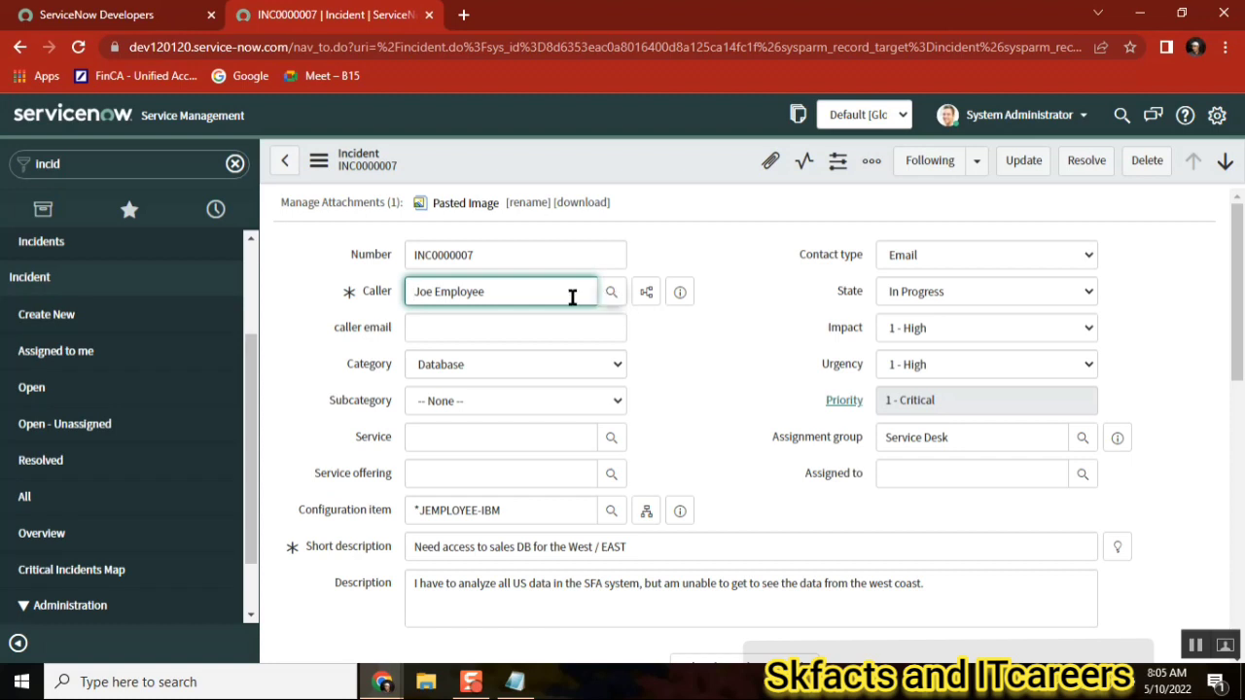
mouse_move(378, 292)
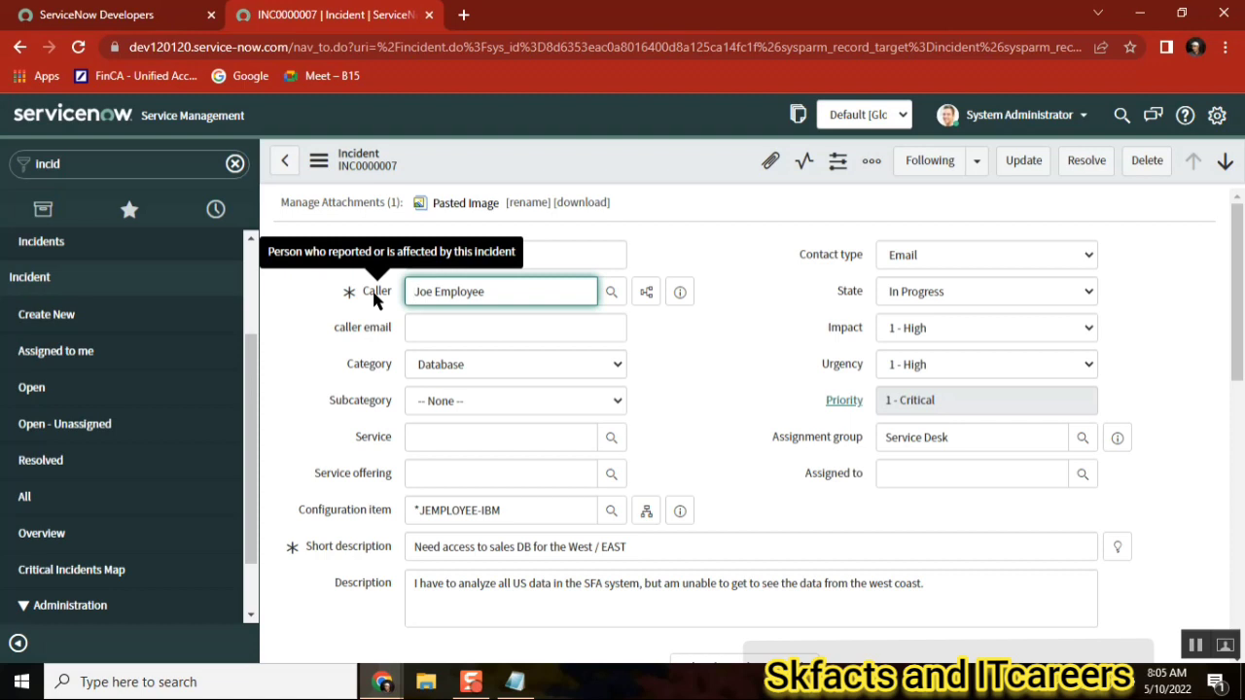
left_click(500, 291)
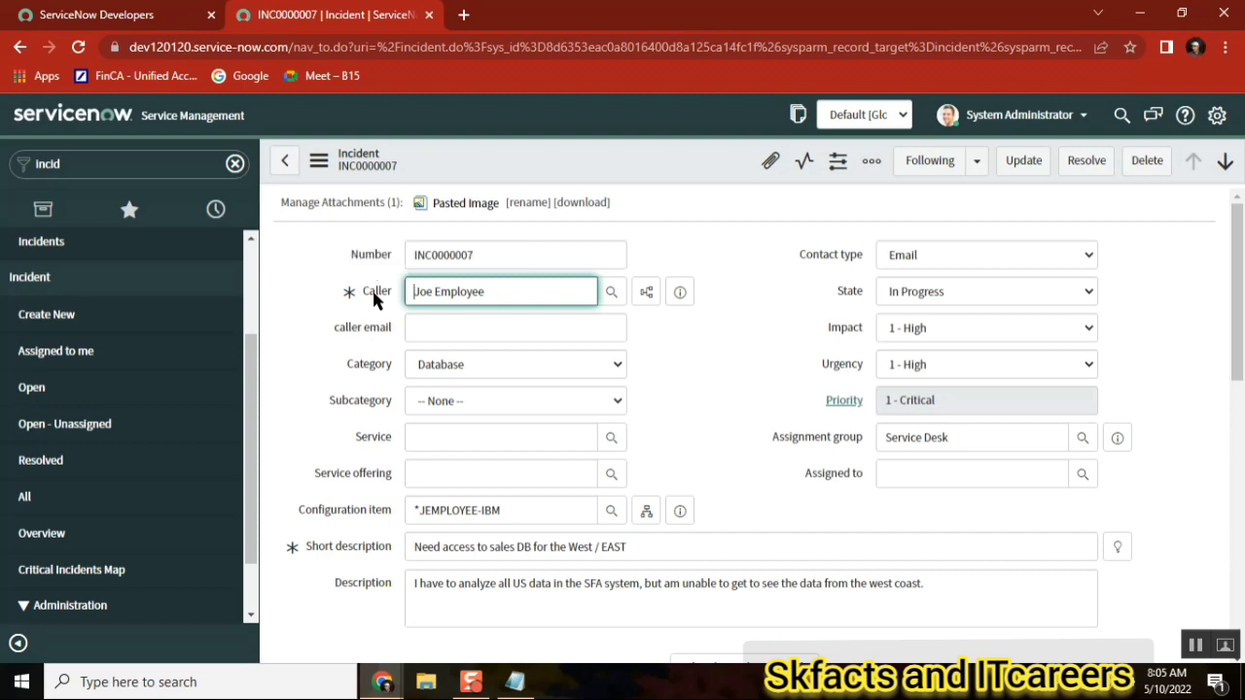
mouse_move(376, 290)
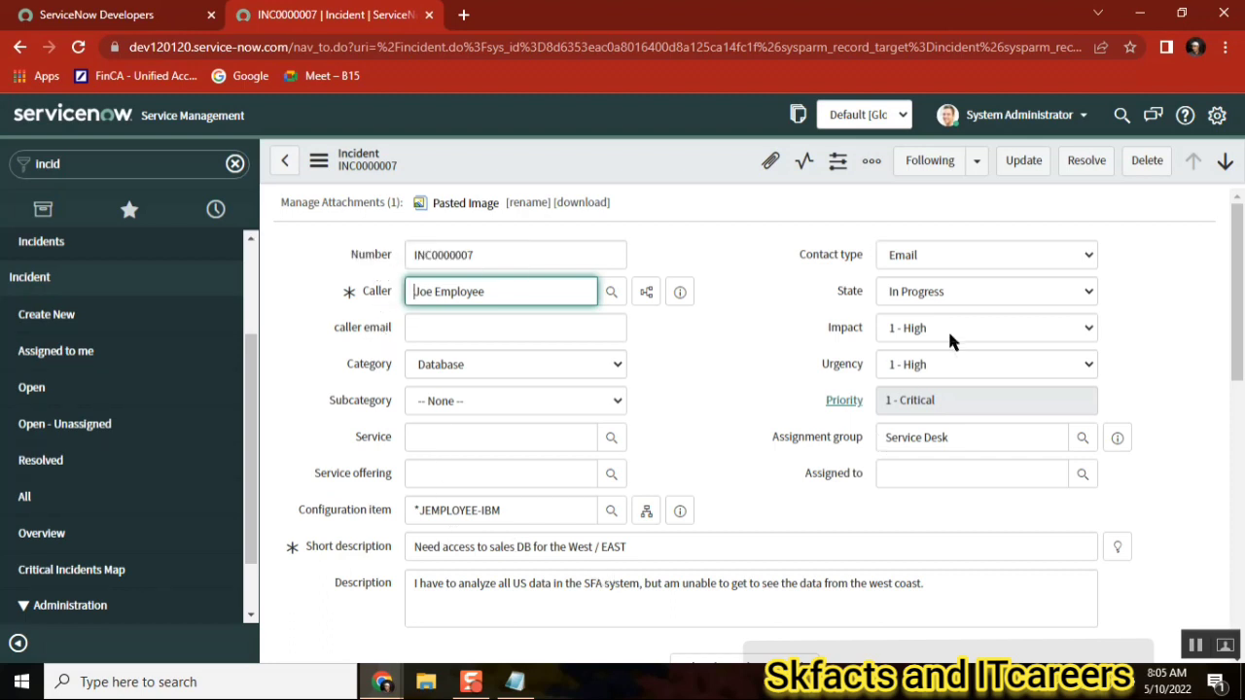
mouse_move(282, 448)
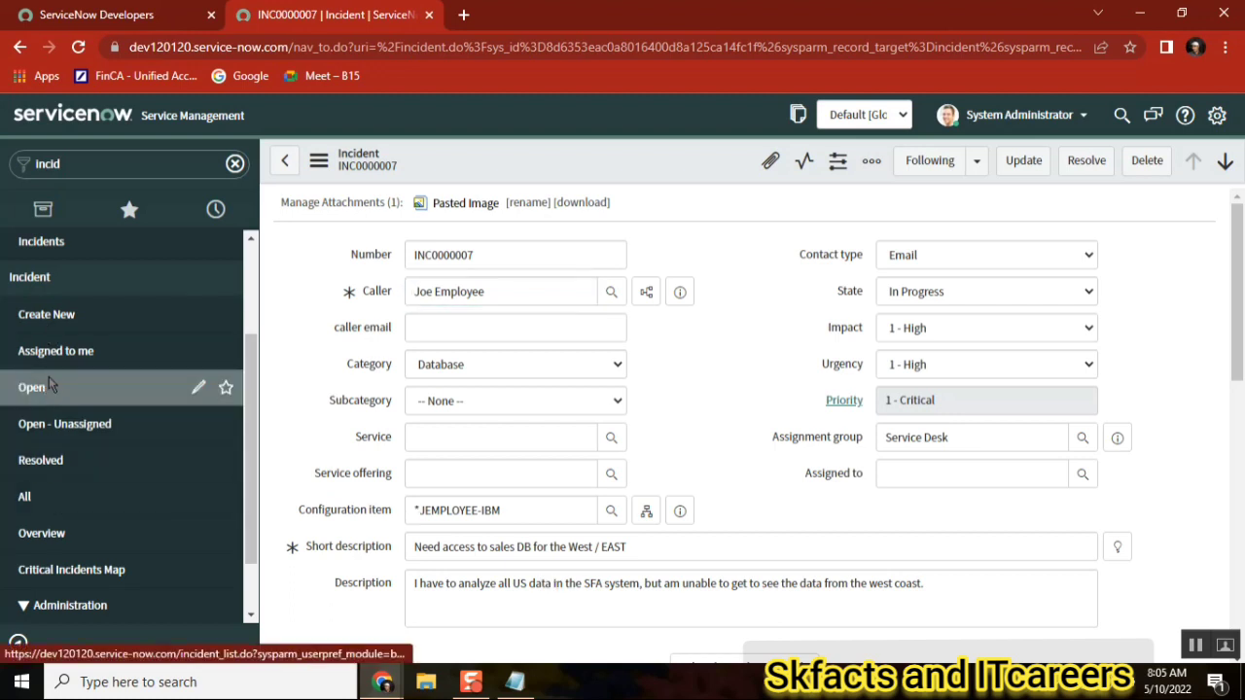
left_click(31, 386)
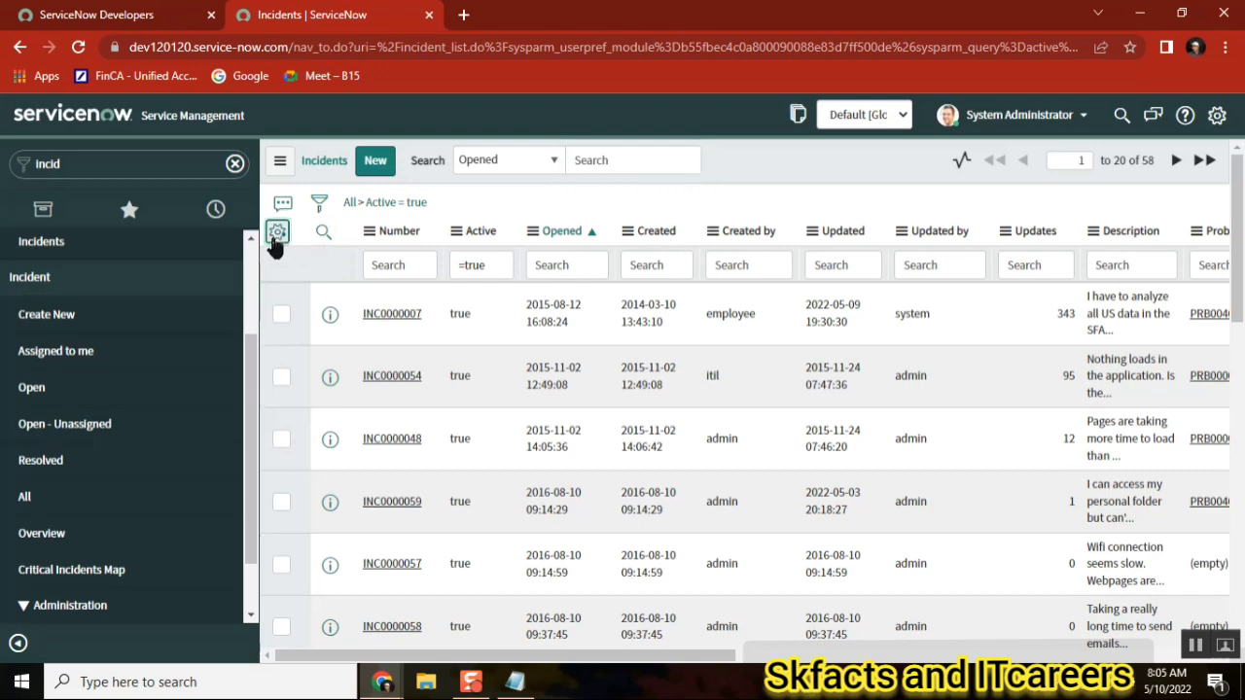
Personalize list columns to show Description and Short description right after Active.
left_click(277, 232)
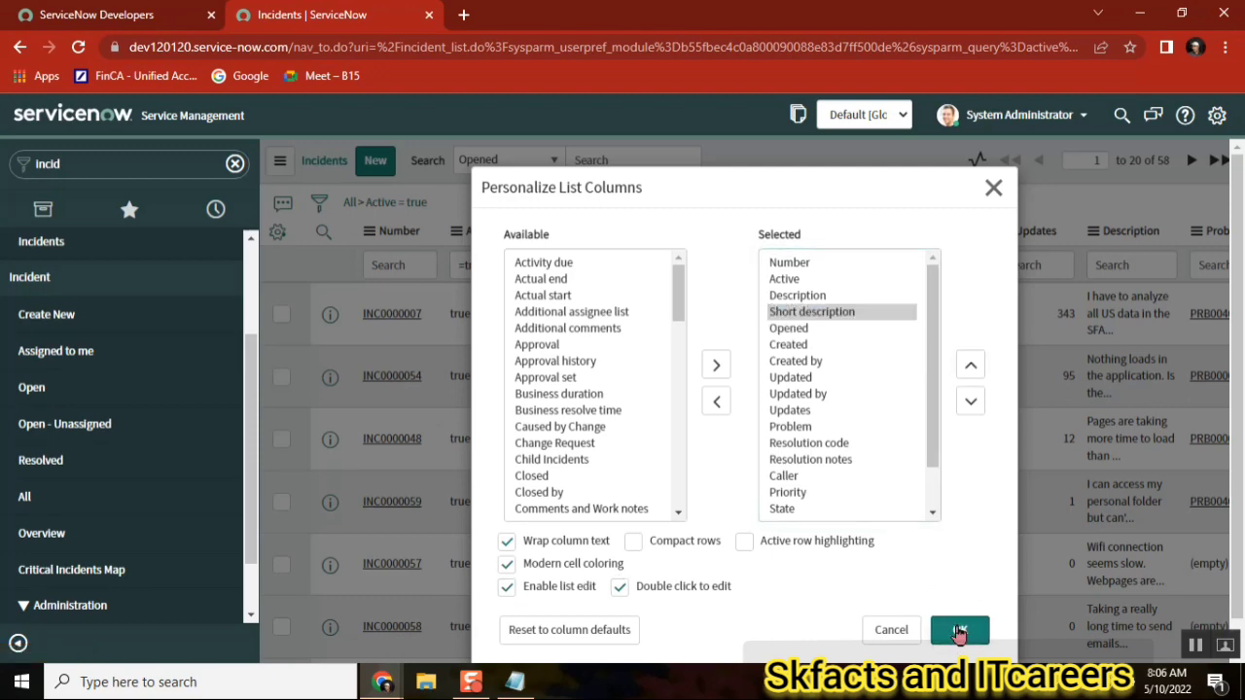
left_click(959, 629)
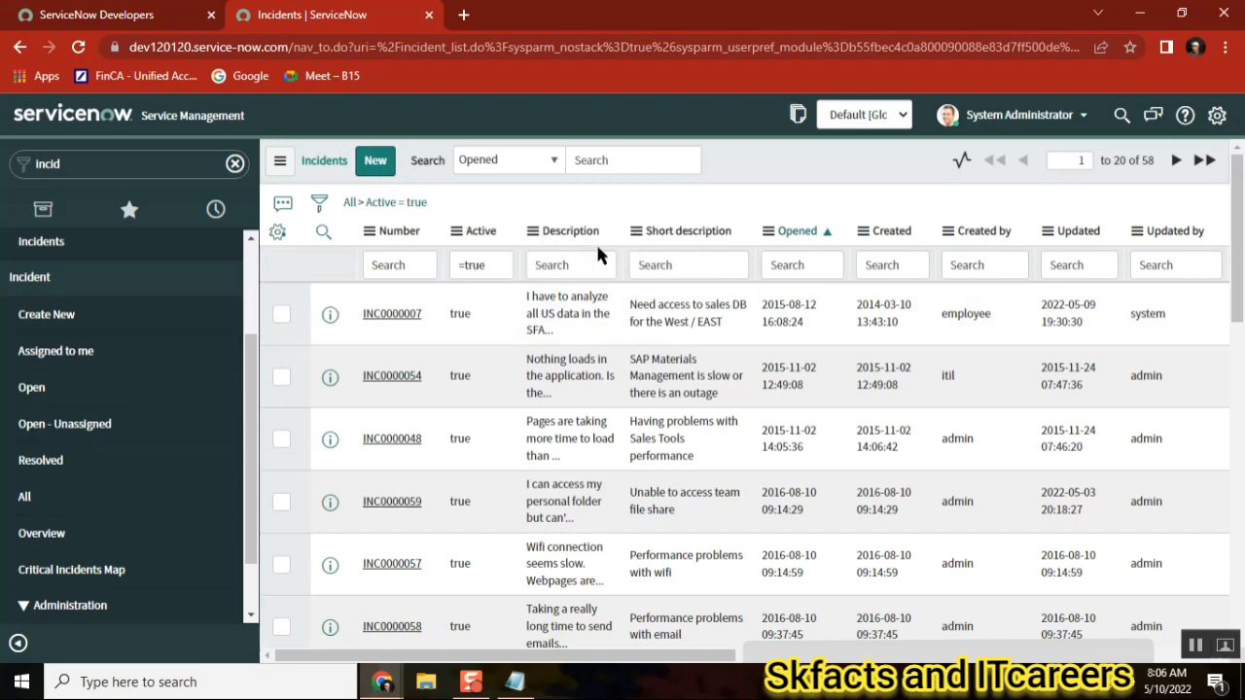
mouse_move(574, 313)
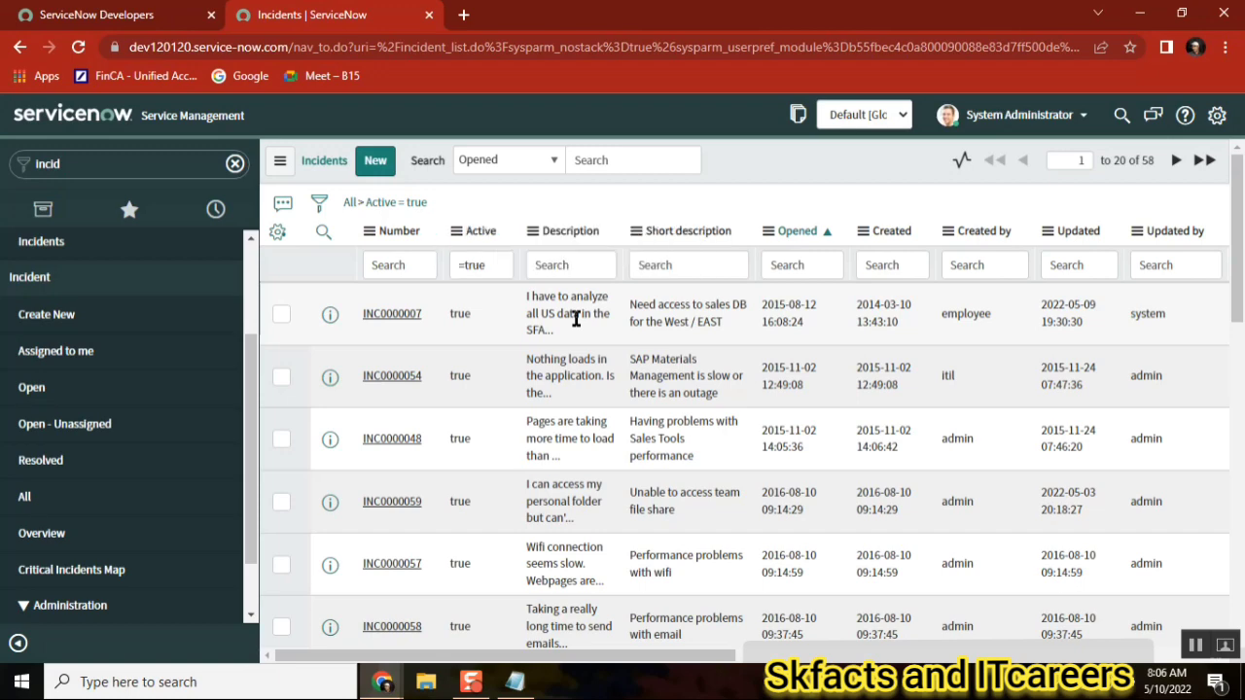
mouse_move(689, 309)
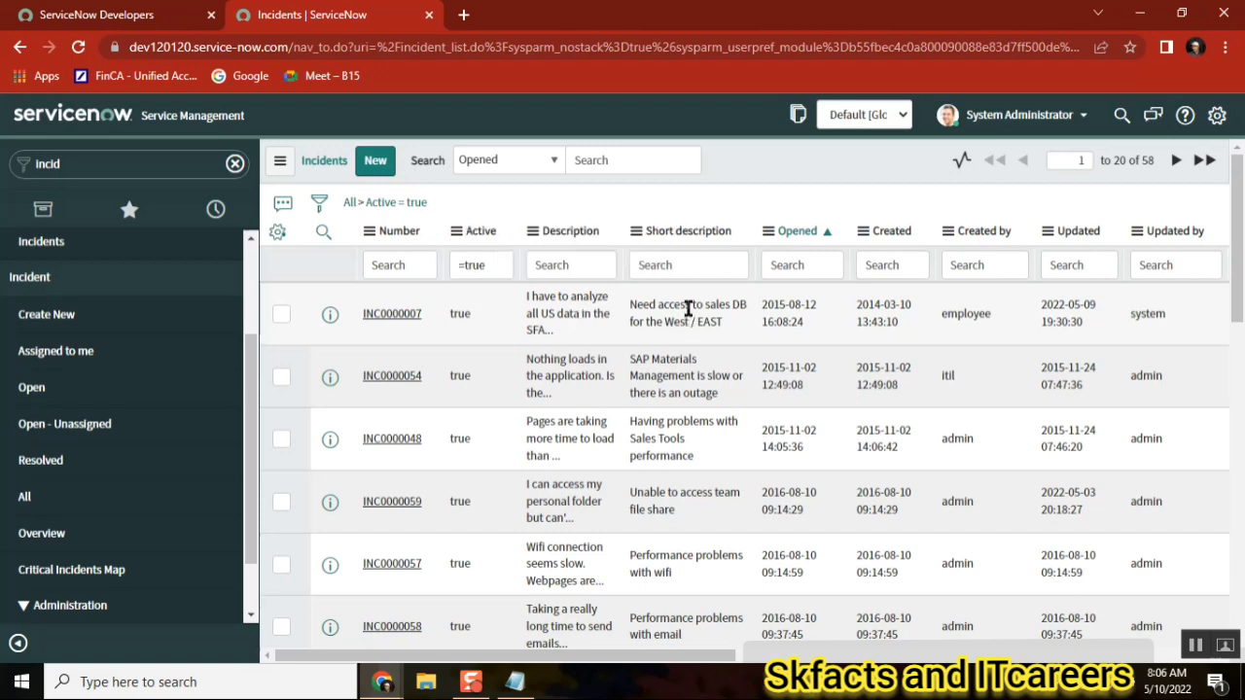
mouse_move(606, 300)
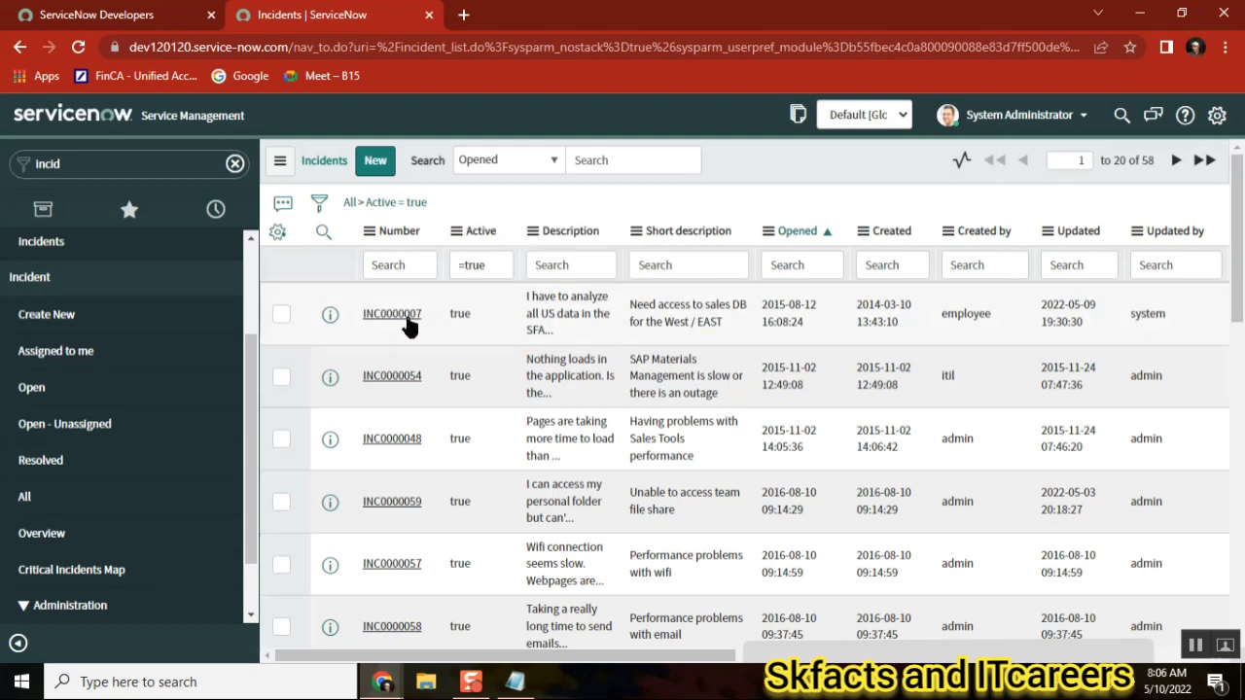
mouse_move(392, 314)
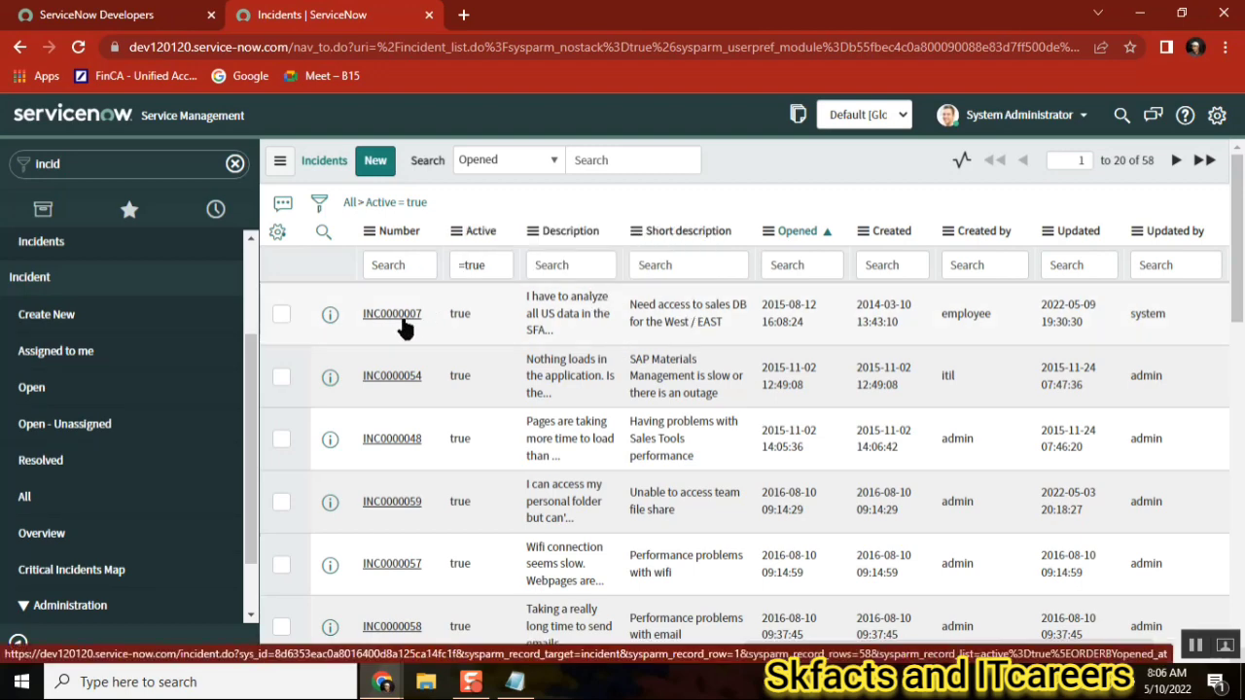
mouse_move(572, 311)
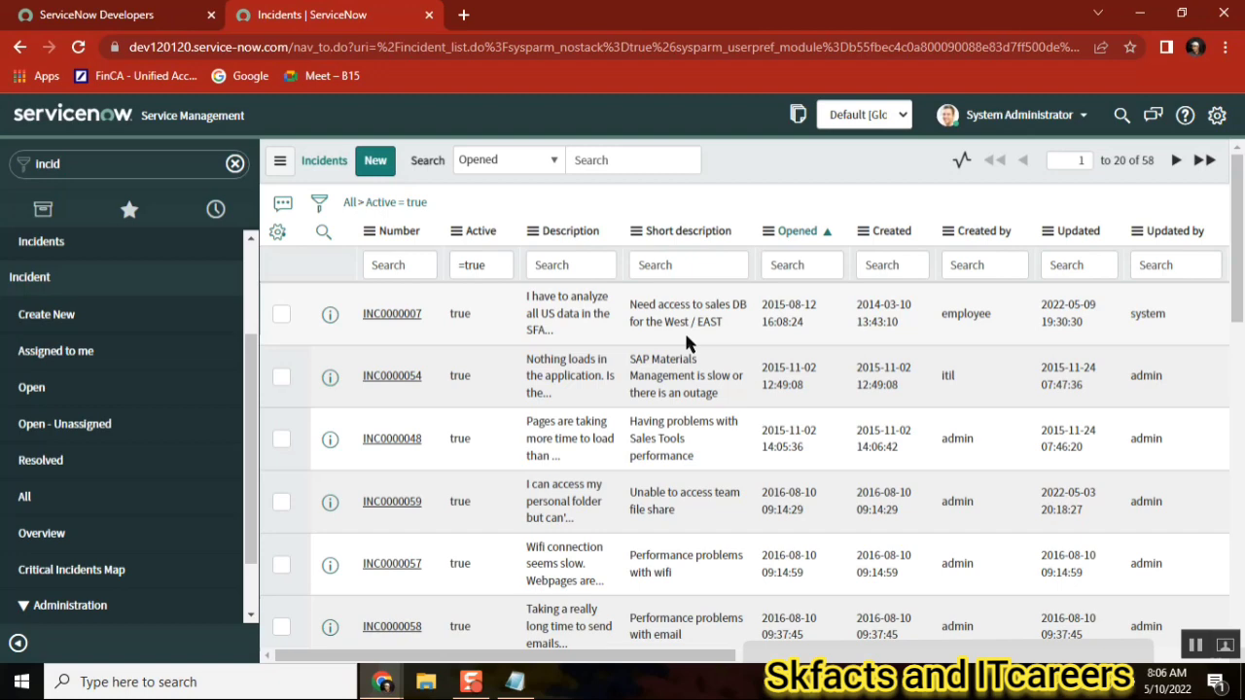
mouse_move(391, 313)
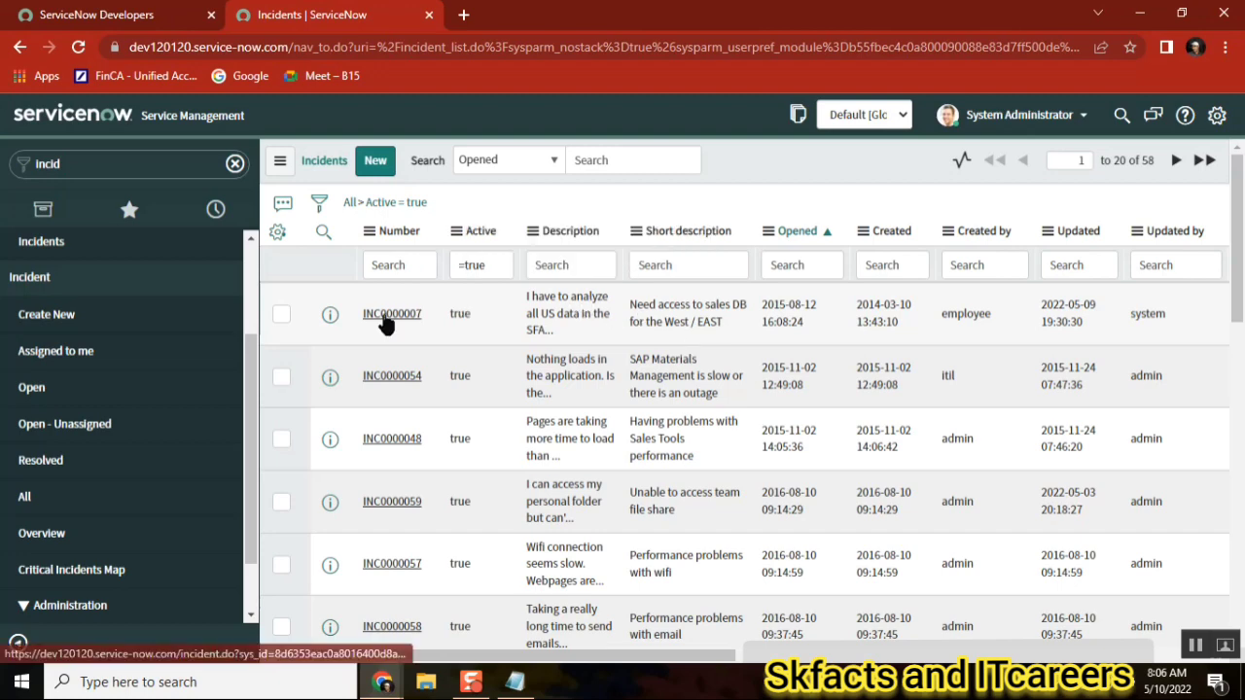
Open INC0000007 from the incidents list in a new browser tab.
left_click(392, 313)
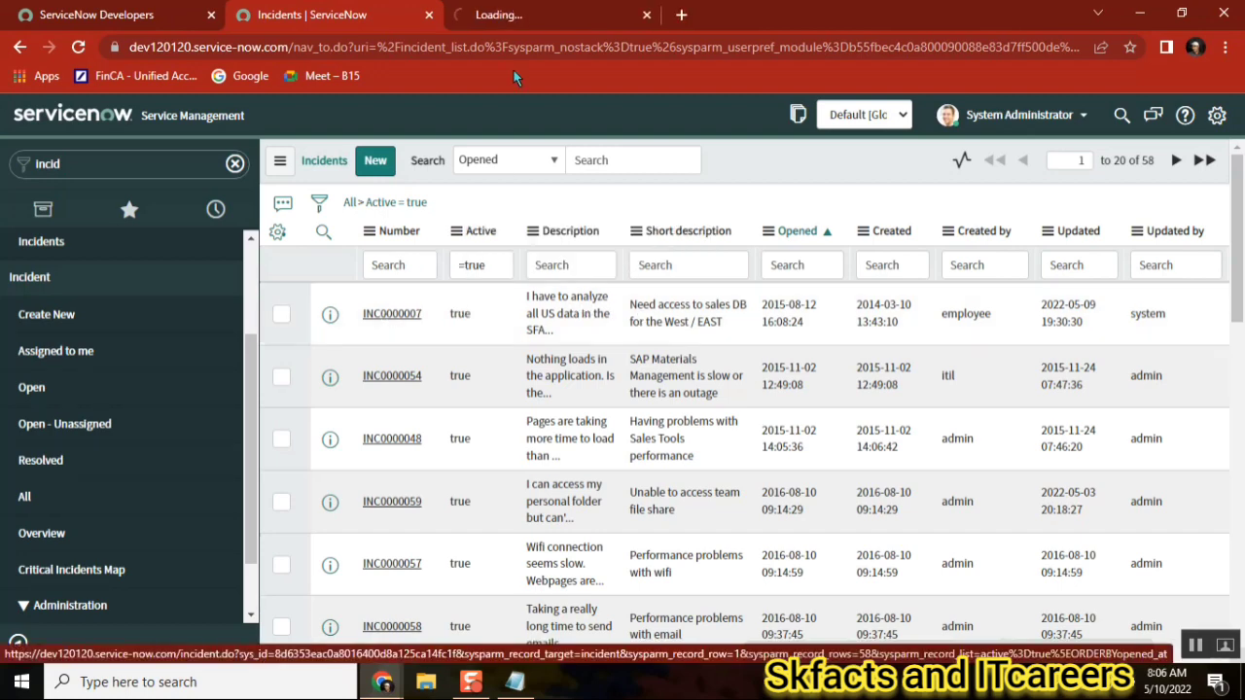
Switch to the INC0000007 tab and review its description and Service Desk assignment group.
left_click(391, 313)
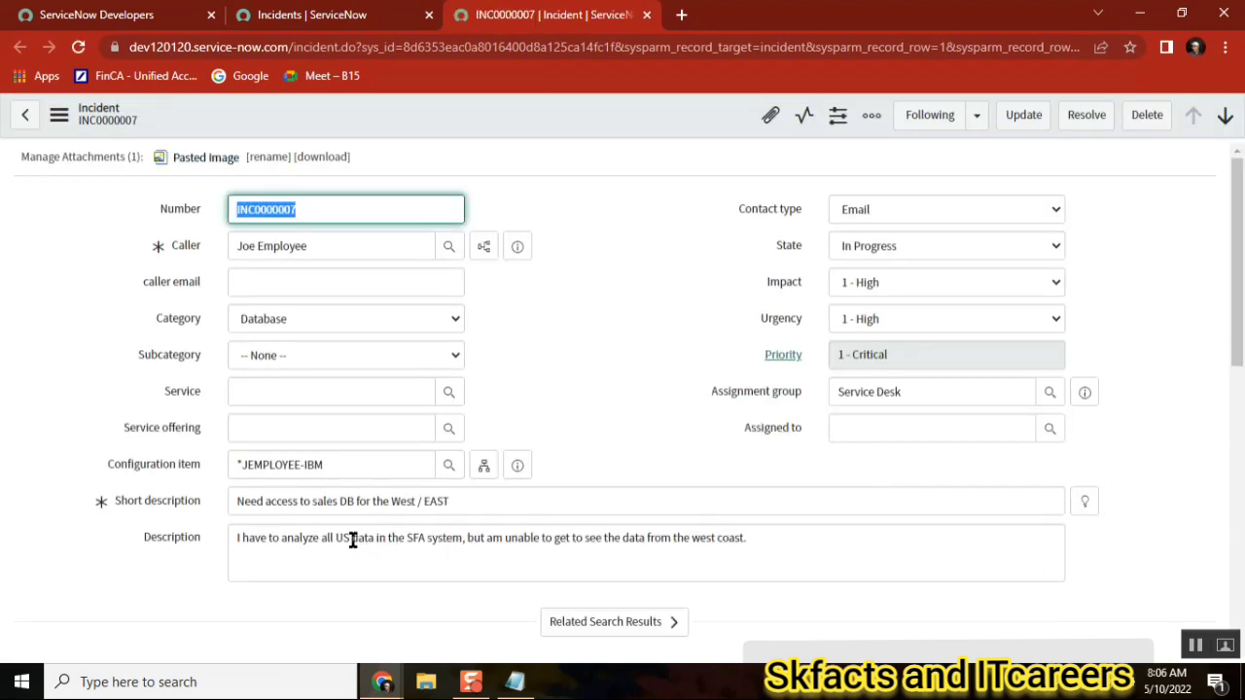
mouse_move(668, 538)
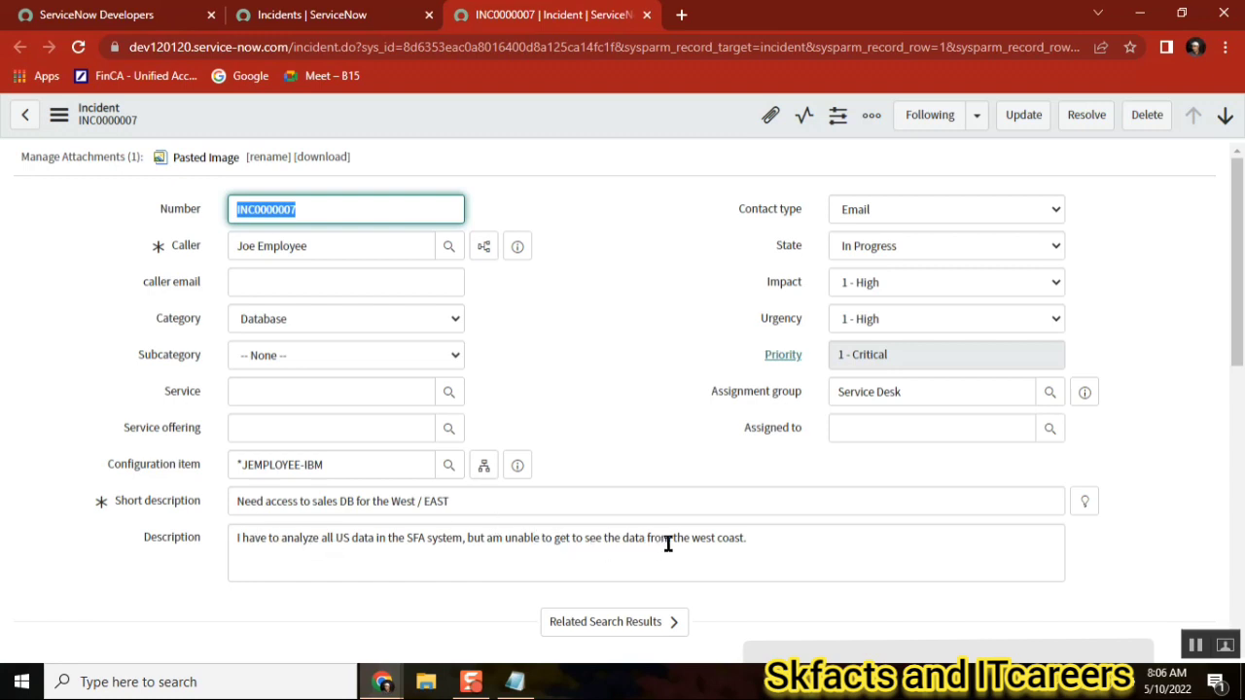
double_click(584, 537)
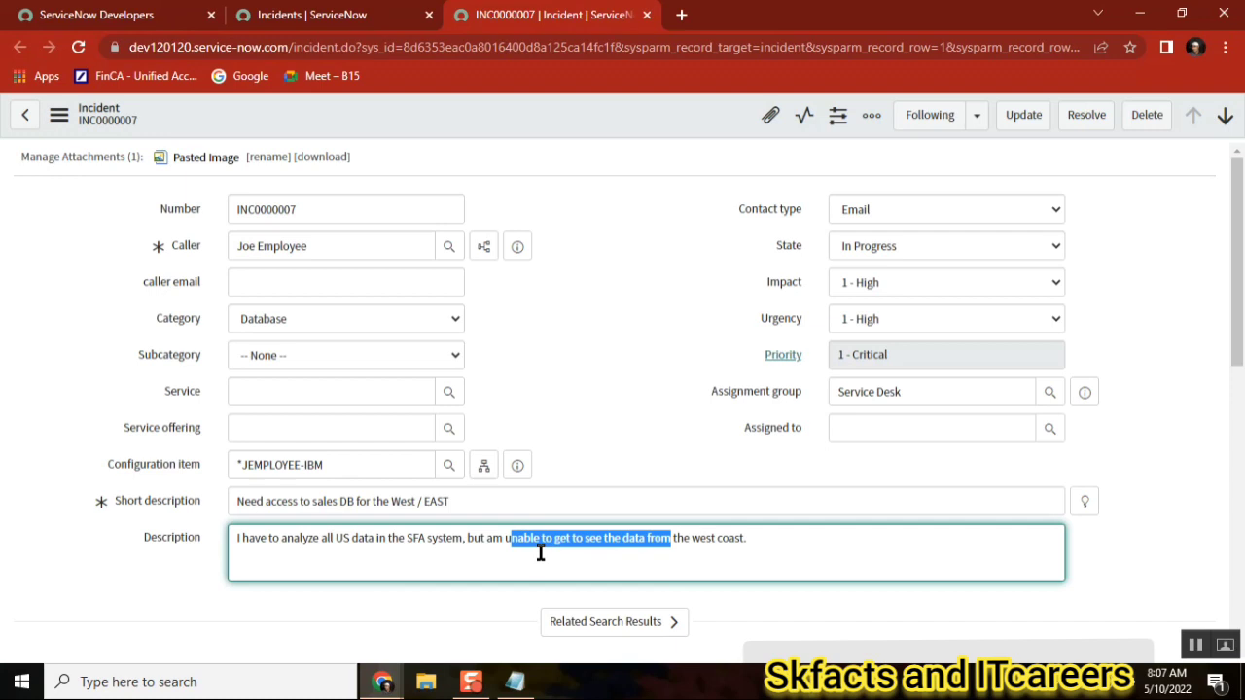
mouse_move(477, 543)
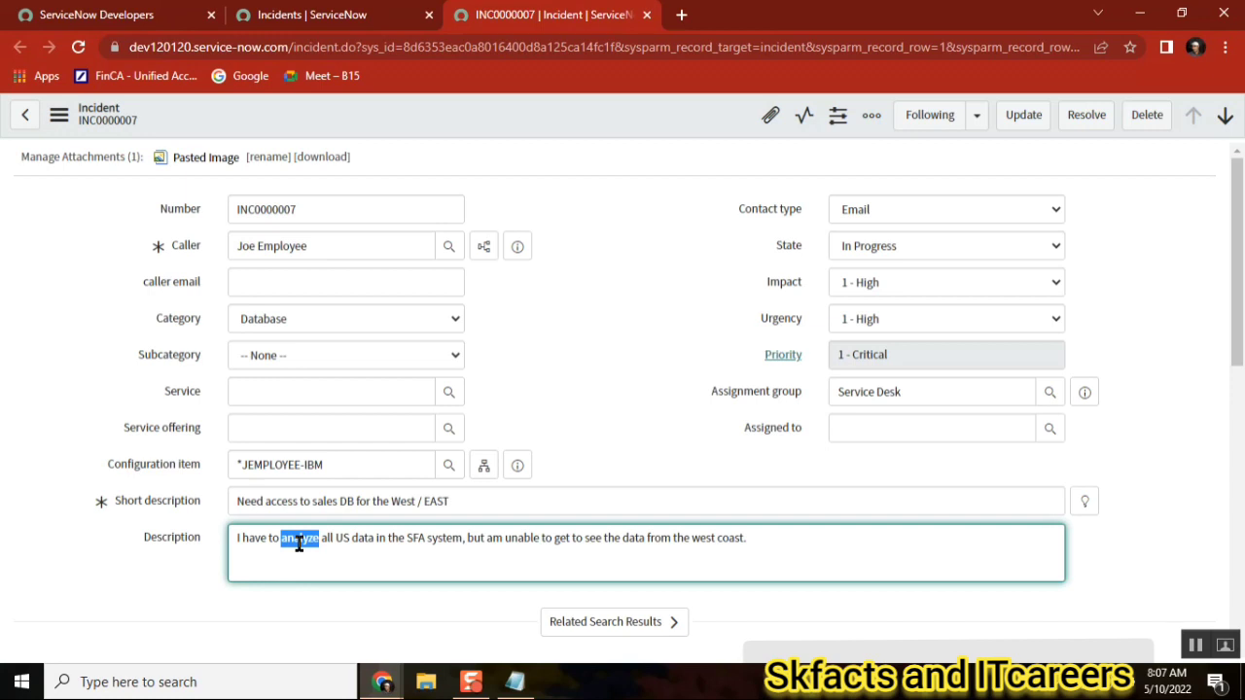
double_click(680, 537)
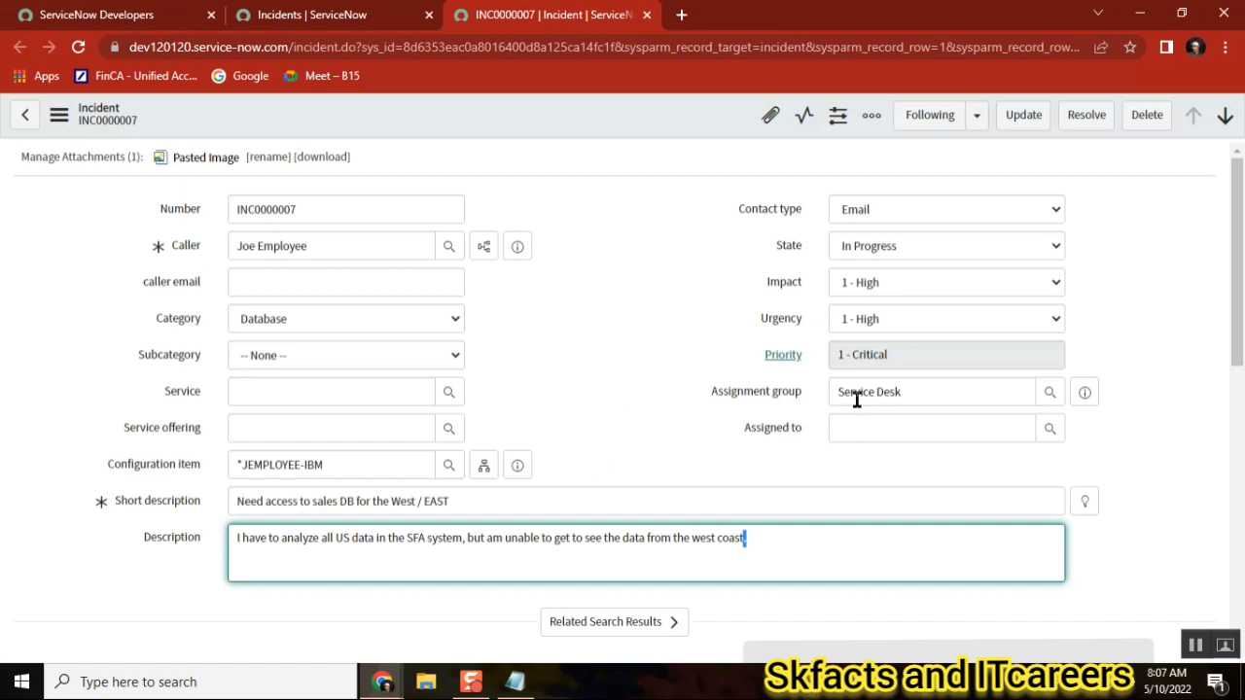
double_click(856, 391)
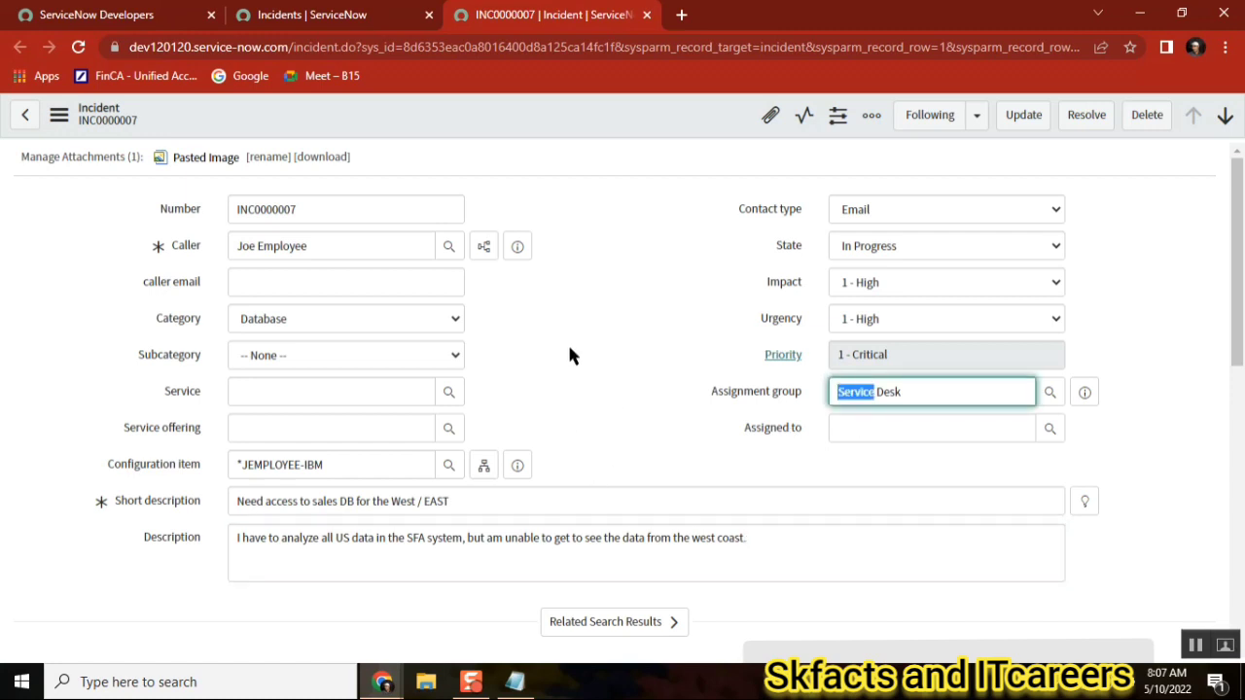
mouse_move(268, 146)
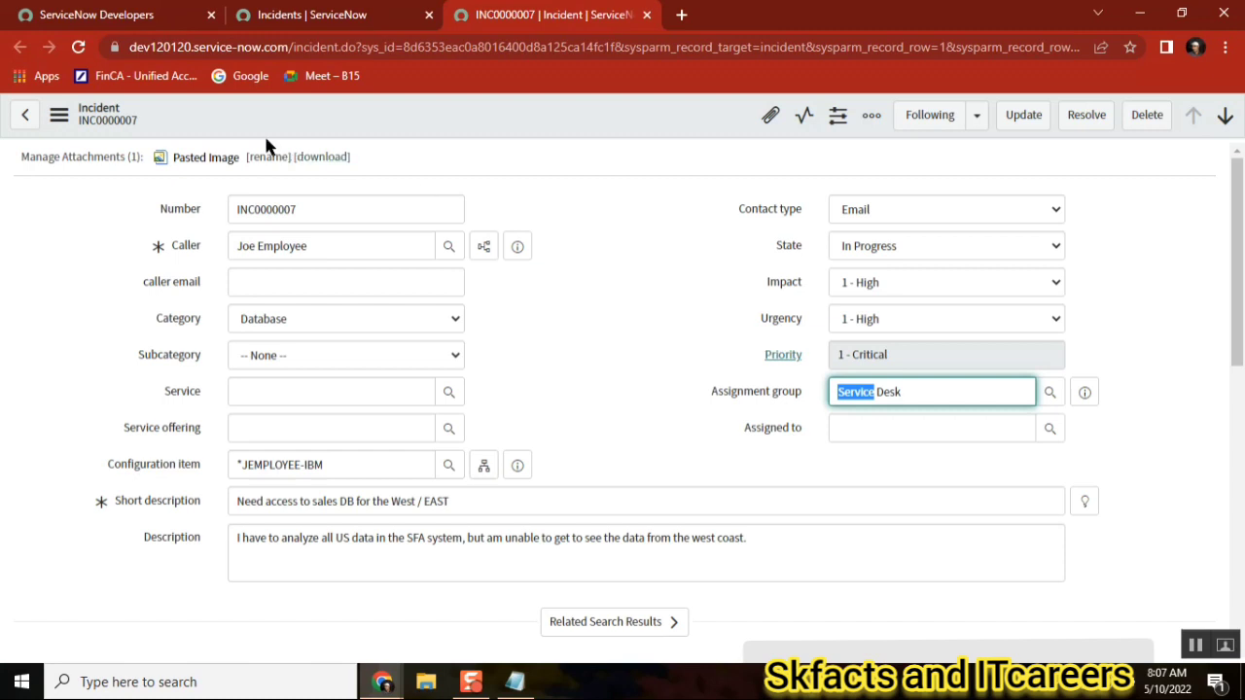
mouse_move(604, 318)
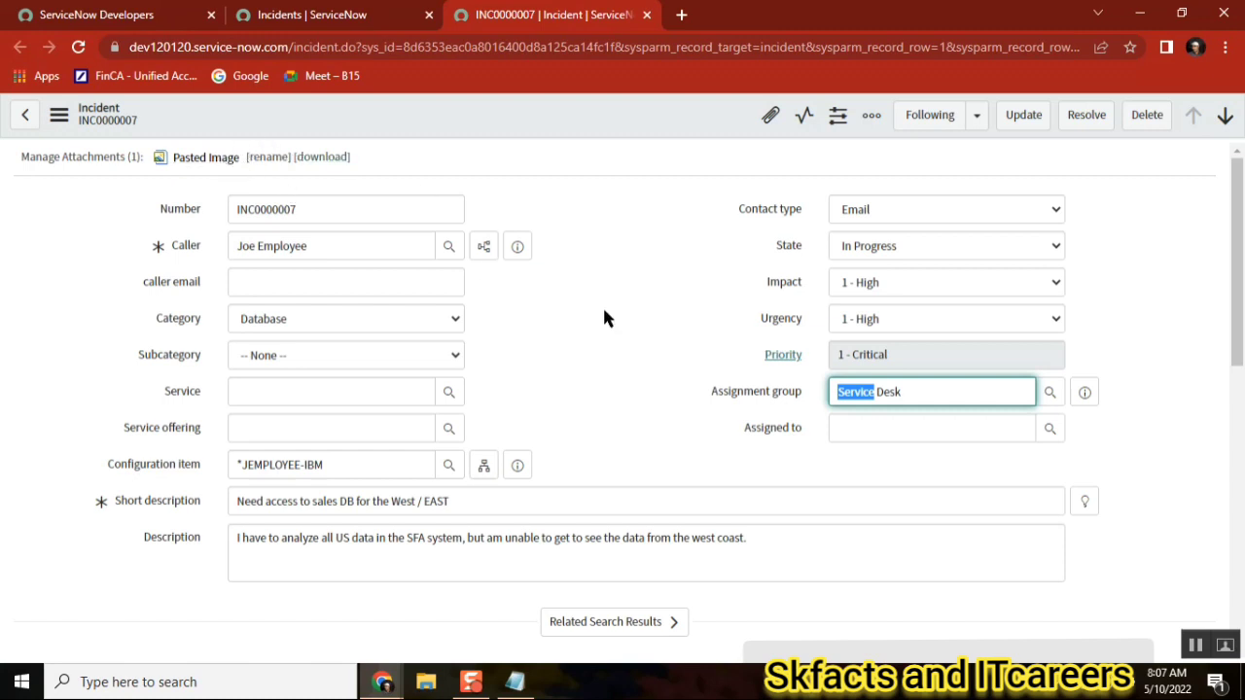
Set INC0000007's state to On Hold with hold reason Awaiting Caller.
left_click(944, 245)
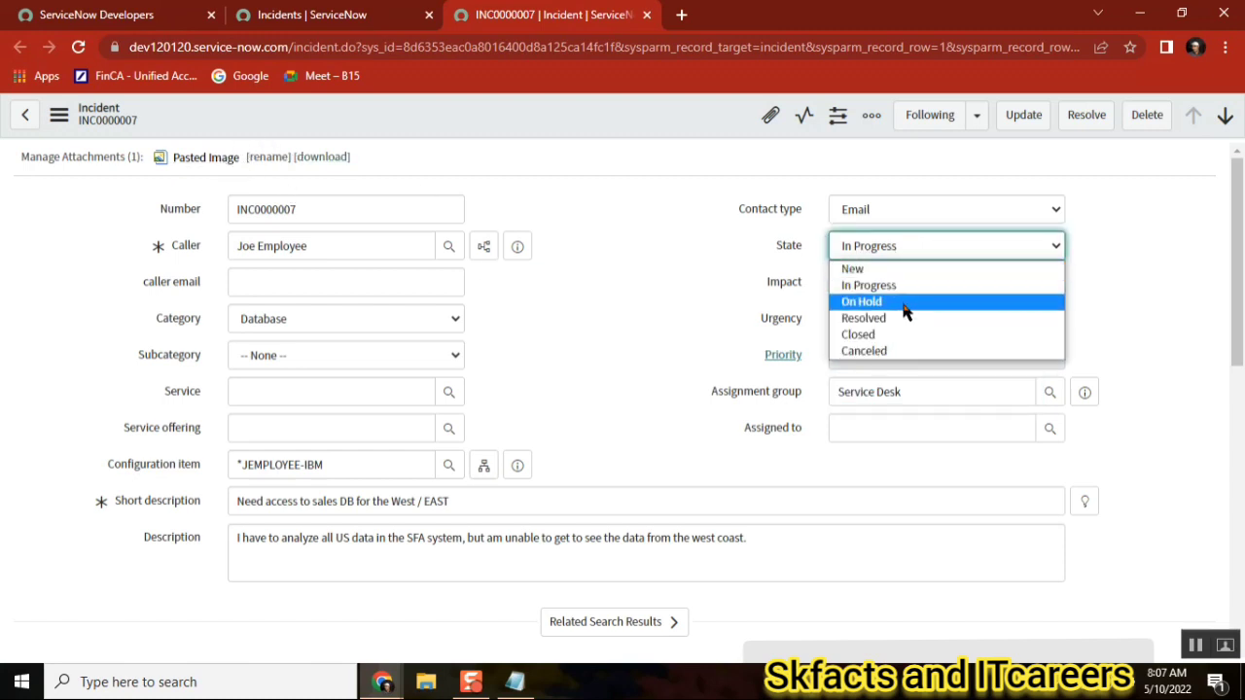
left_click(860, 300)
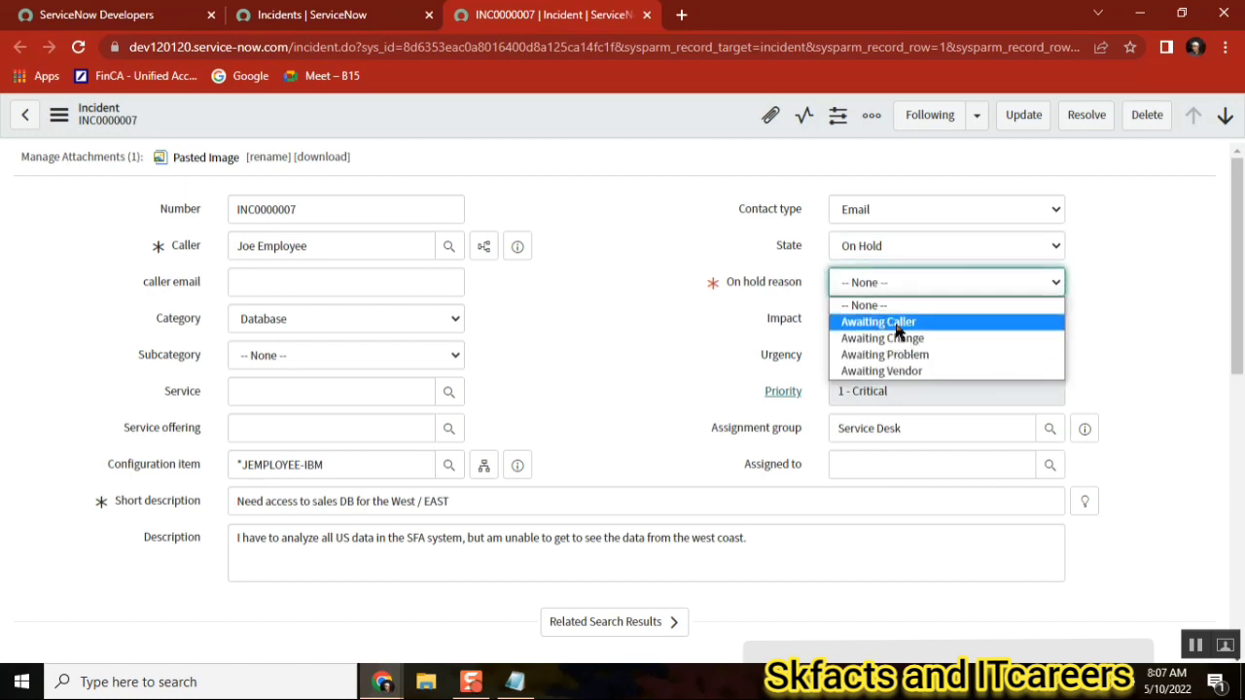
left_click(877, 322)
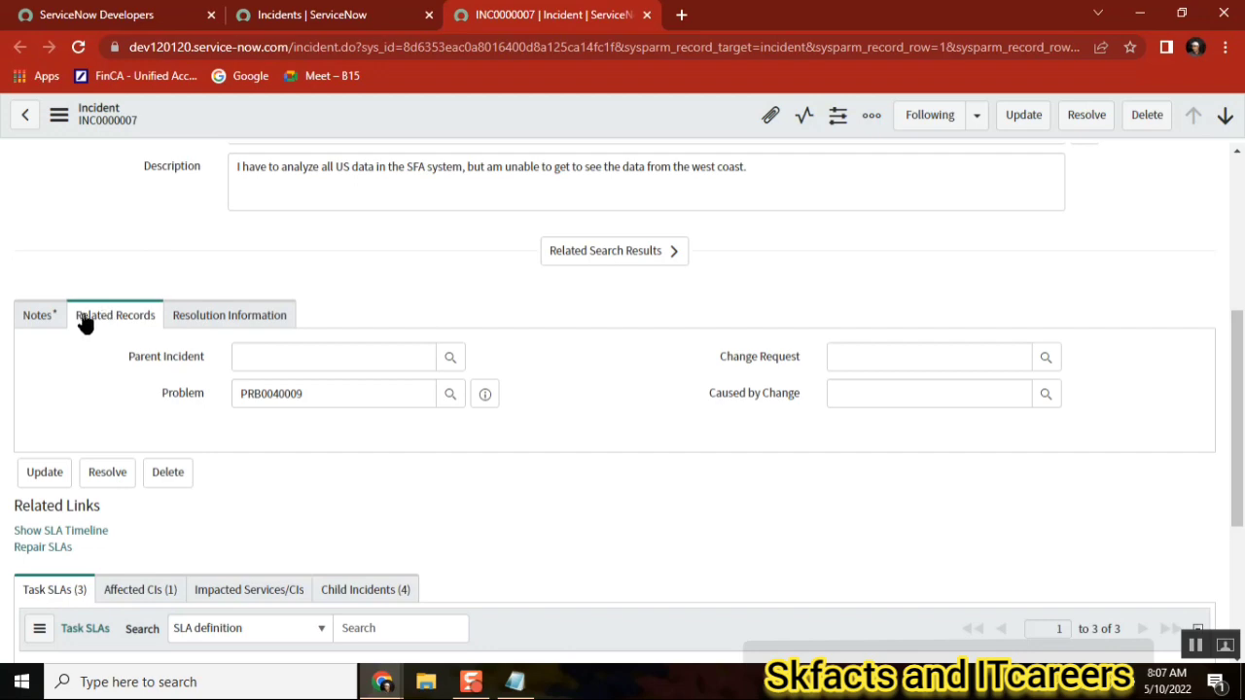
Go to the Notes section and start a customer-visible comment.
left_click(37, 314)
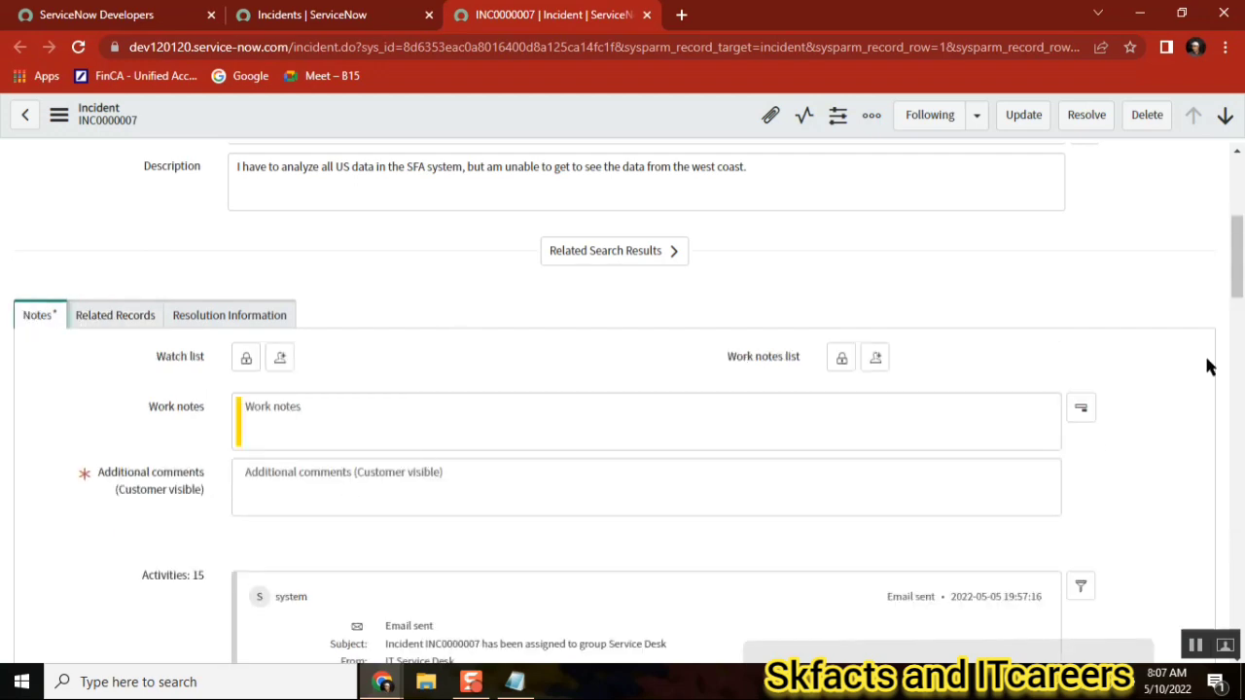
scroll("down", 3)
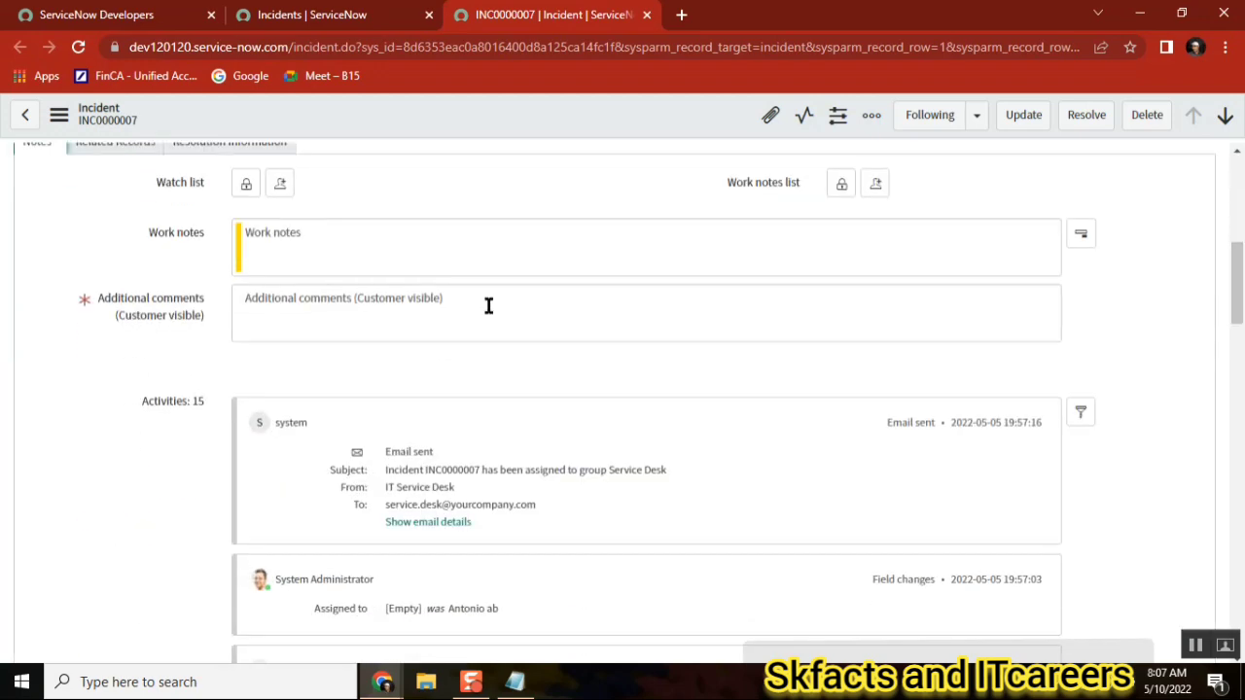
left_click(489, 312)
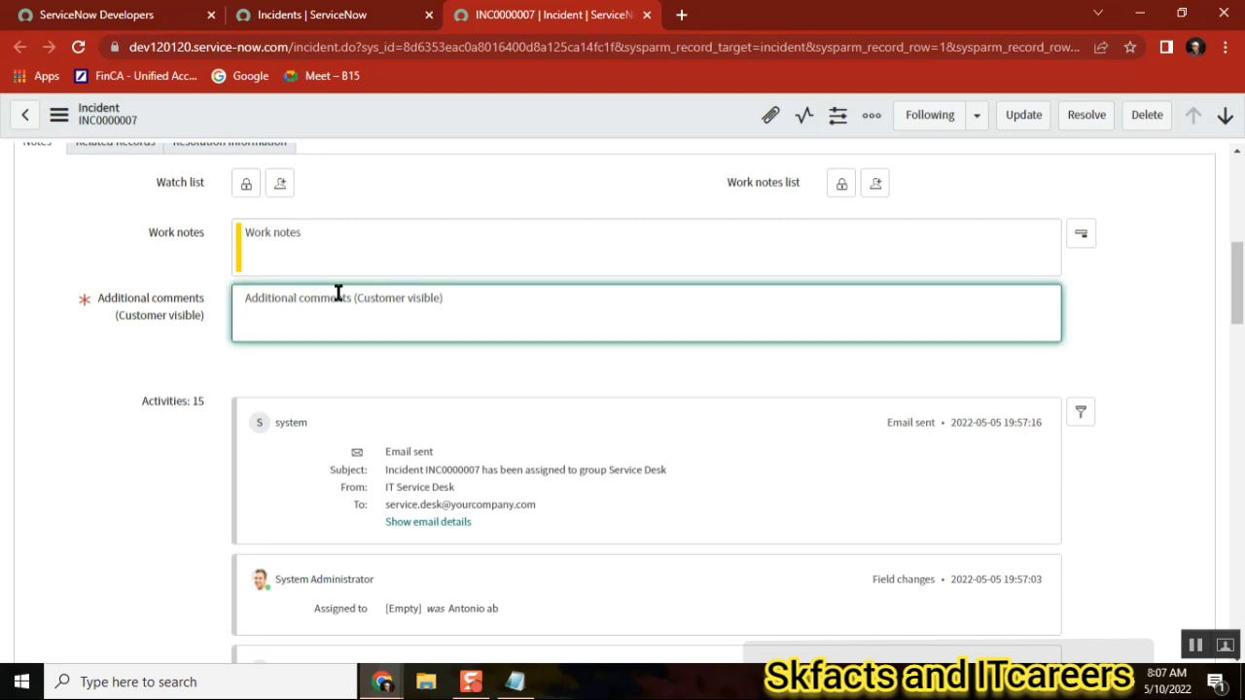
mouse_move(649, 126)
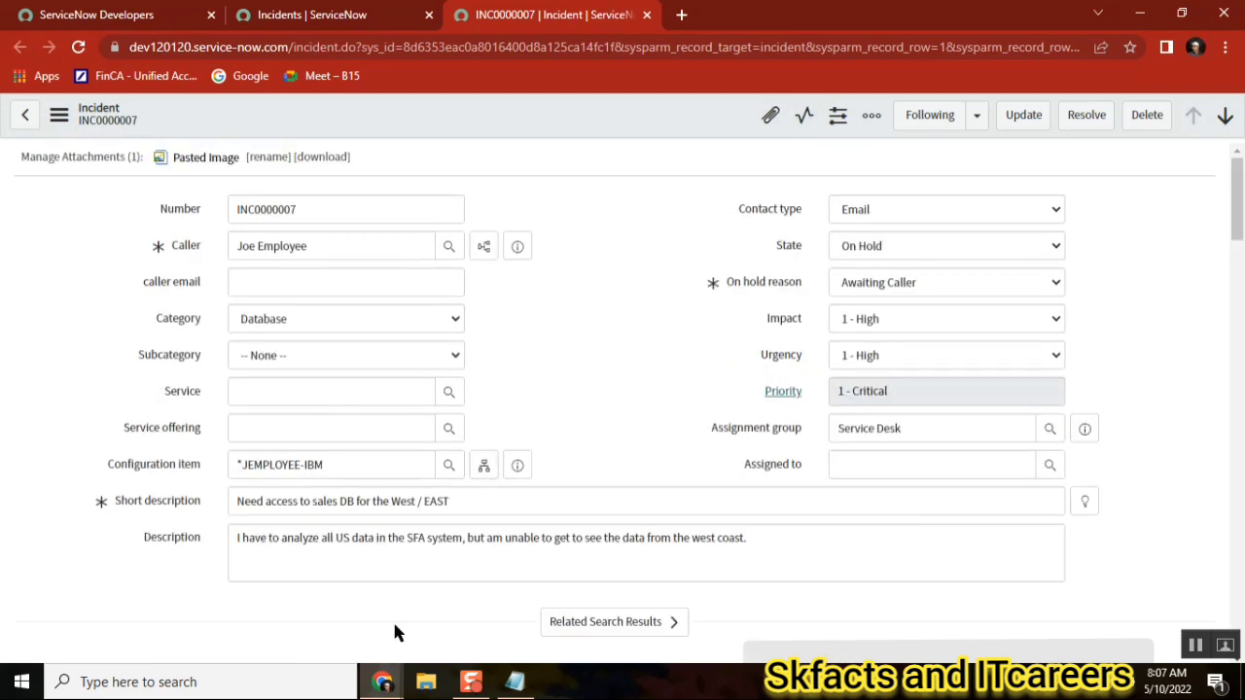
mouse_move(364, 526)
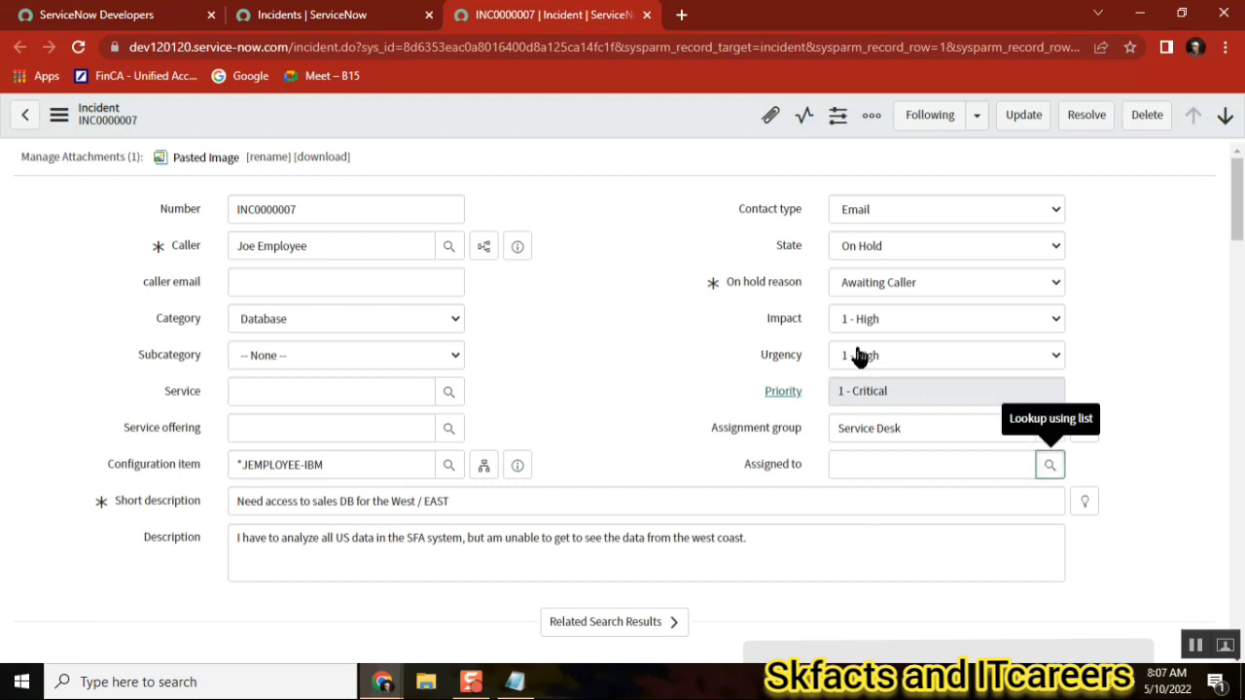
left_click(1050, 464)
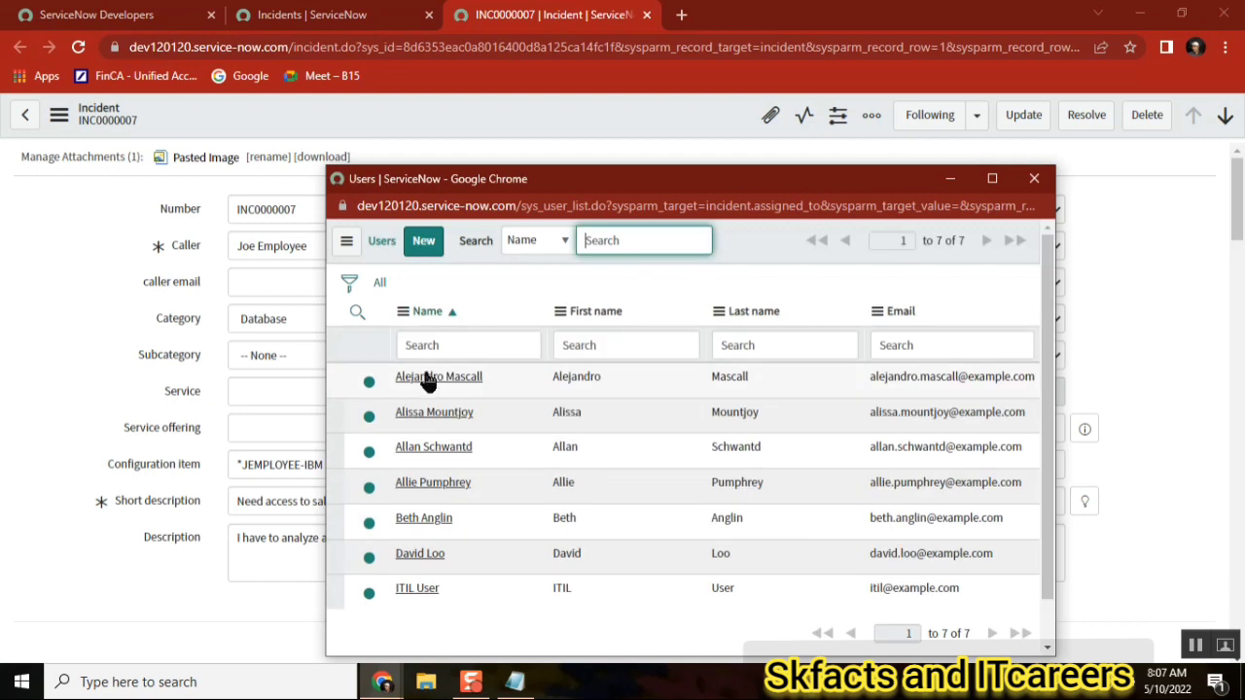
left_click(438, 377)
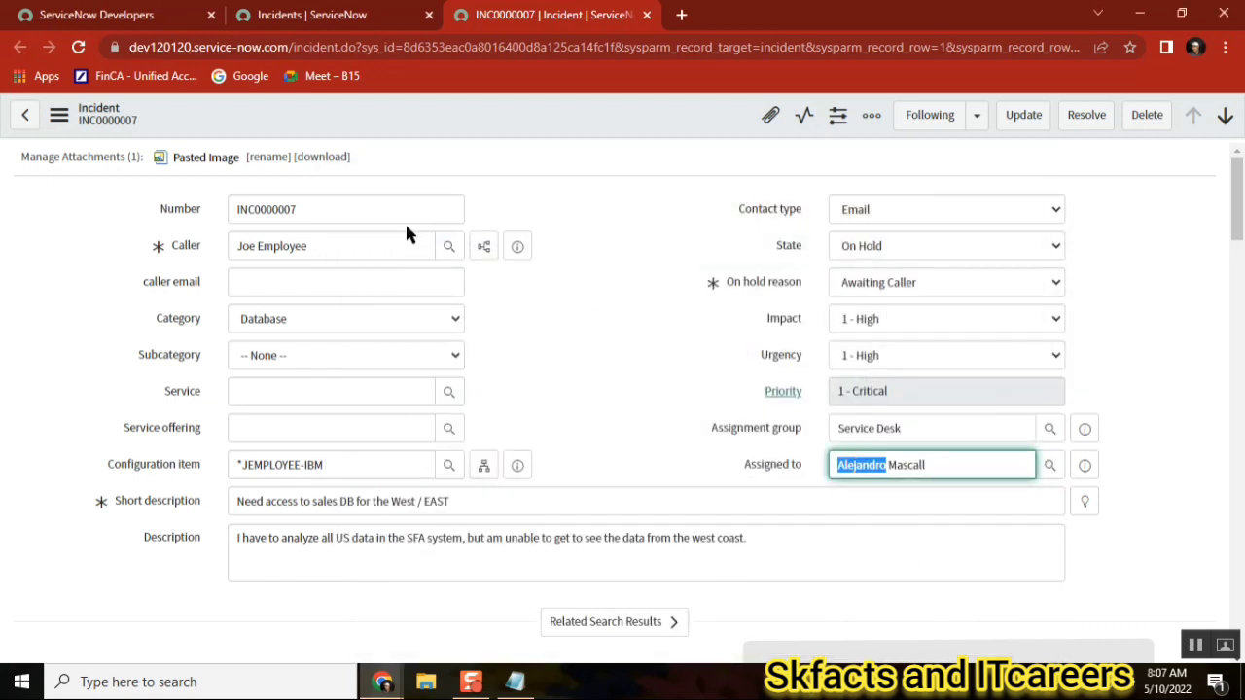
mouse_move(797, 377)
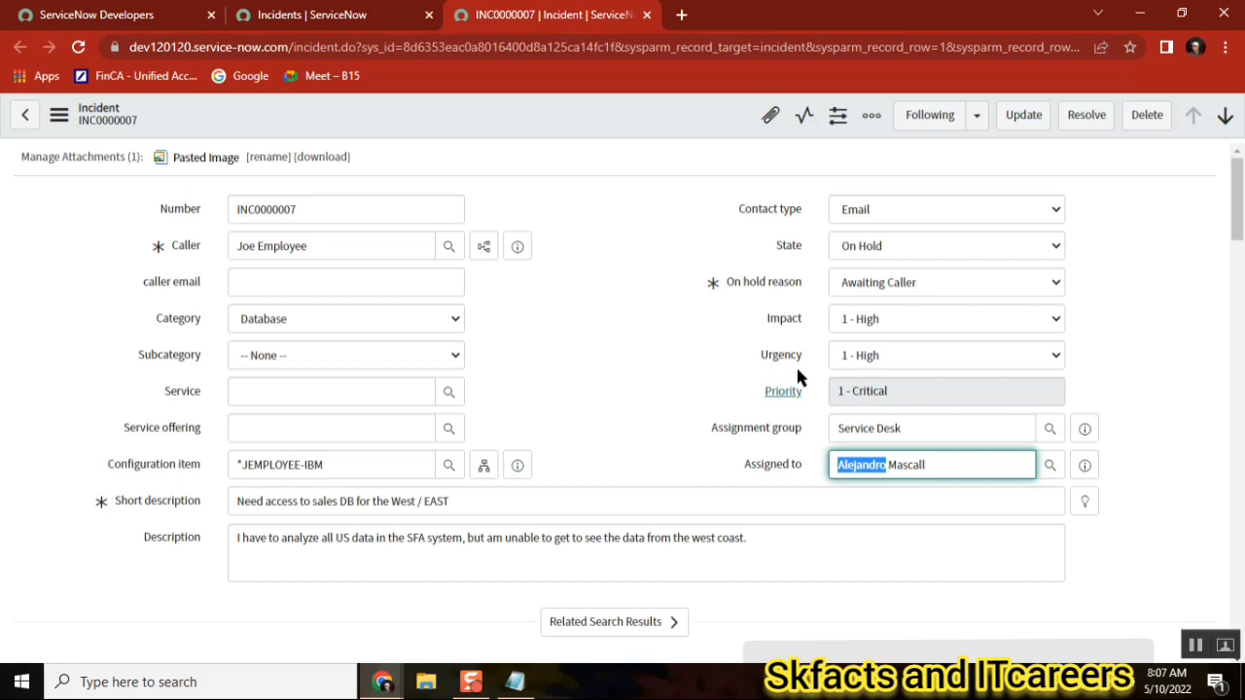
mouse_move(812, 256)
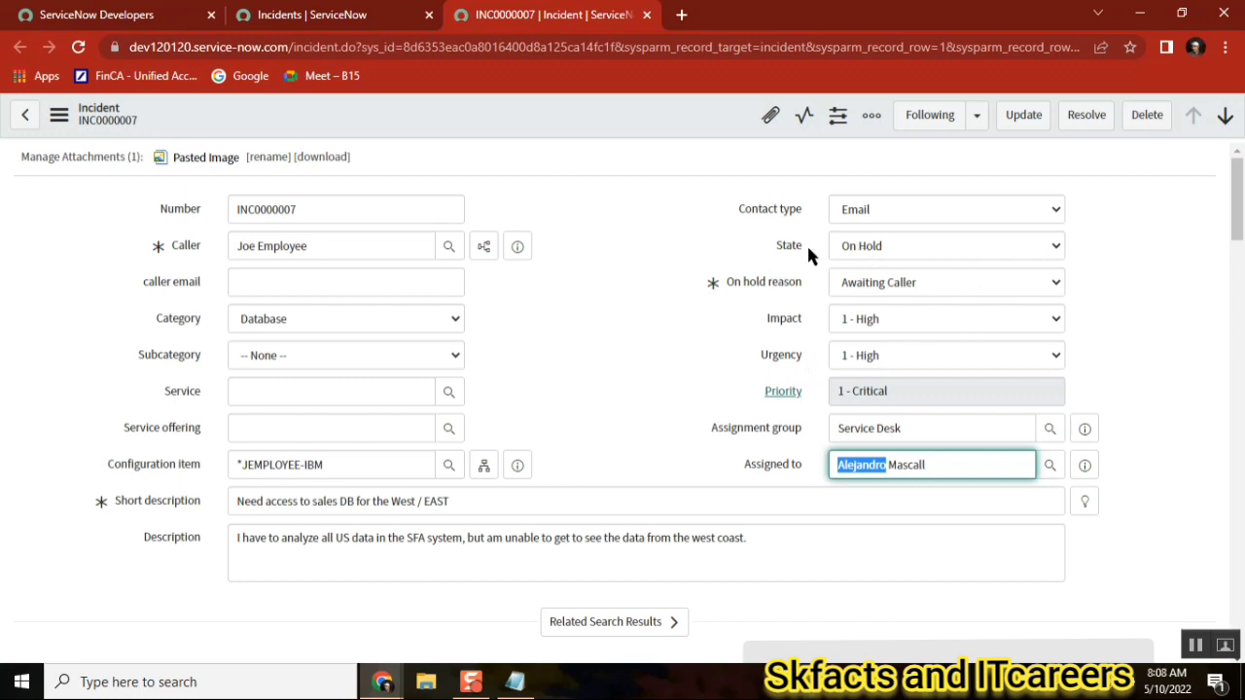
mouse_move(903, 249)
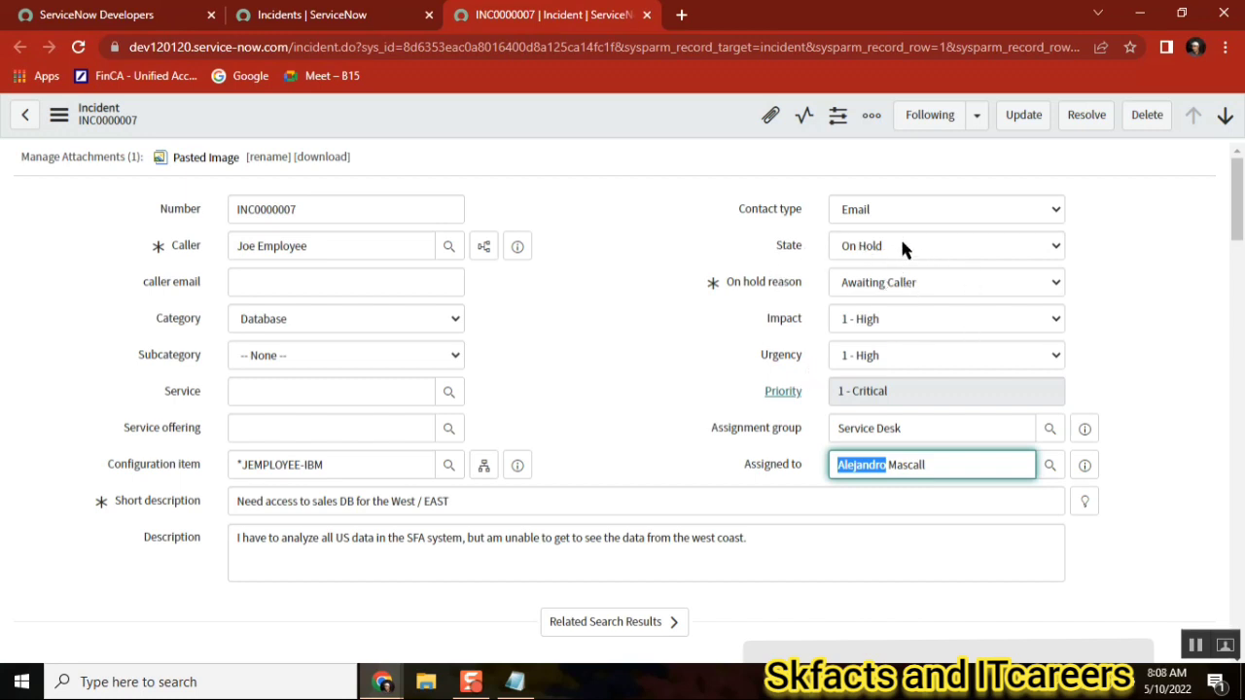
left_click(943, 282)
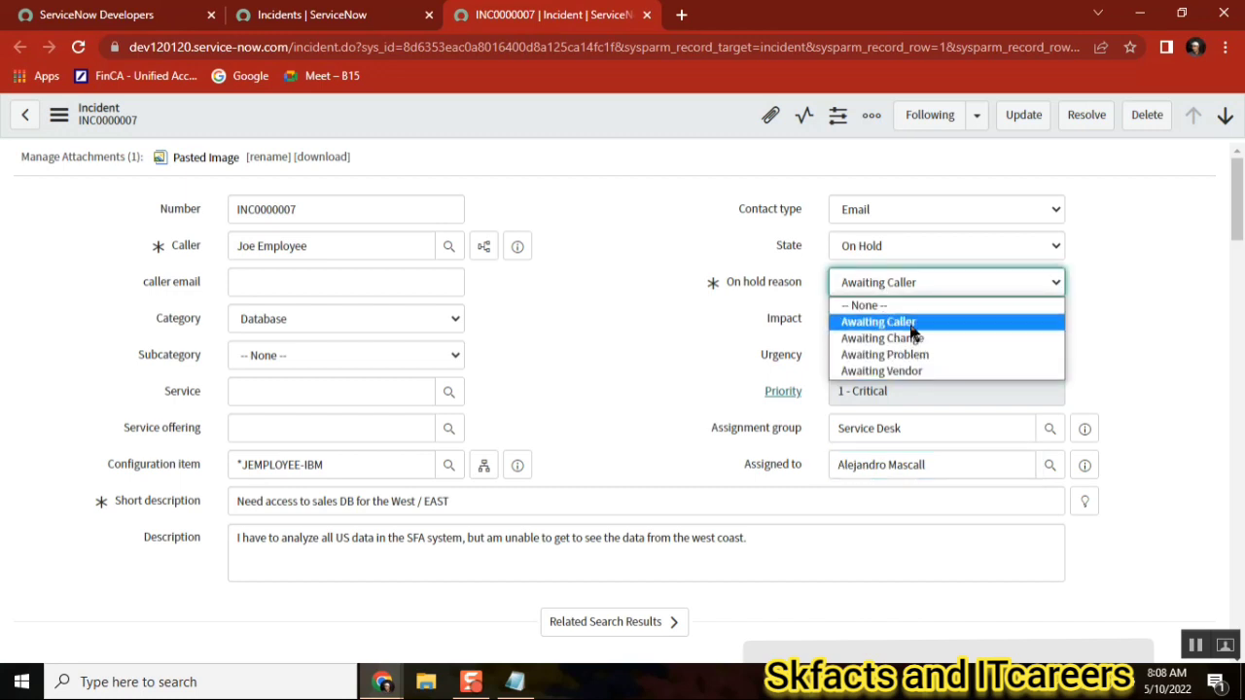
scroll("down", 3)
type("p")
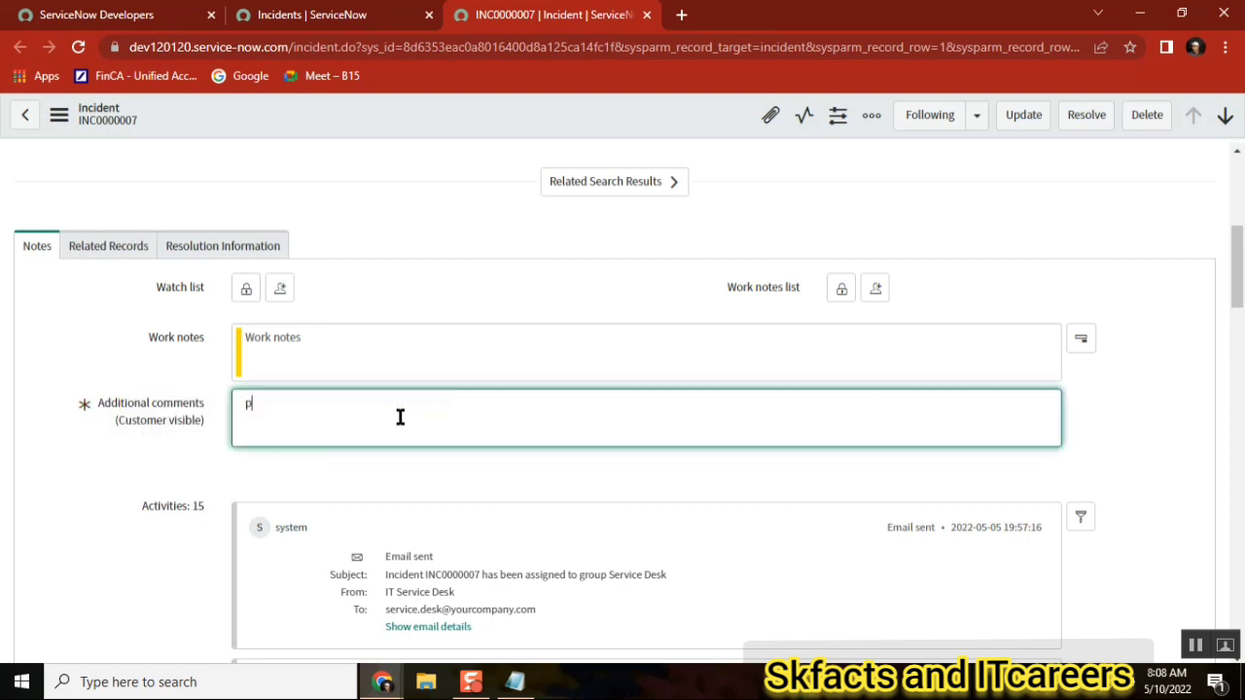
Write 'please provide more detail' in the Additional comments (Customer visible) box.
type("lease provide")
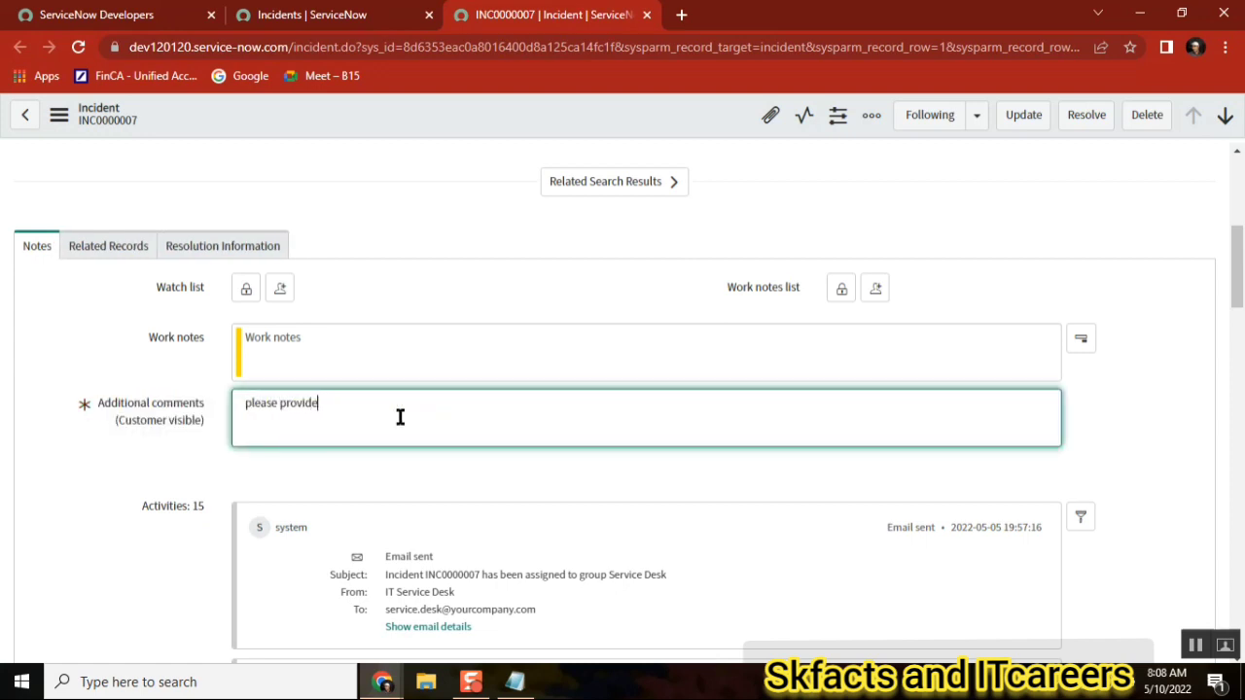
type("more detail")
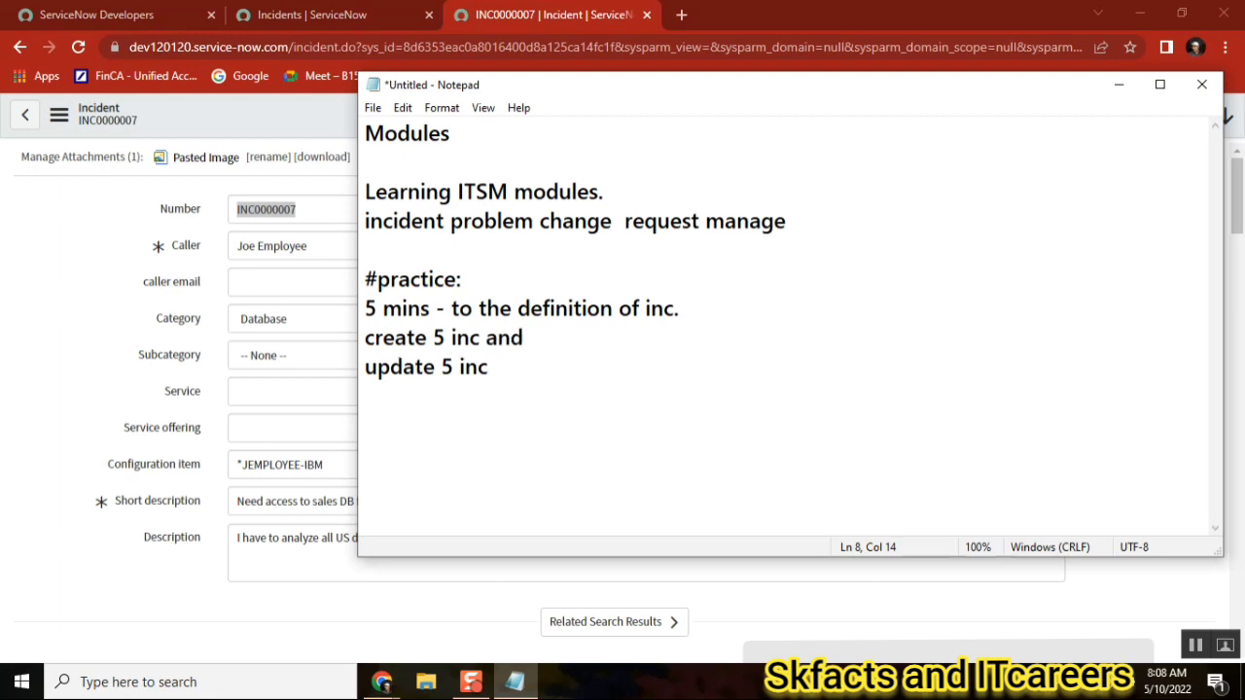
Replace 'and' with && so the line reads 'create 5 inc && update 5 inc'.
key("Backspace")
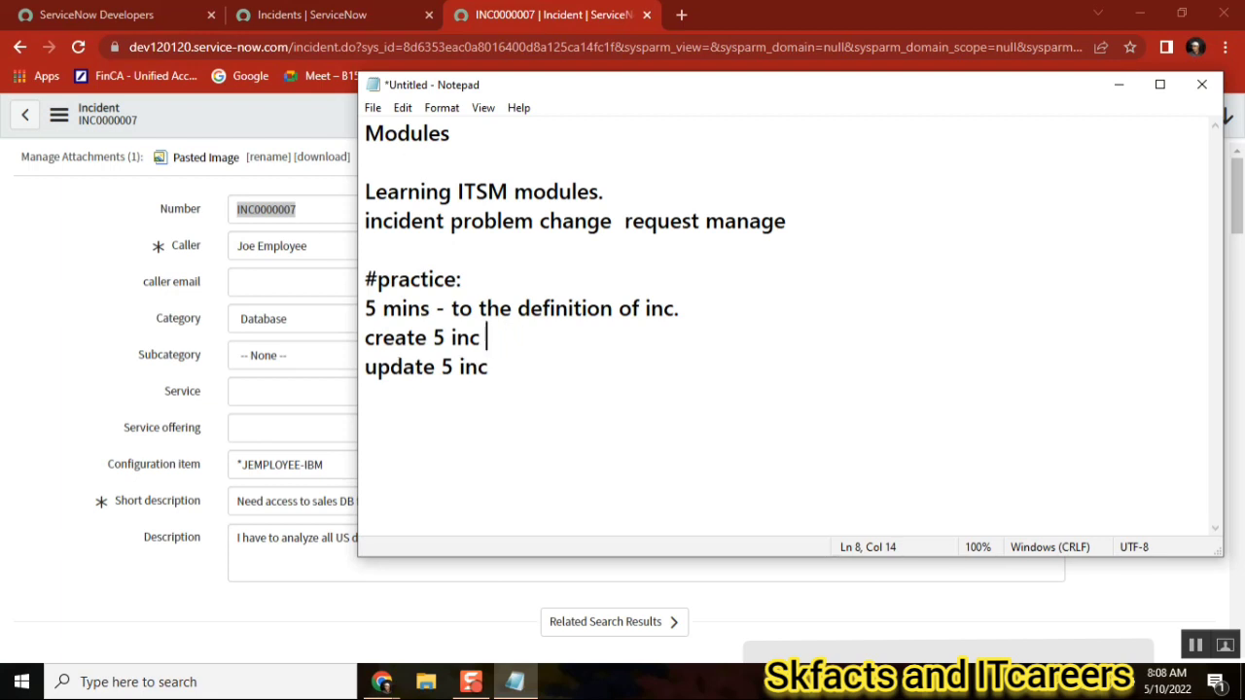
type("&& update 5 inc")
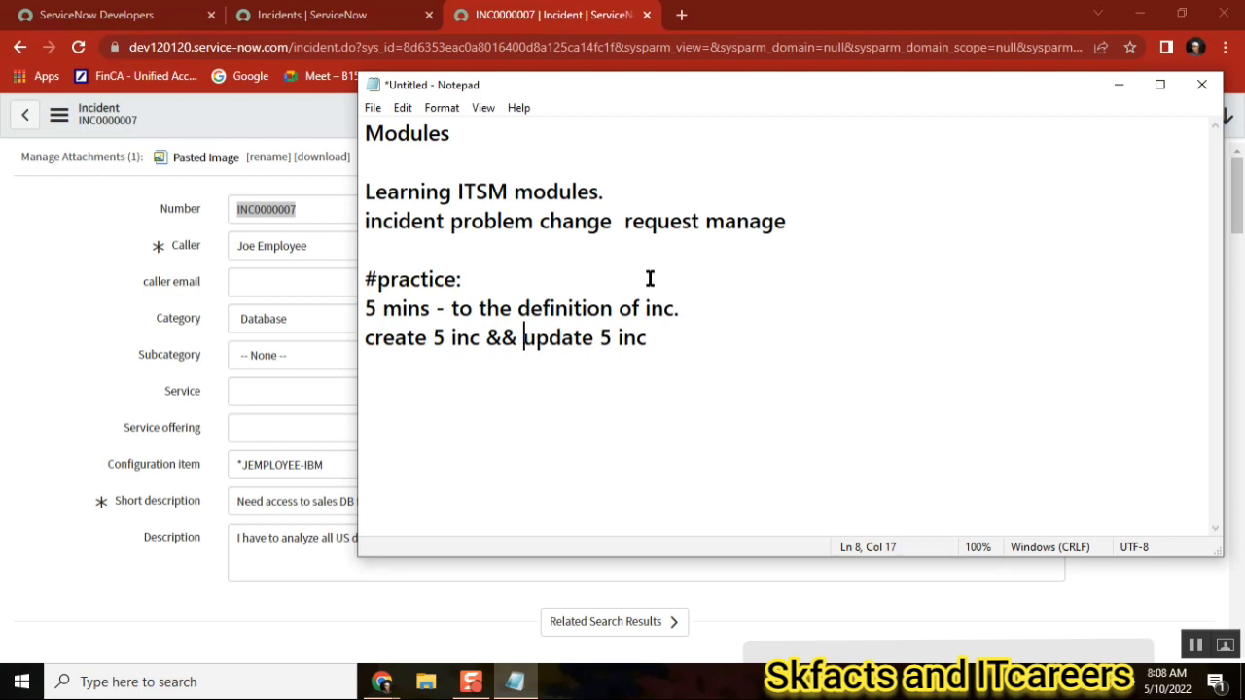
left_click(366, 250)
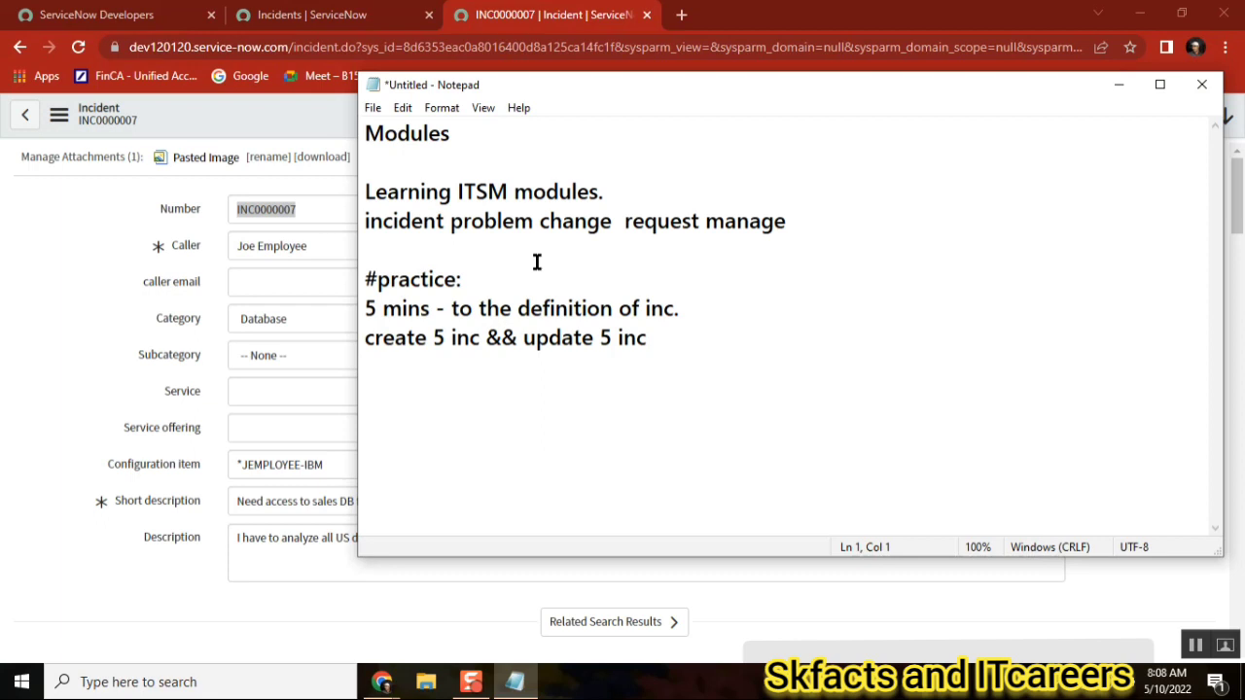
Select the words problem, incident and the #practice: heading in the plan.
left_click(367, 133)
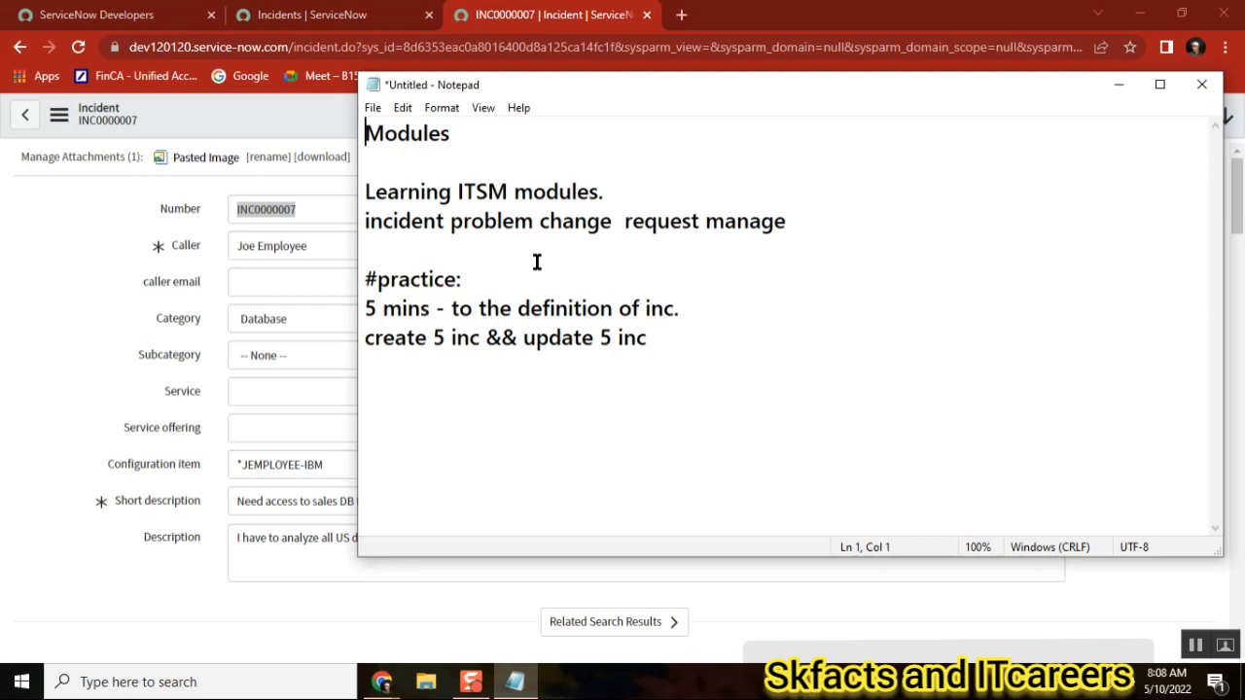
double_click(493, 221)
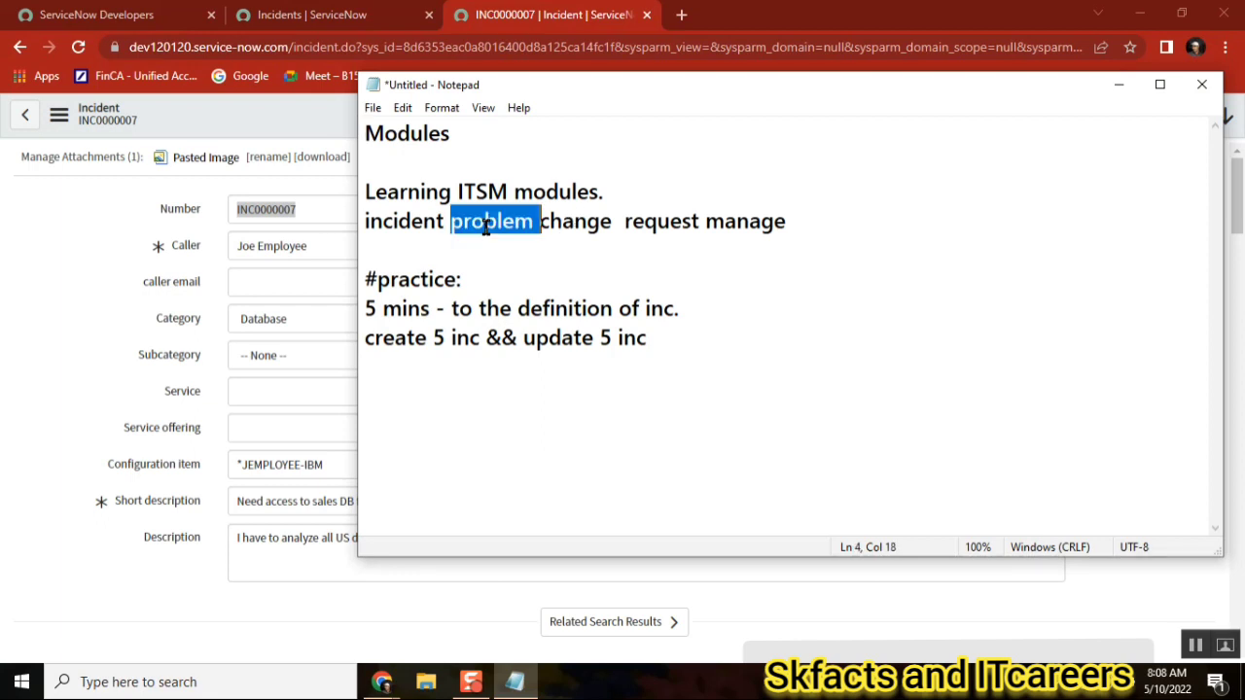
double_click(404, 220)
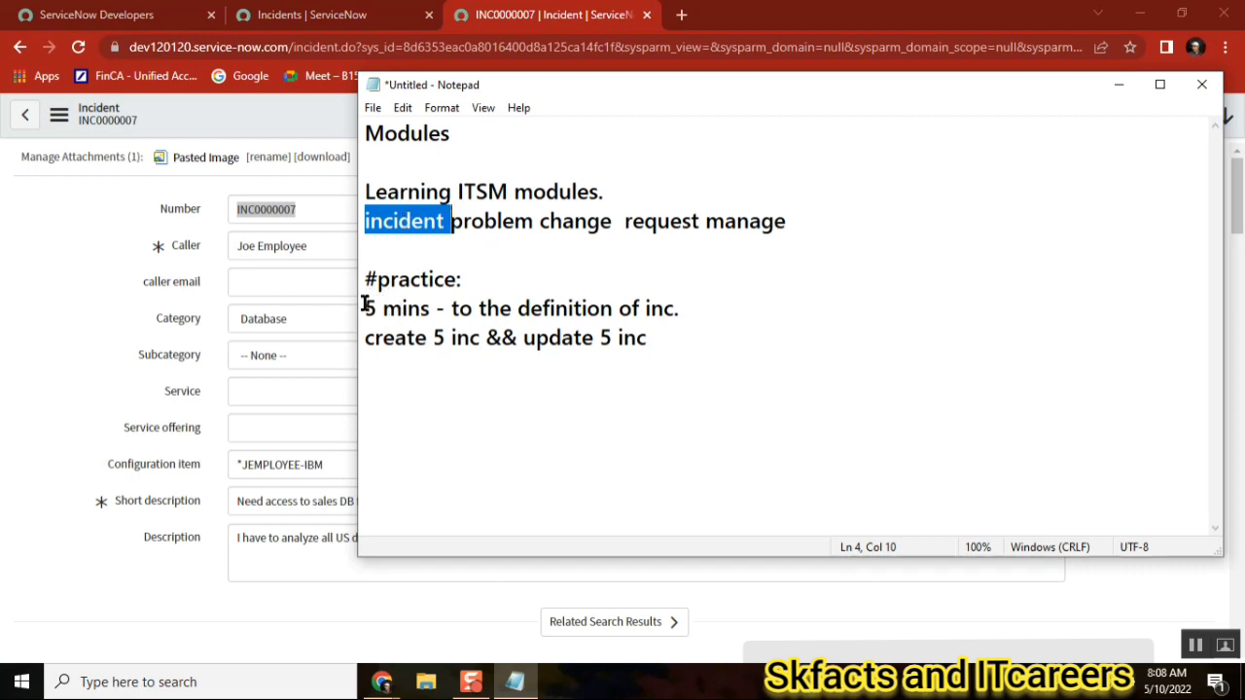
double_click(412, 279)
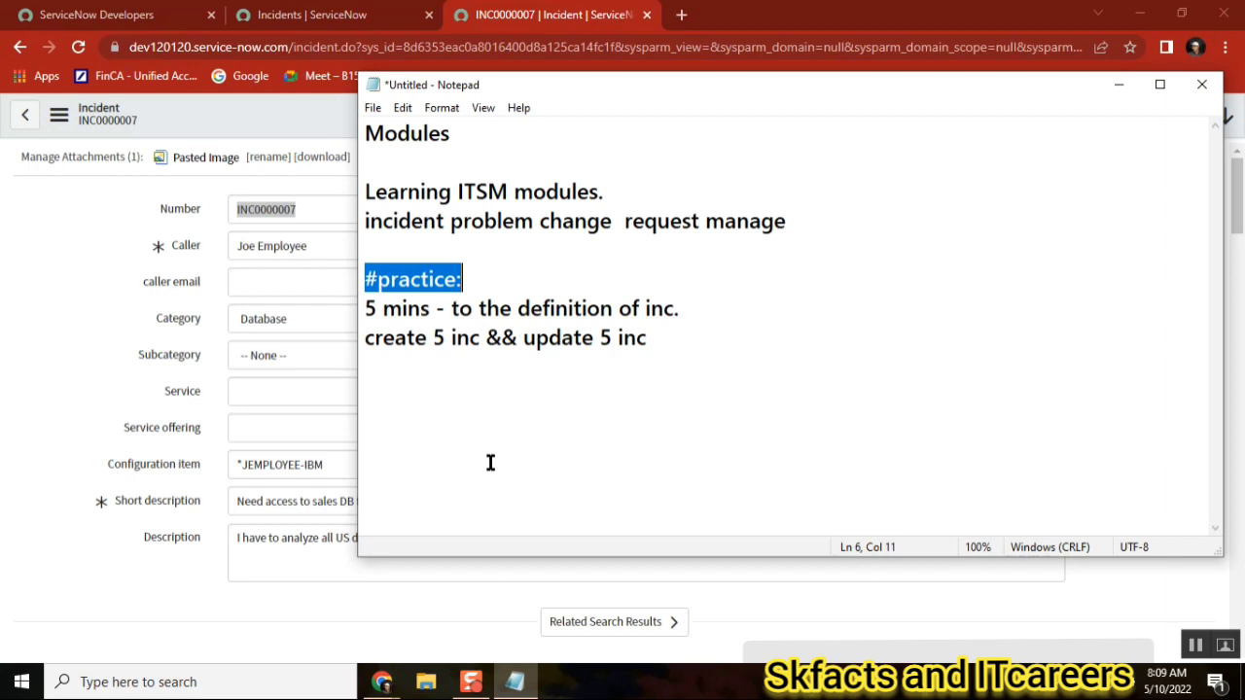
mouse_move(500, 384)
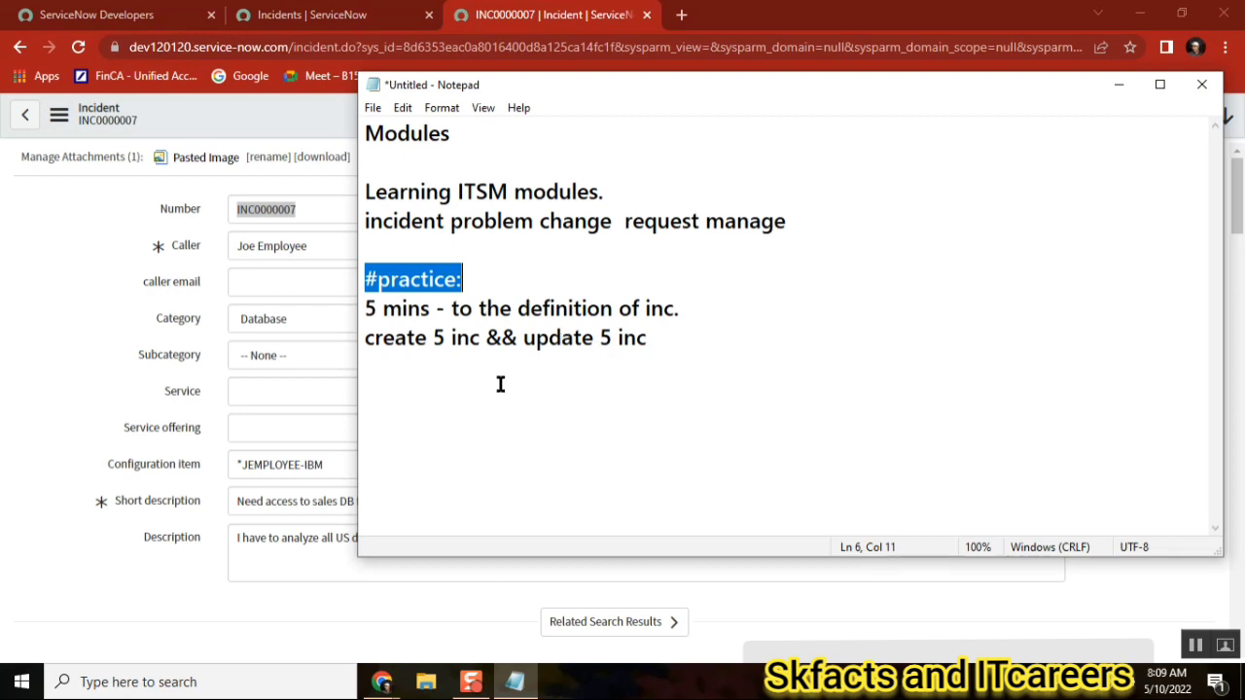